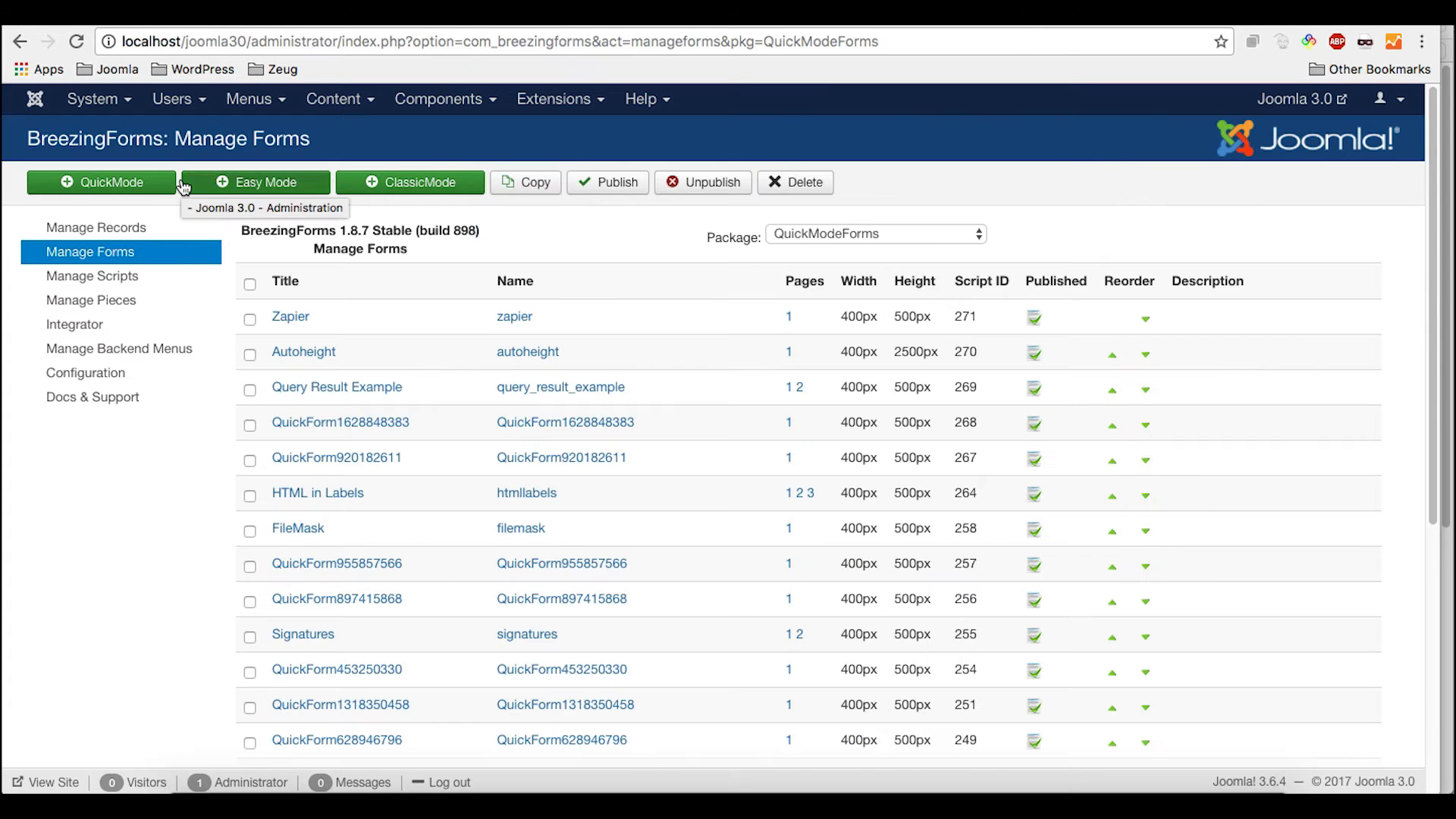
# Log into the Joomla administrator and start a QuickMode form from BreezingForms Manage Forms.
pyautogui.click(448, 782)
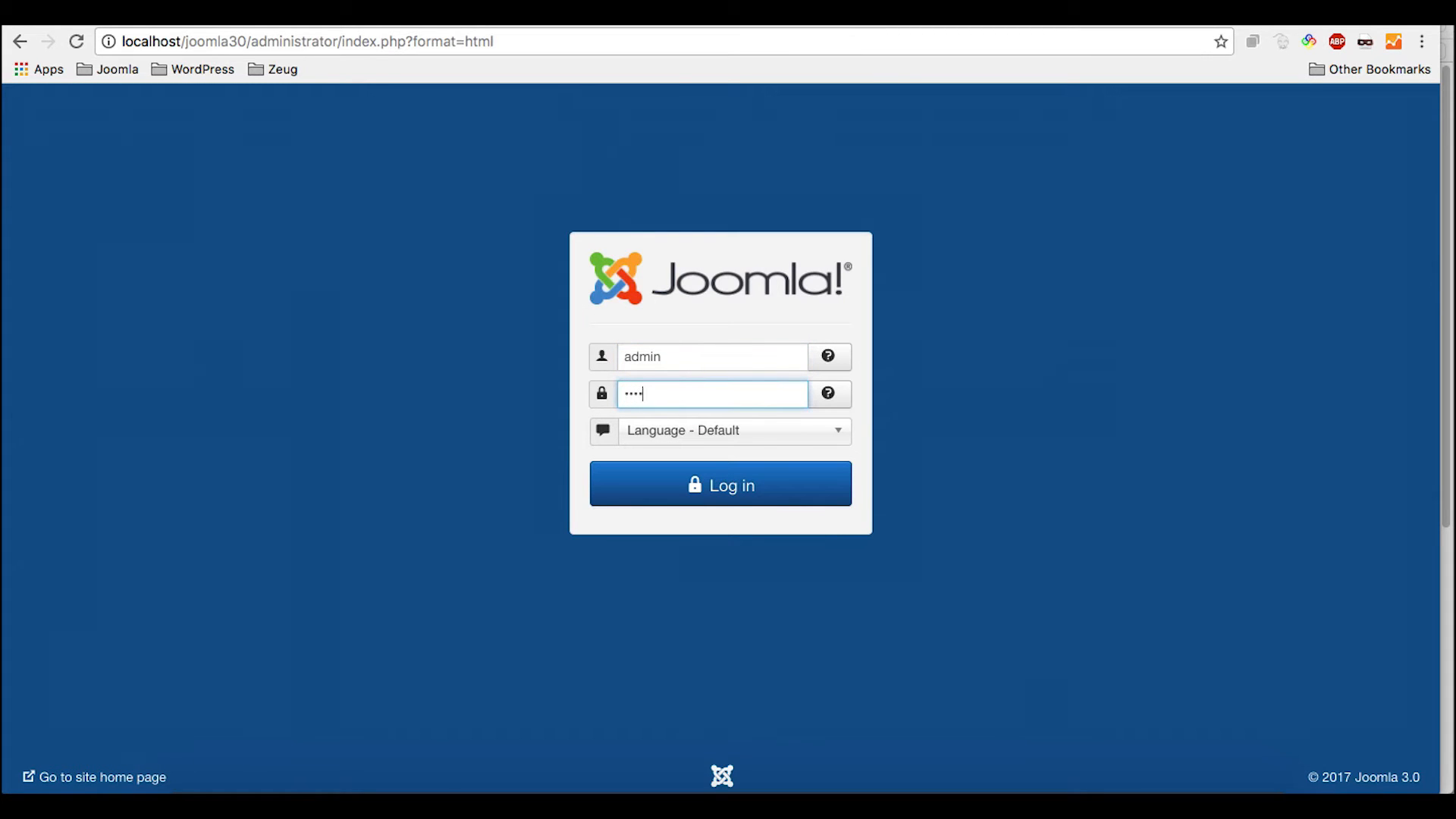
pyautogui.click(721, 485)
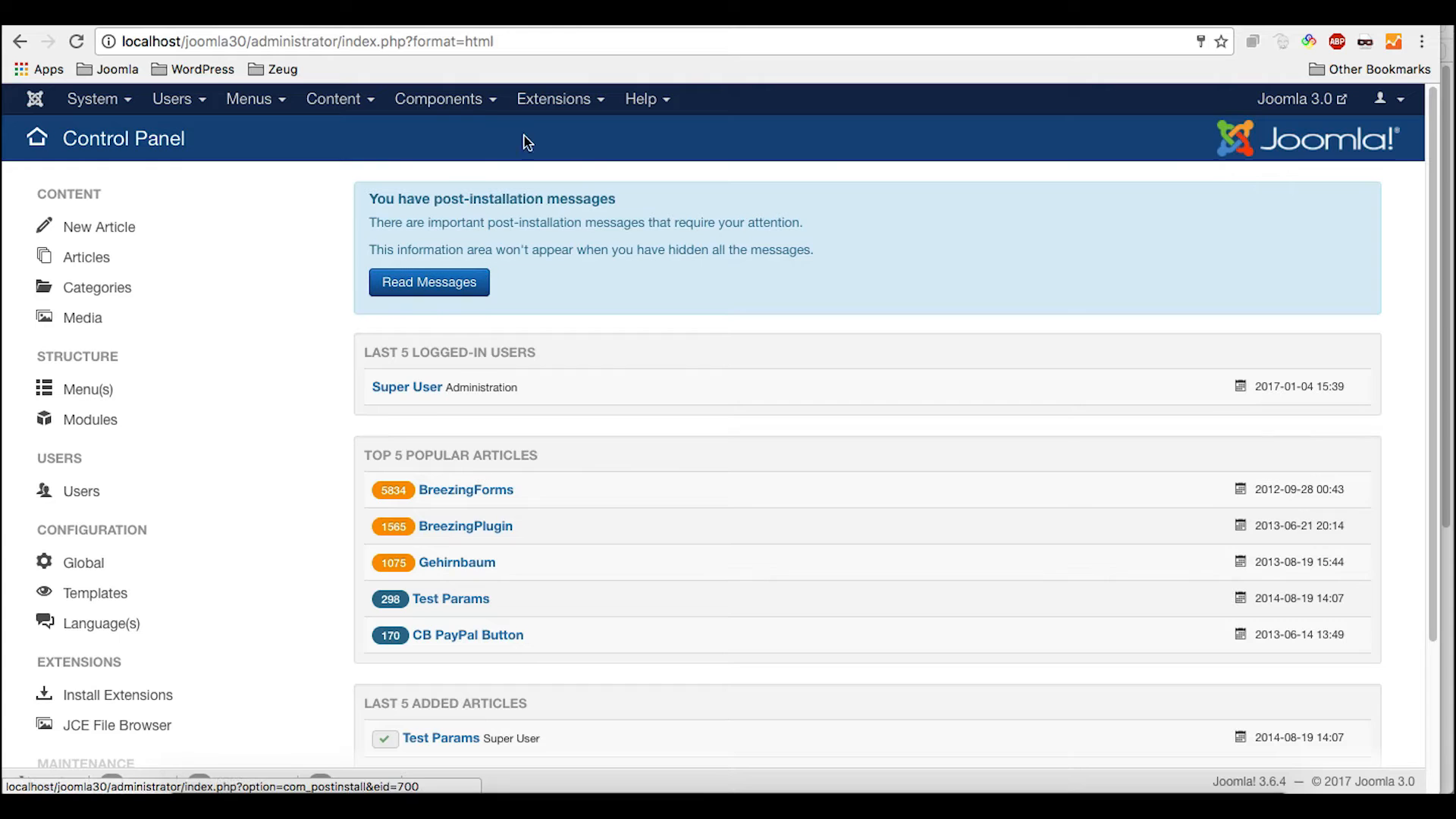
pyautogui.click(445, 99)
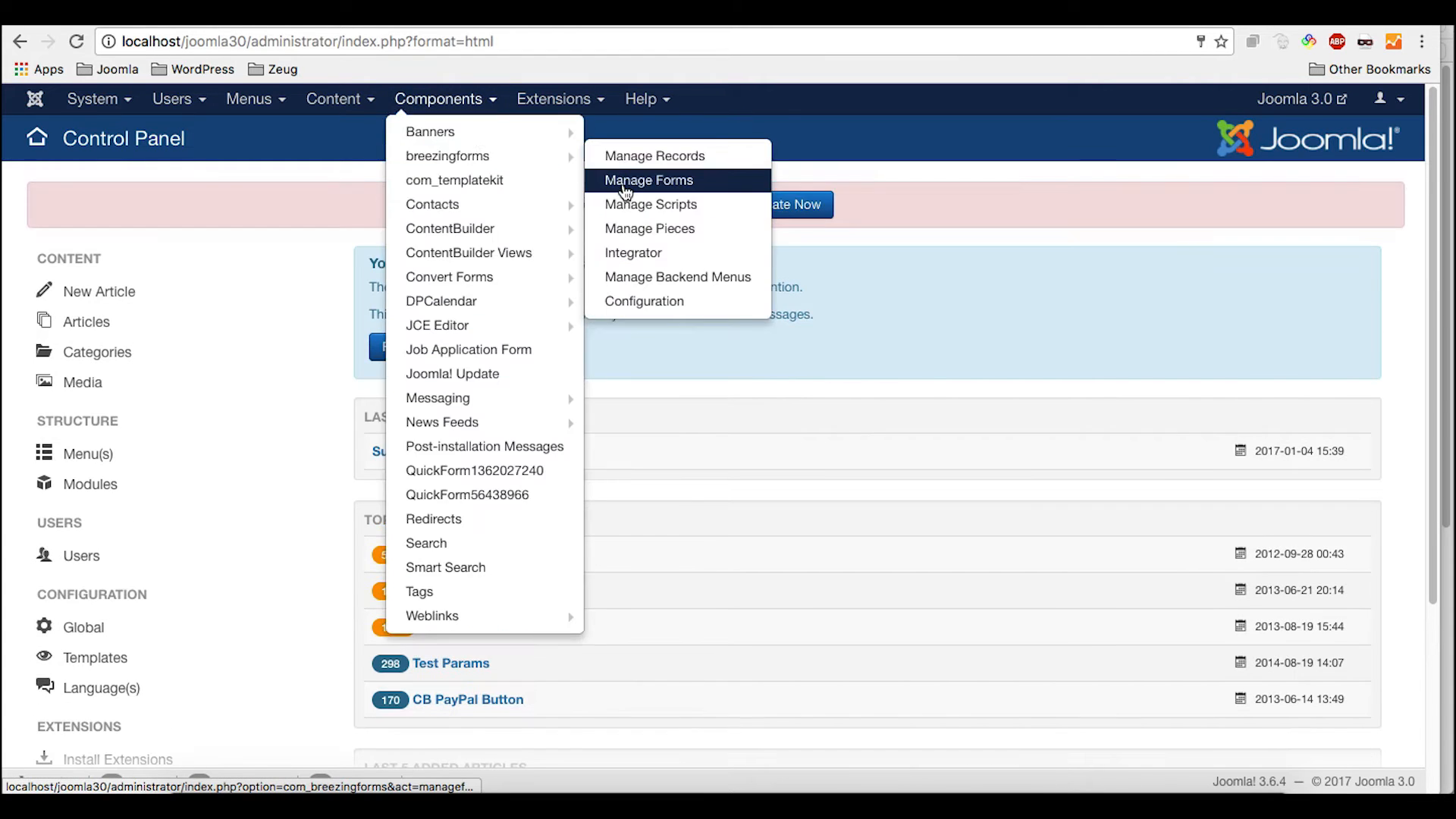
pyautogui.click(648, 181)
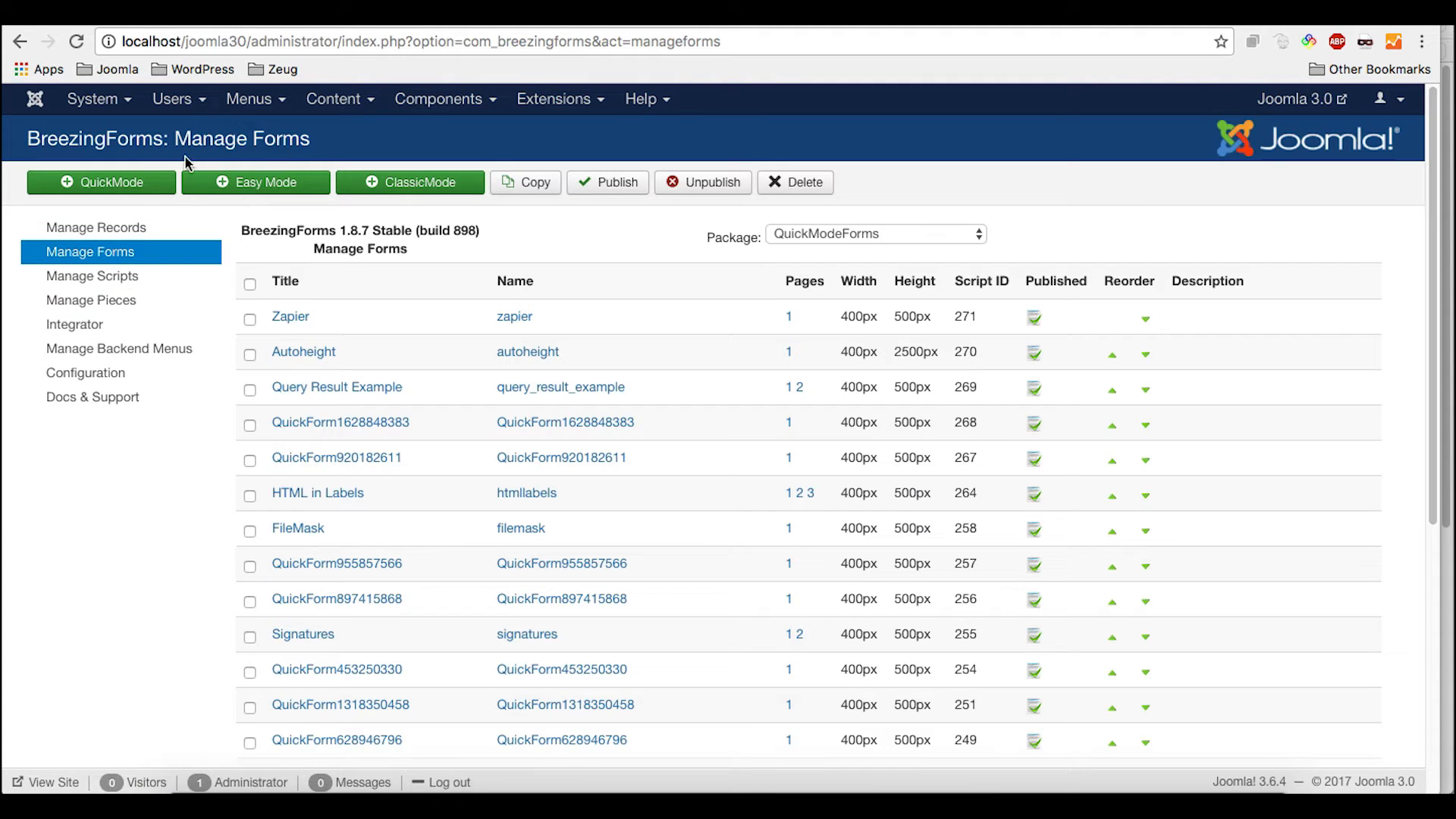
pyautogui.click(101, 182)
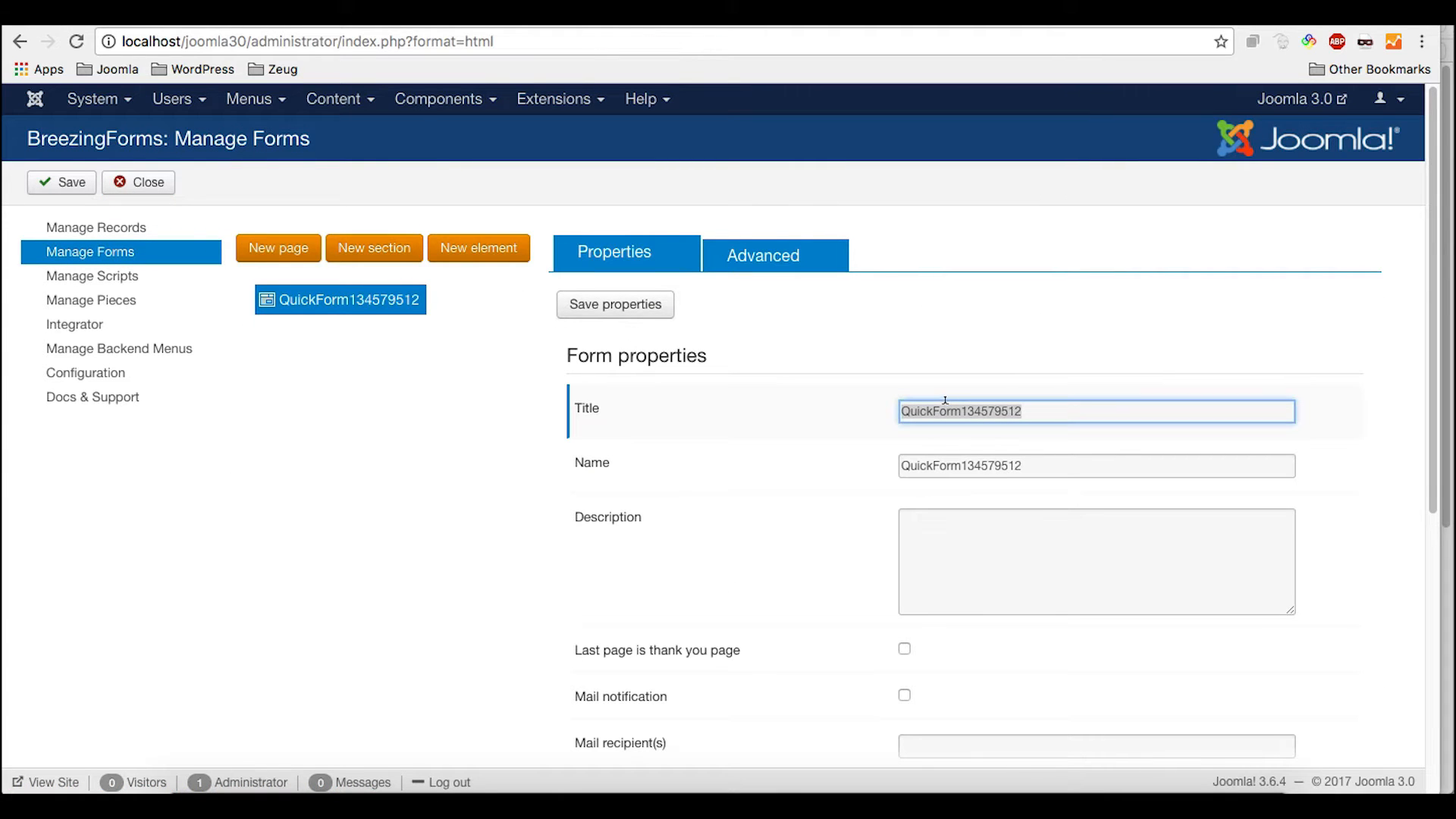
# Enter title 'Zapier Contact Form' and name 'zapier_contact_form', then save the properties.
pyautogui.write('Zapier')
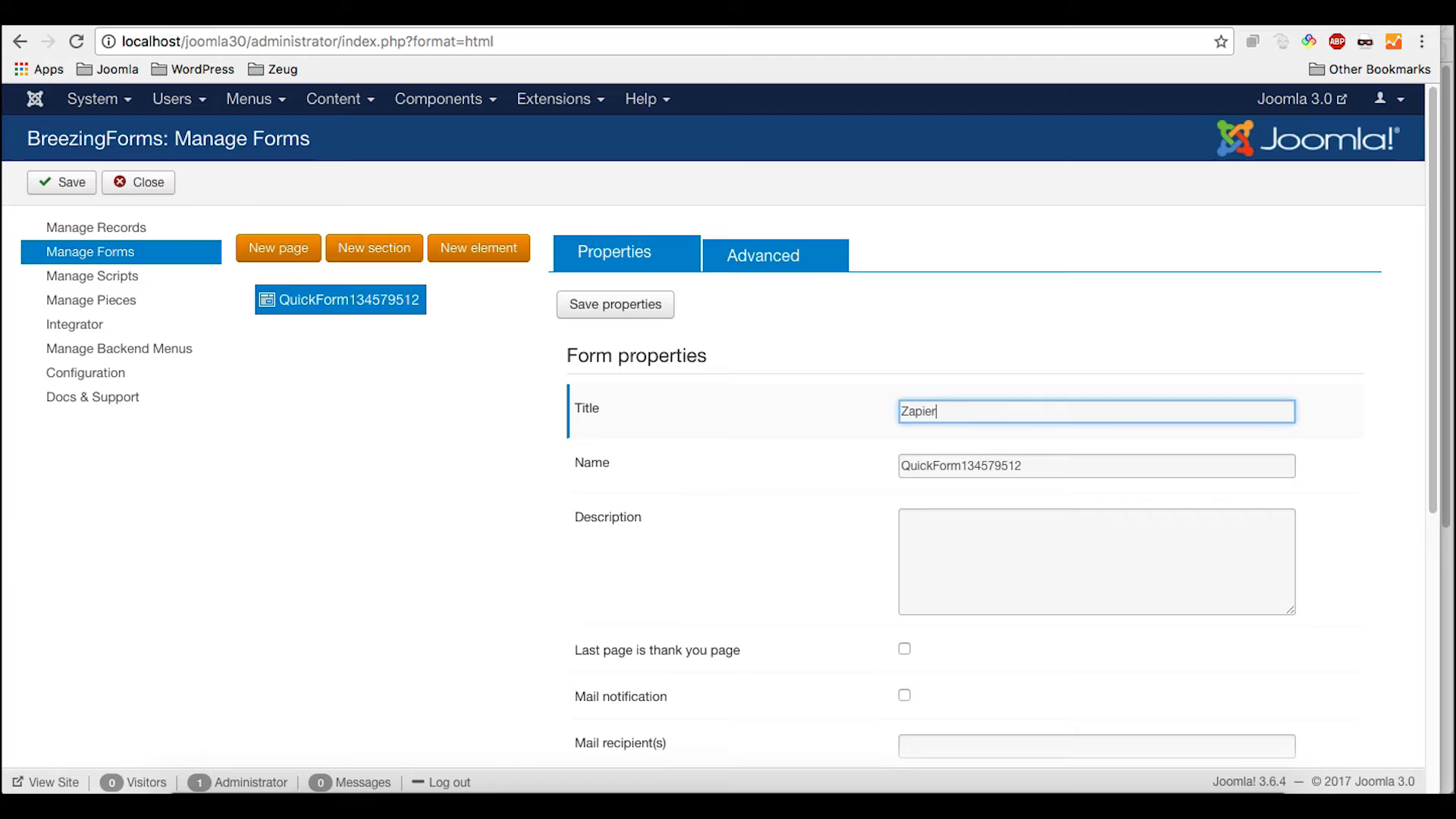
pyautogui.write('Contact Form')
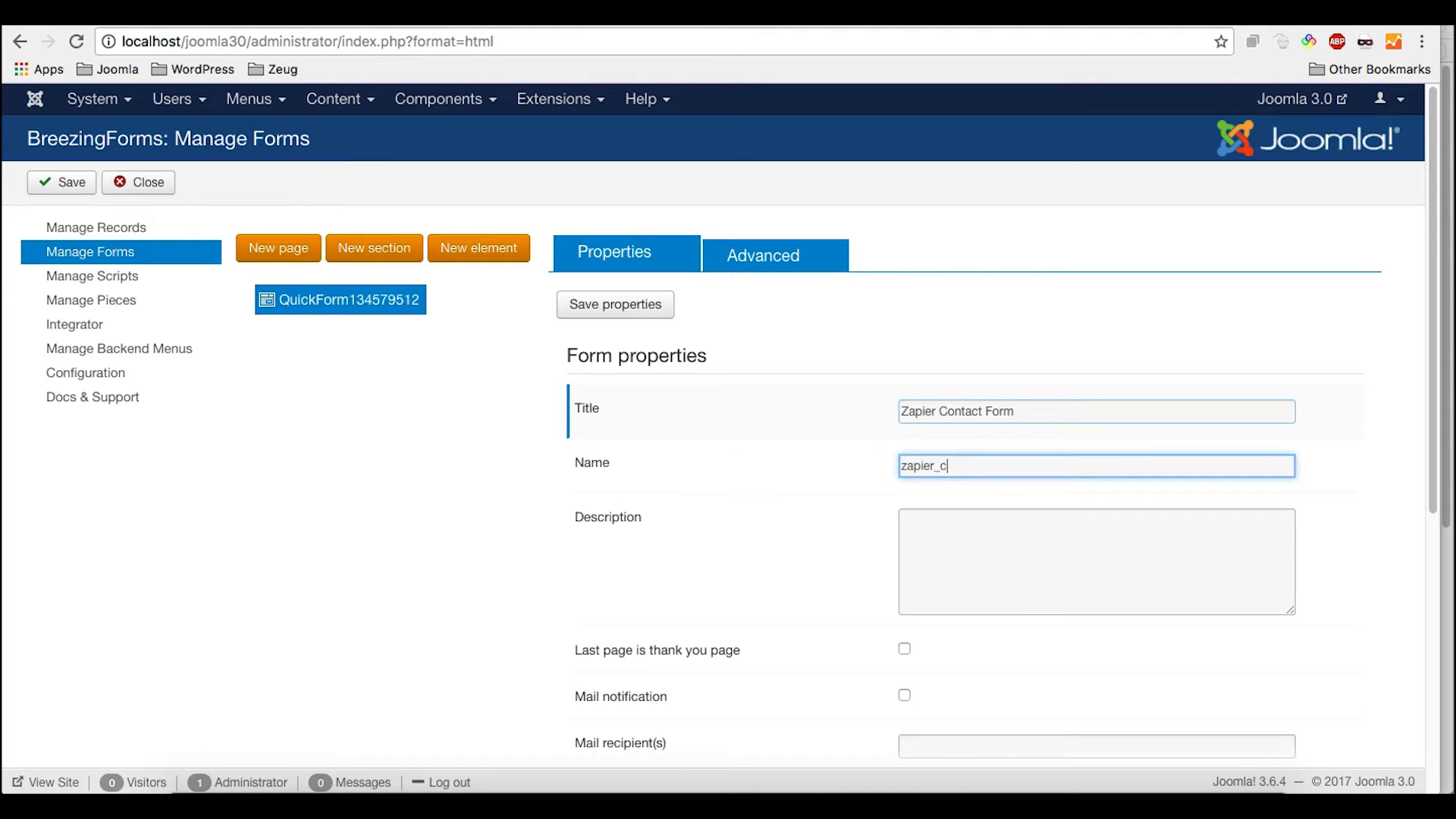
pyautogui.write('ontact-form')
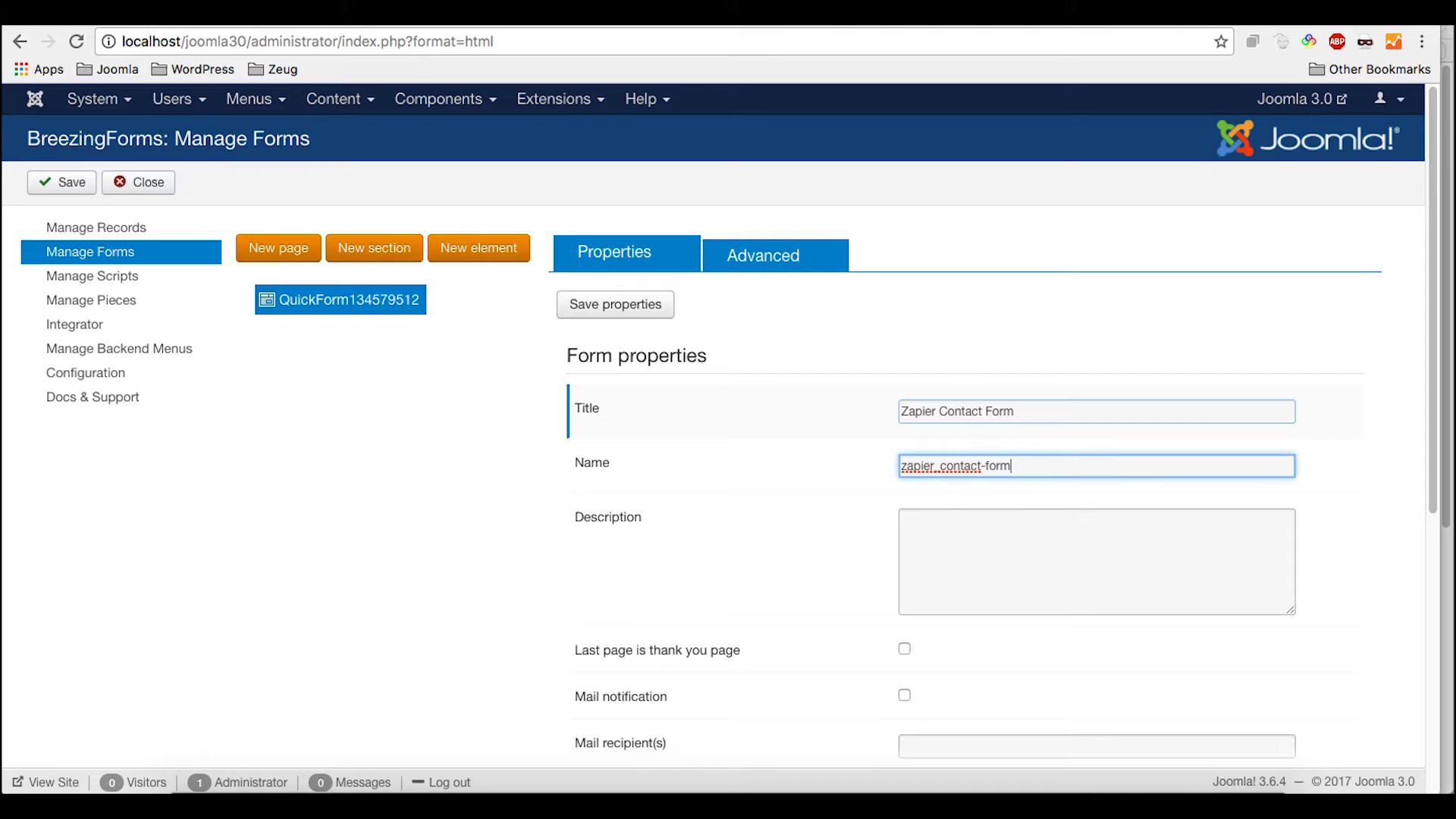
pyautogui.write('zapier_contact_f')
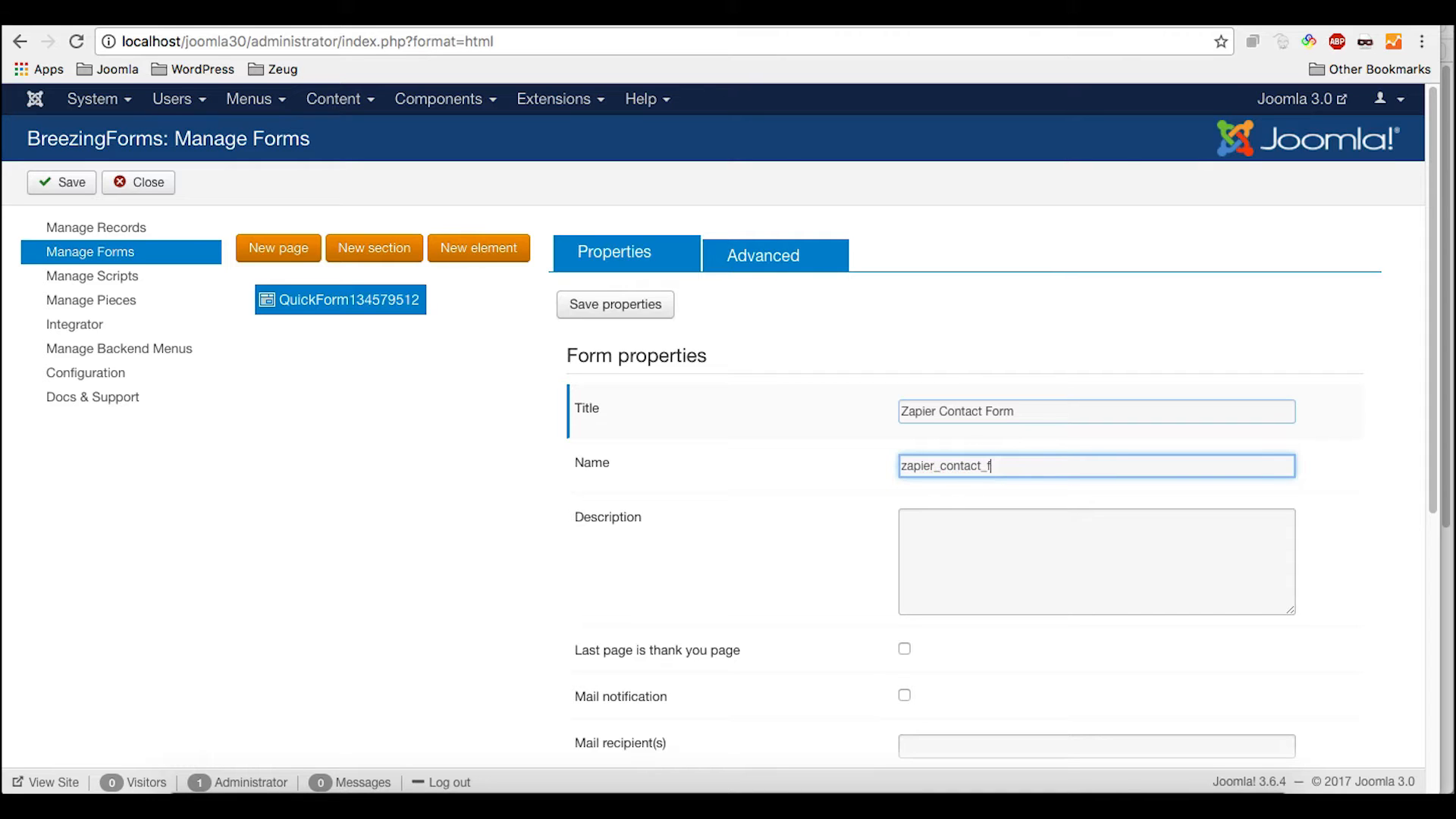
pyautogui.write('orm')
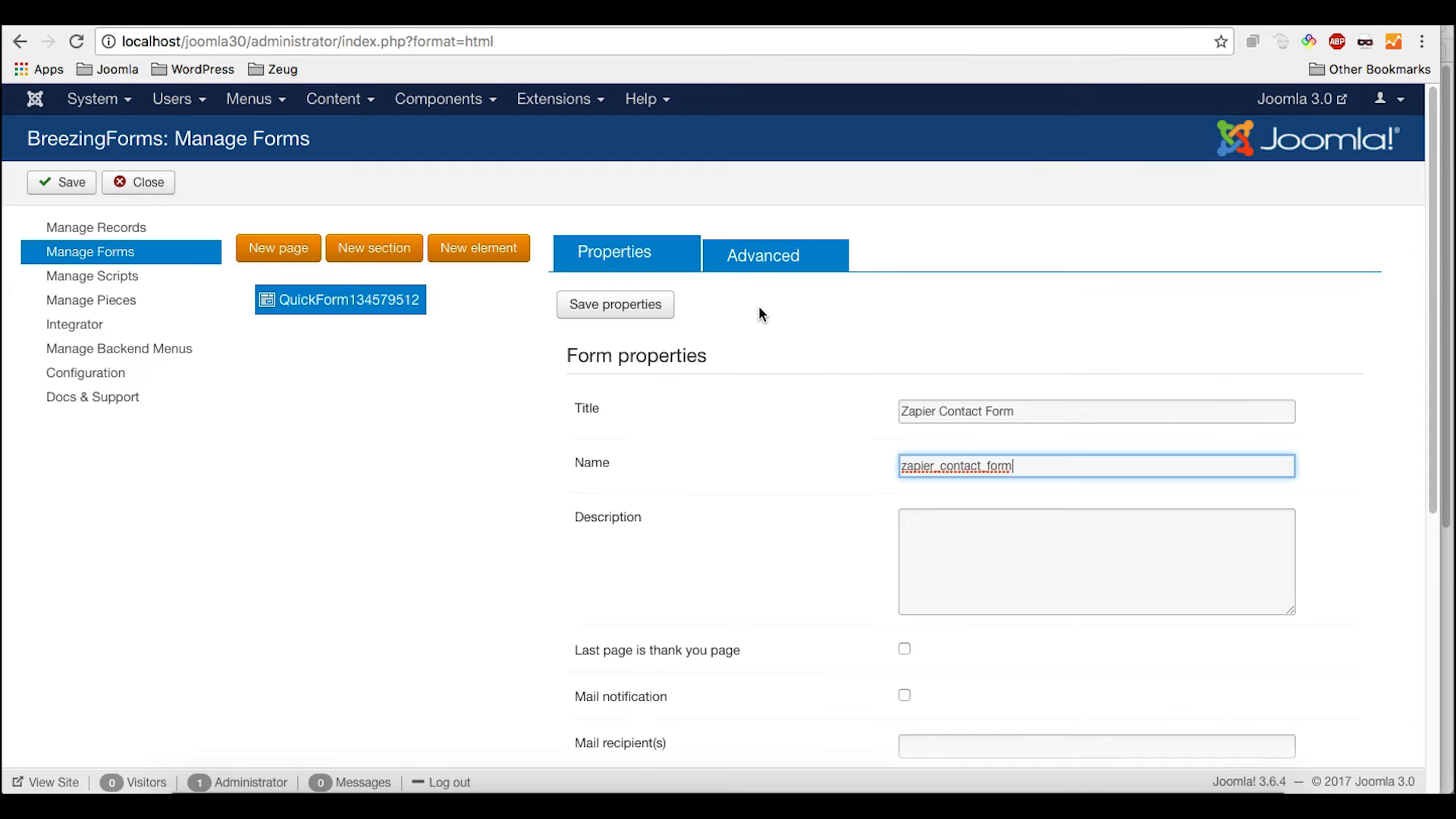
pyautogui.moveTo(615, 305)
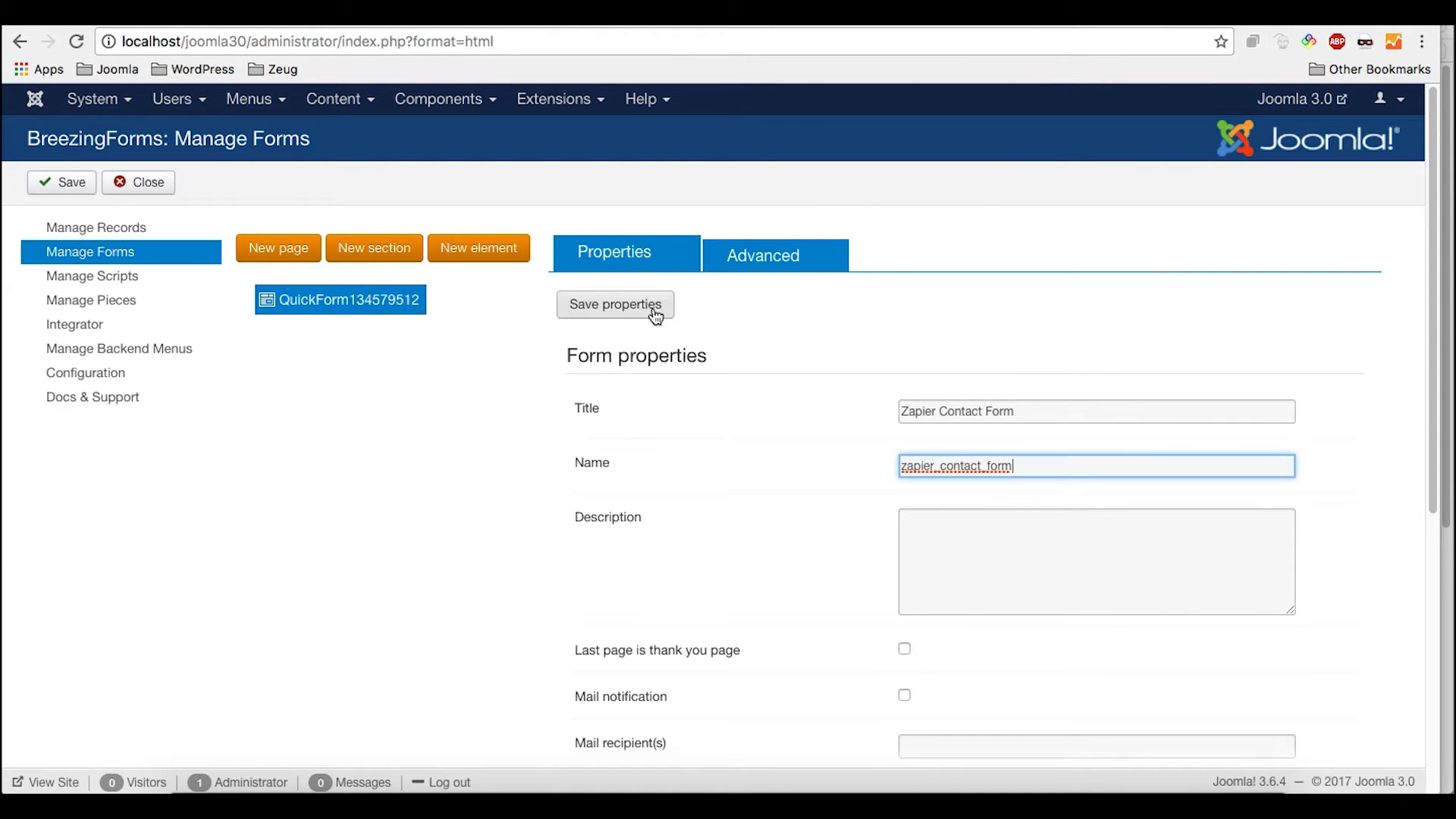
pyautogui.click(615, 305)
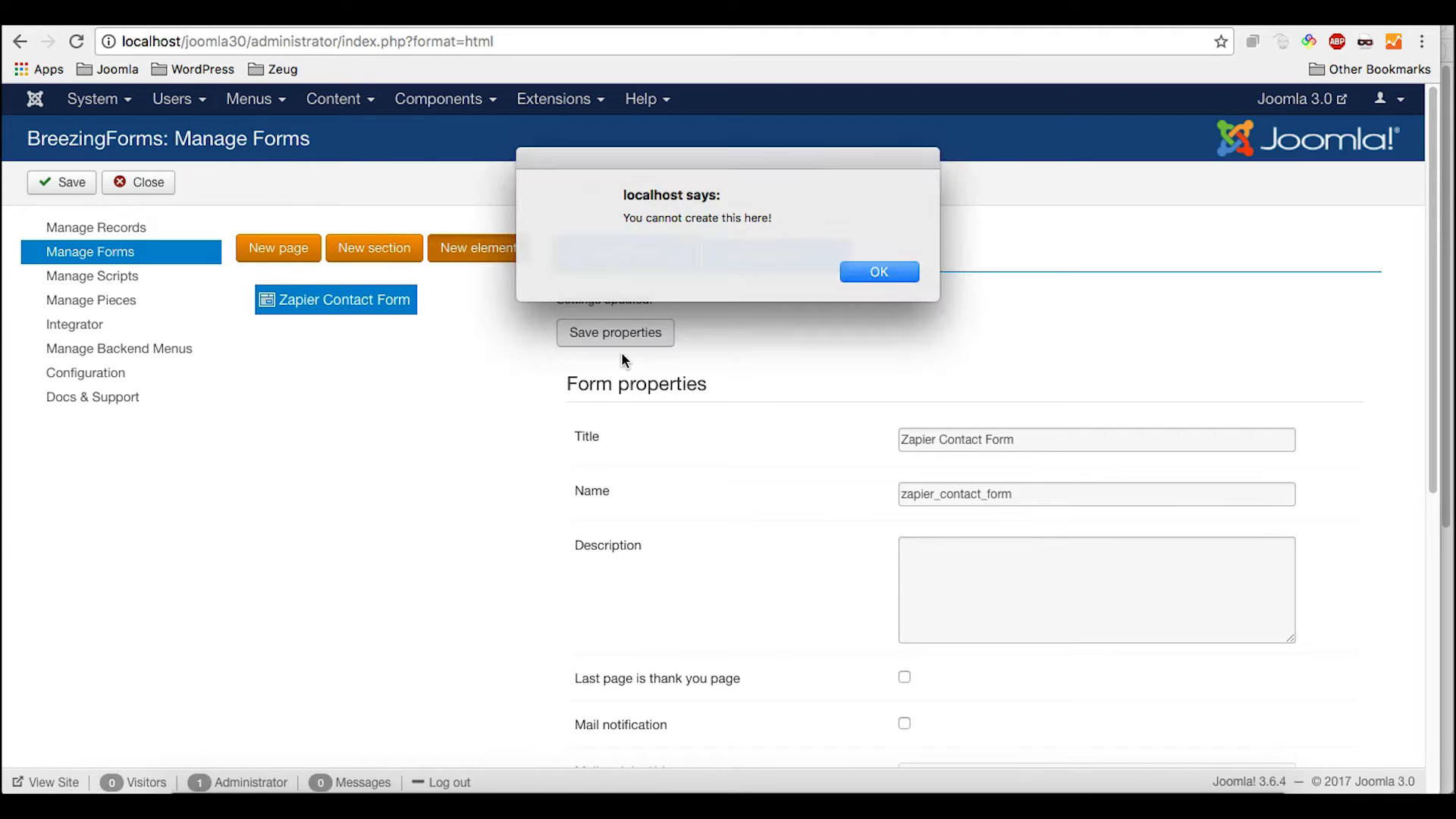
# Add Page 1 with a 'Your Name' field named your_name, then add another element.
pyautogui.click(878, 272)
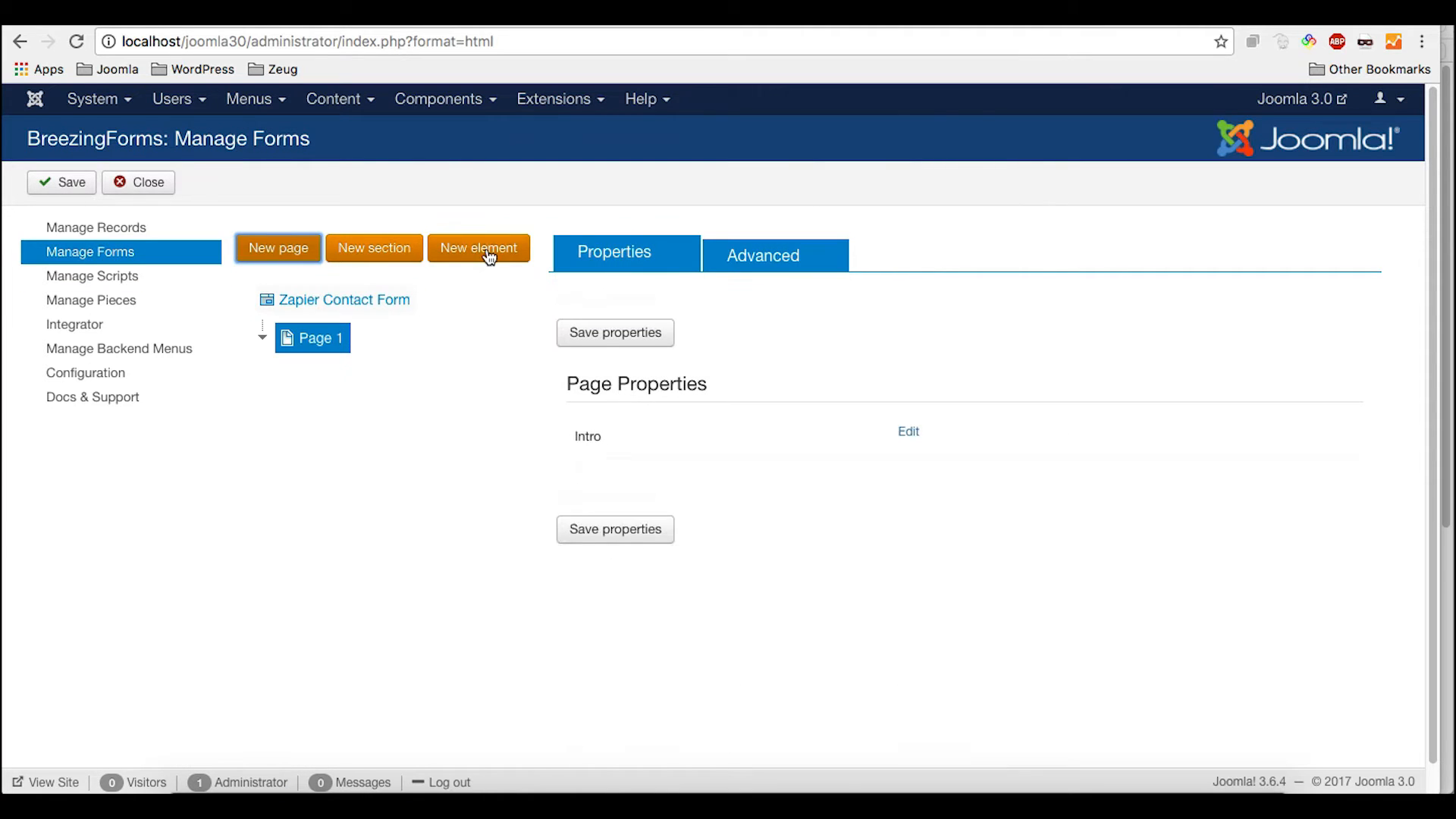
pyautogui.click(479, 248)
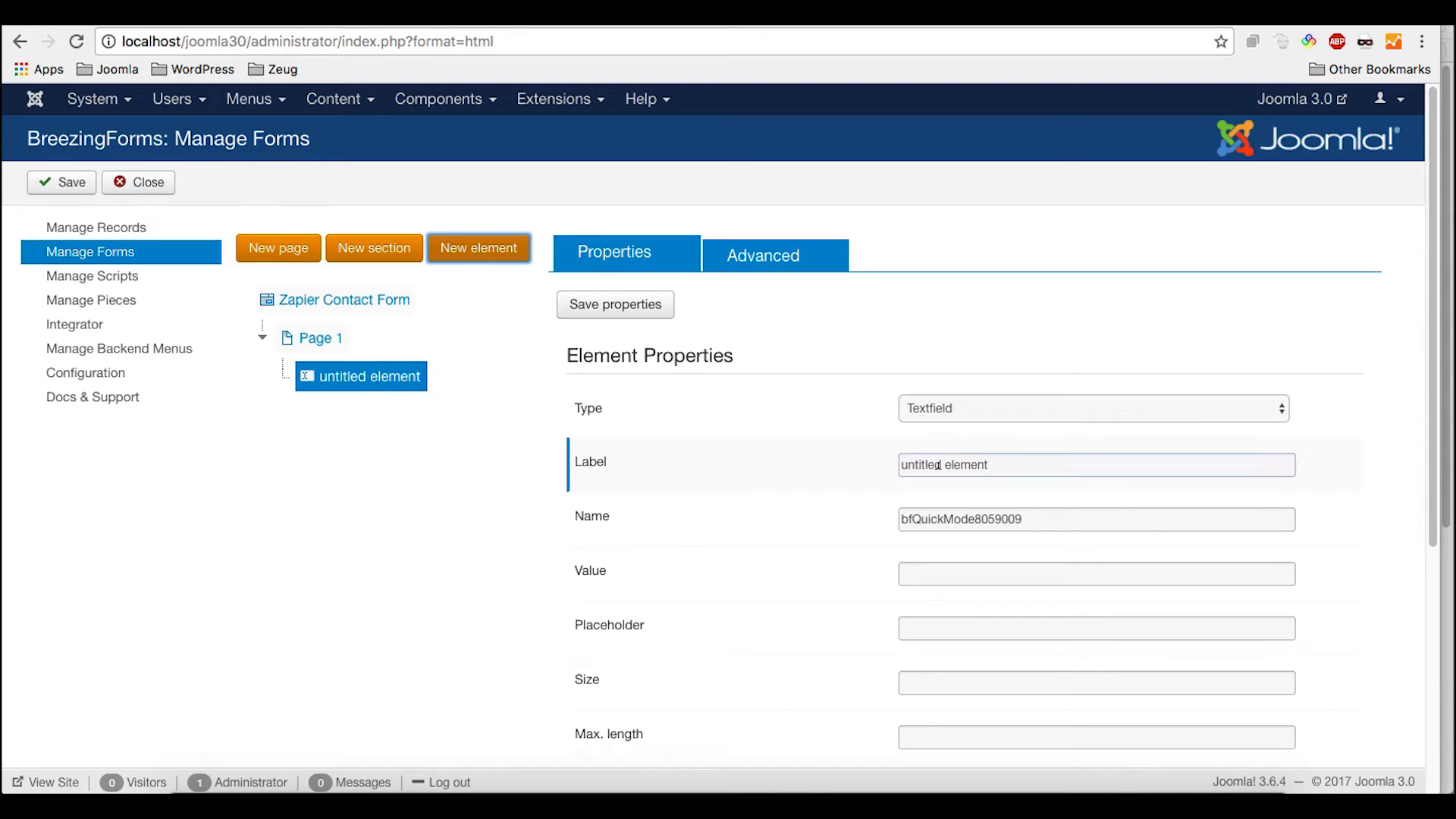
pyautogui.write('Your Name')
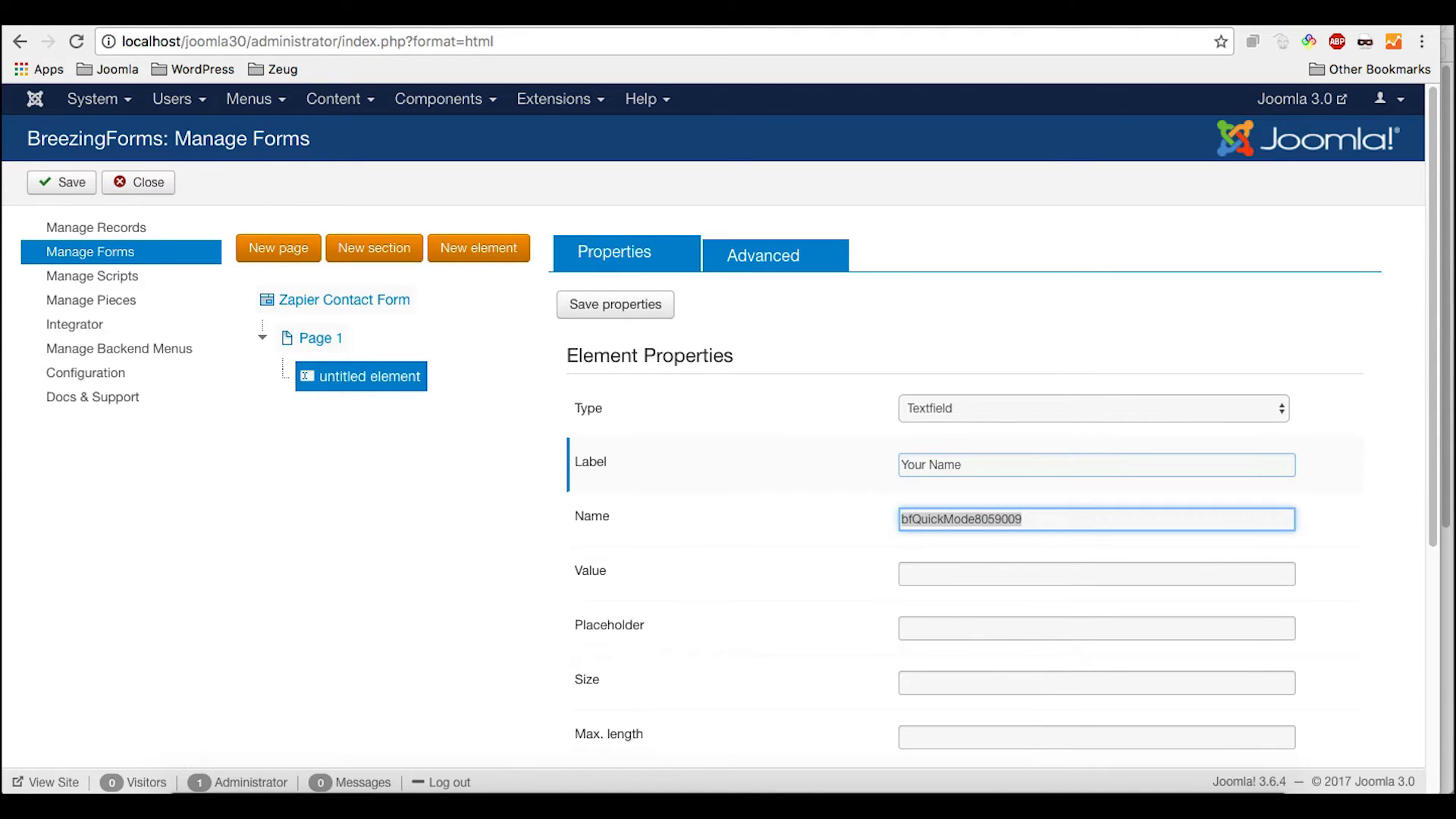
pyautogui.write('your_name')
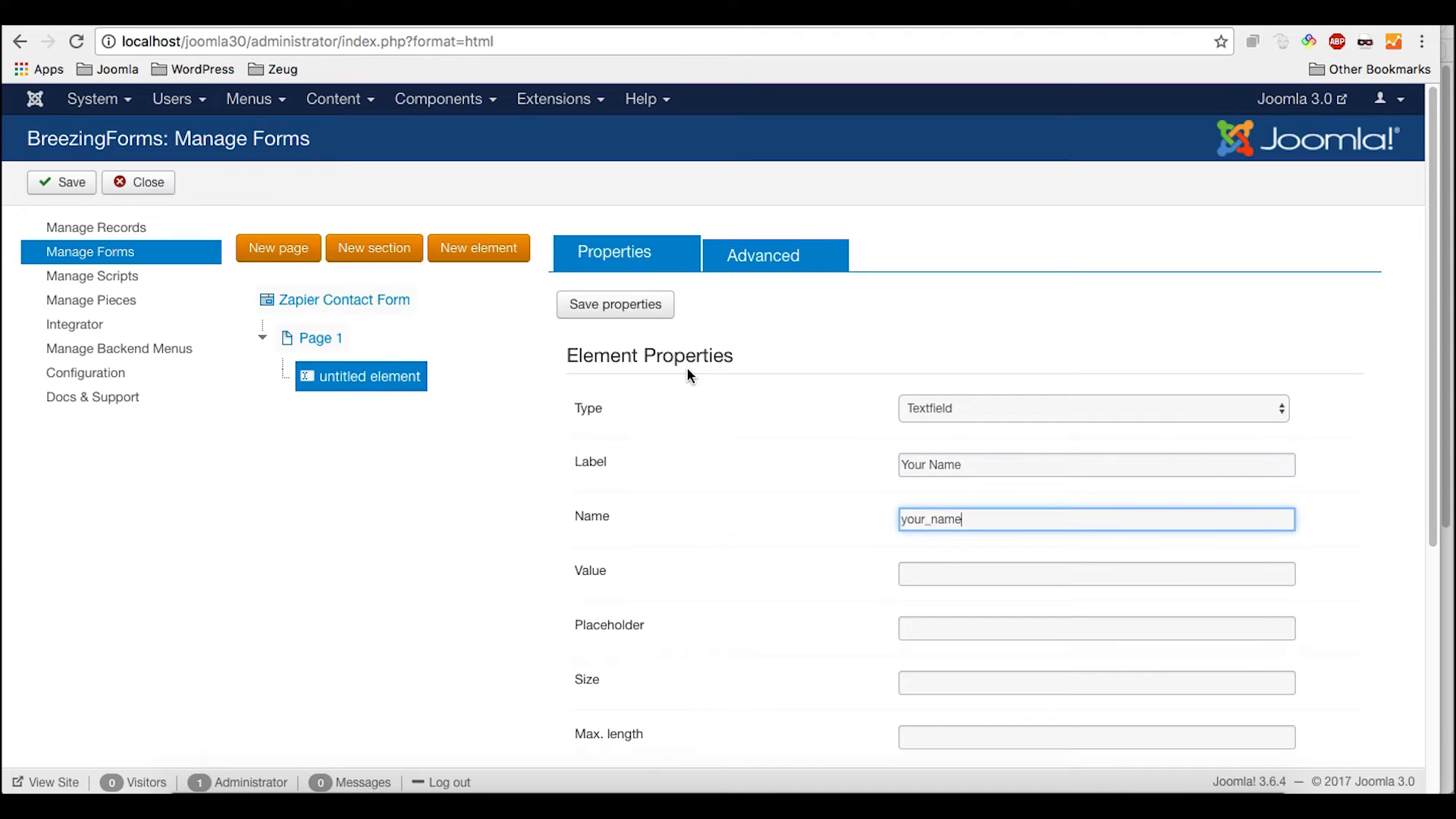
pyautogui.click(615, 303)
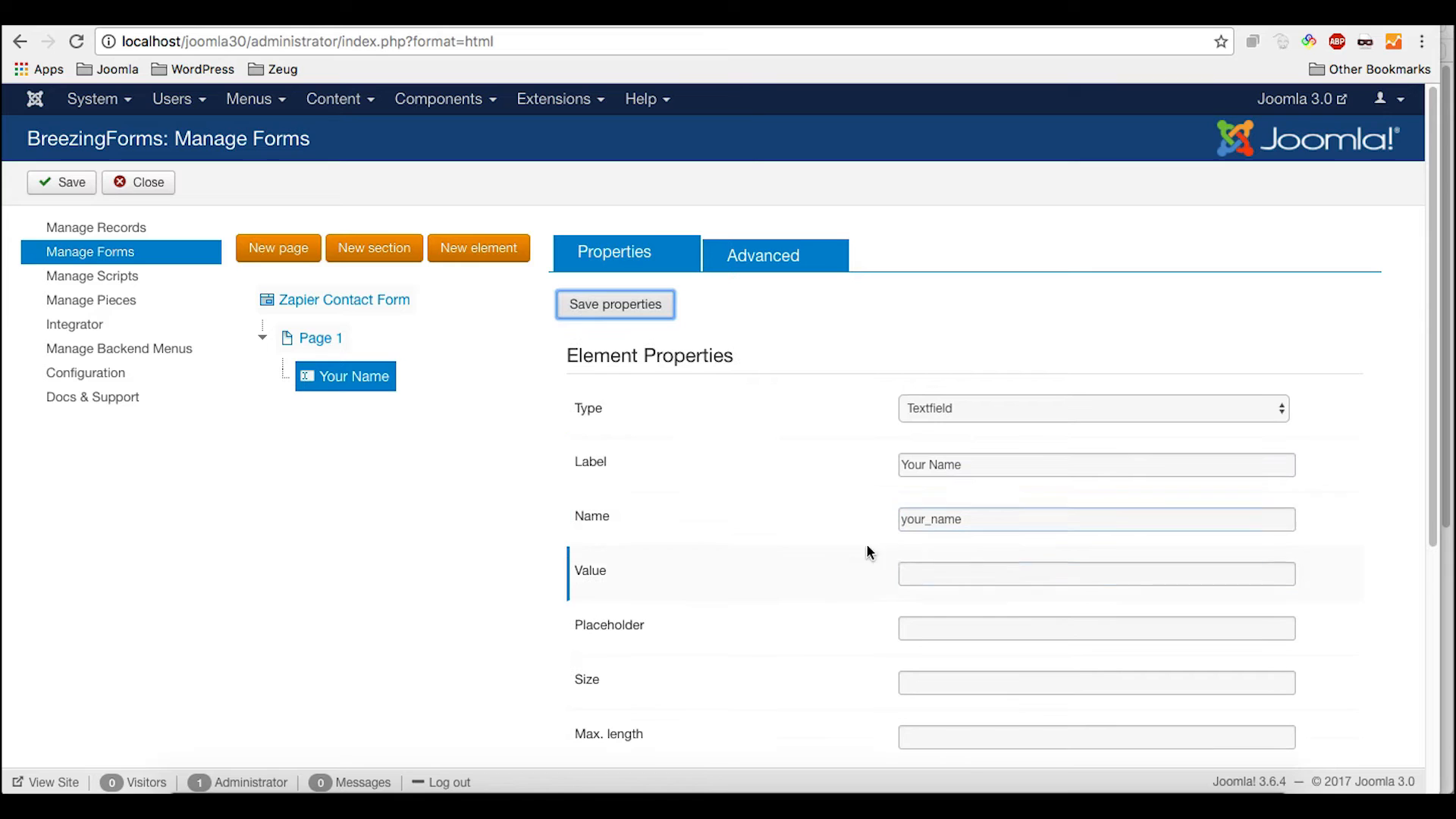
pyautogui.click(1096, 519)
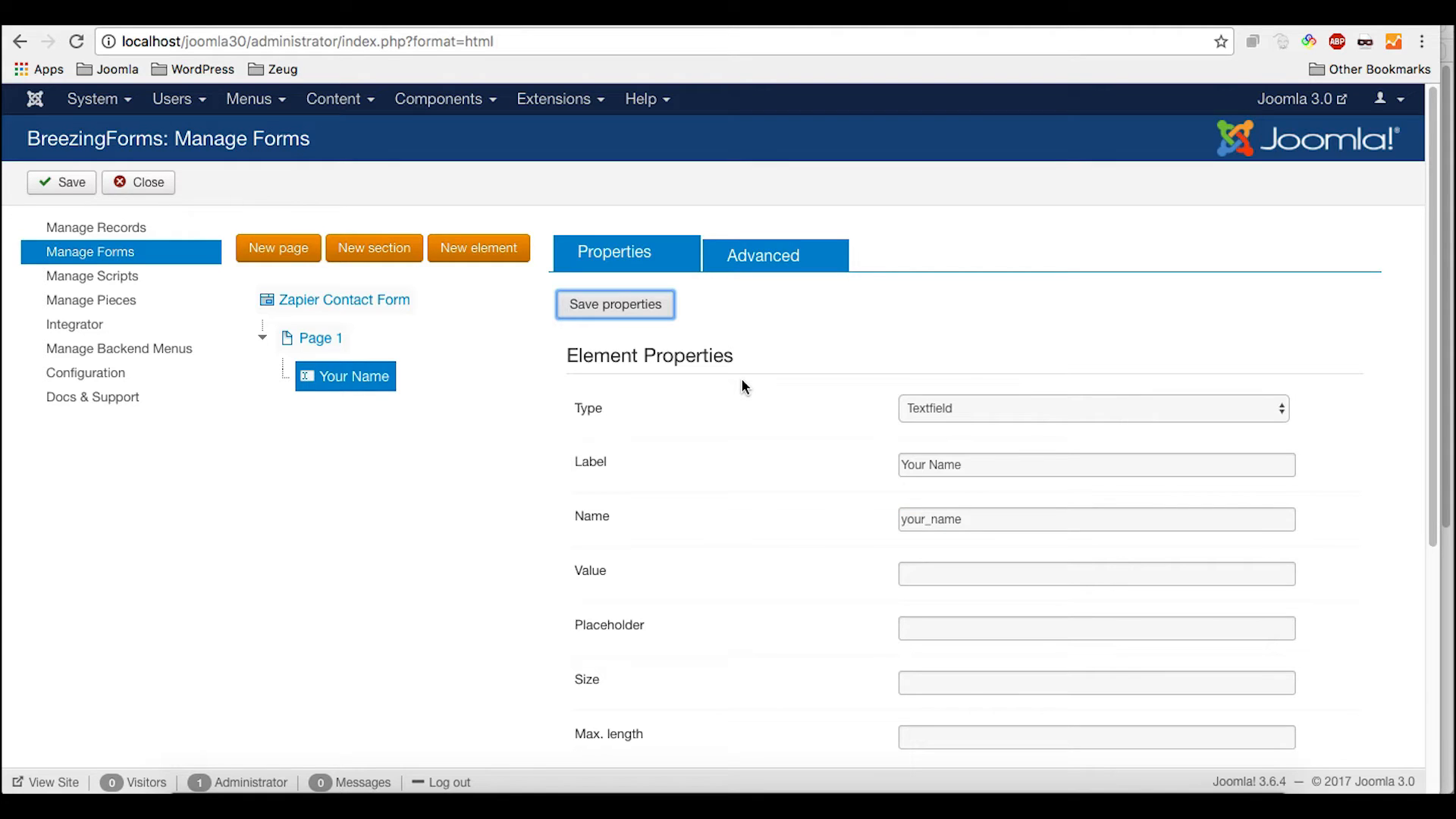
pyautogui.moveTo(355, 336)
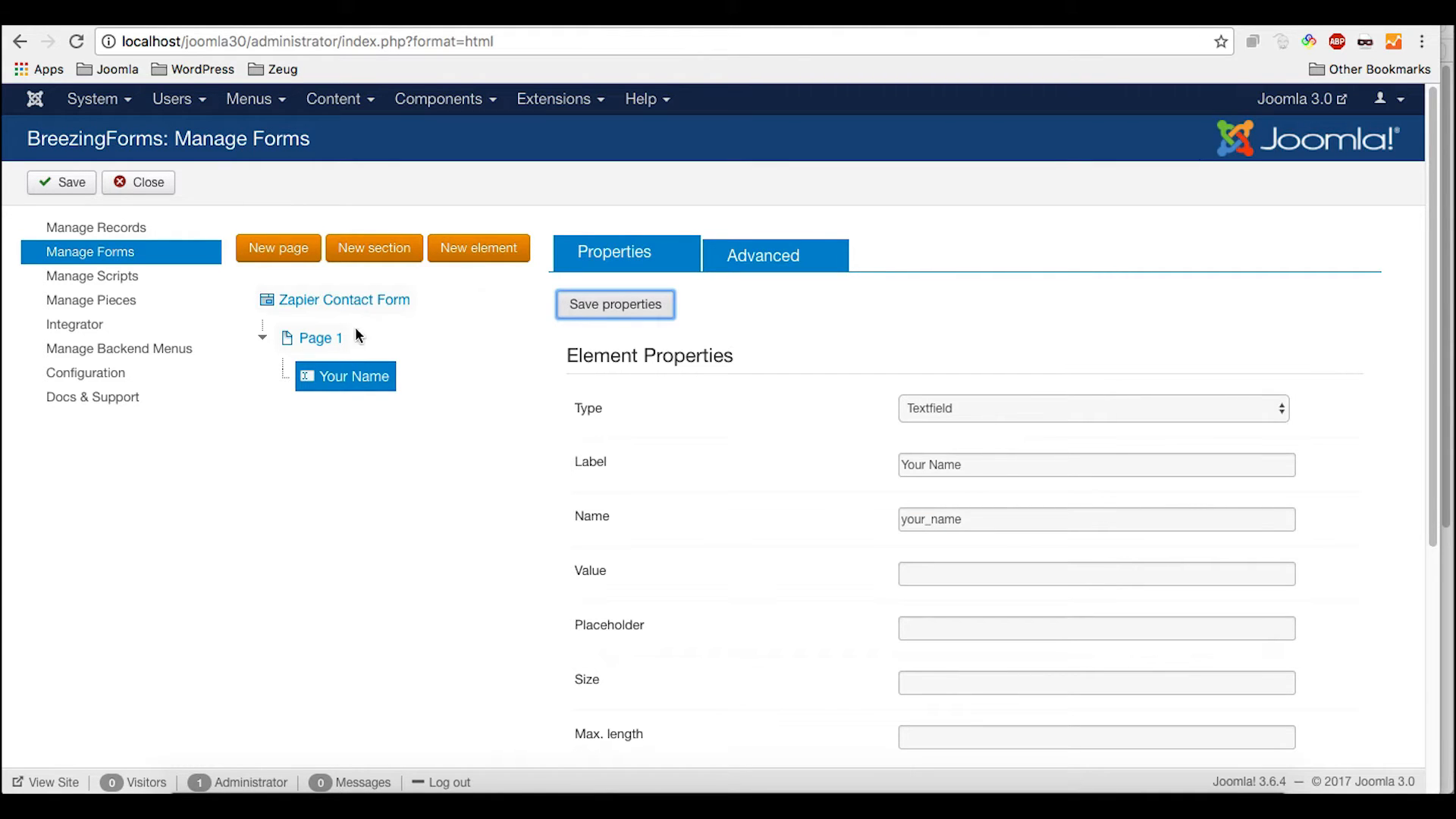
pyautogui.click(479, 248)
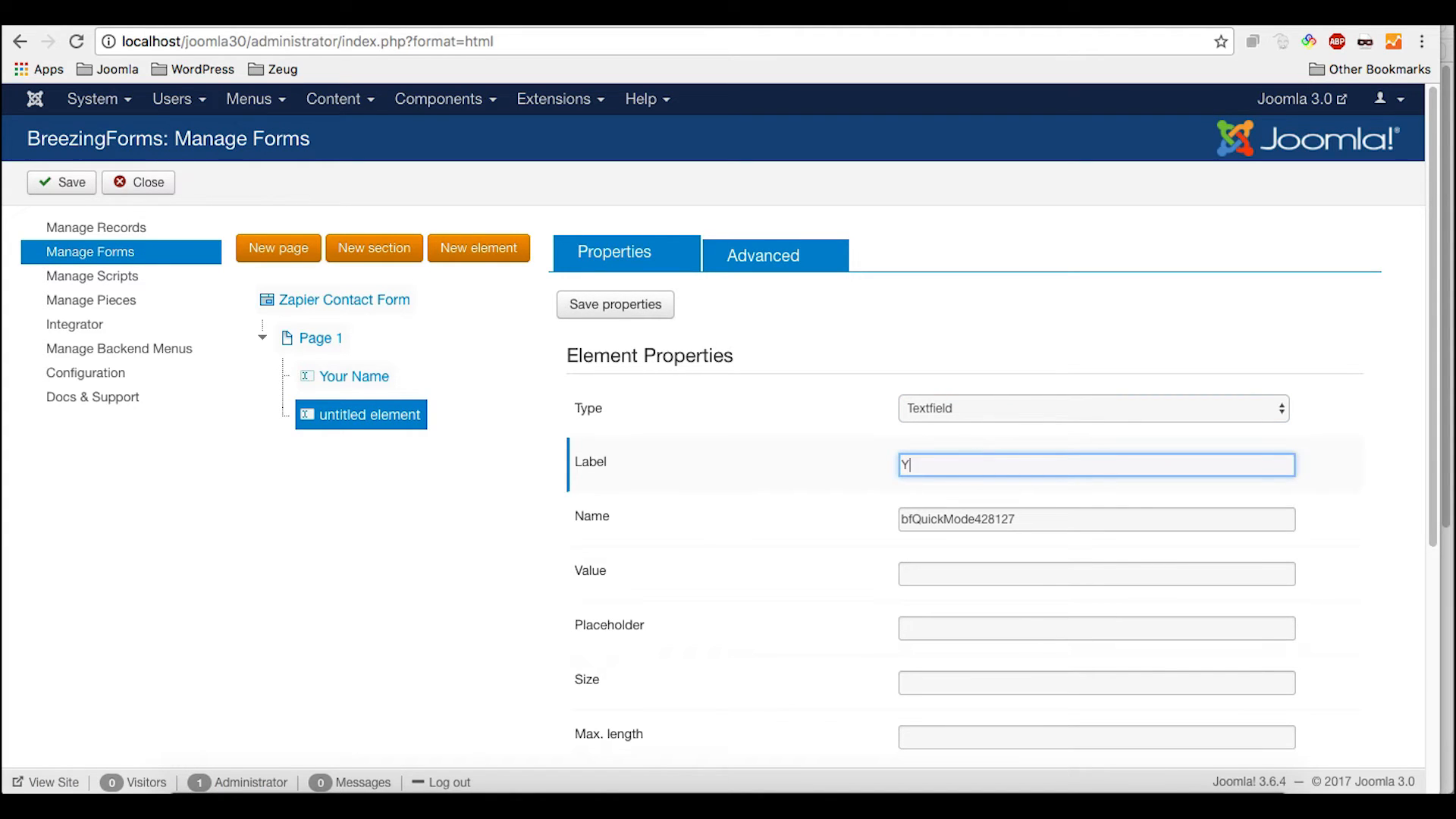
# Label the new field 'Your Email' with name your_email and save it.
pyautogui.write('our Email')
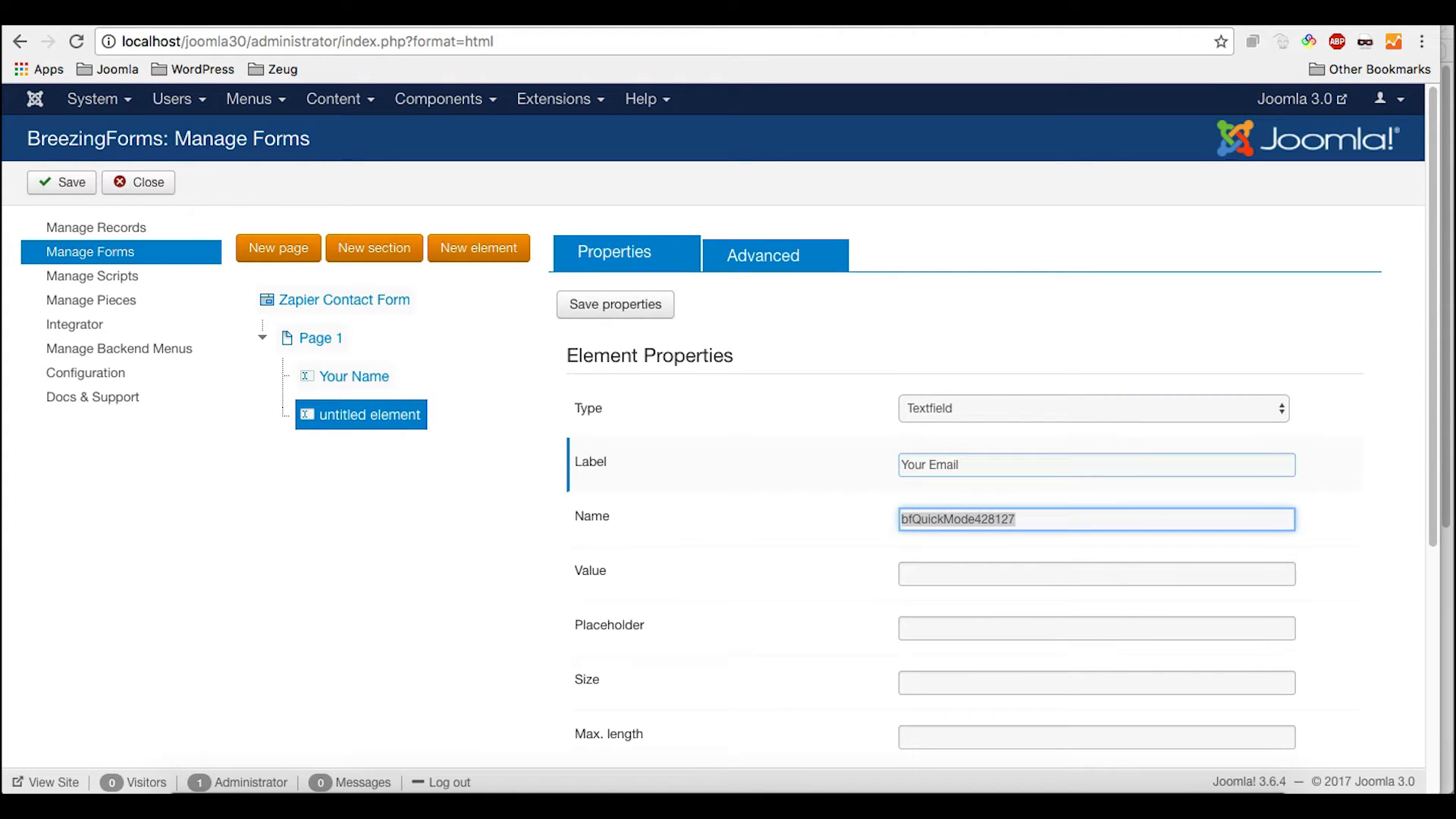
pyautogui.write('your_email')
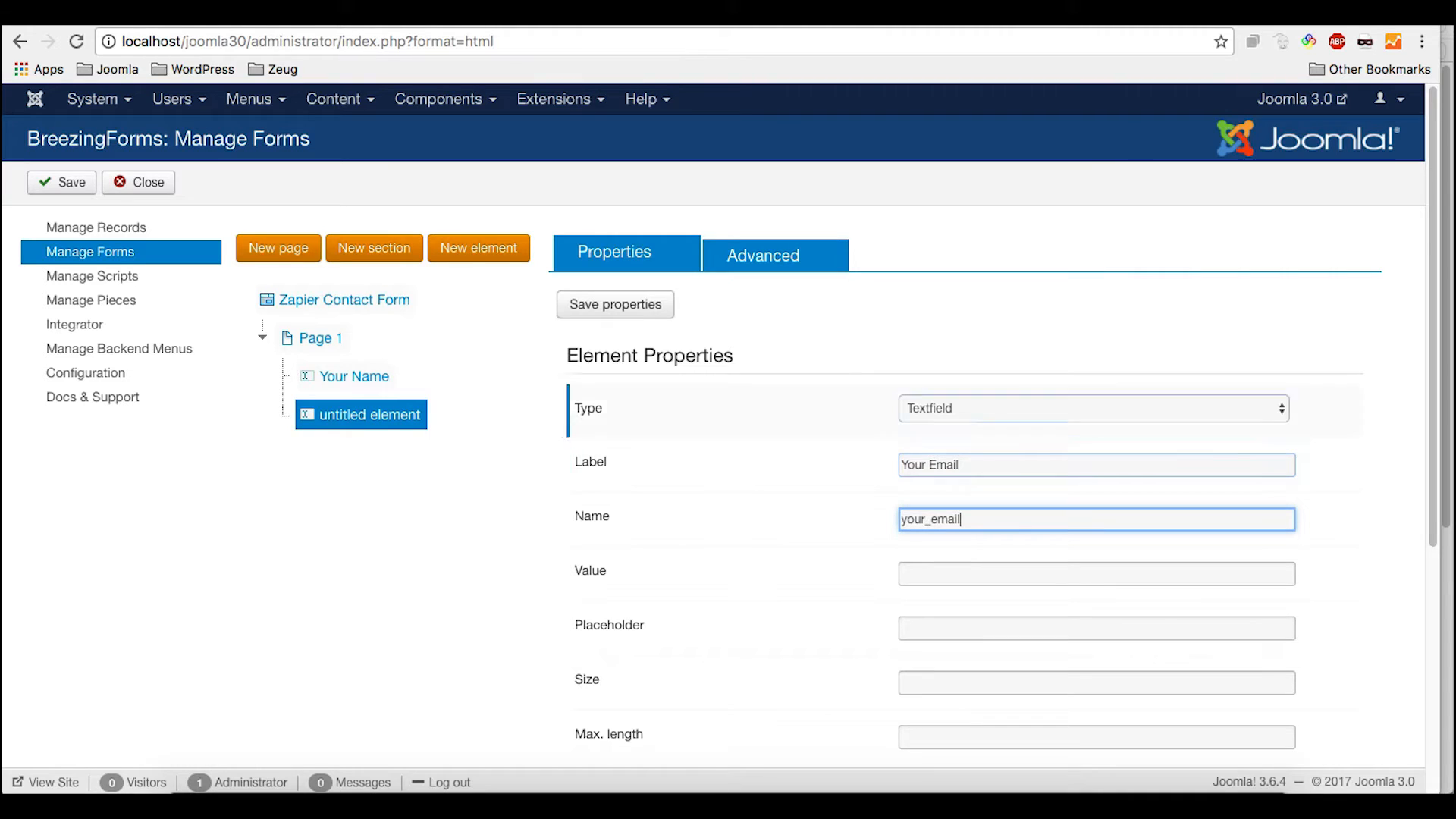
pyautogui.click(616, 303)
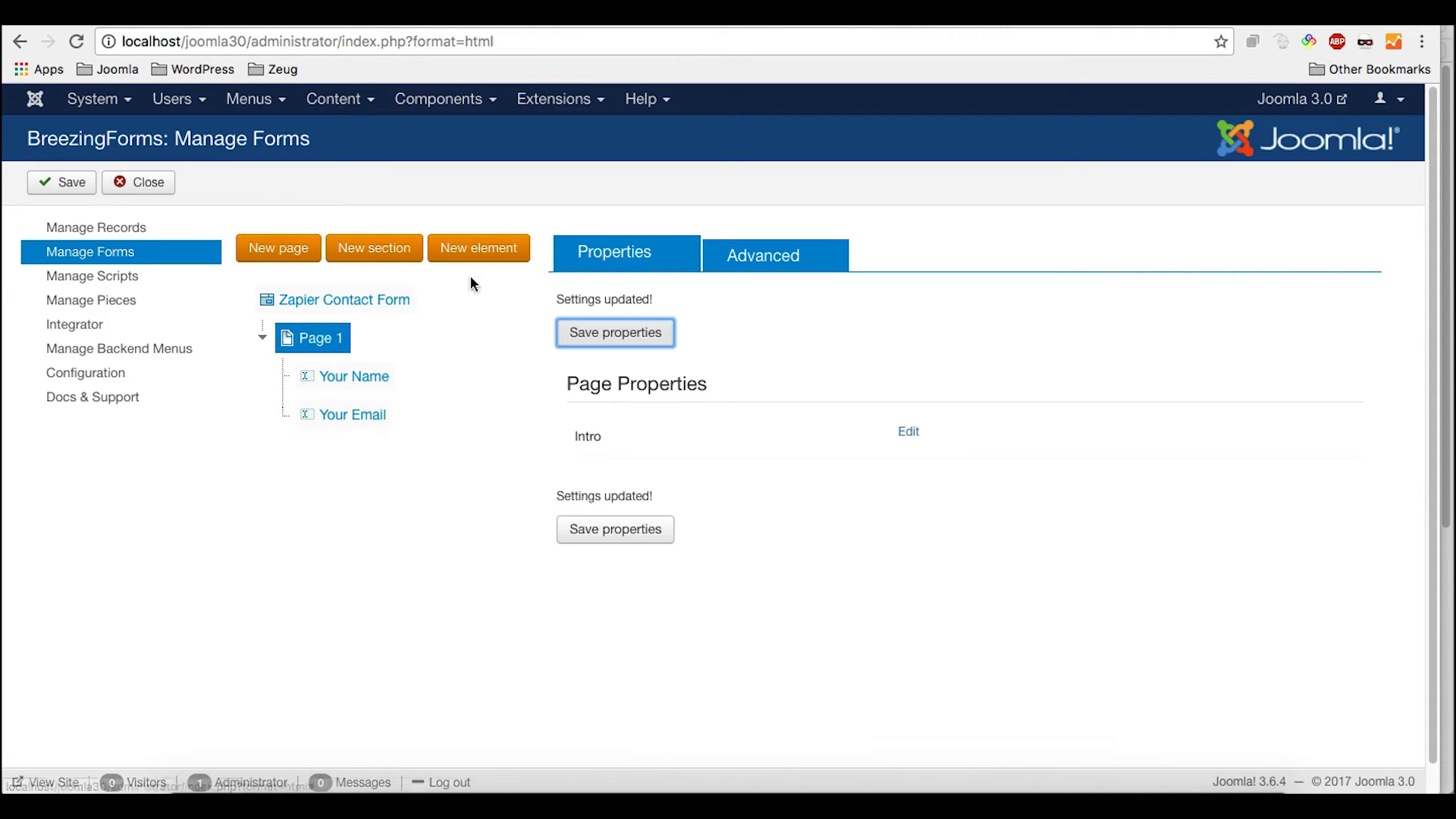
# Add another field as a Message text area and save it.
pyautogui.click(478, 248)
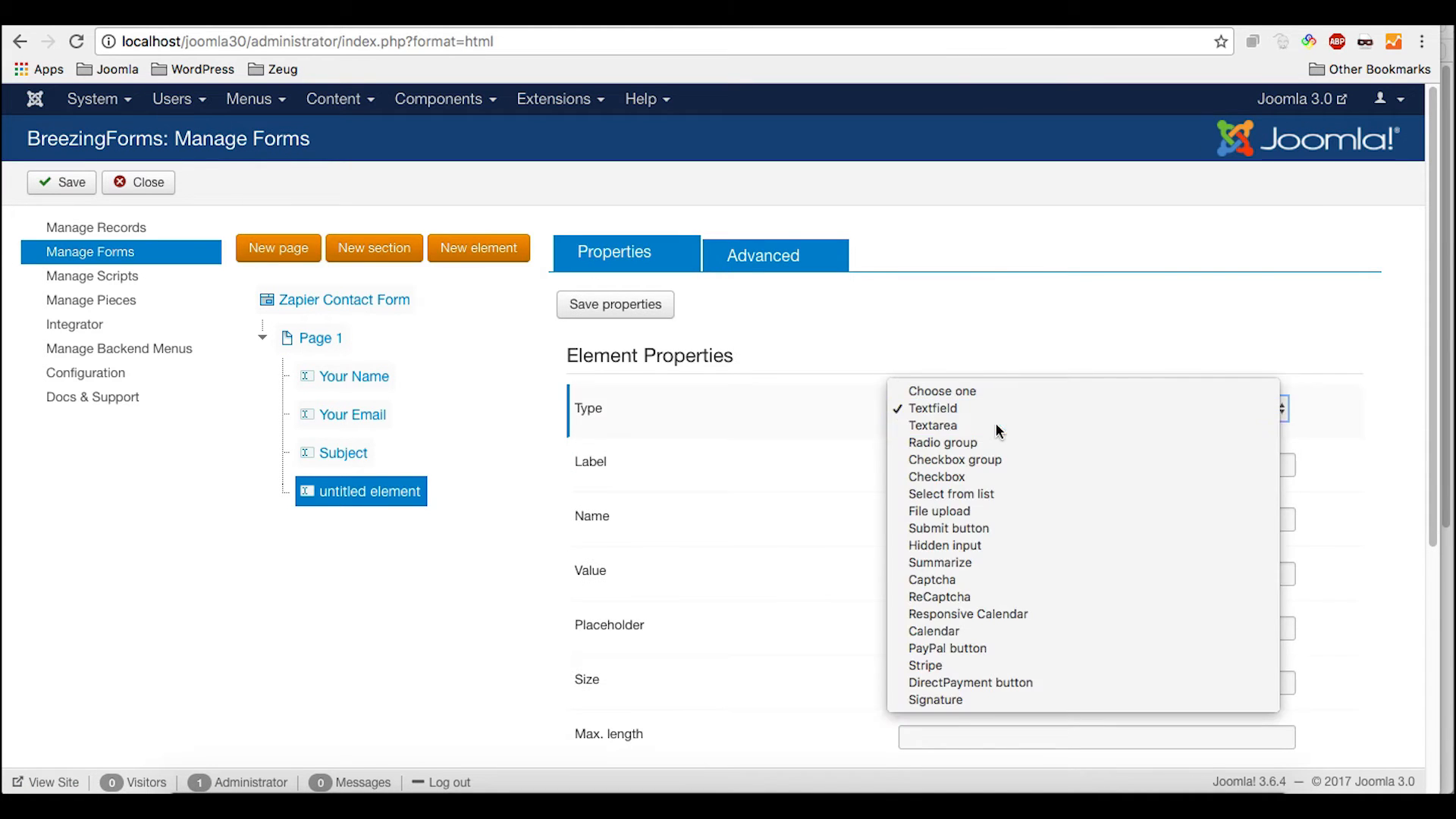
pyautogui.click(932, 426)
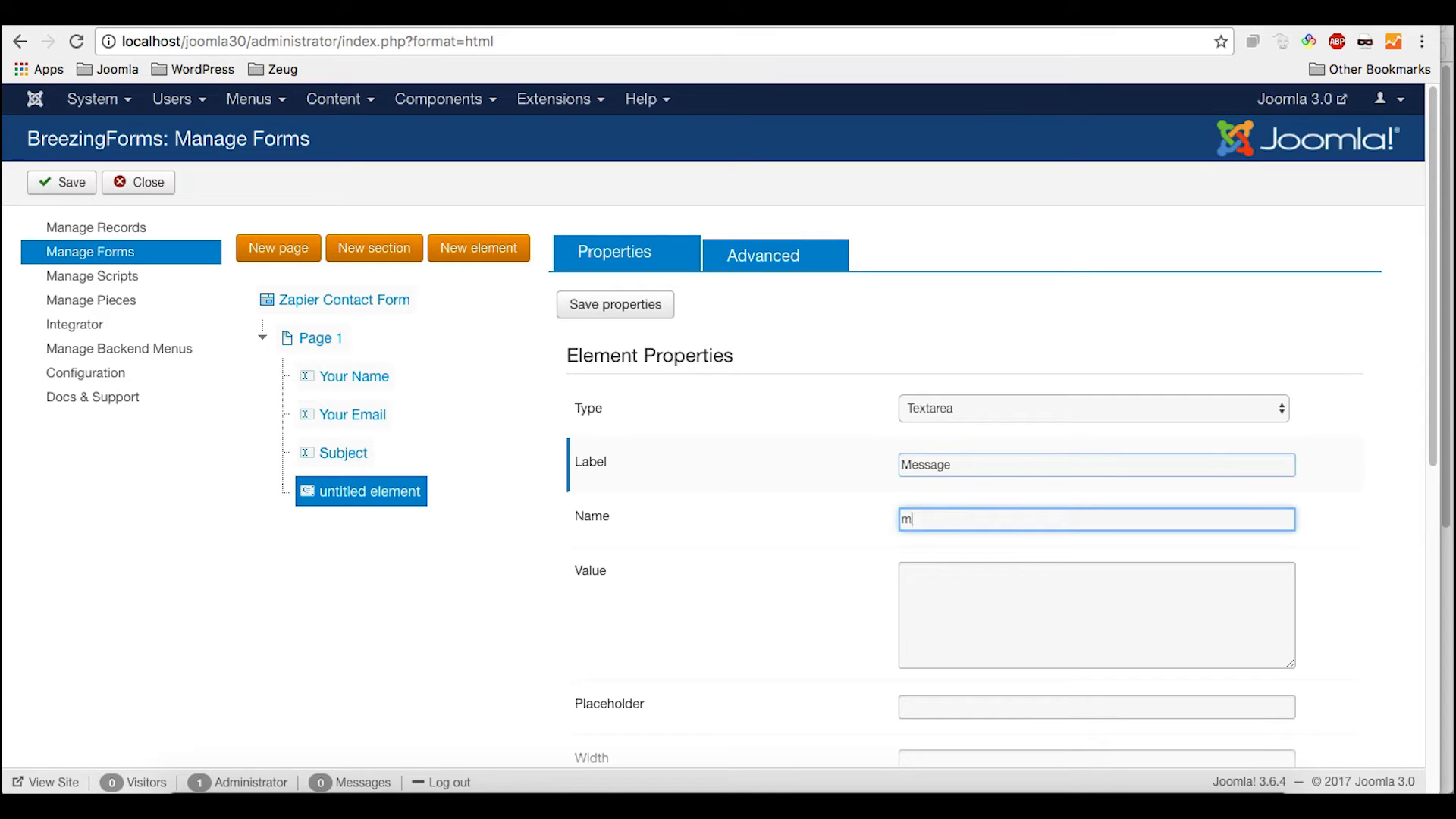
pyautogui.click(615, 304)
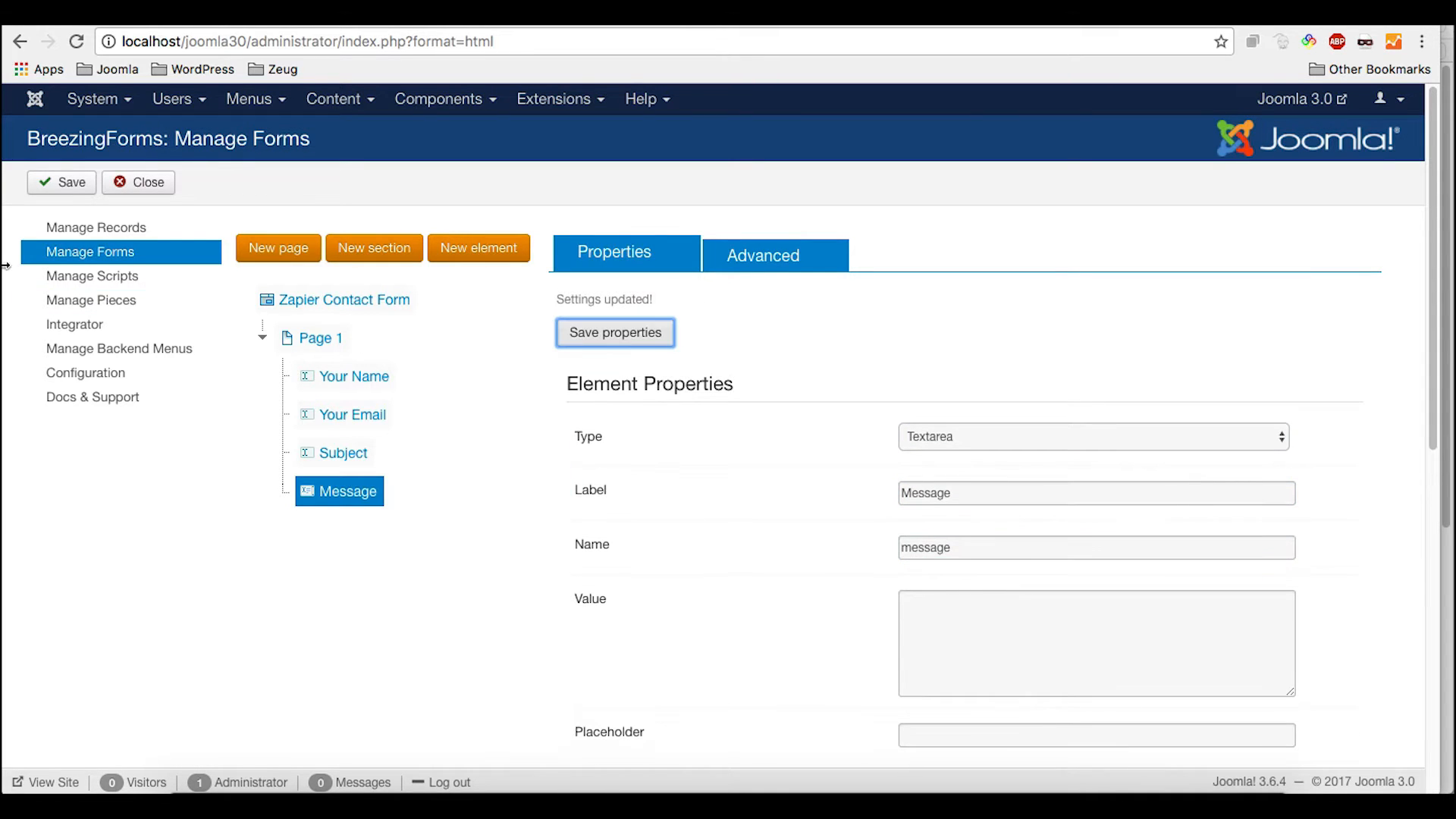
# Save the entire Zapier Contact Form from the toolbar Save button.
pyautogui.click(61, 182)
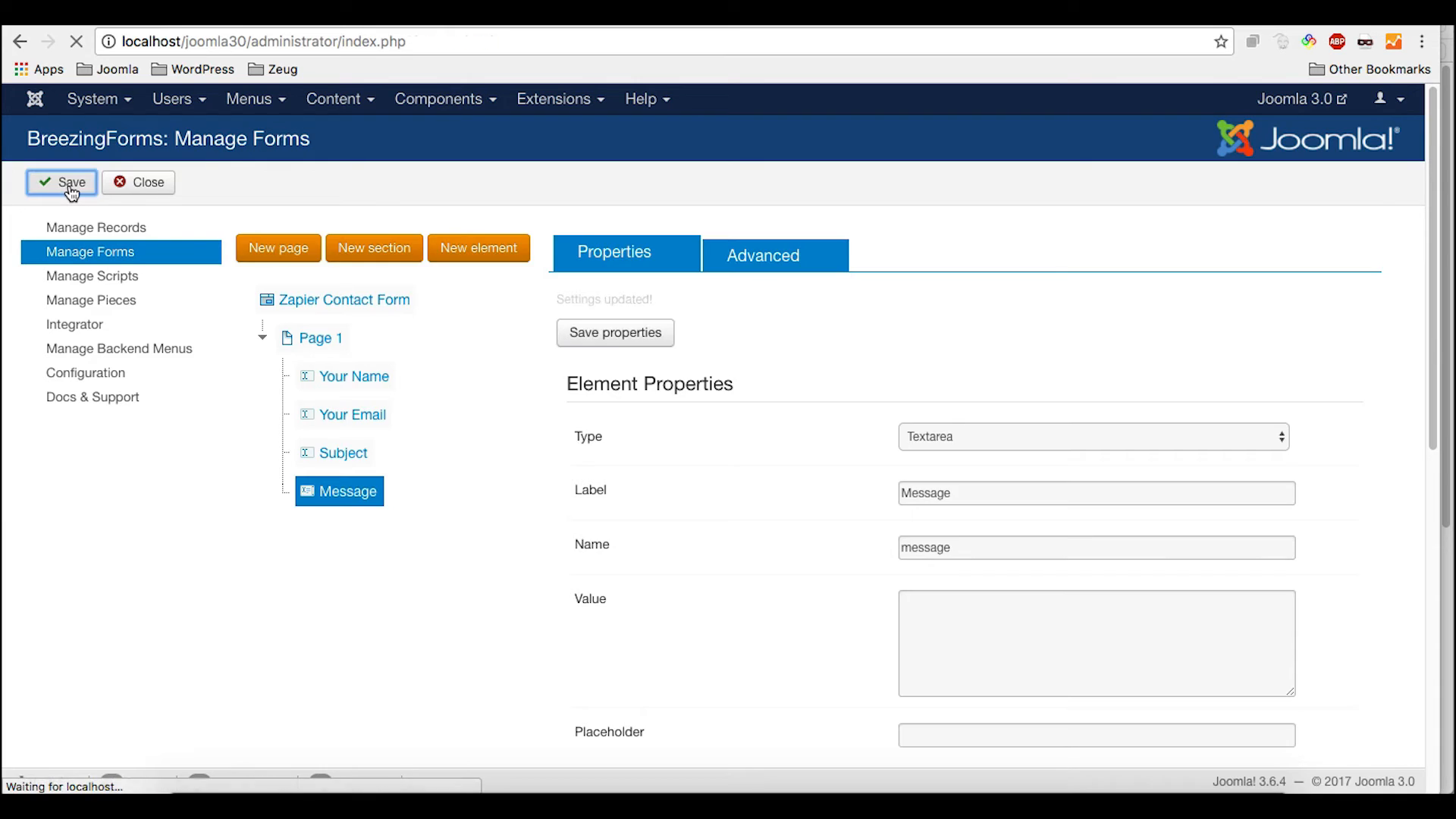
pyautogui.click(61, 182)
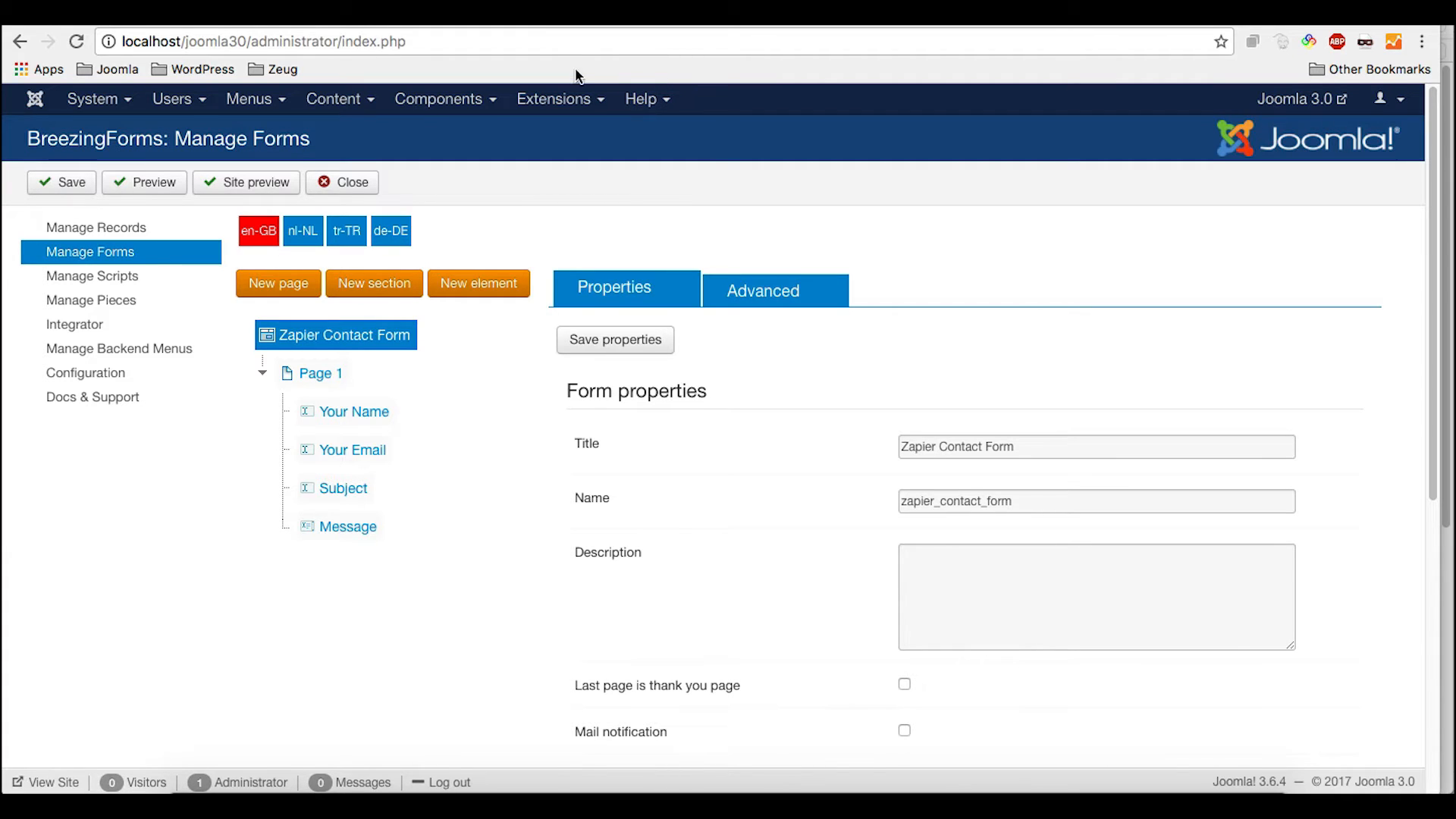
pyautogui.moveTo(706, 276)
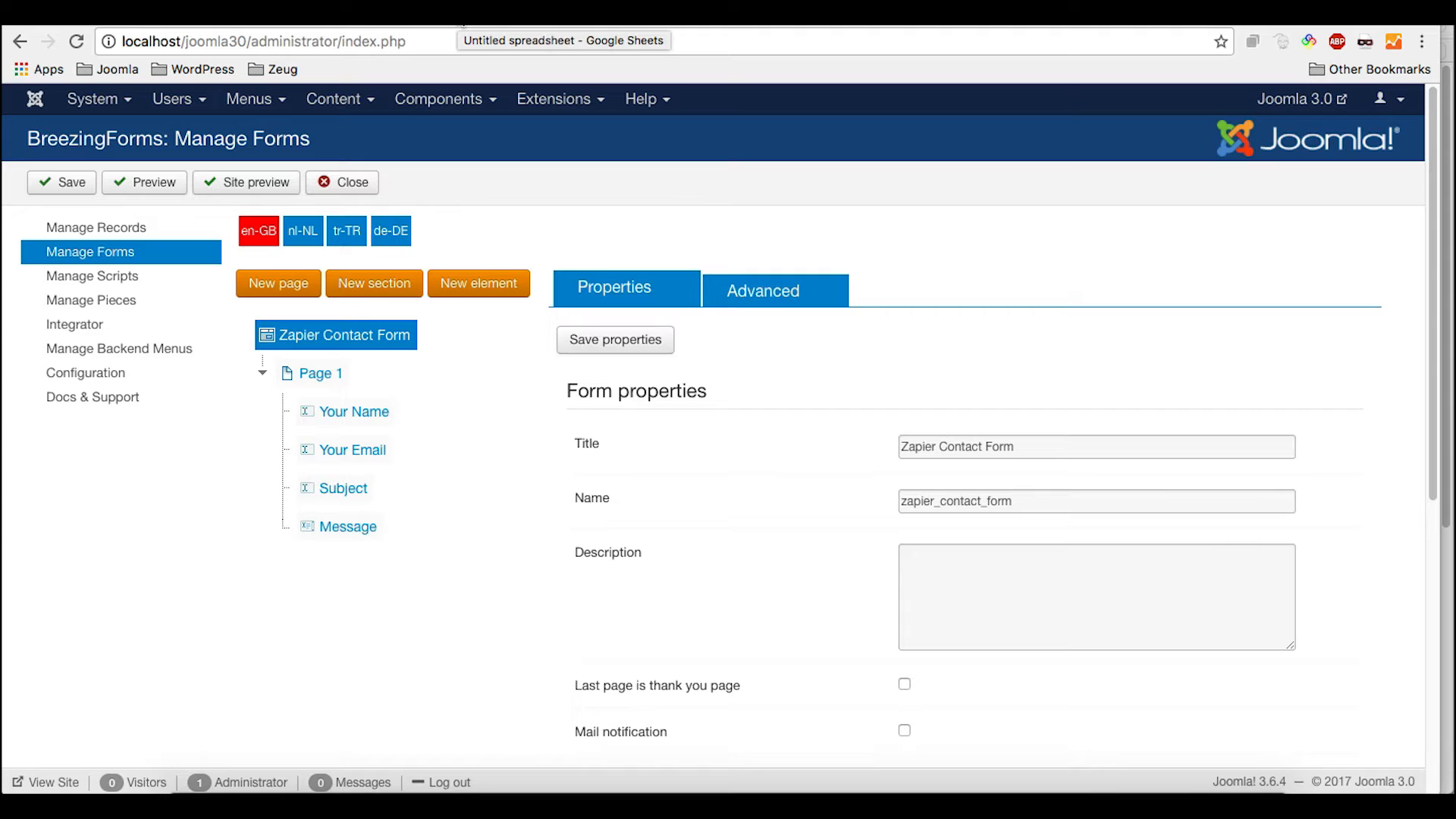
# Rename the untitled Google spreadsheet to 'Zapier Contacts'.
pyautogui.click(562, 40)
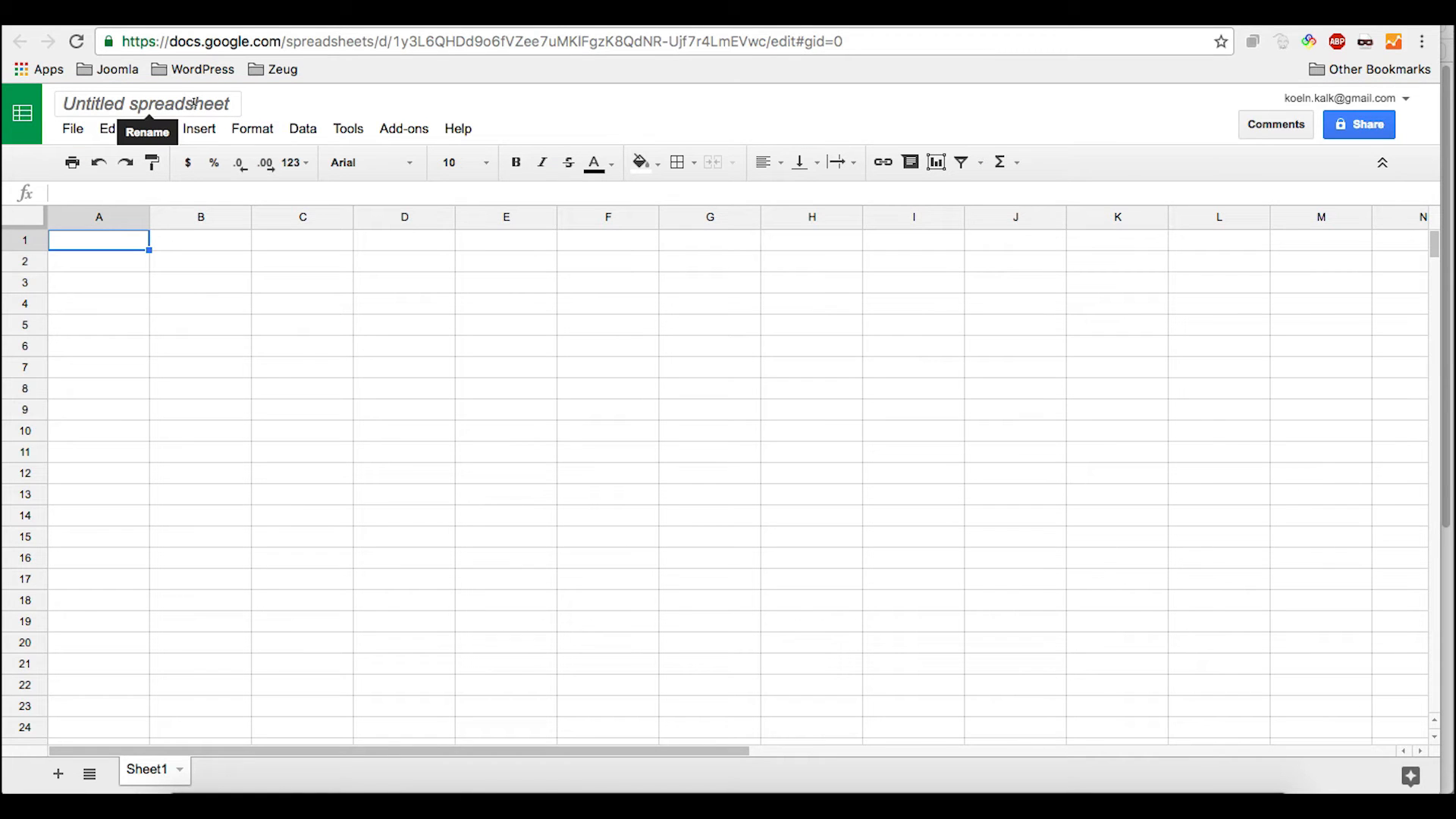
pyautogui.click(145, 103)
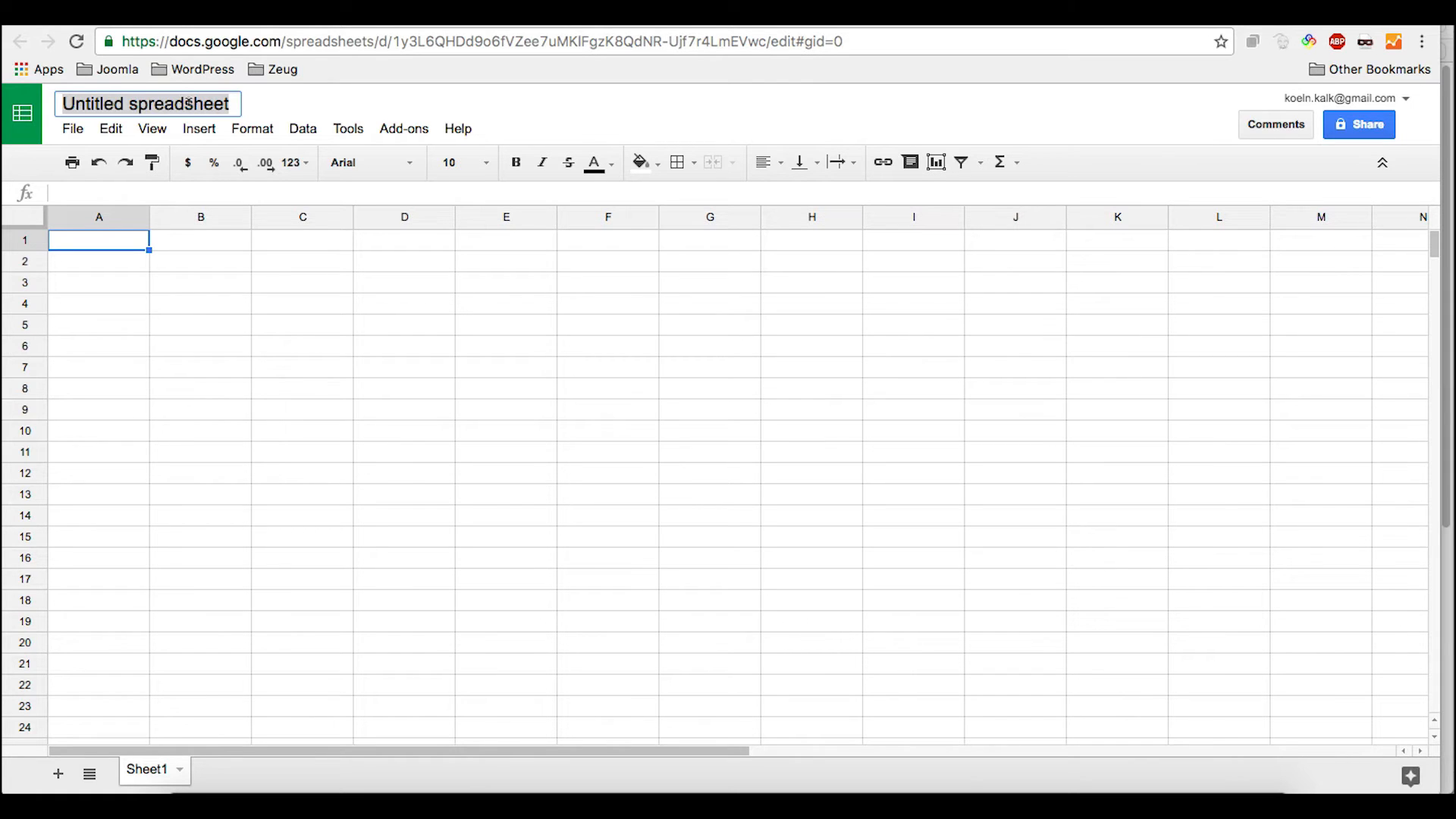
pyautogui.write('Zapier')
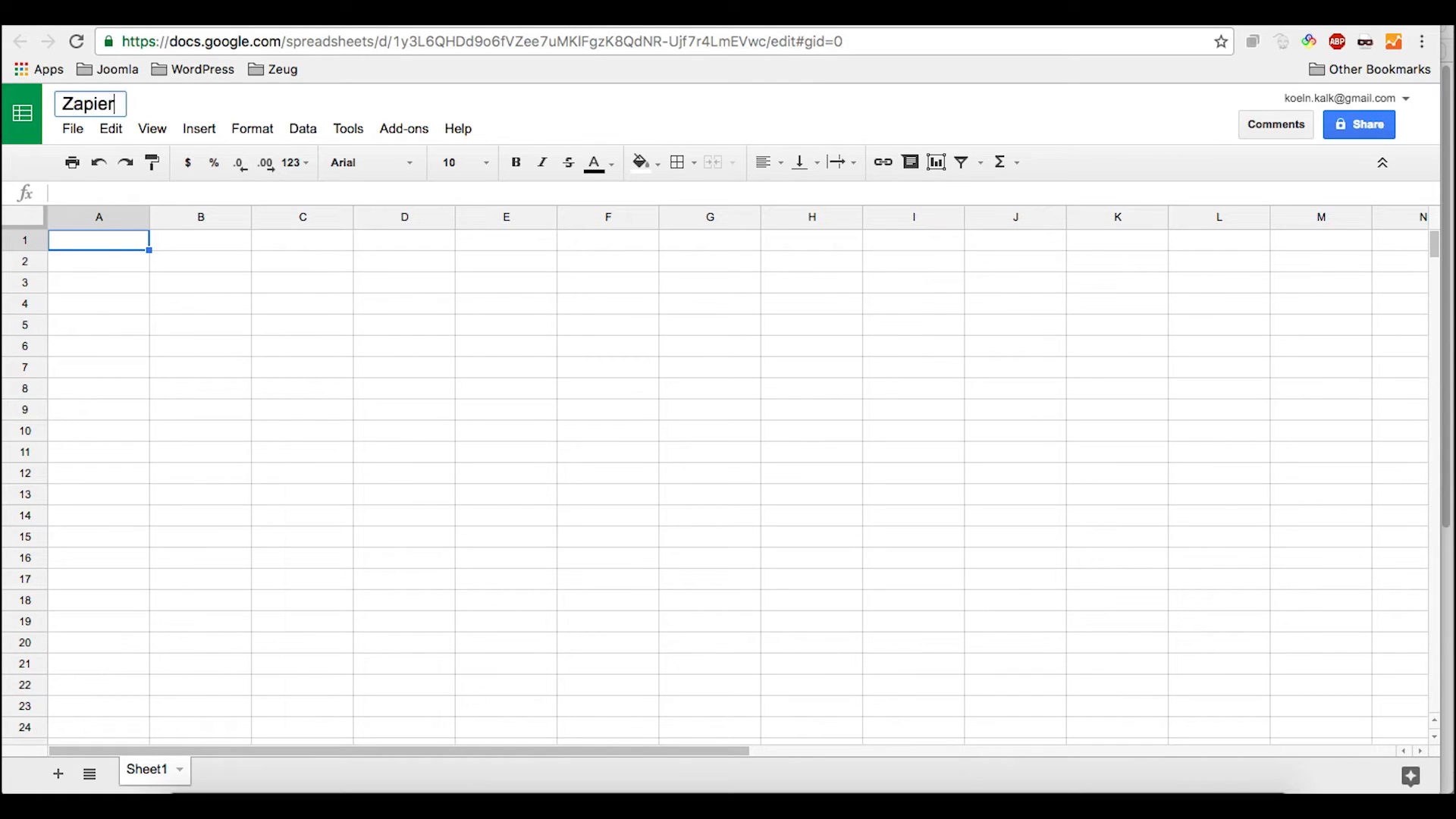
pyautogui.write('Contacts')
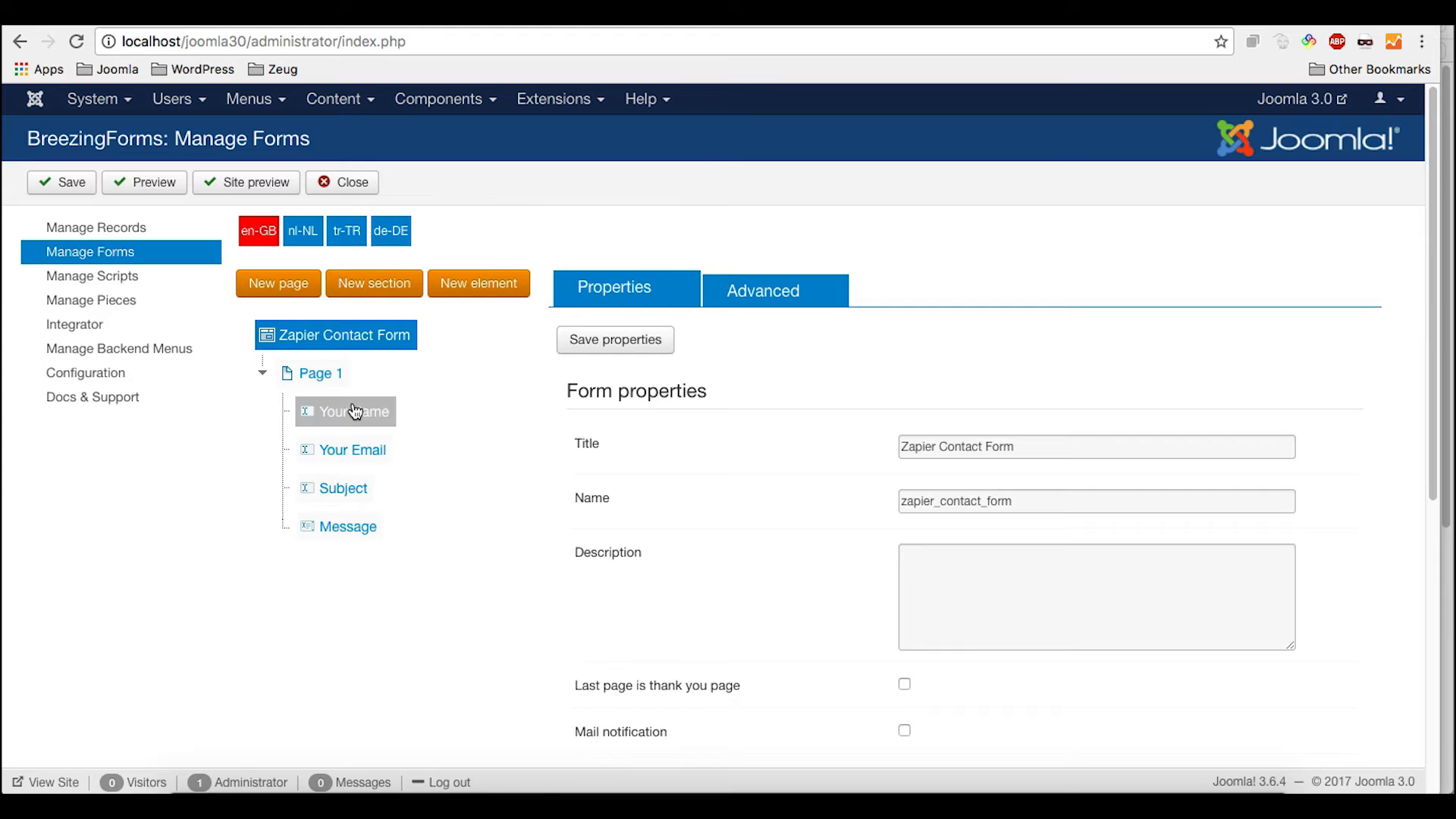
pyautogui.click(353, 411)
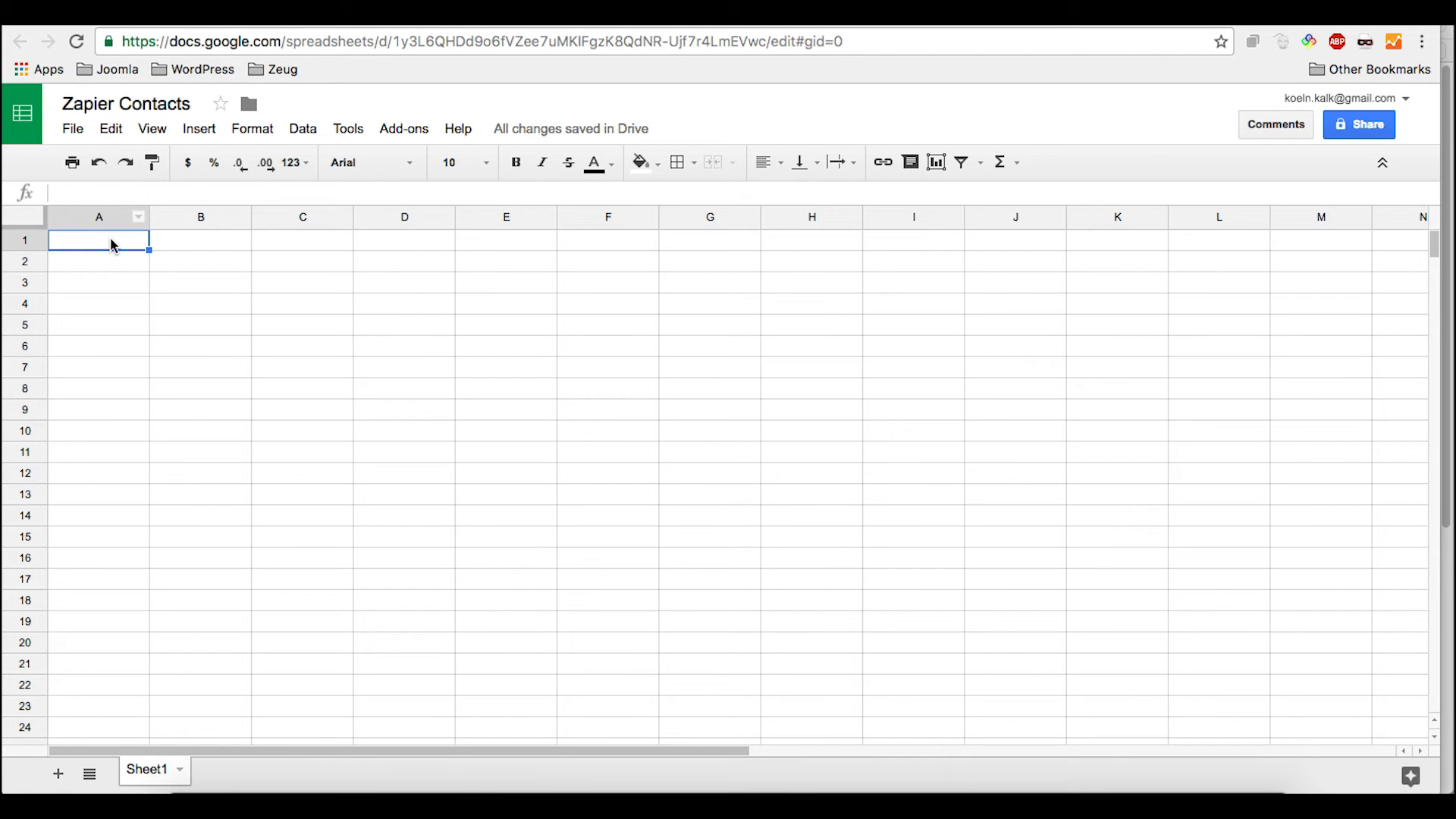
# Enter the headers name, email, subject and message into cells A1 to D1.
pyautogui.write('name')
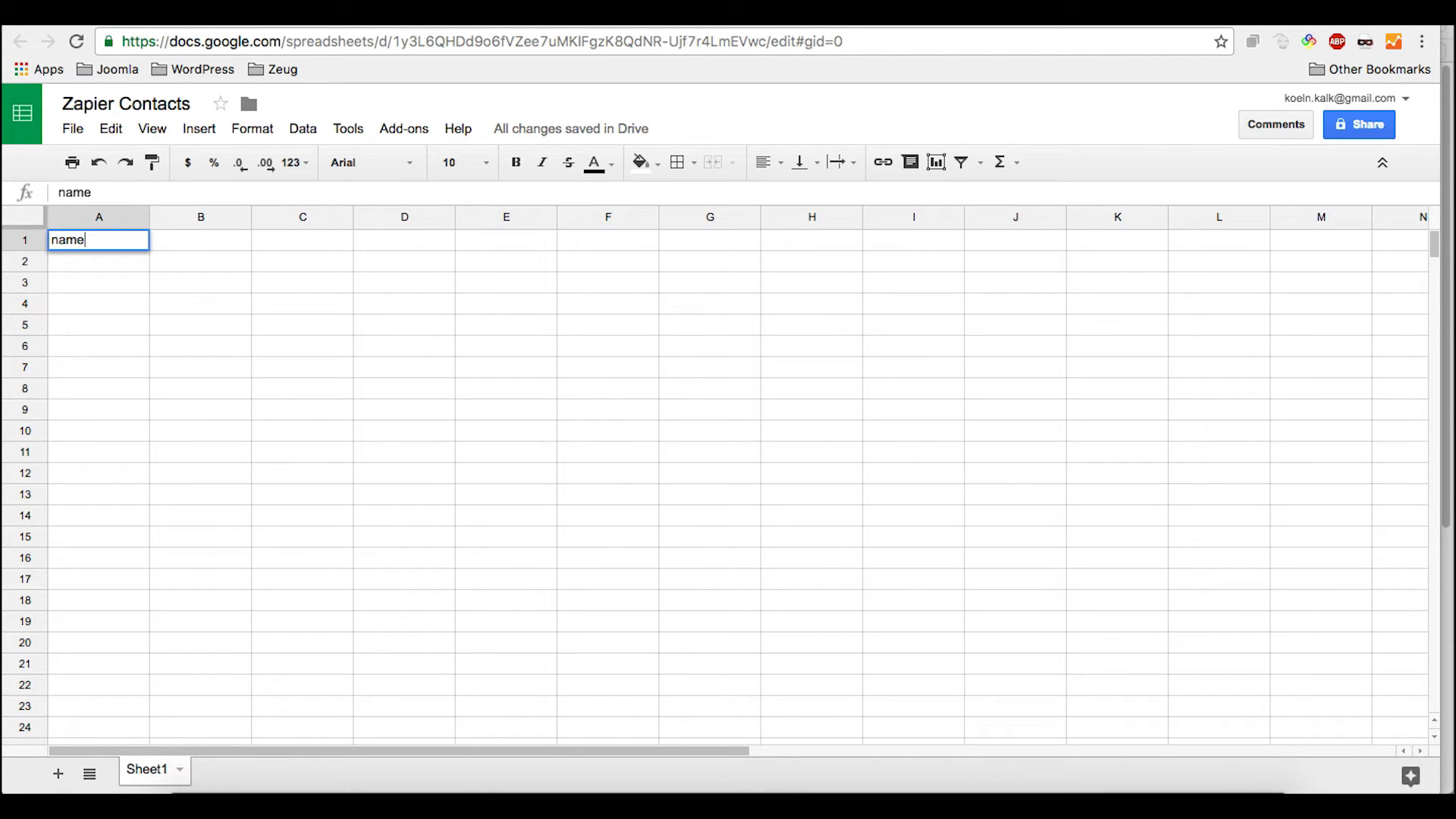
pyautogui.write('email')
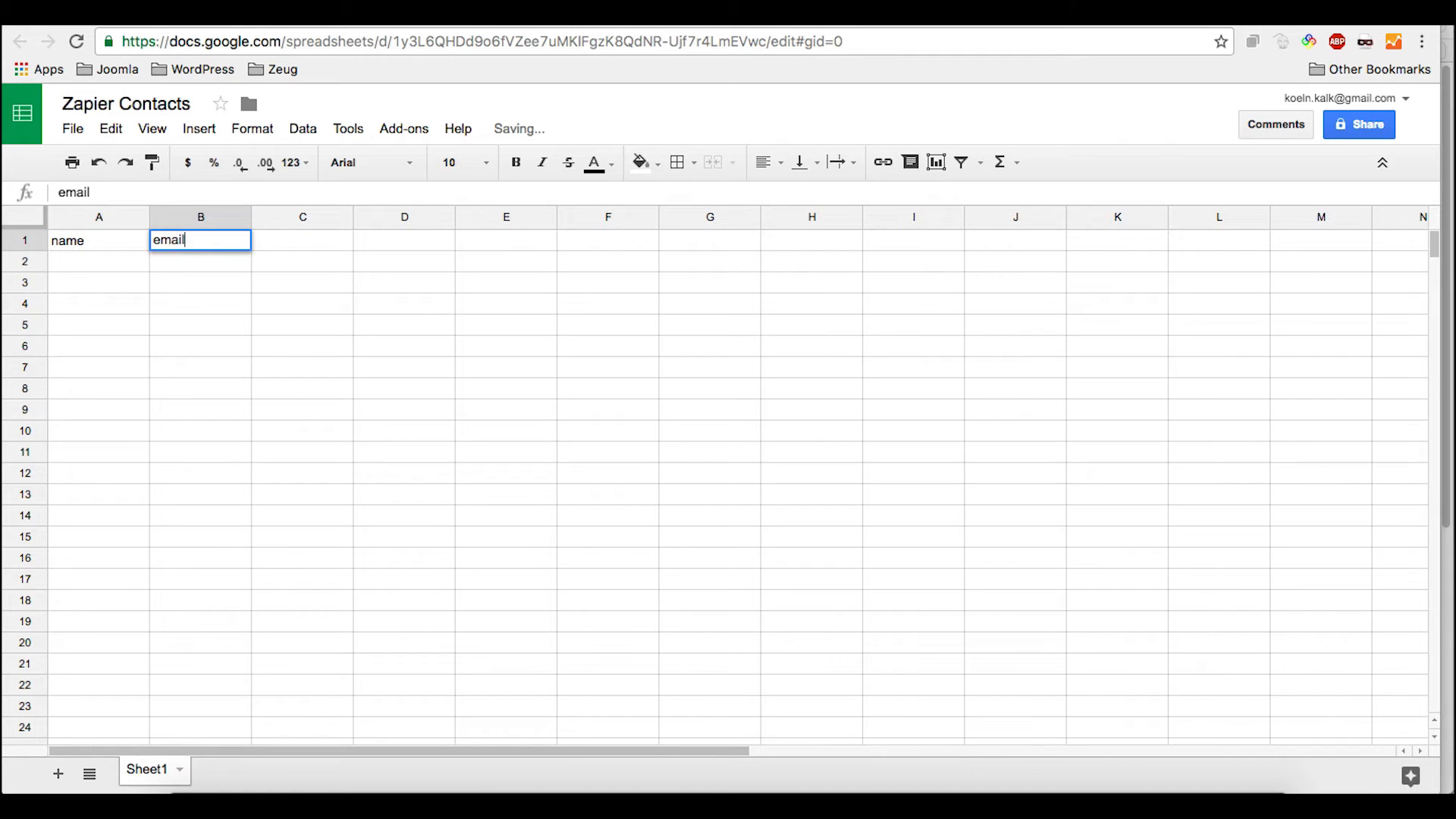
pyautogui.write('subjec')
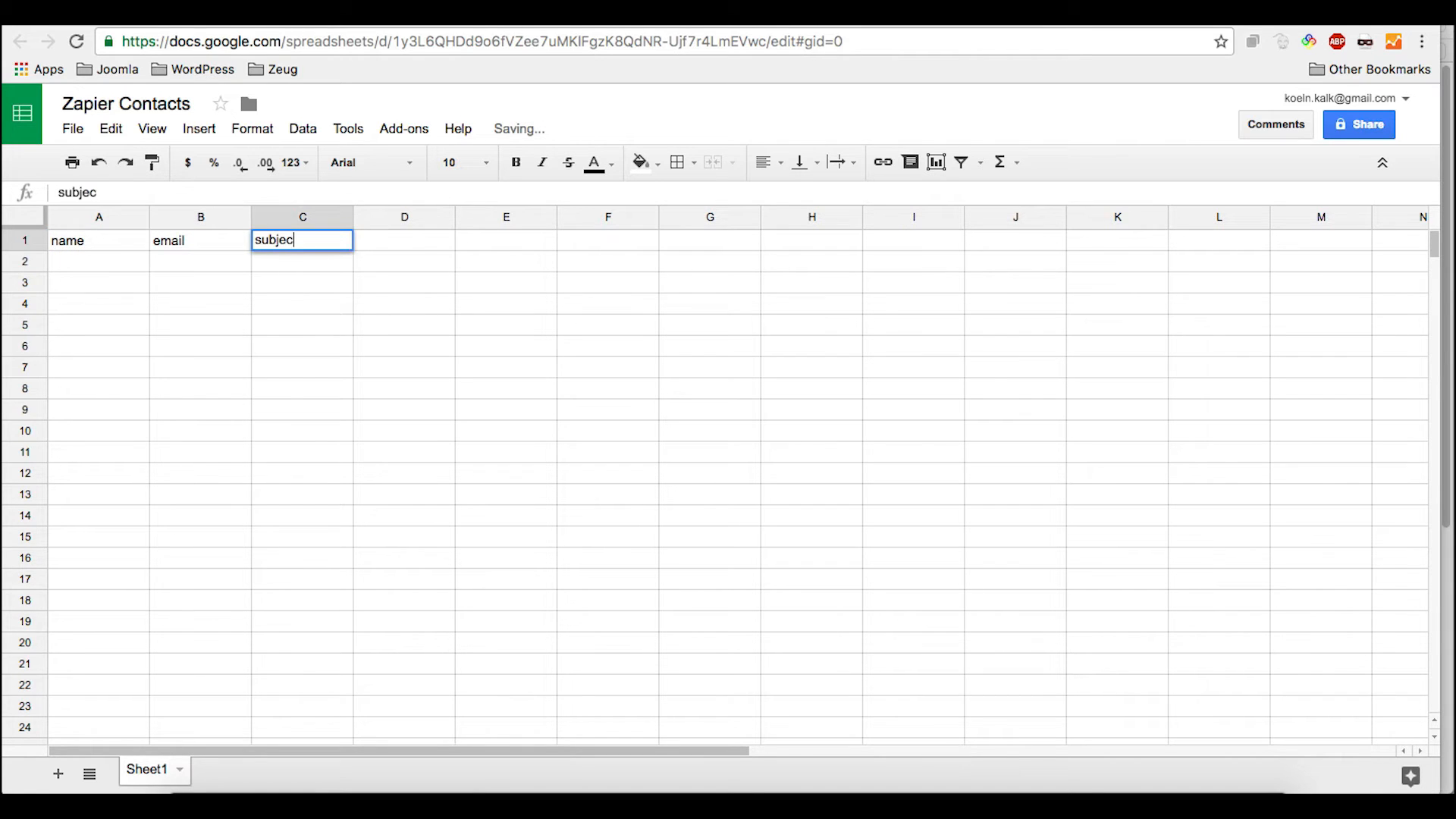
pyautogui.write('messa')
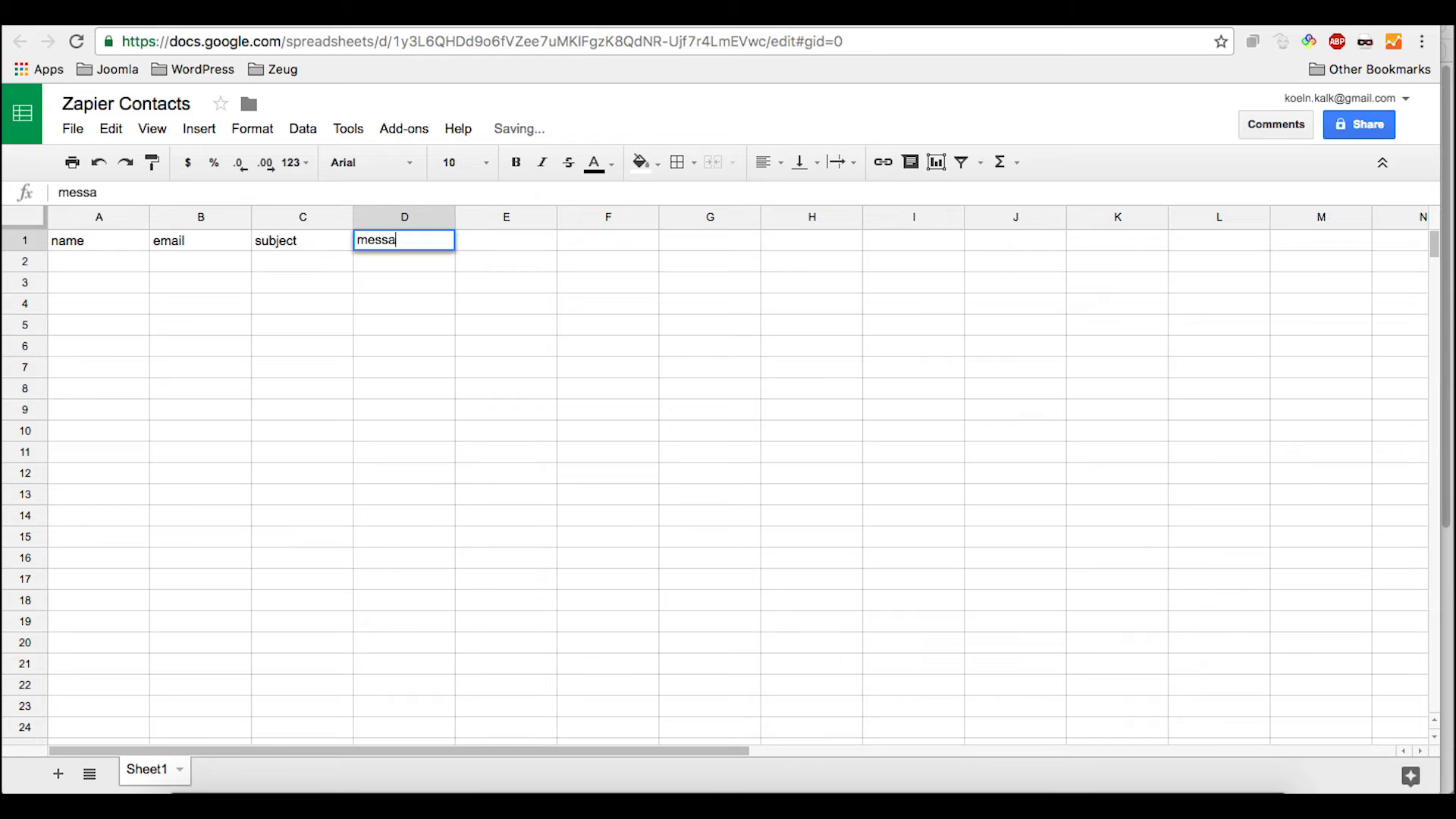
pyautogui.press('Enter')
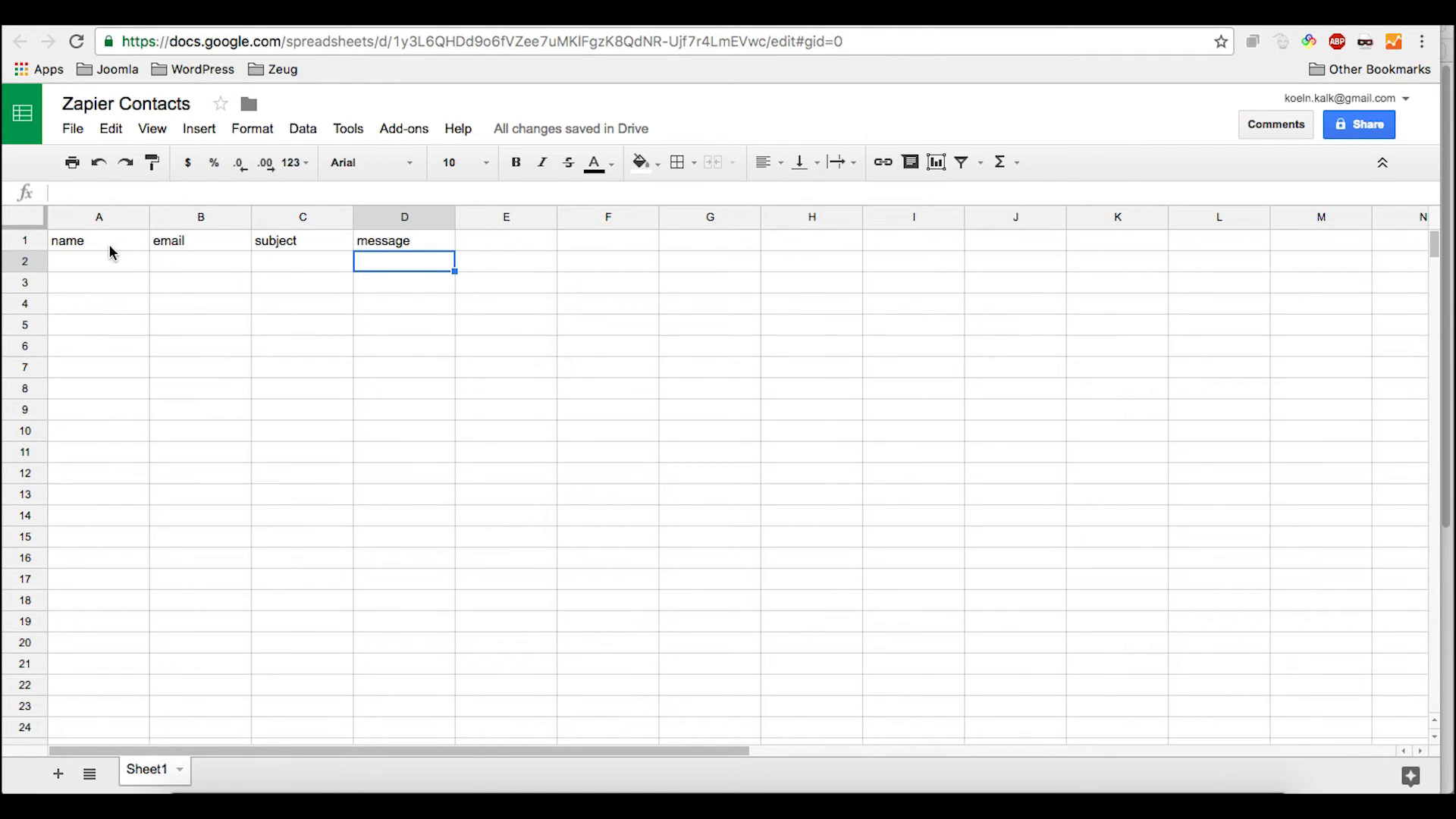
pyautogui.click(98, 239)
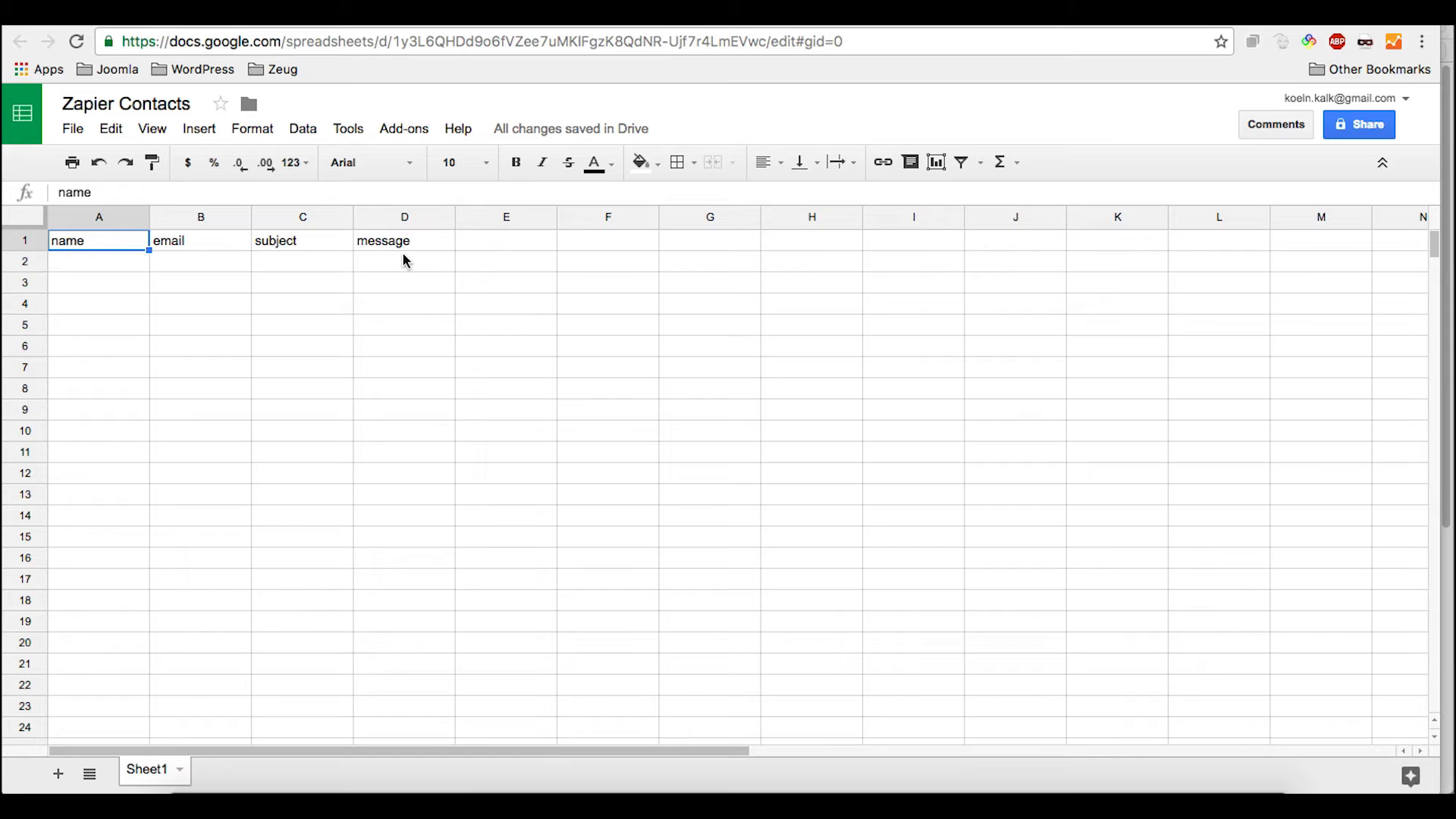
pyautogui.moveTo(88, 252)
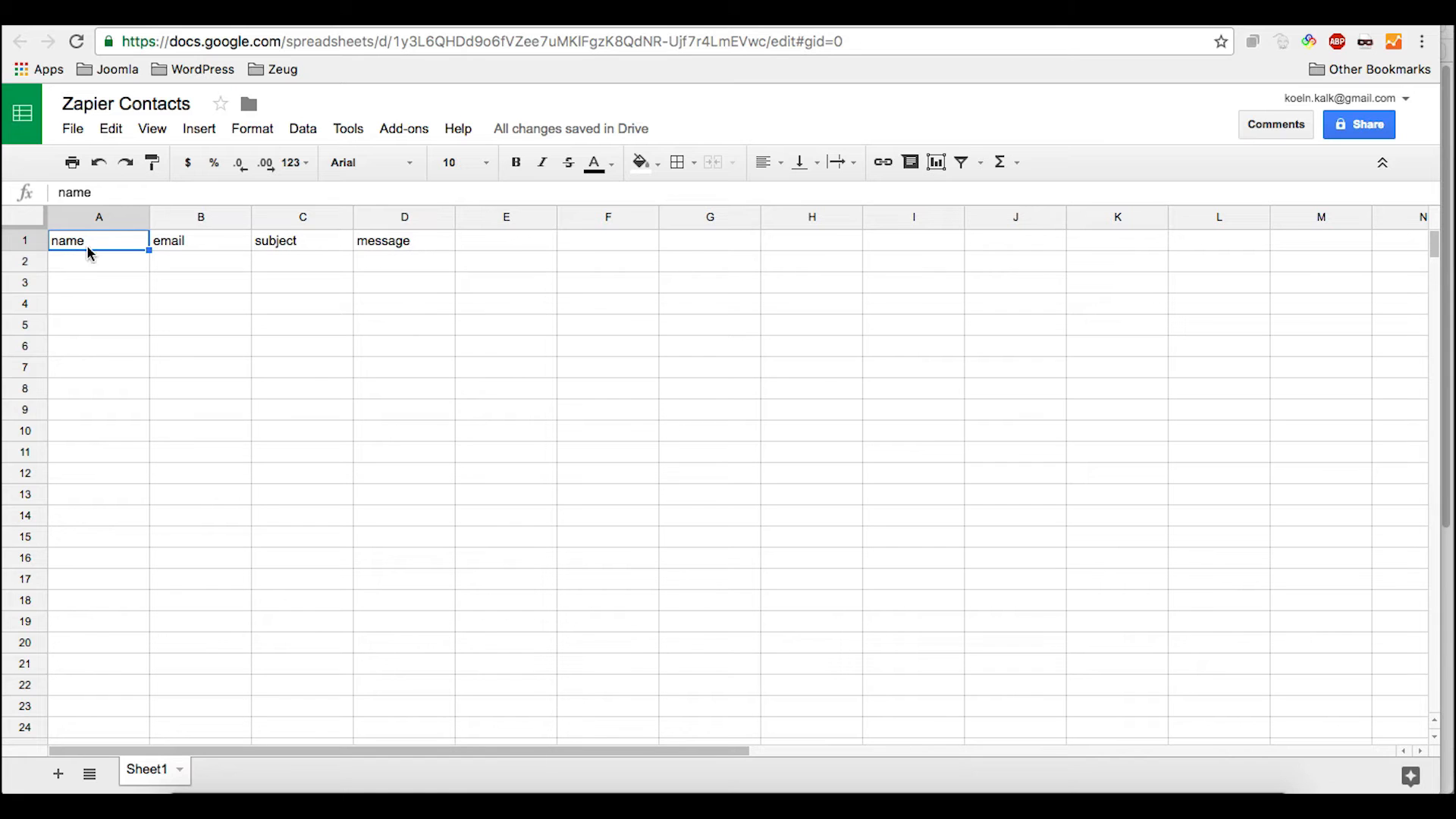
pyautogui.moveTo(124, 230)
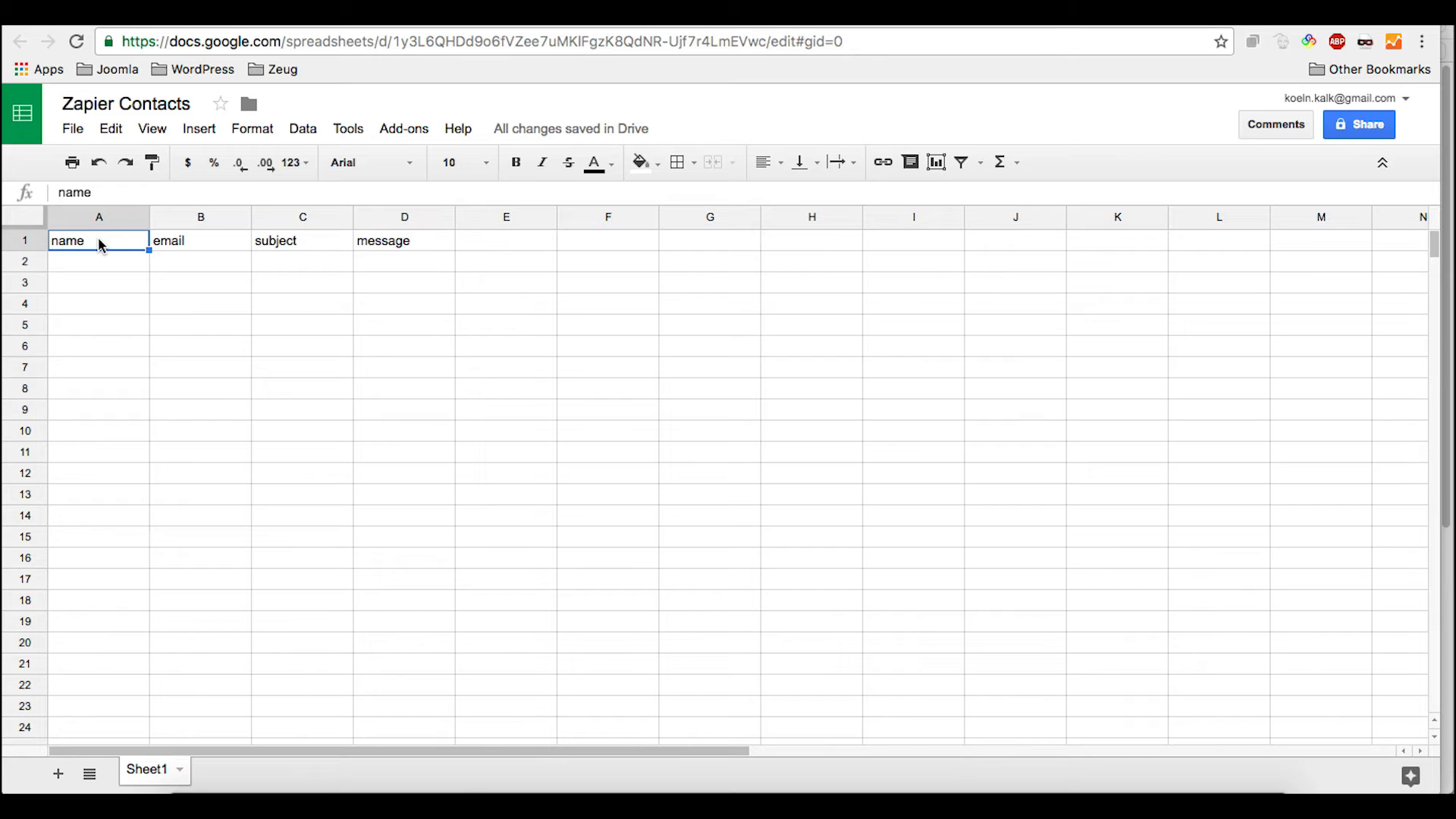
pyautogui.moveTo(118, 252)
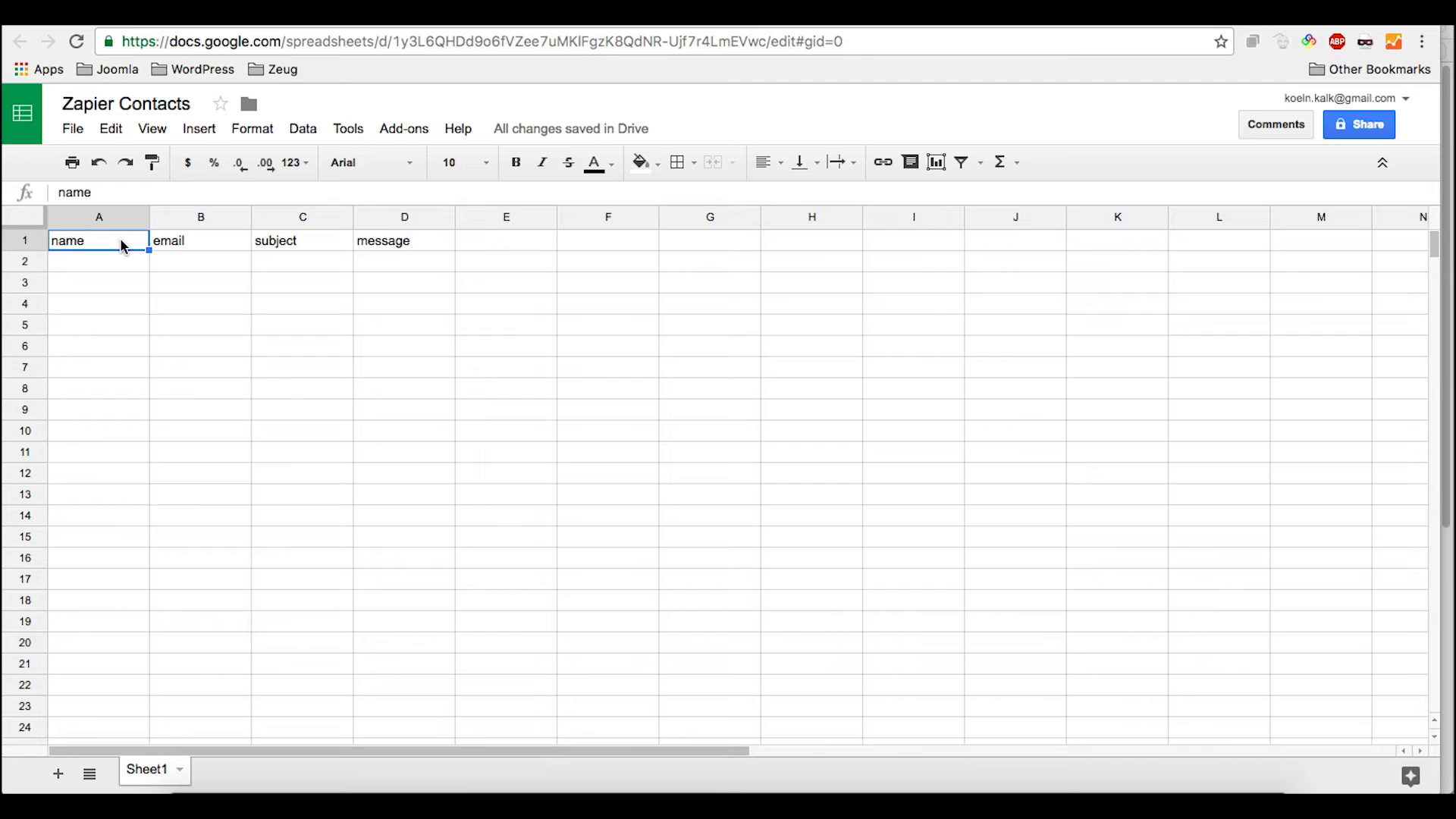
pyautogui.moveTo(370, 160)
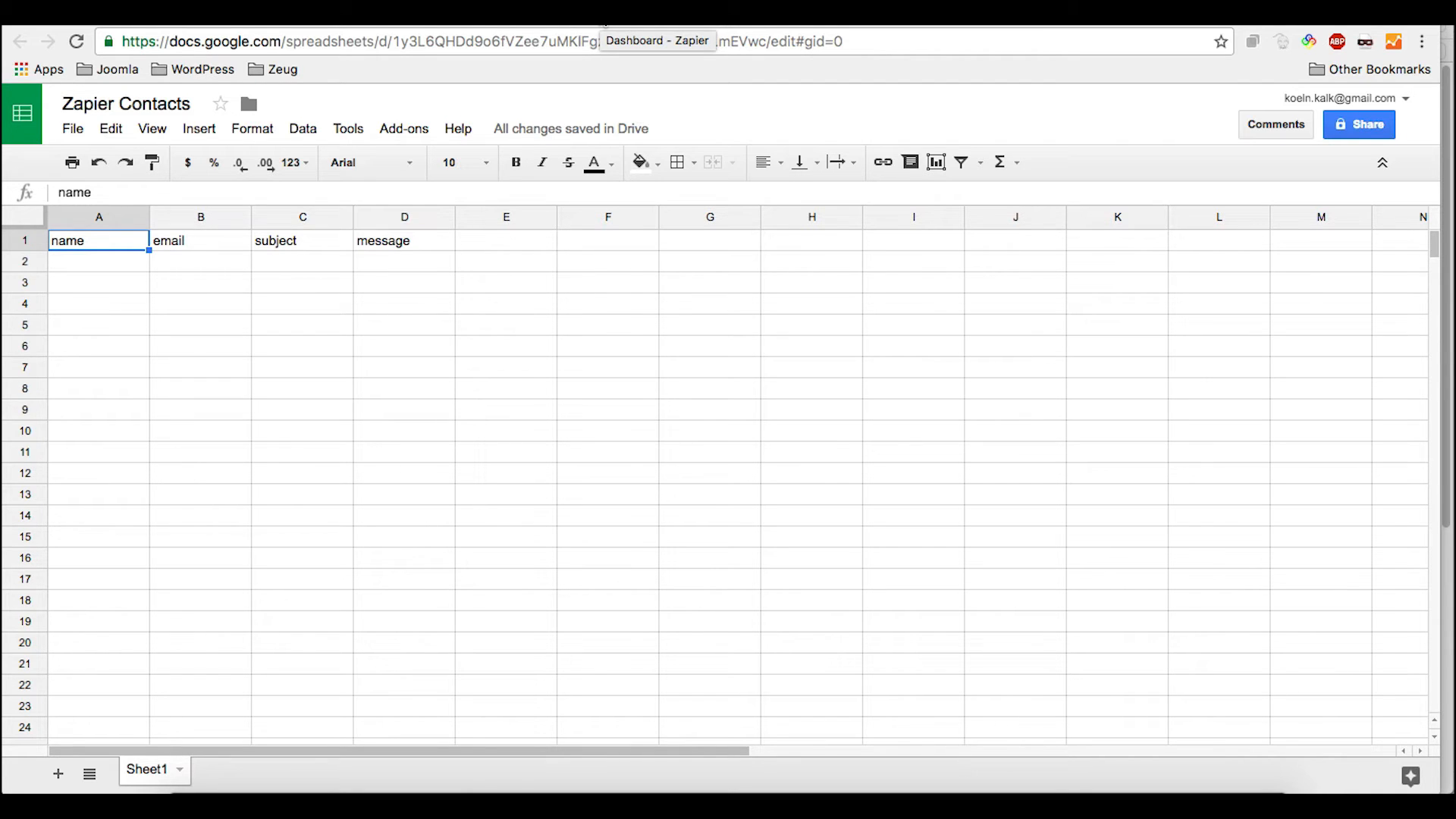
# Switch to the 'Dashboard - Zapier' browser tab.
pyautogui.click(657, 41)
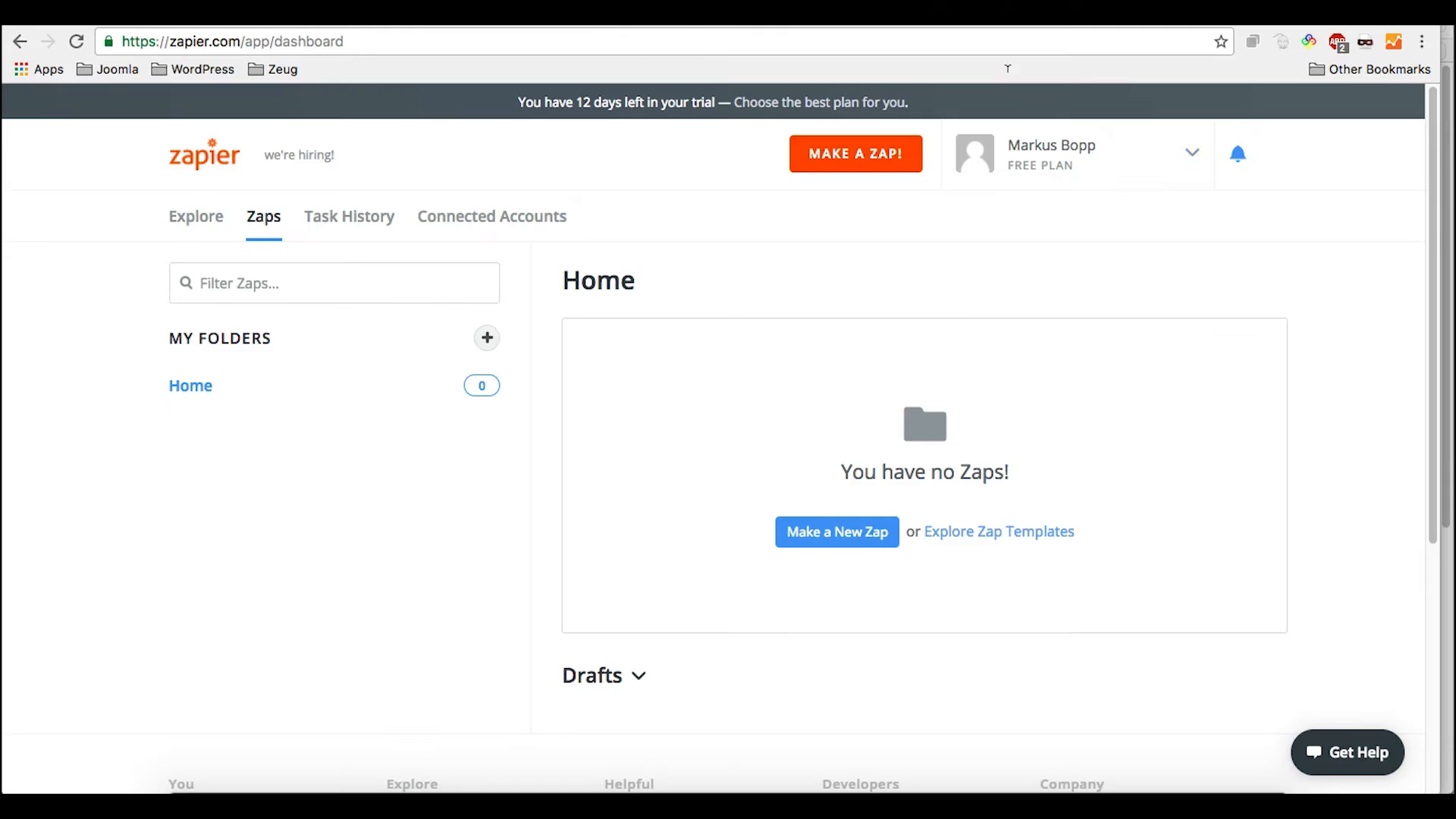
pyautogui.moveTo(1082, 224)
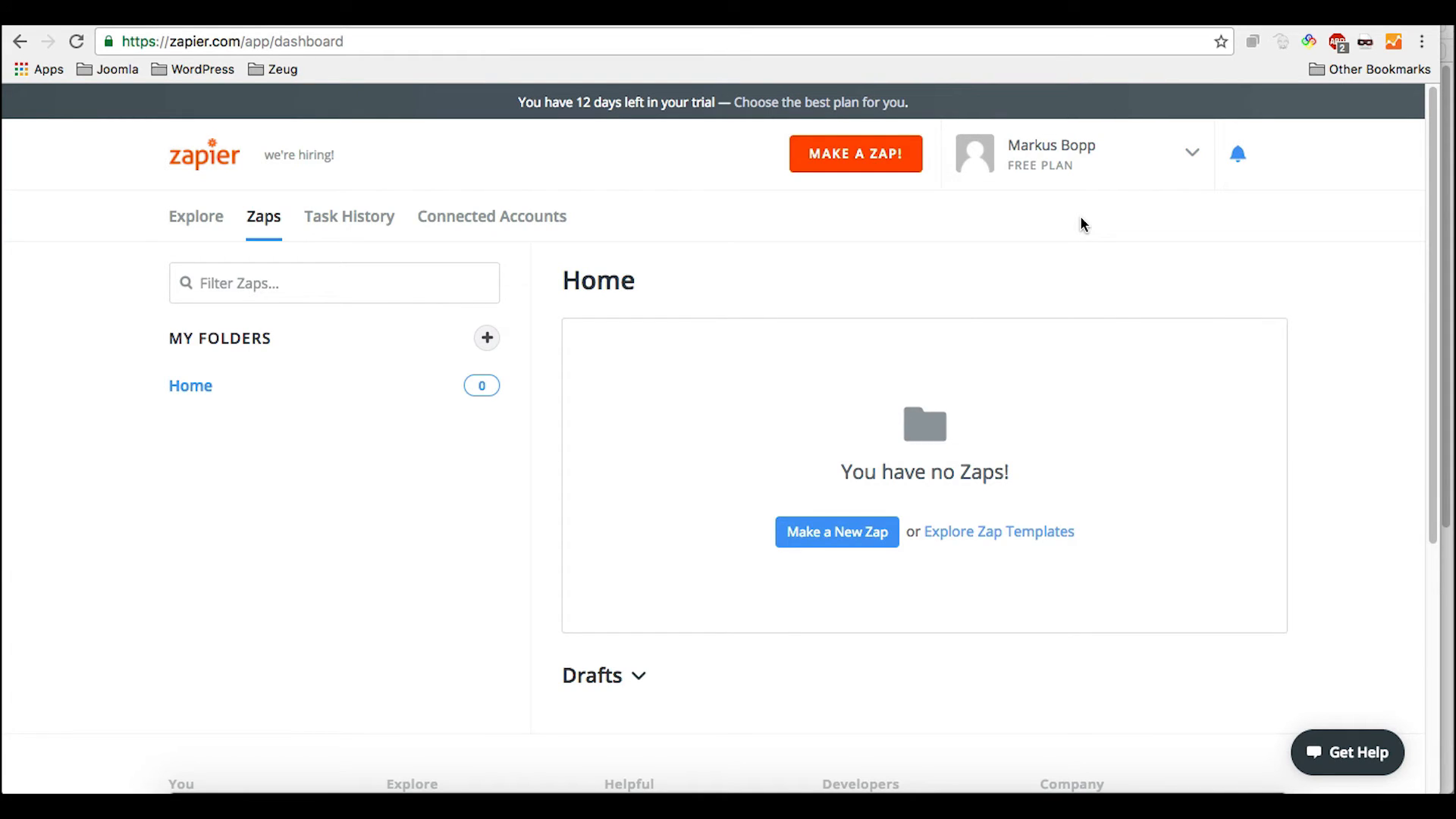
pyautogui.moveTo(860, 179)
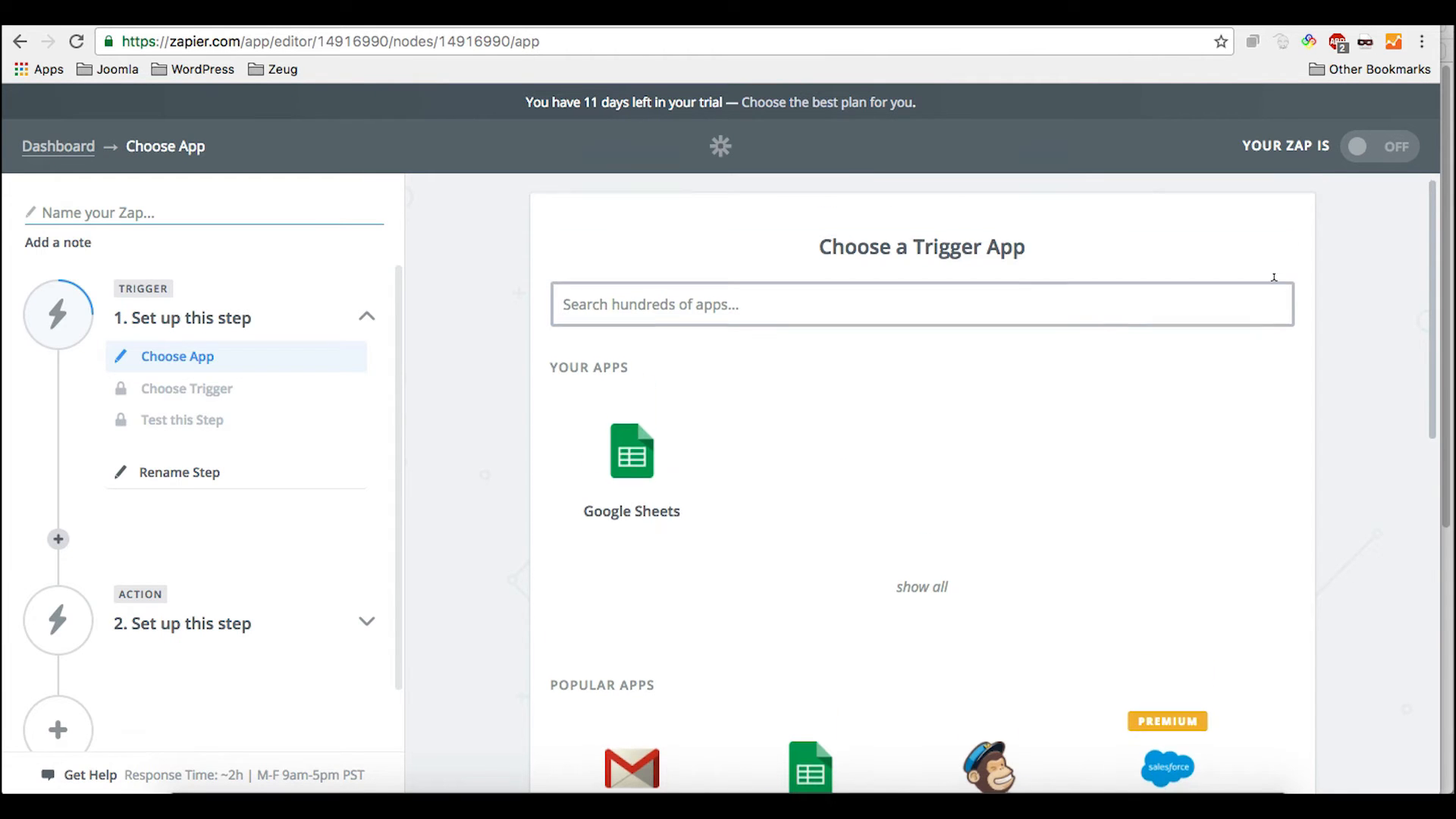
# Choose Google Sheets with the New Spreadsheet Row trigger, then return to the dashboard.
pyautogui.scroll(-3)
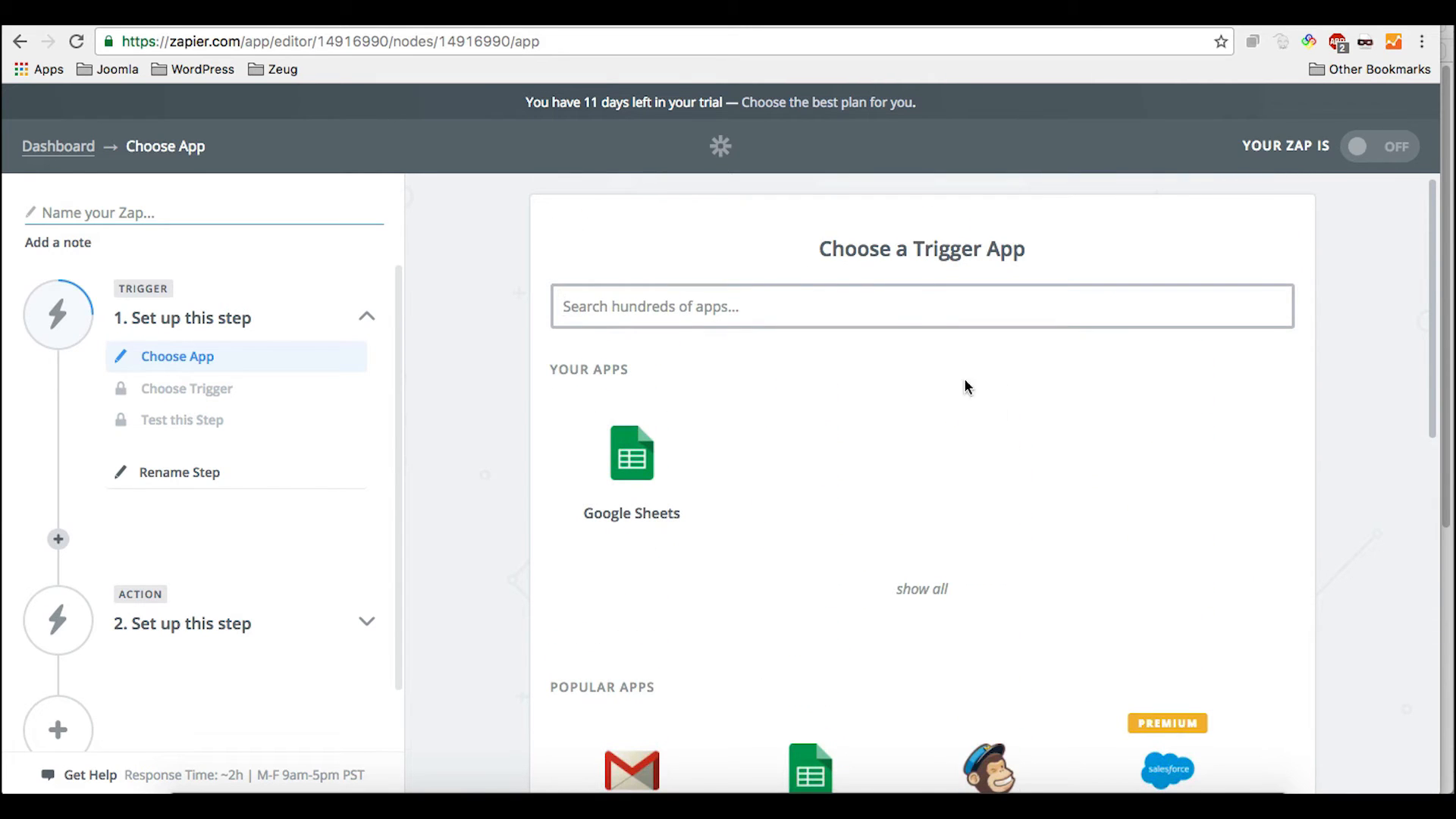
pyautogui.moveTo(659, 469)
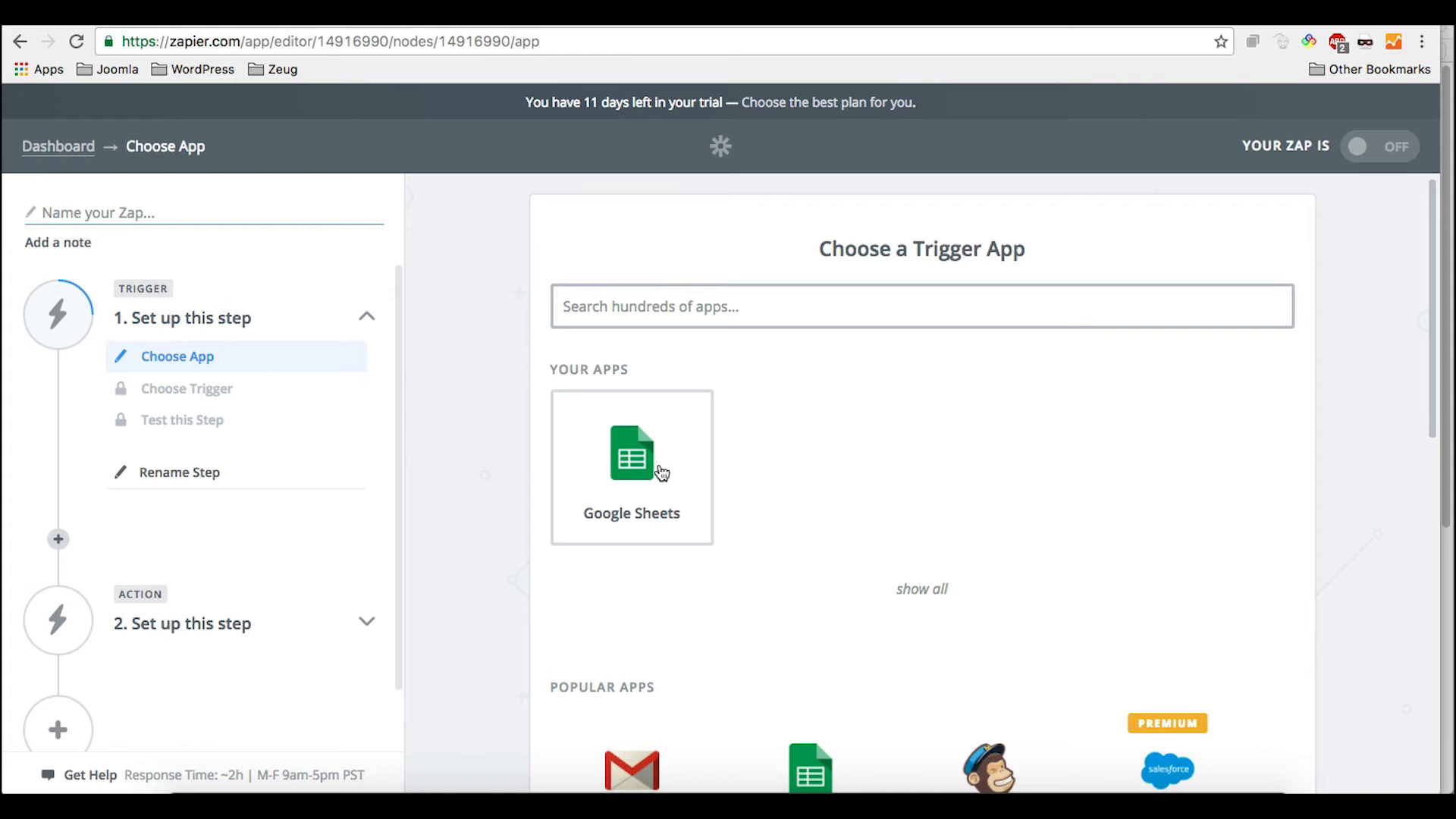
pyautogui.click(632, 464)
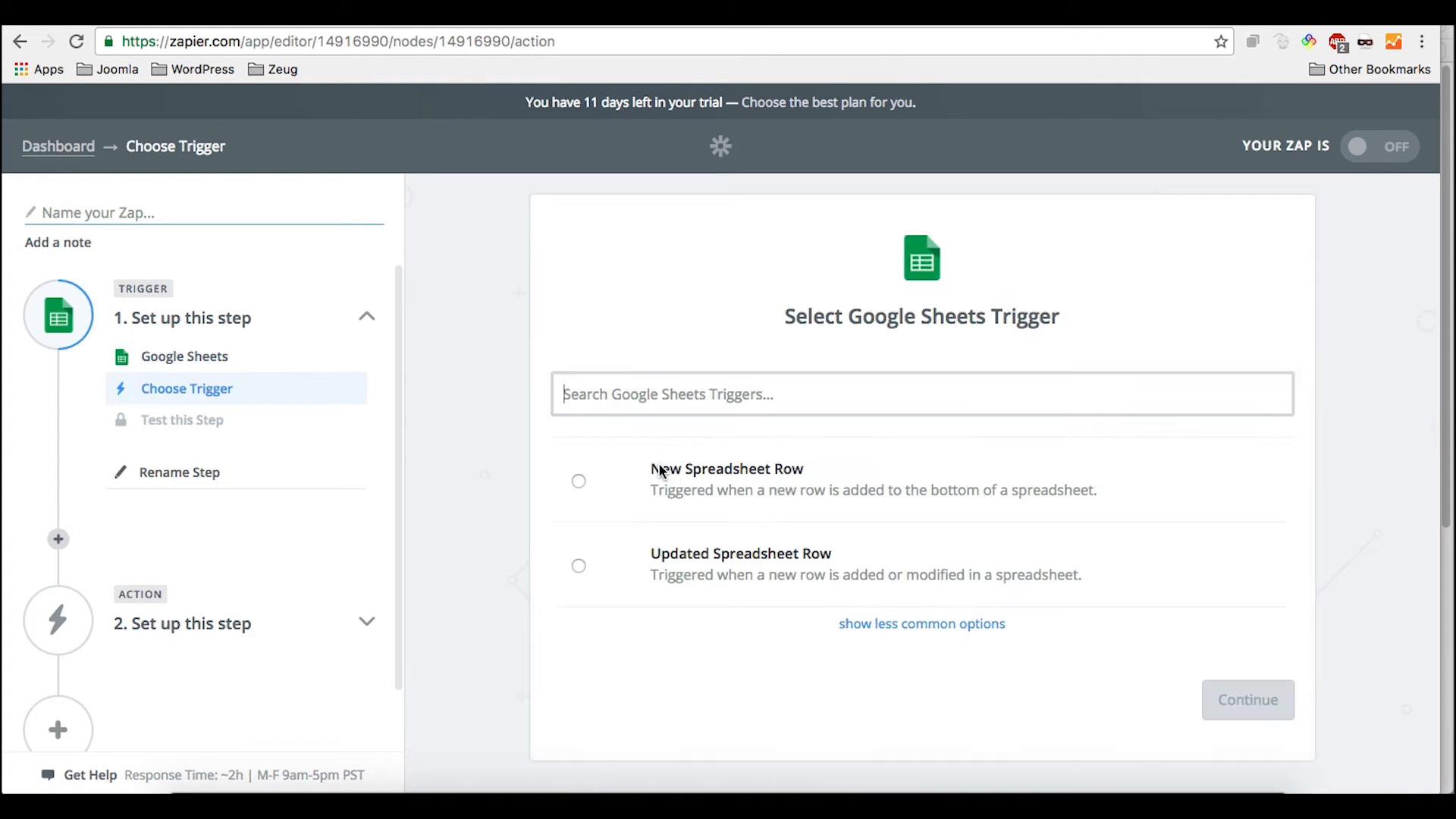
pyautogui.moveTo(715, 564)
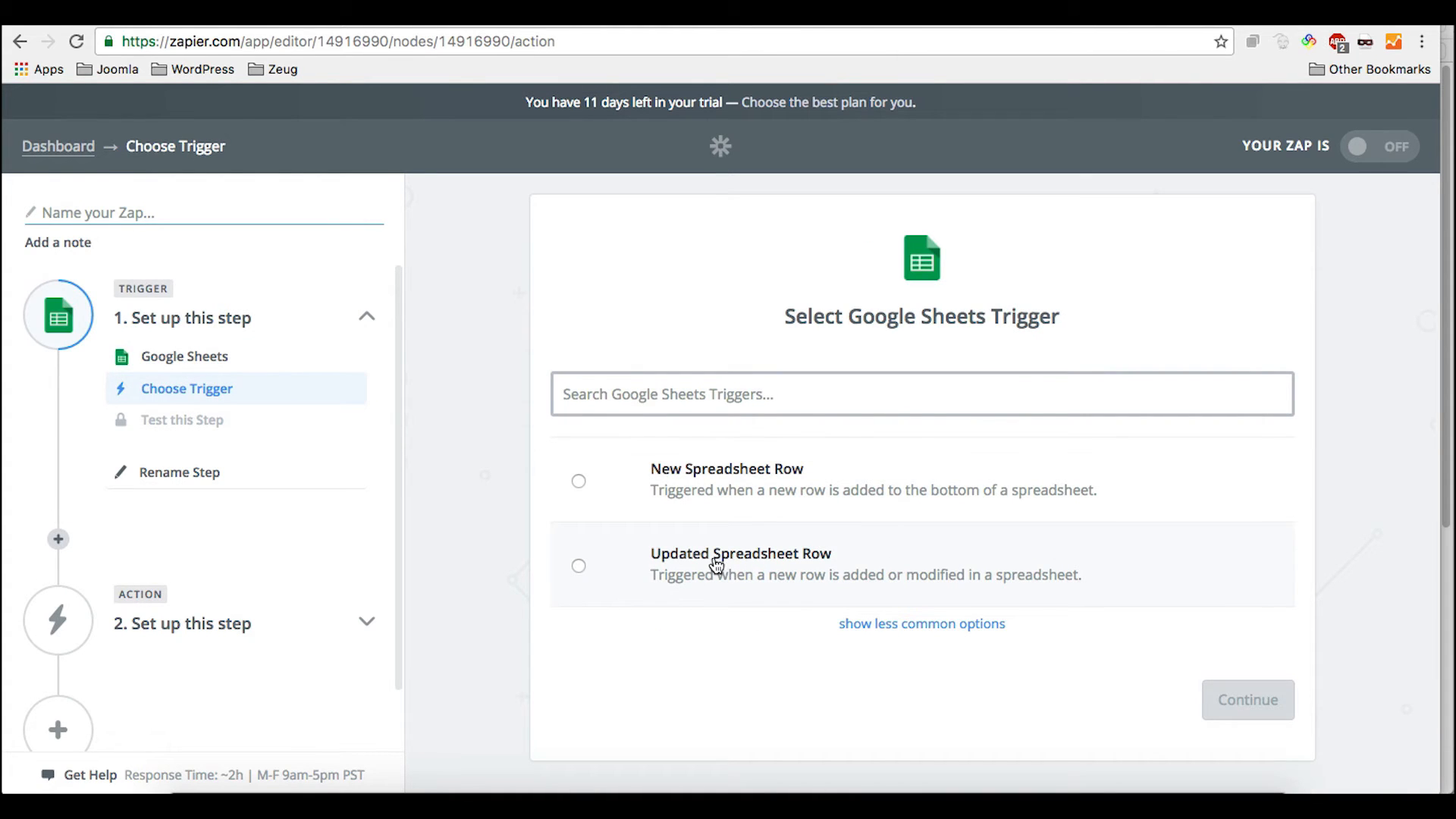
pyautogui.click(579, 481)
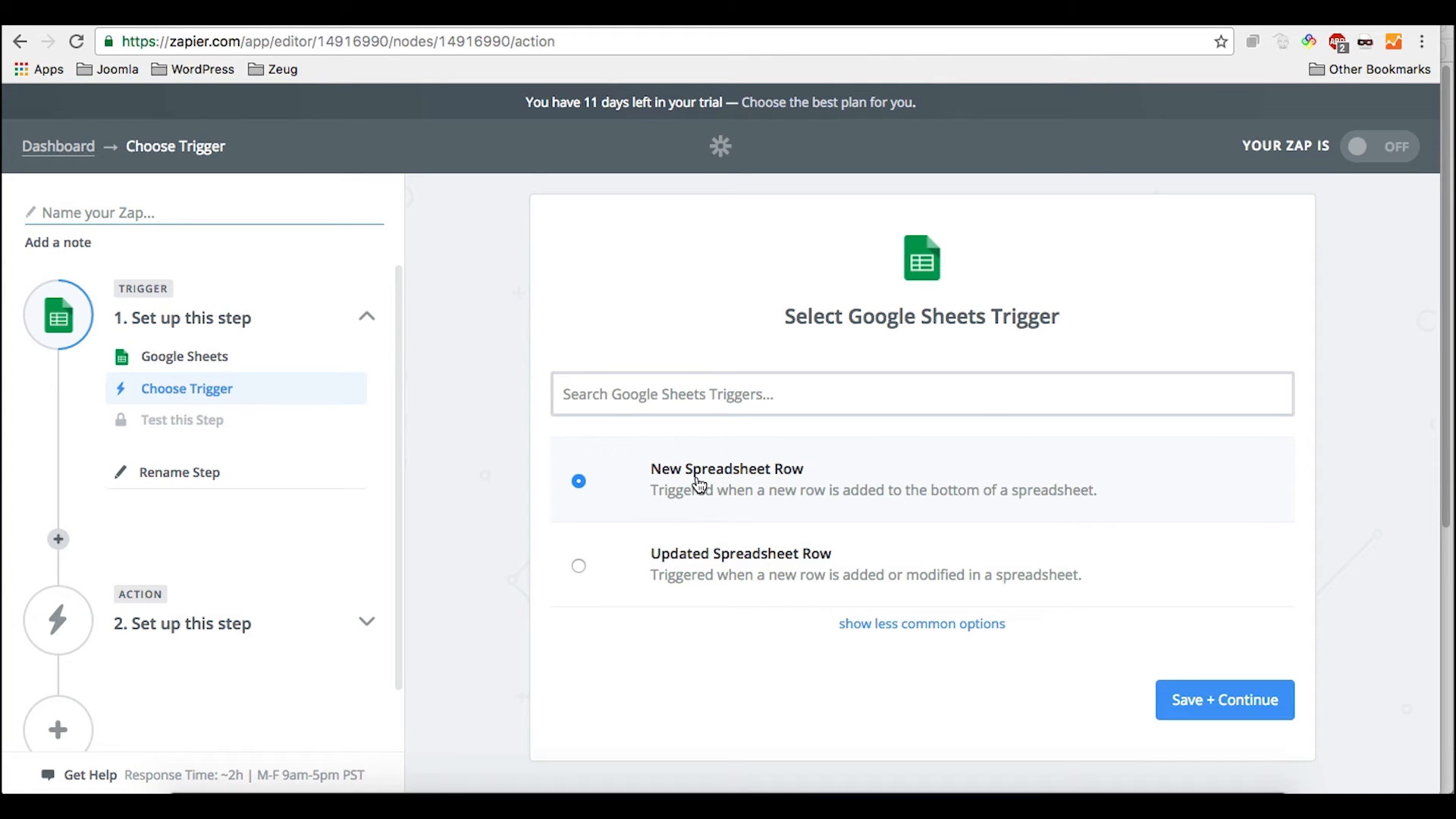
pyautogui.moveTo(712, 476)
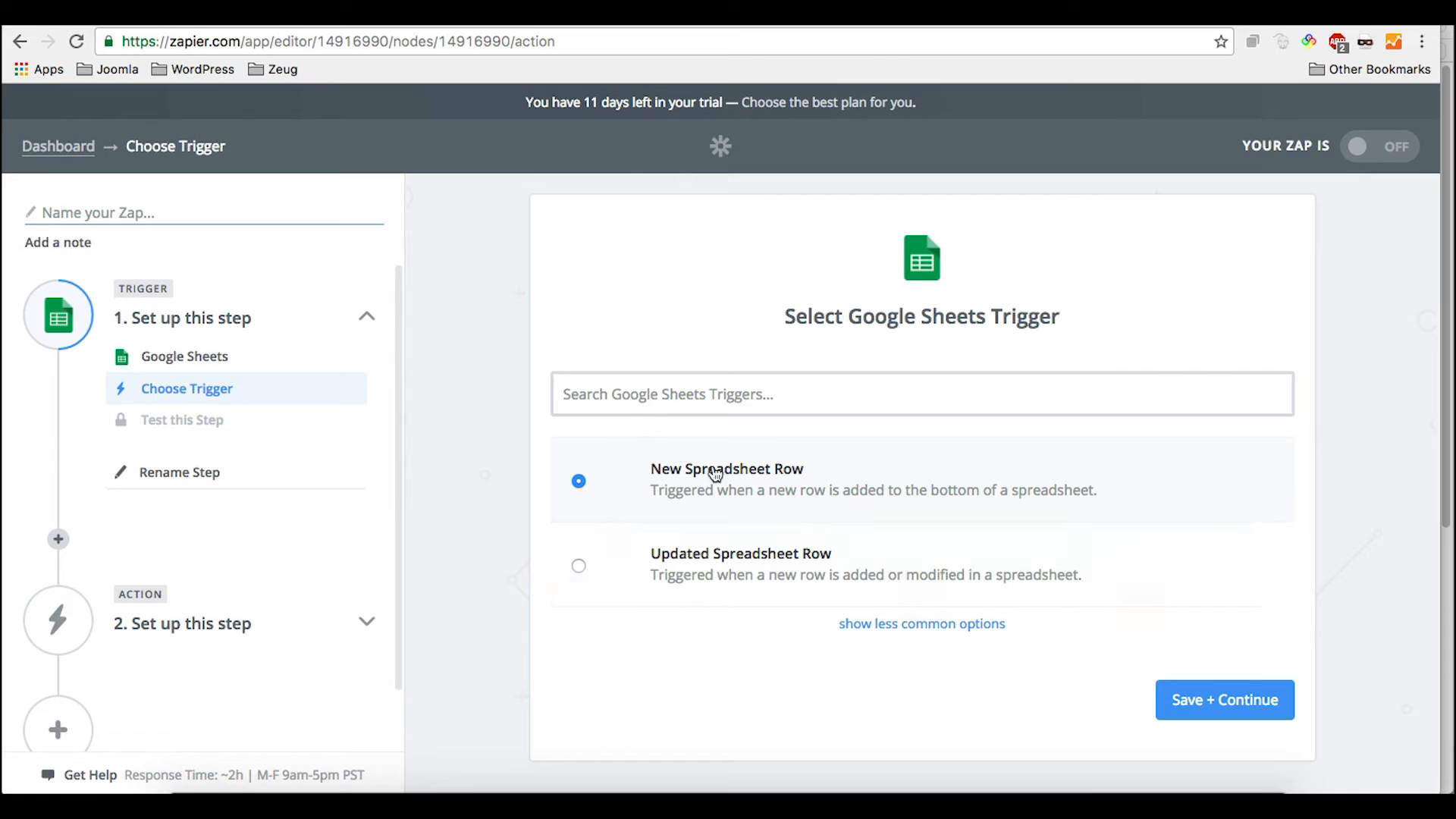
pyautogui.moveTo(236, 318)
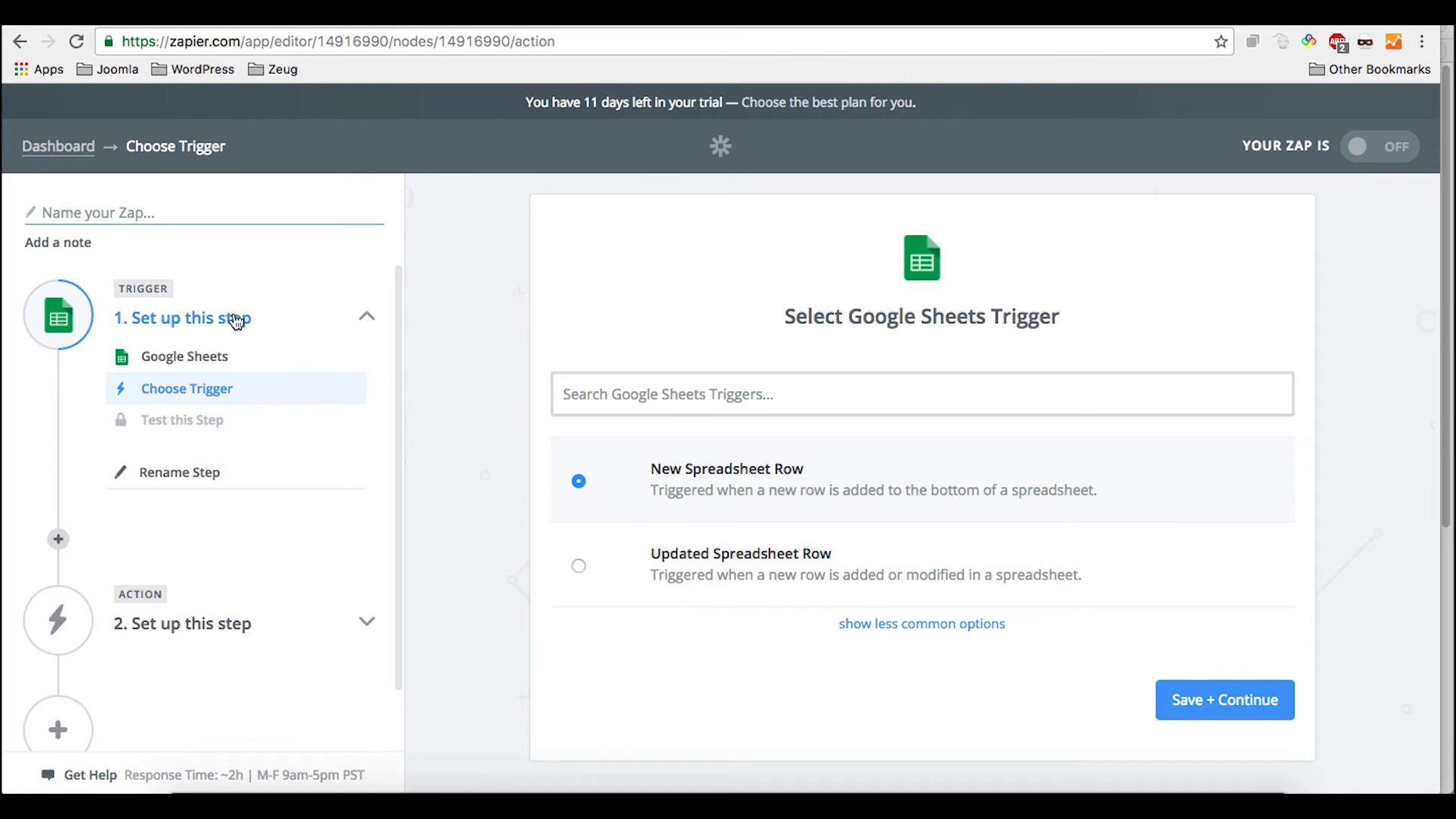
pyautogui.moveTo(277, 348)
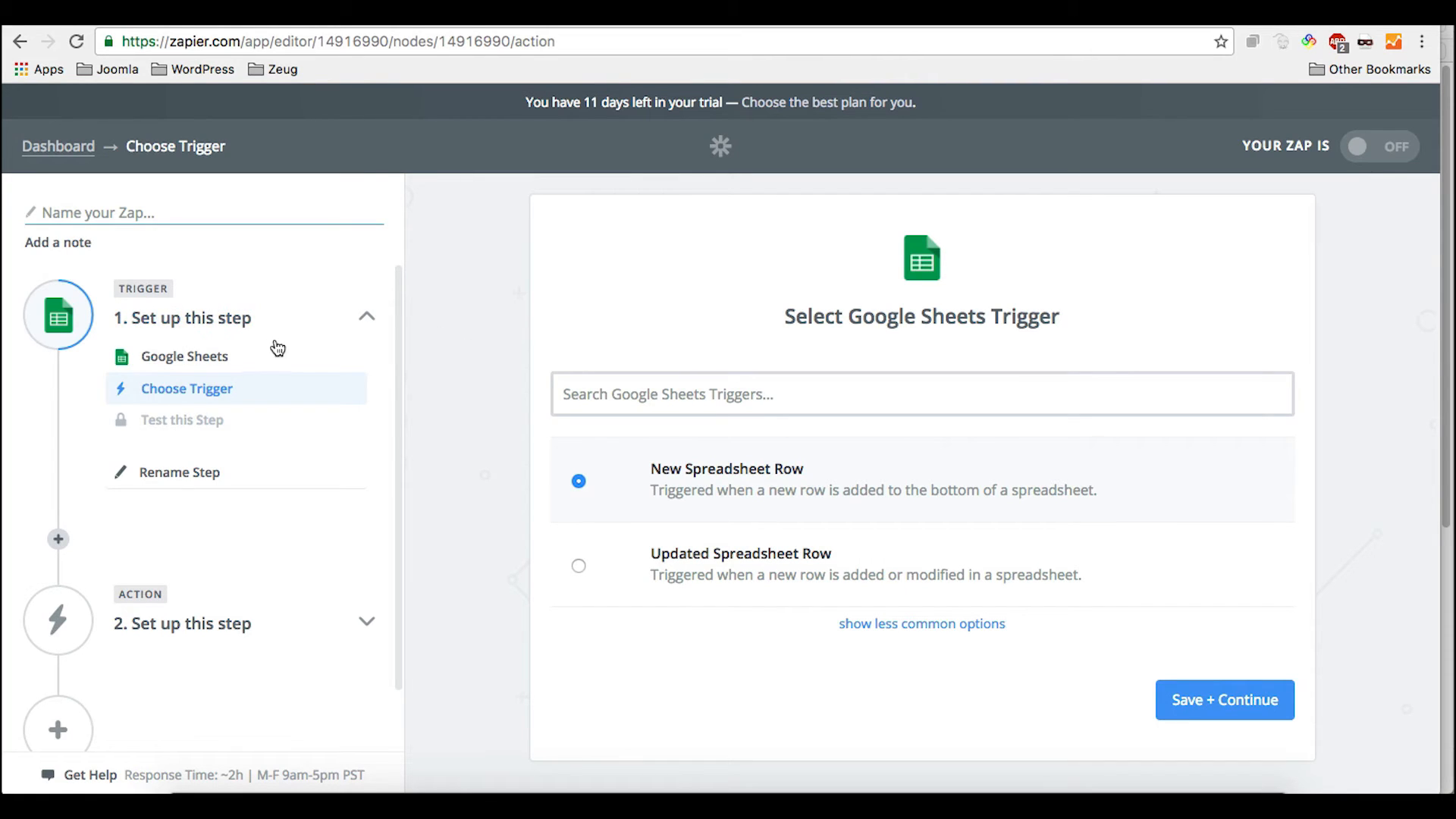
pyautogui.moveTo(501, 340)
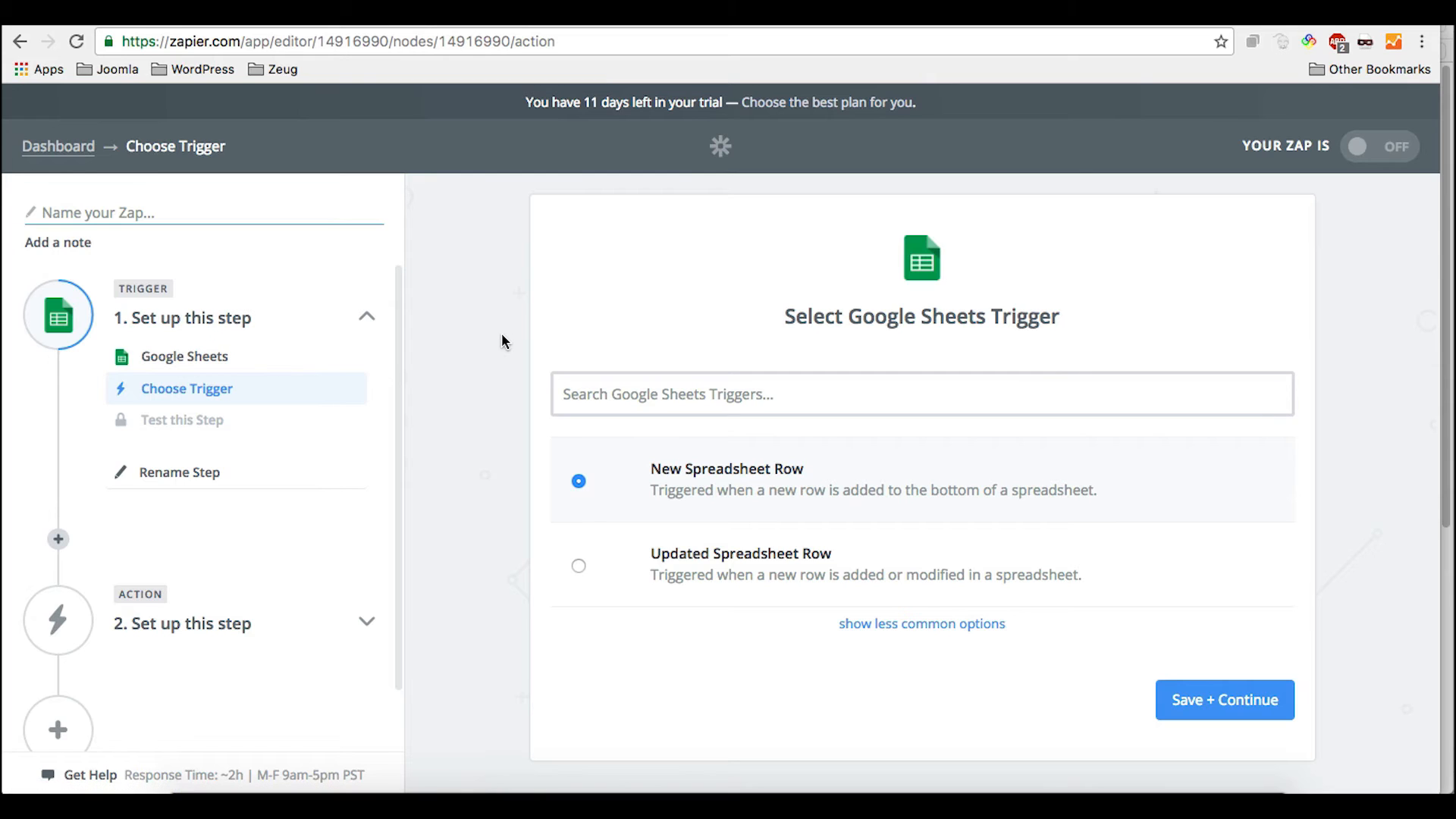
pyautogui.moveTo(245, 307)
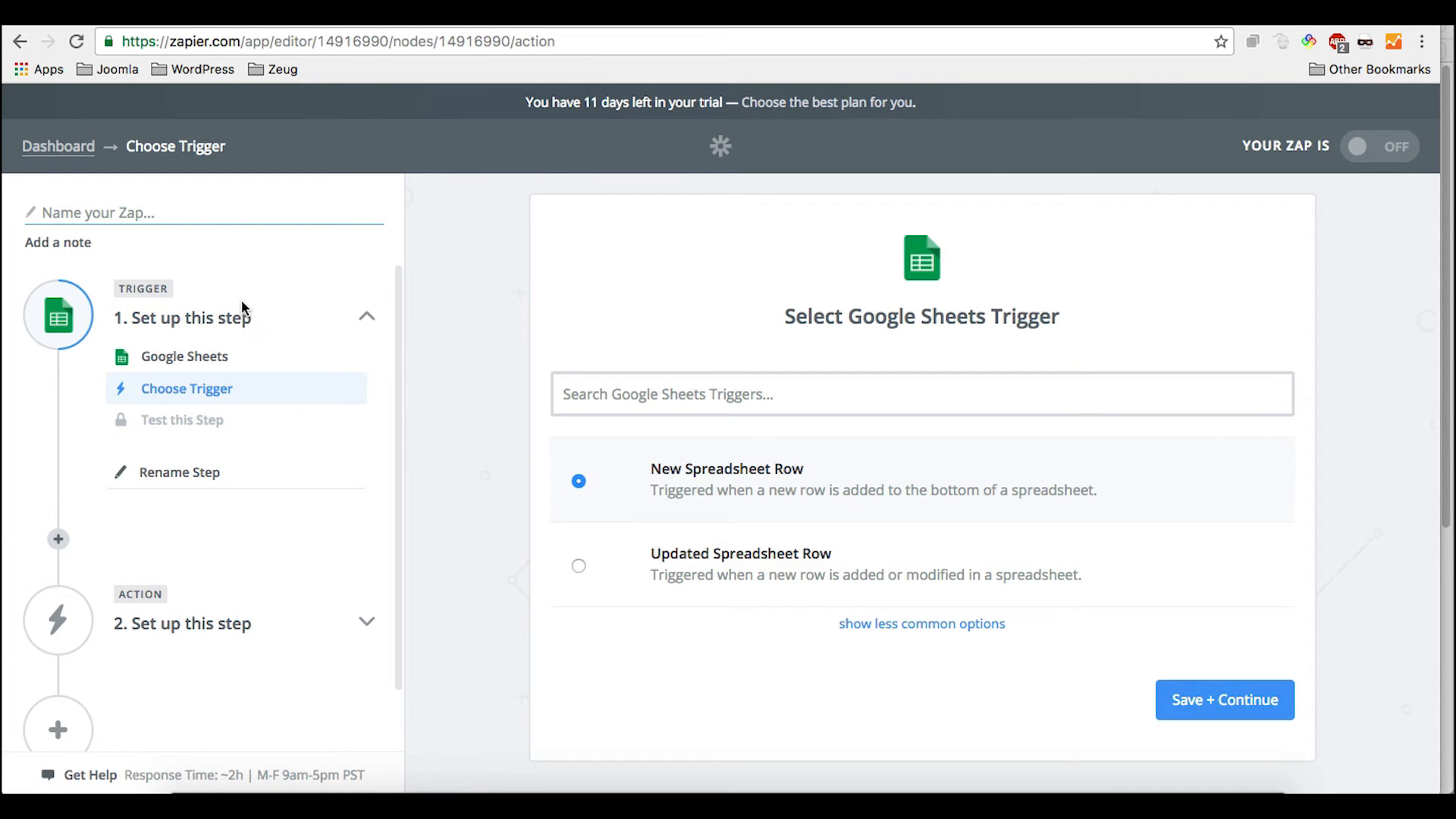
pyautogui.moveTo(172, 297)
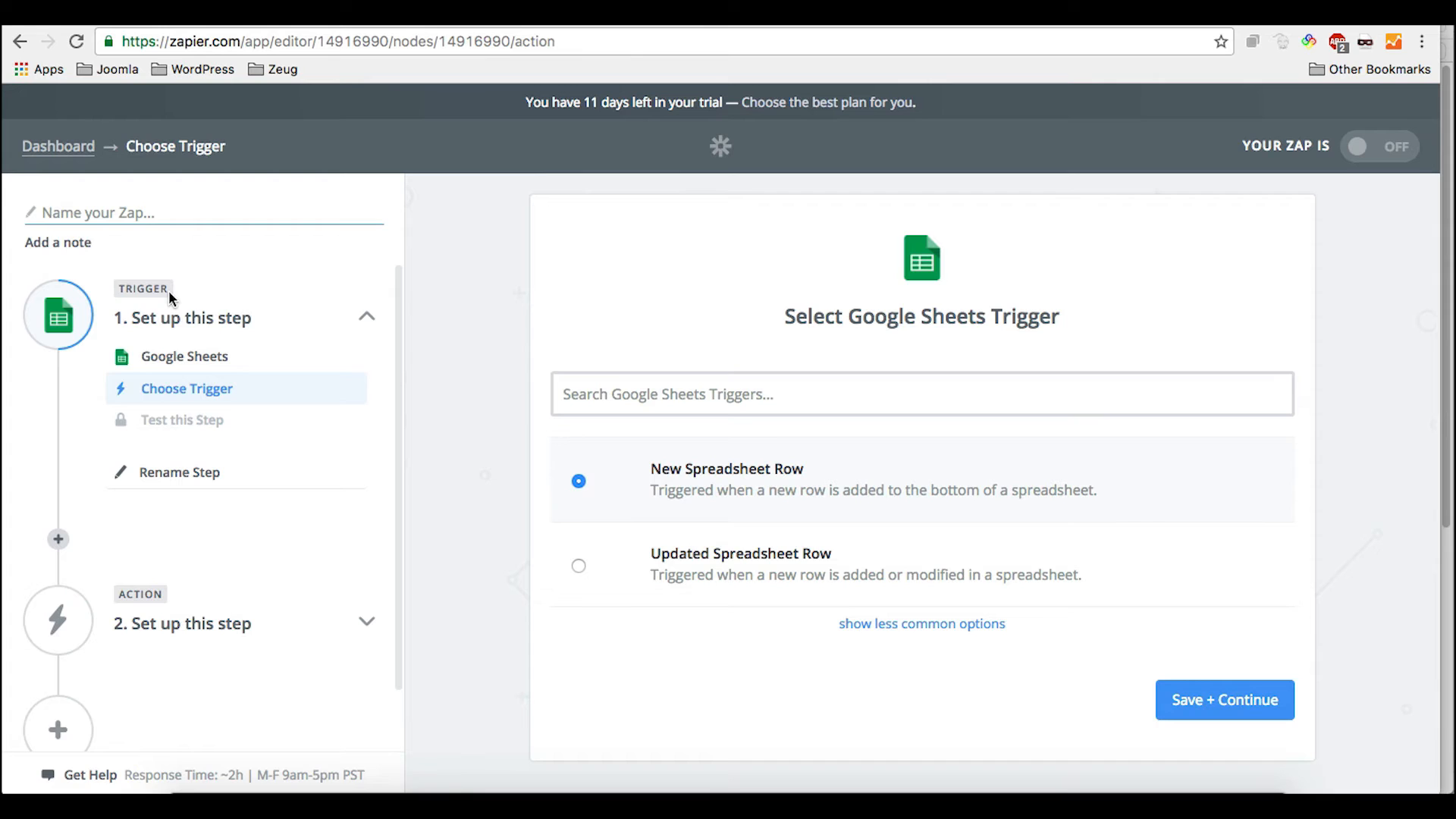
pyautogui.moveTo(158, 572)
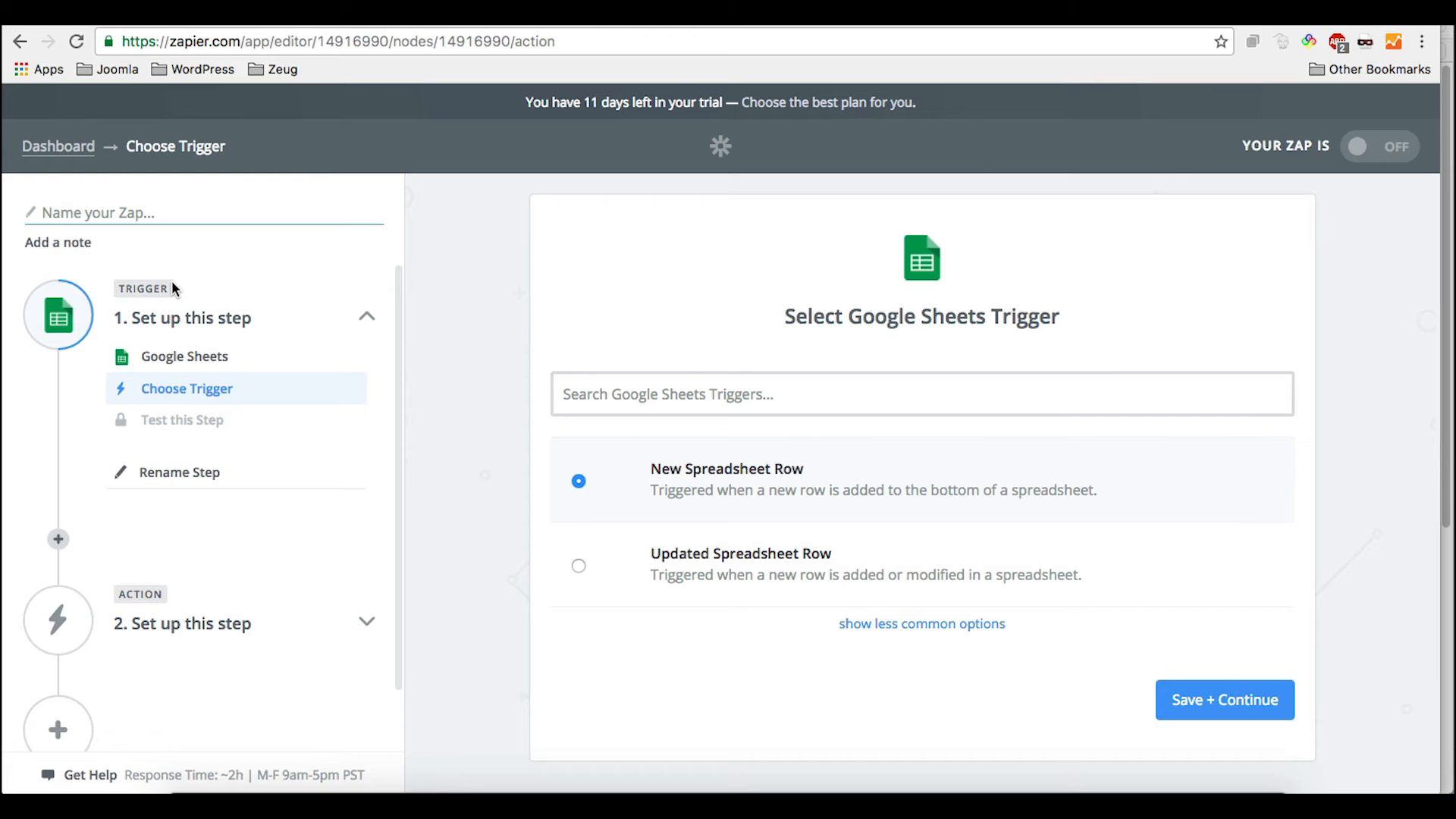
pyautogui.moveTo(224, 307)
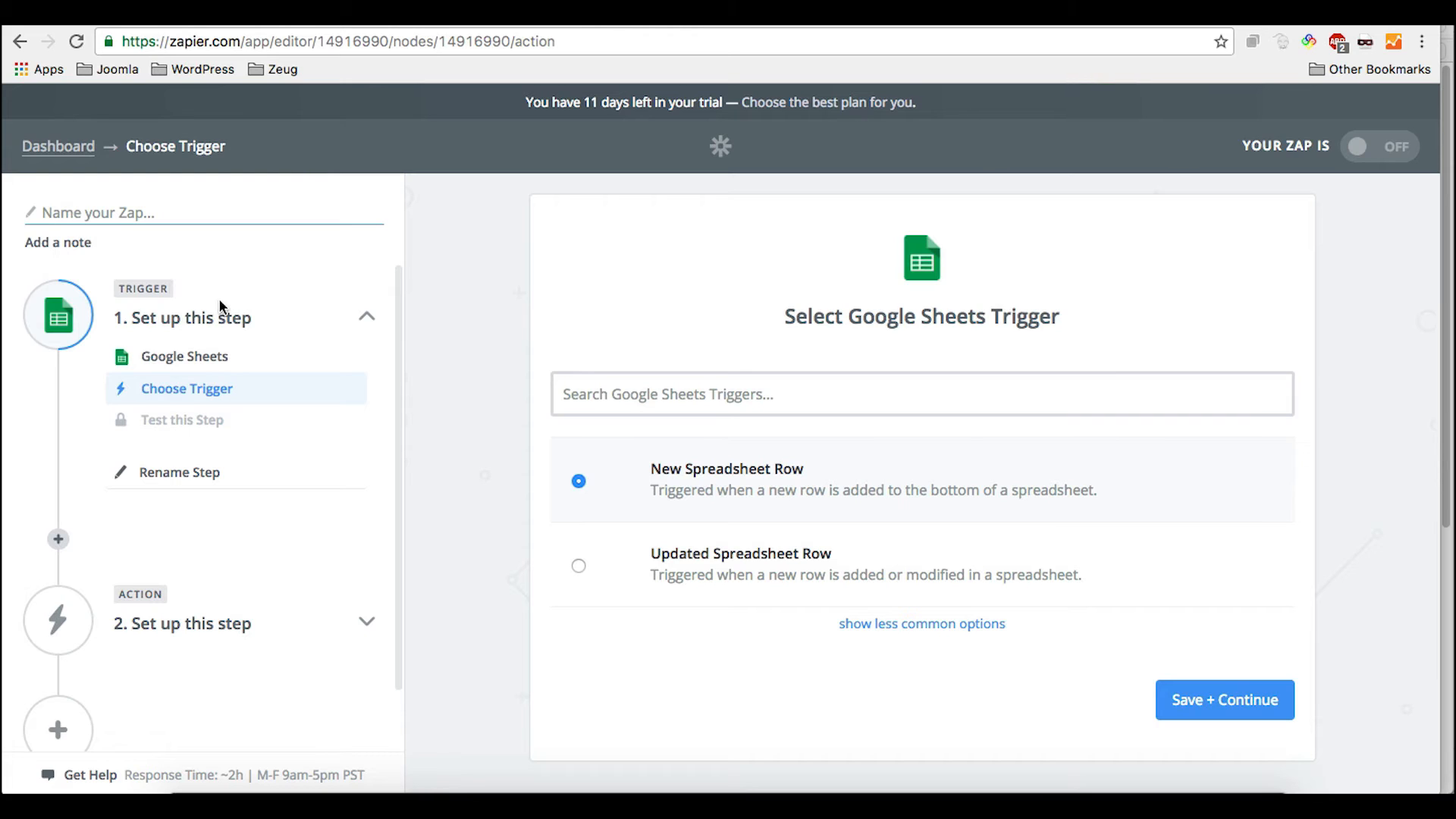
pyautogui.moveTo(144, 160)
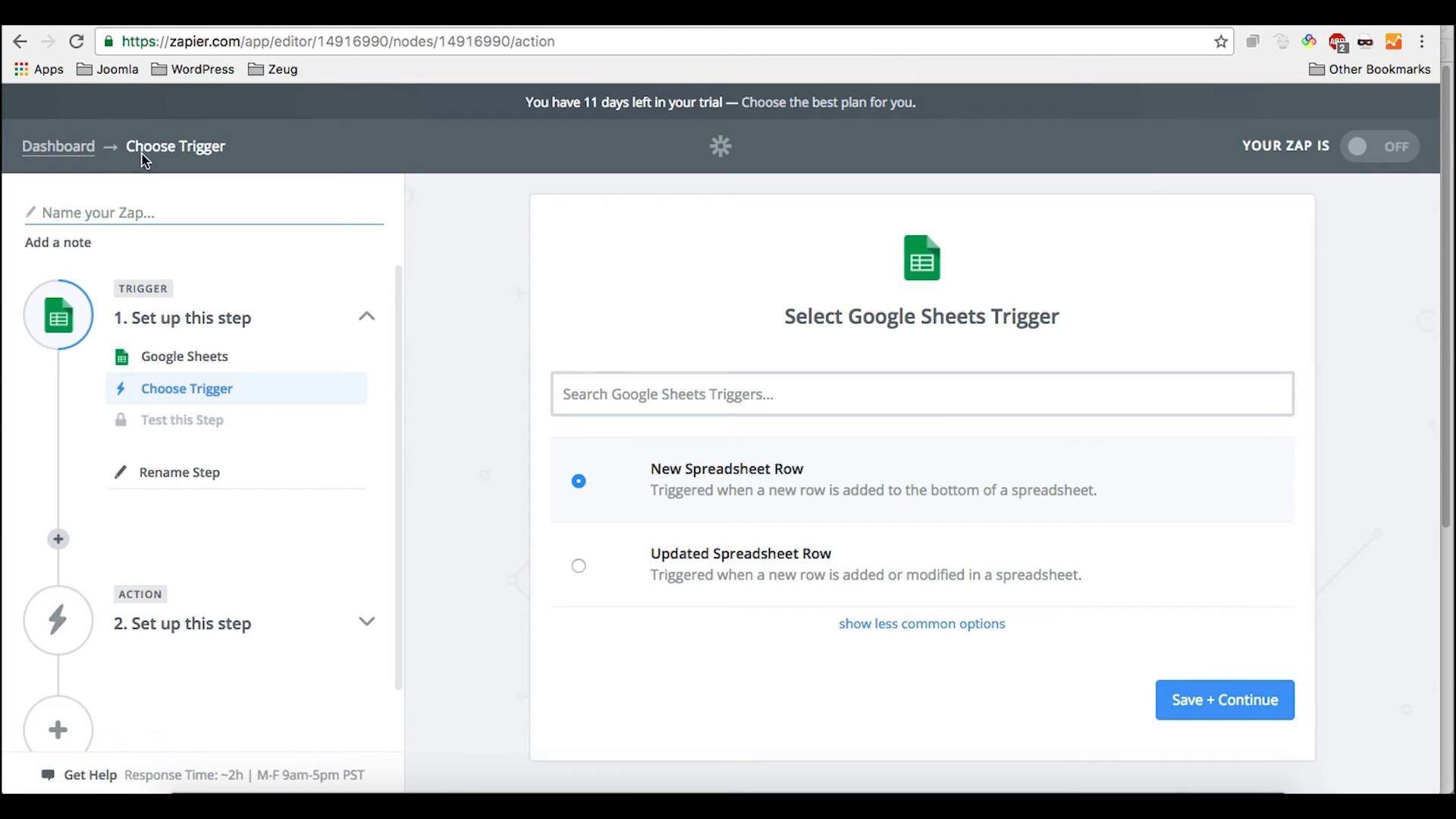
pyautogui.click(57, 146)
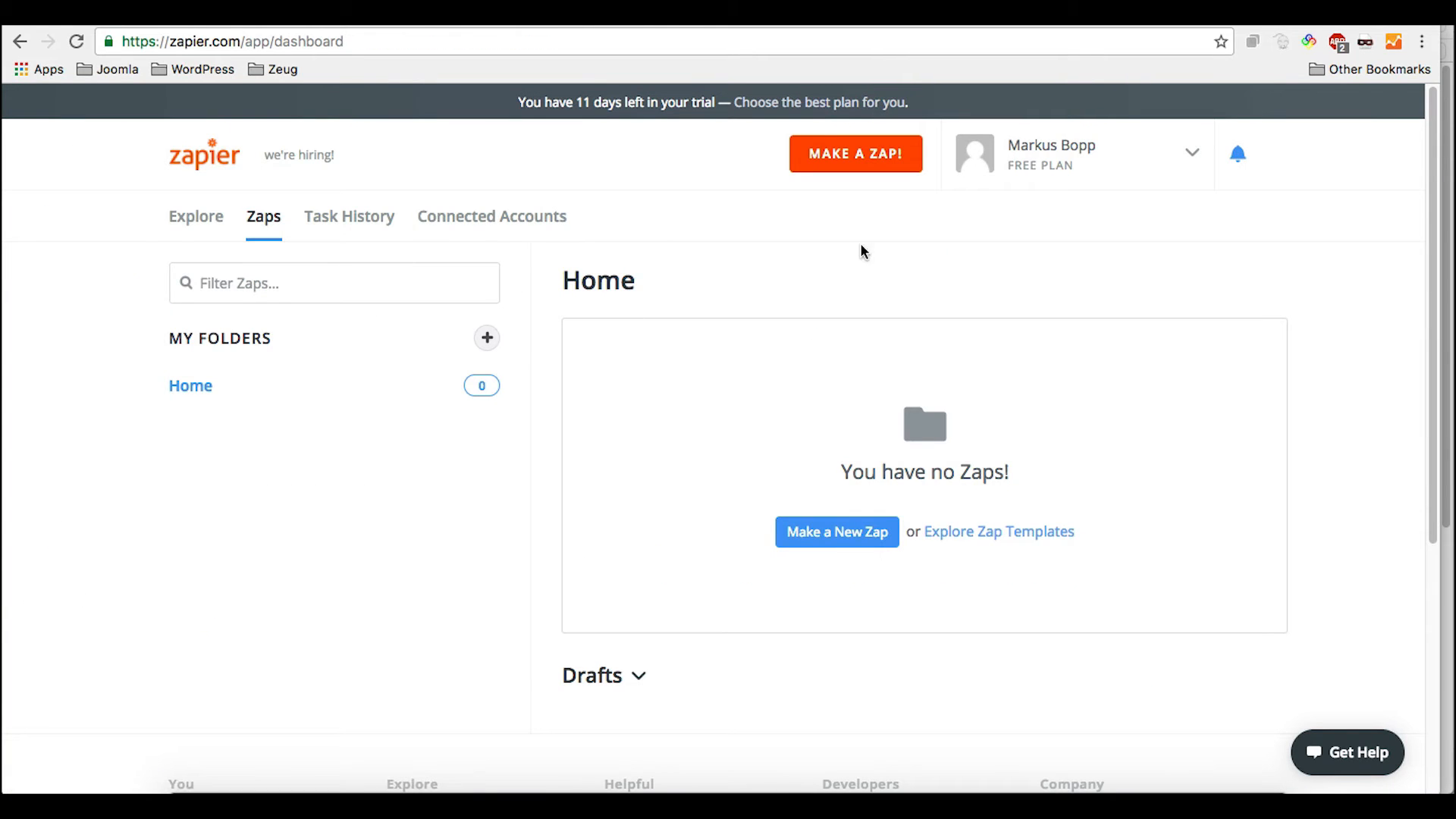
# Create a Zap using the Webhooks by Zapier Catch Hook trigger and continue.
pyautogui.click(836, 531)
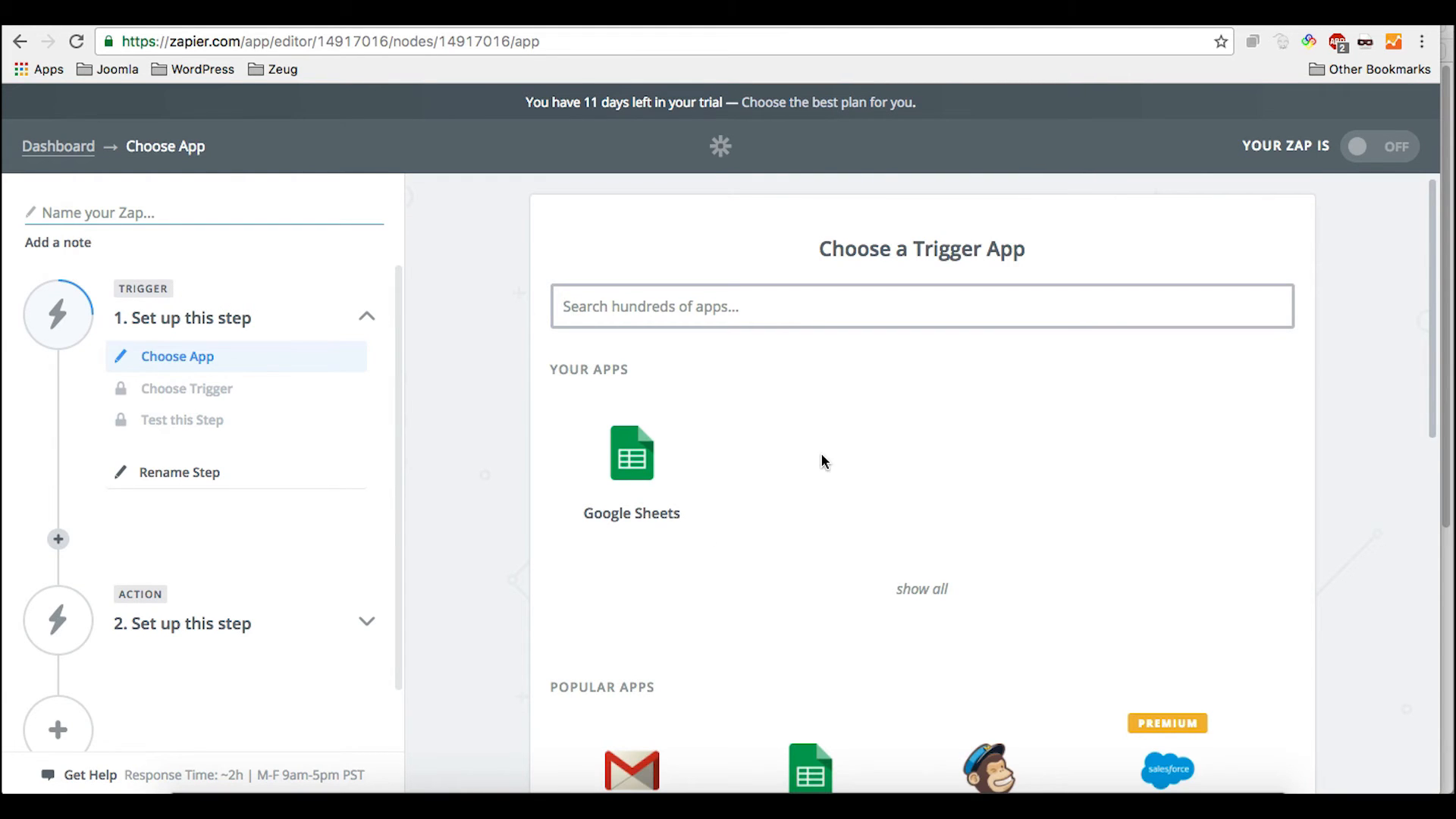
pyautogui.scroll(-3)
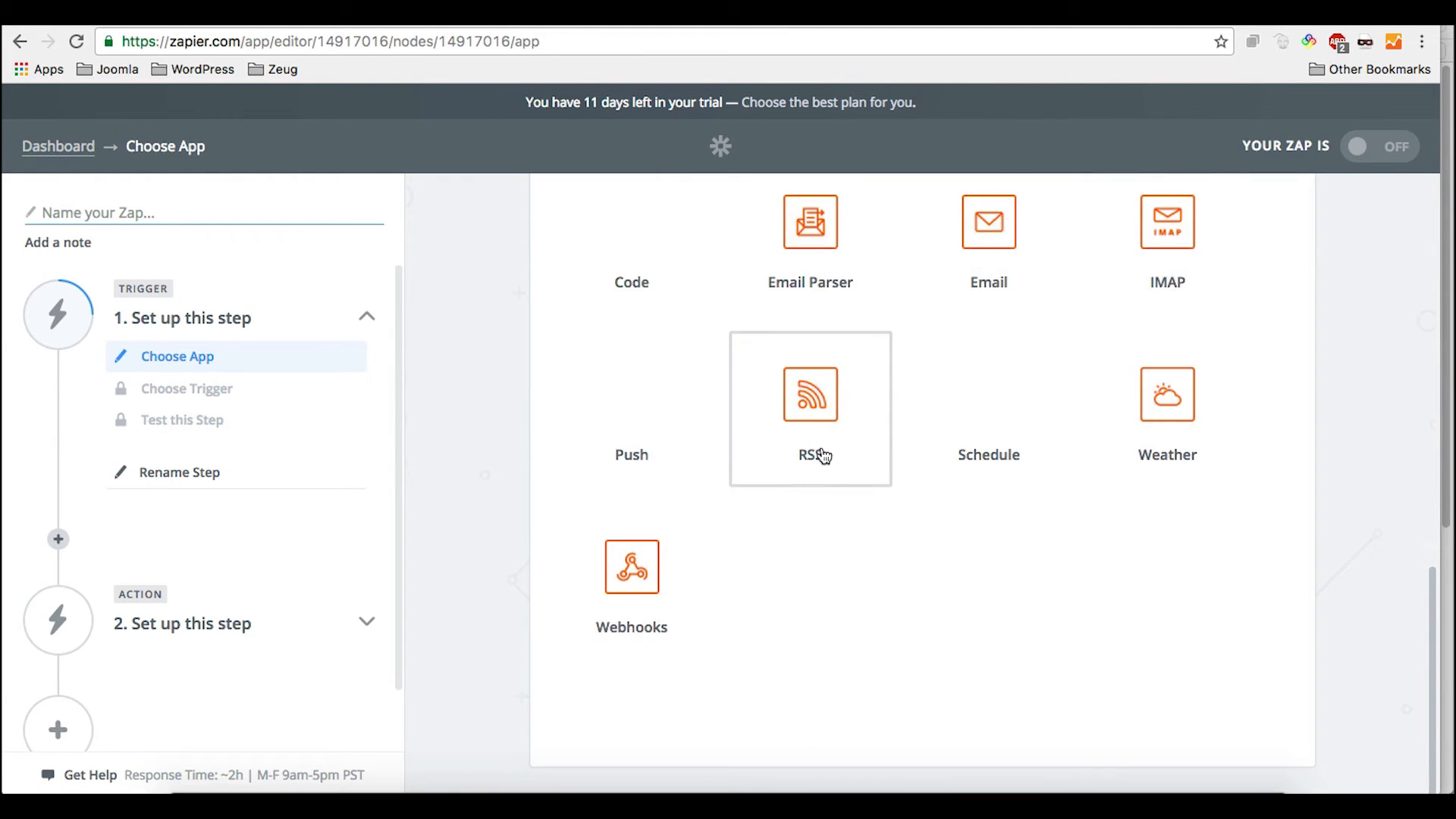
pyautogui.moveTo(810, 411)
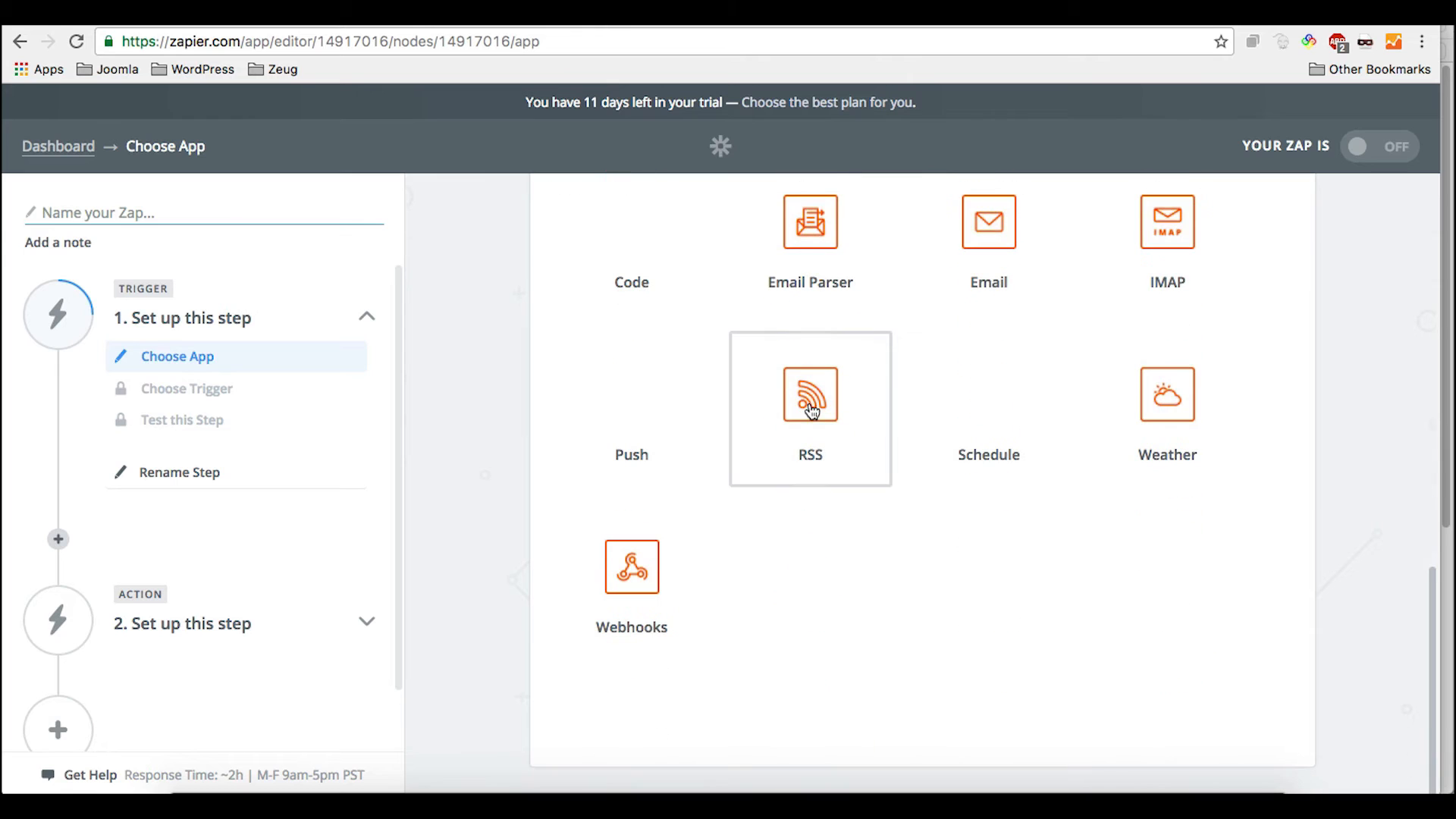
pyautogui.click(631, 566)
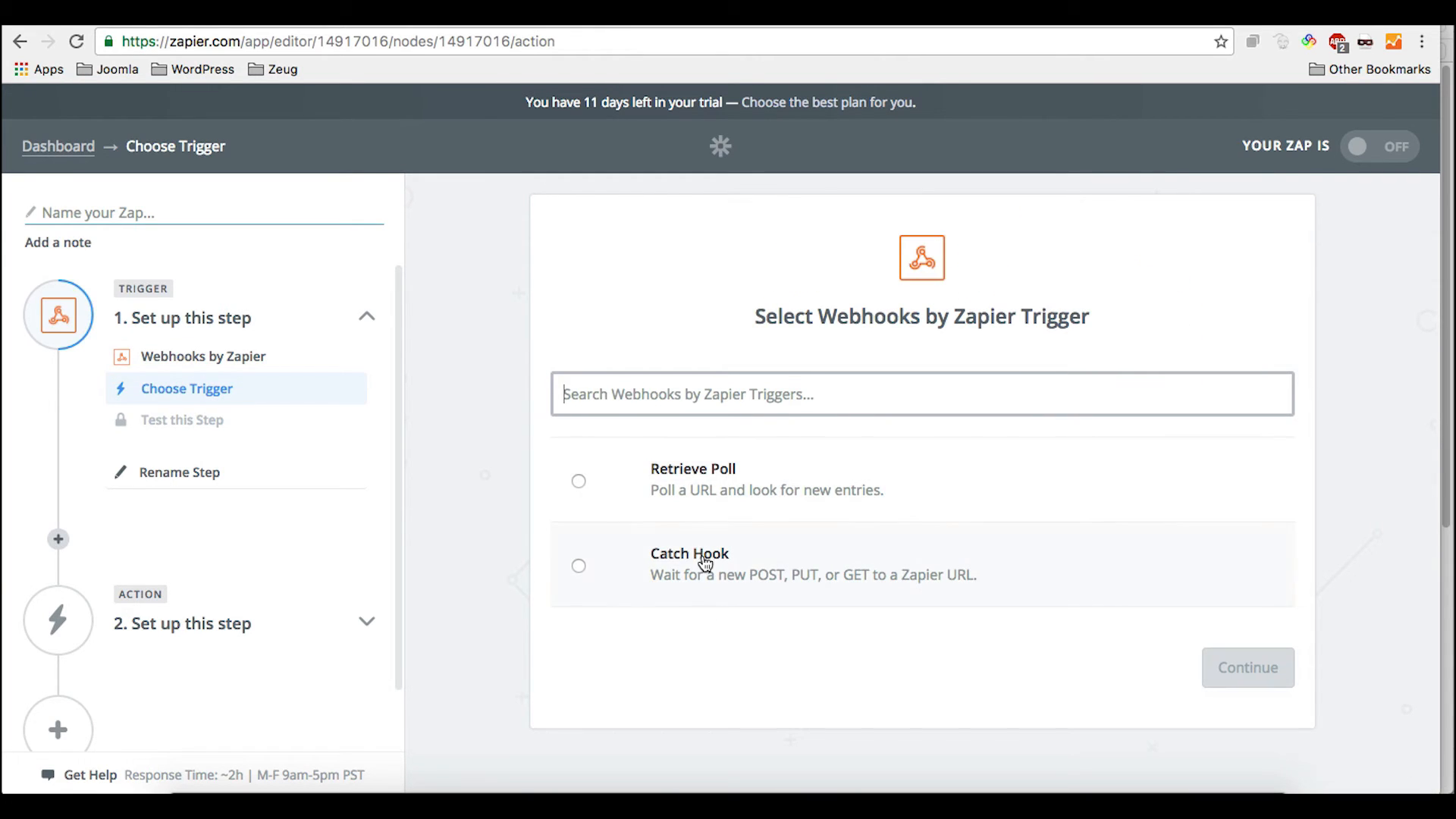
pyautogui.moveTo(697, 505)
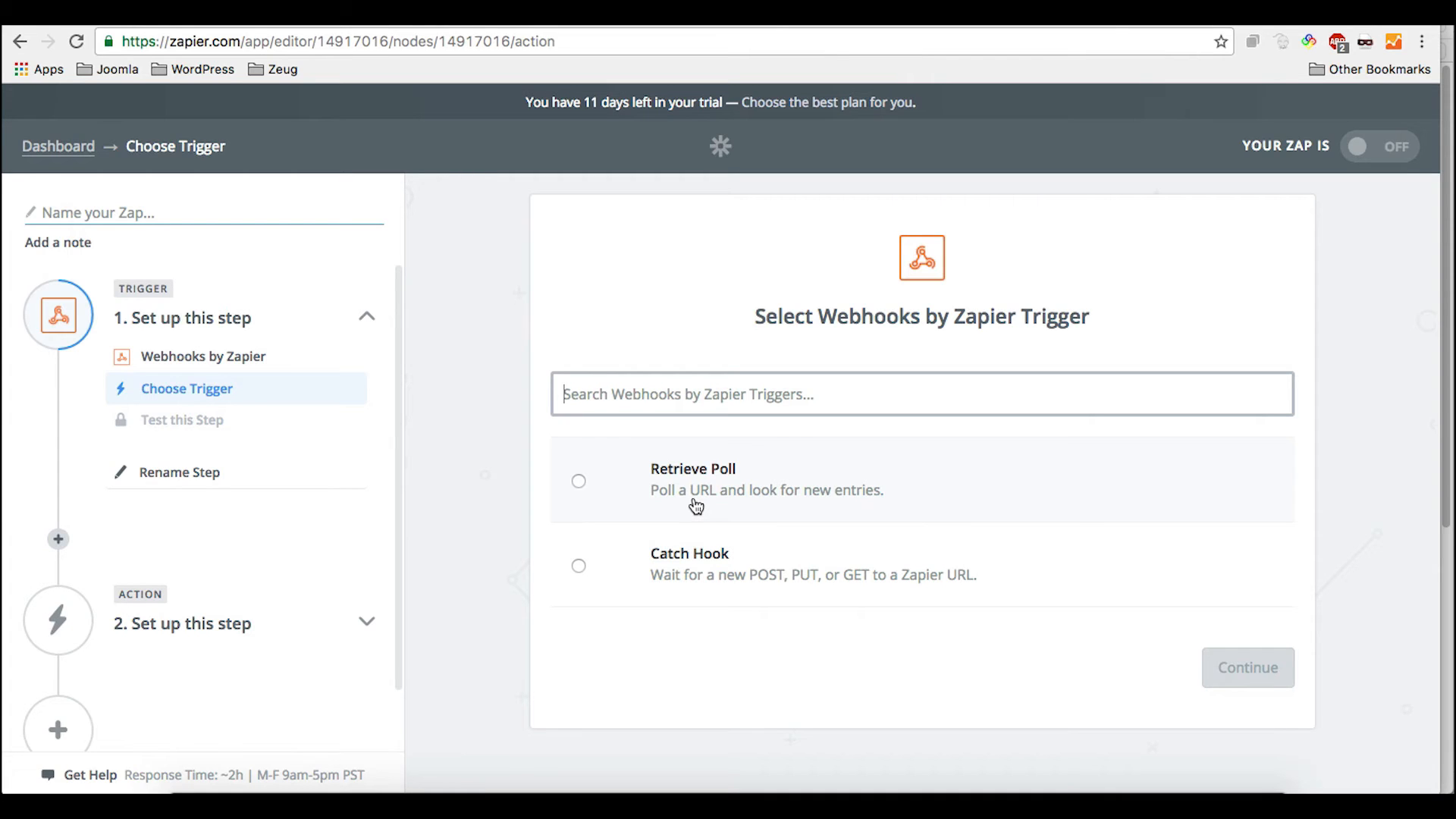
pyautogui.moveTo(735, 556)
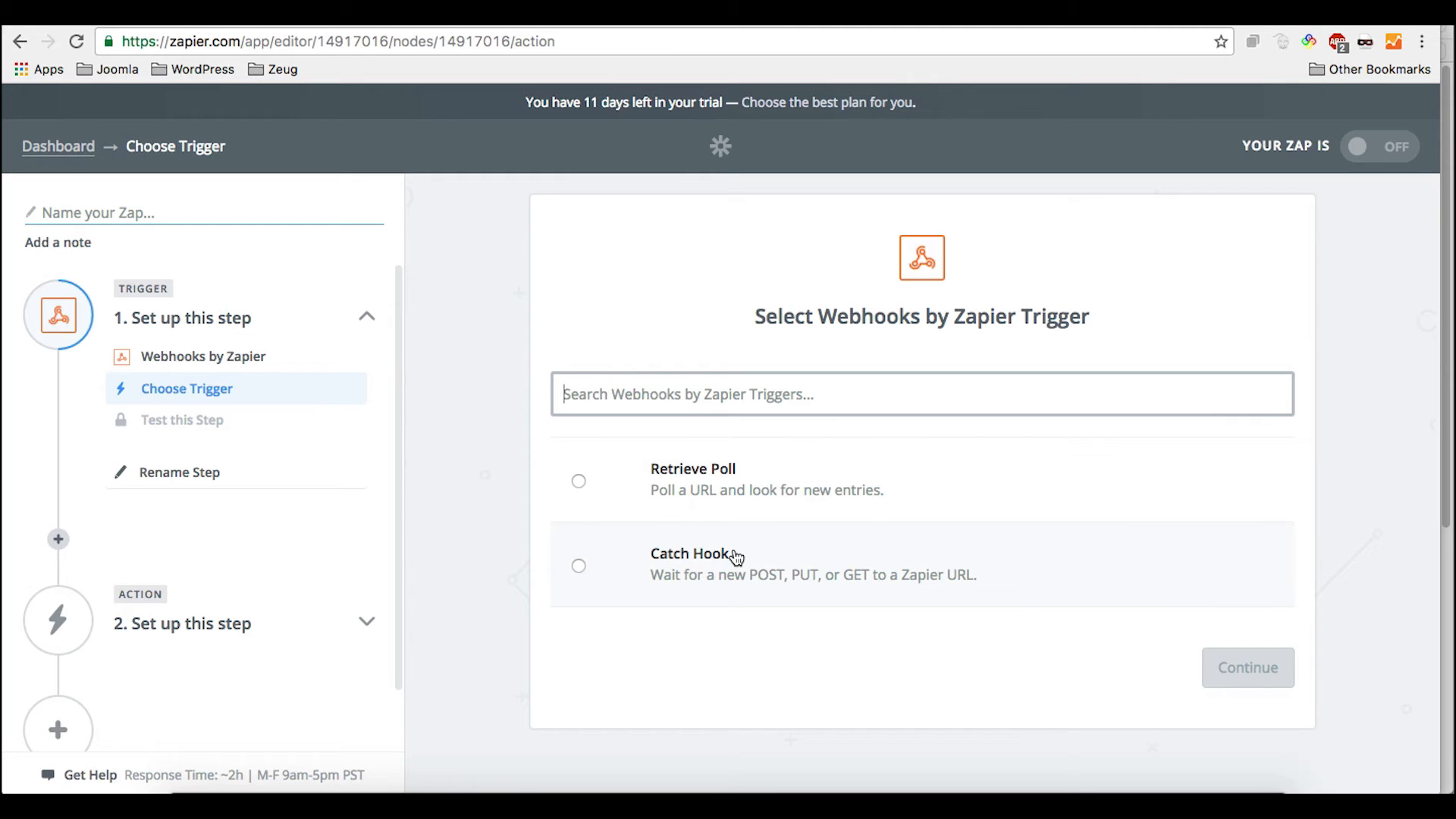
pyautogui.moveTo(788, 568)
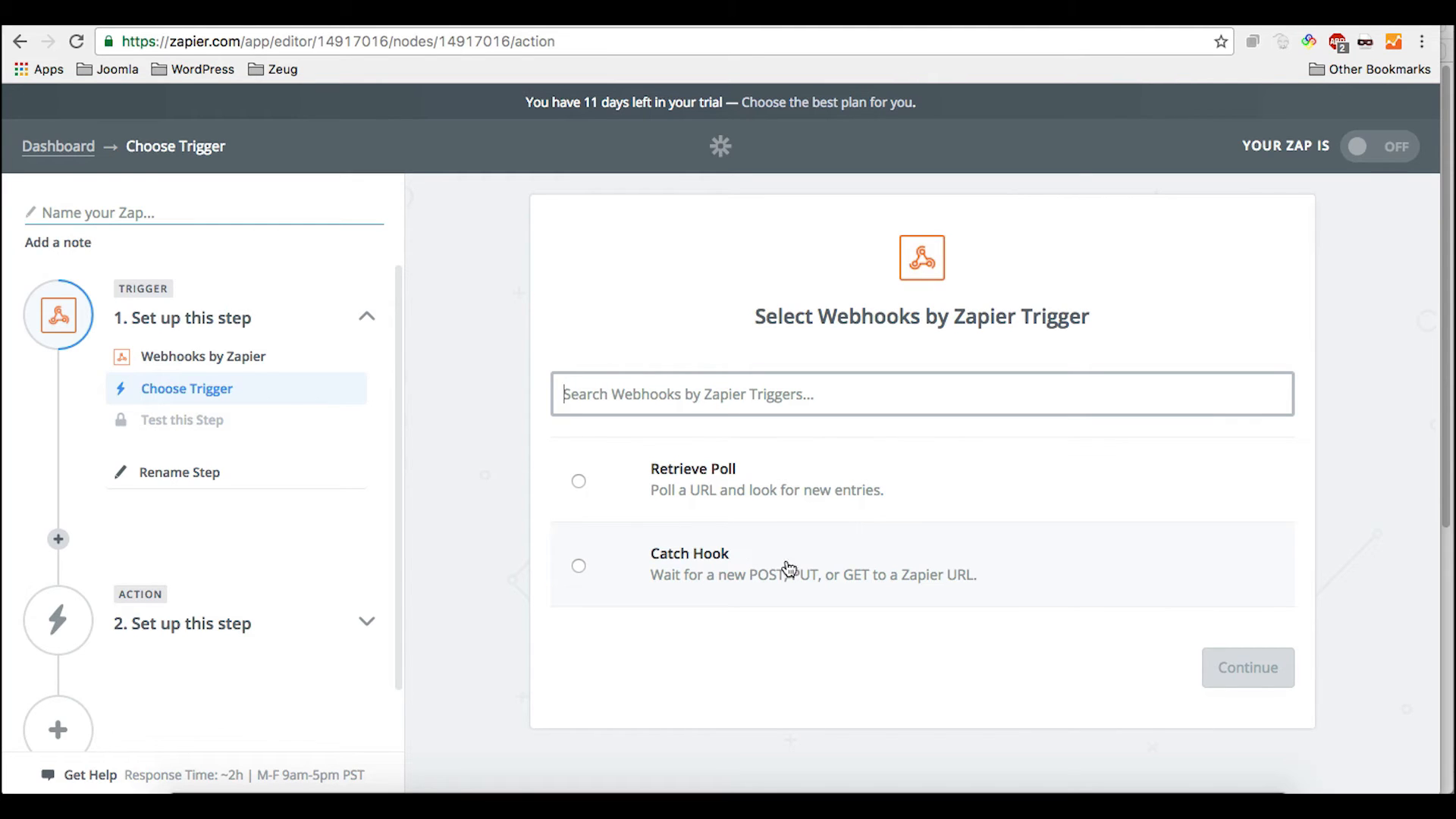
pyautogui.moveTo(676, 563)
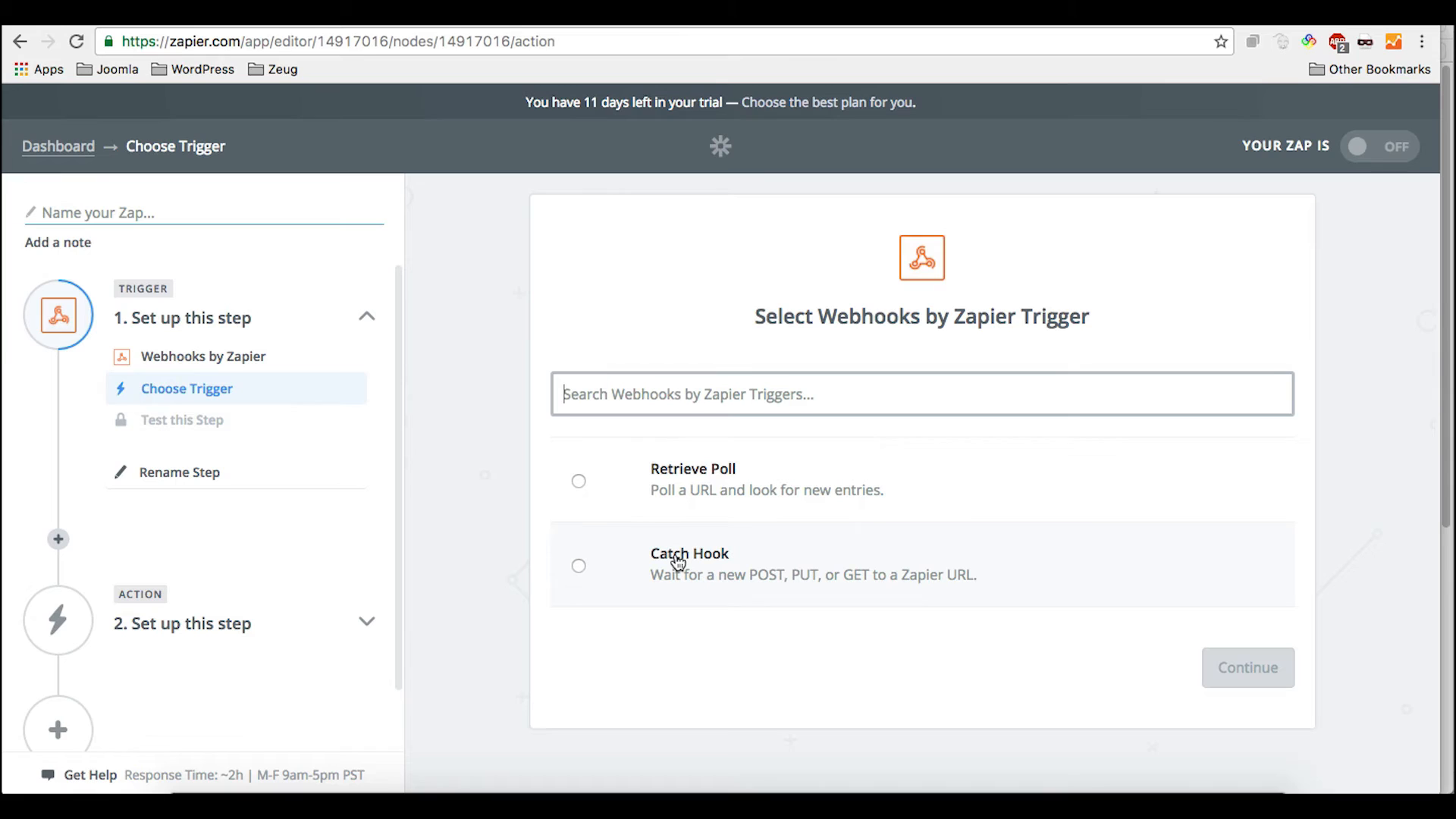
pyautogui.click(578, 565)
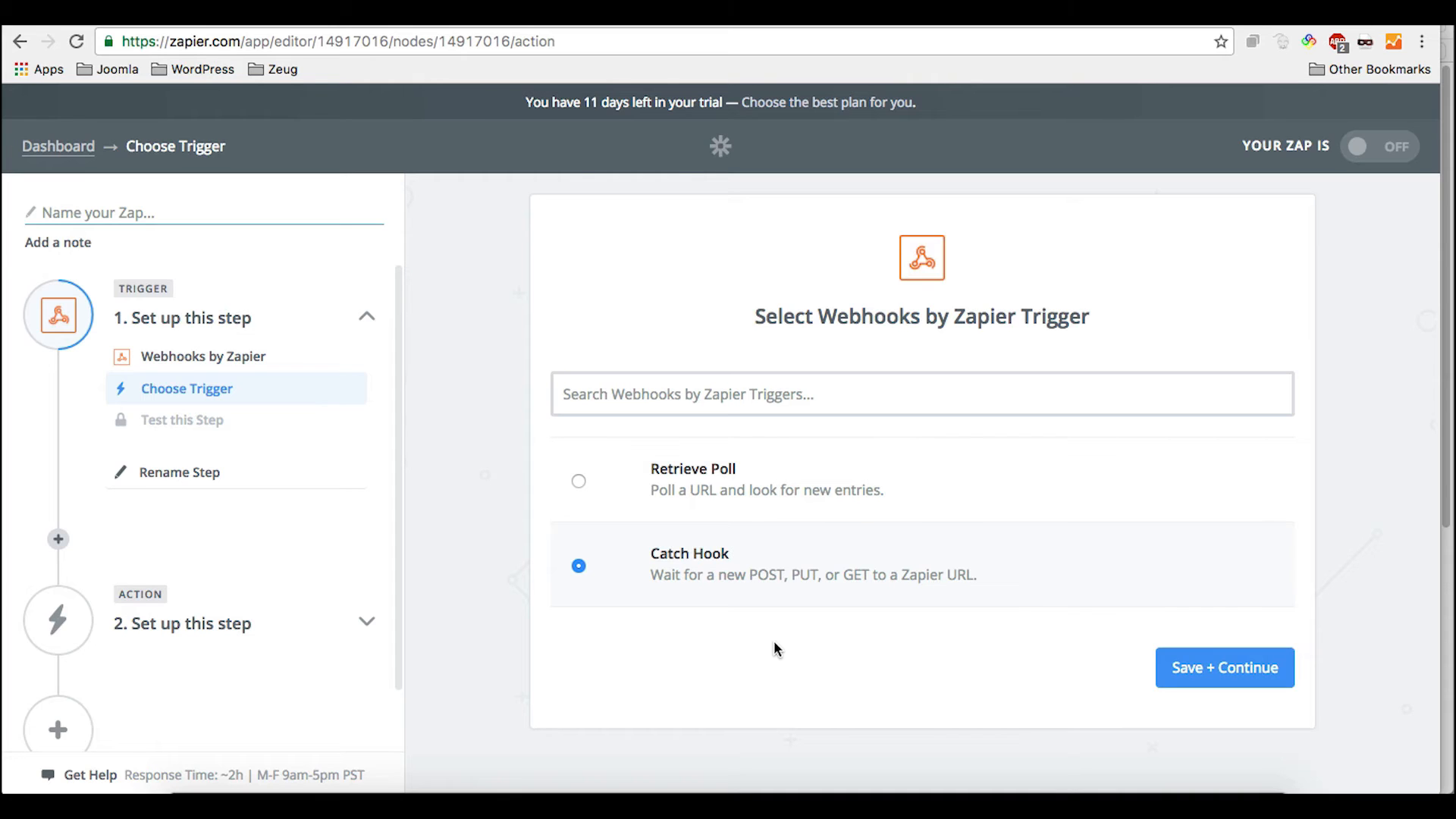
pyautogui.moveTo(1048, 521)
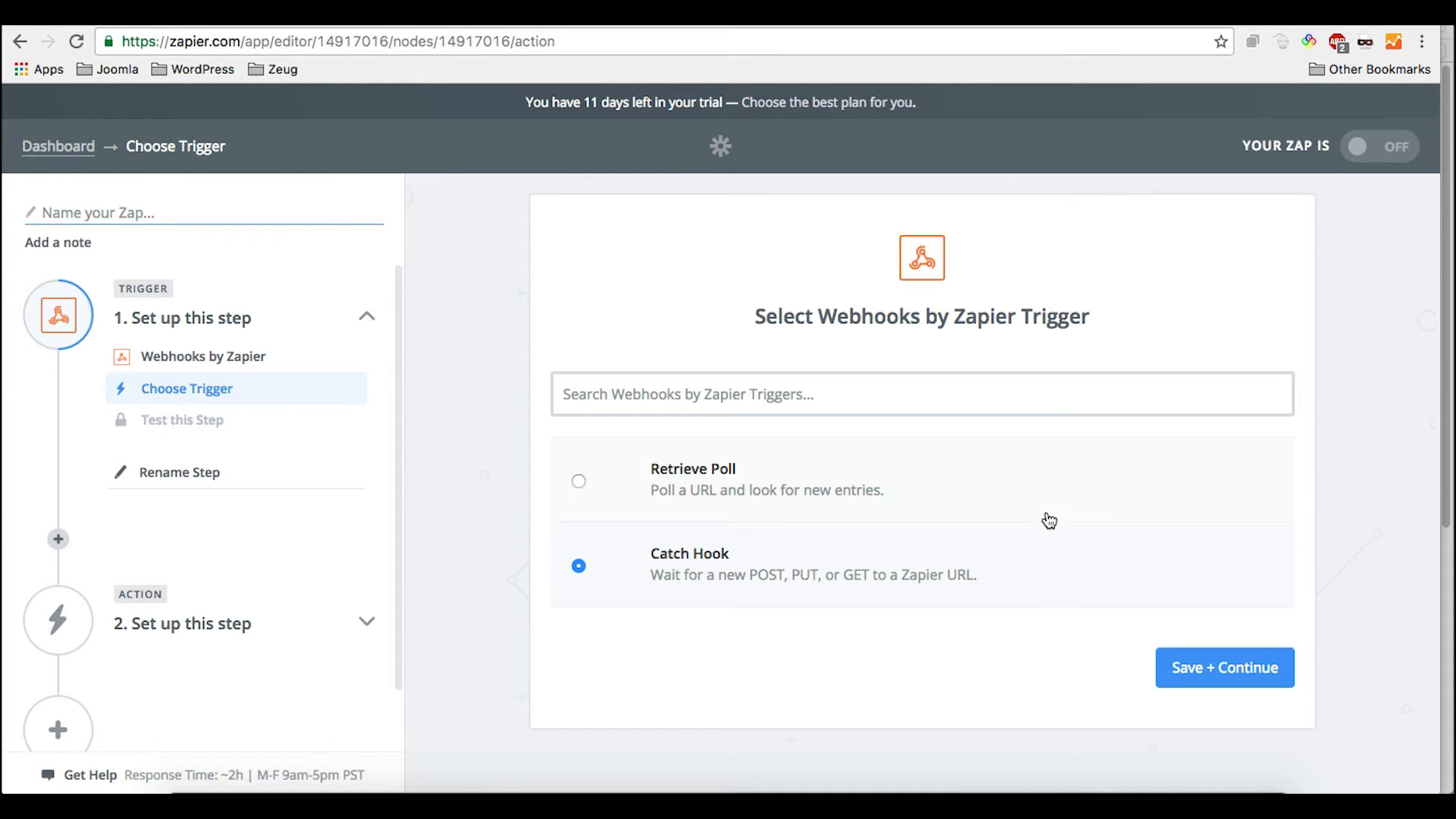
pyautogui.moveTo(968, 473)
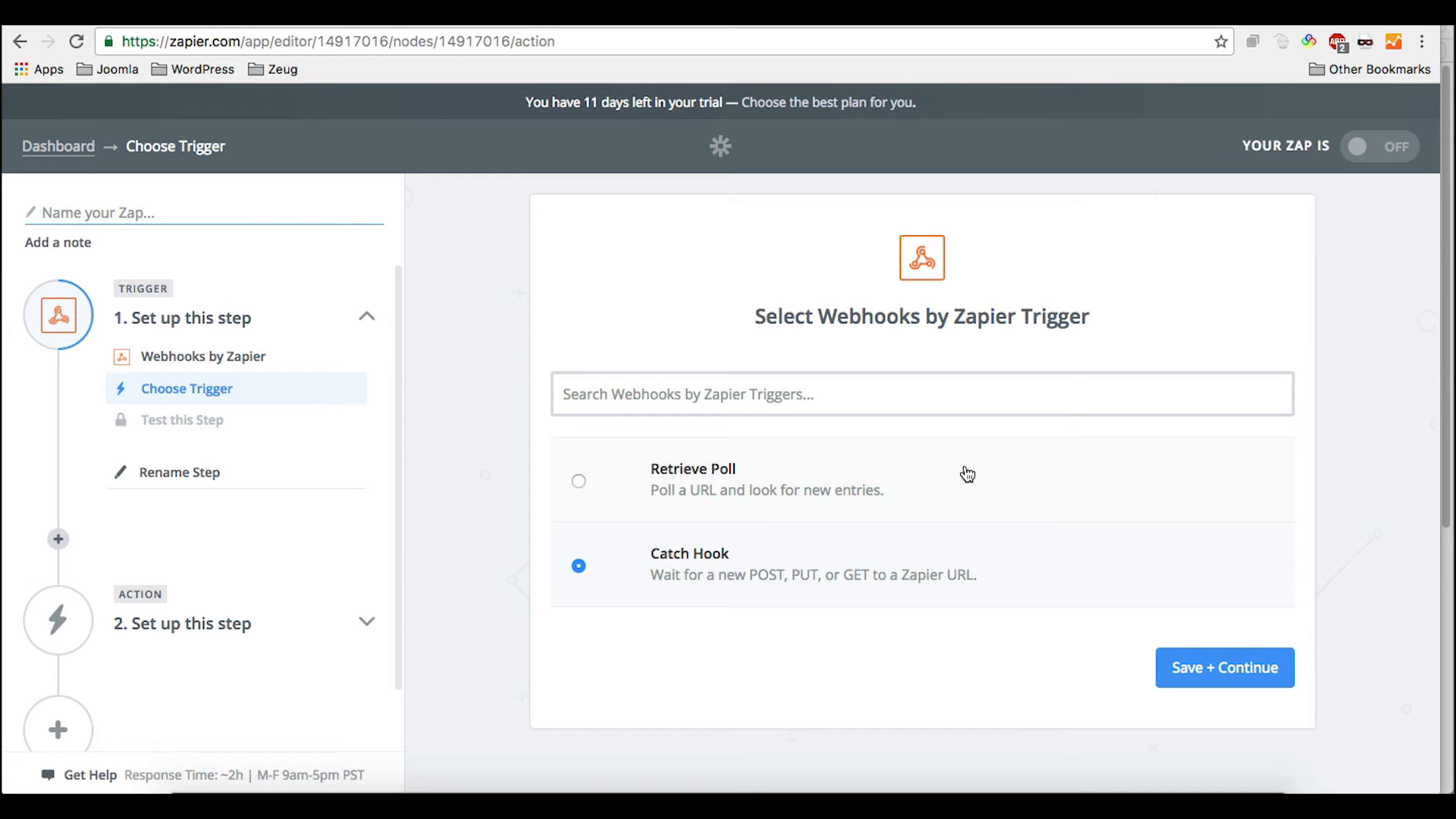
pyautogui.moveTo(1042, 622)
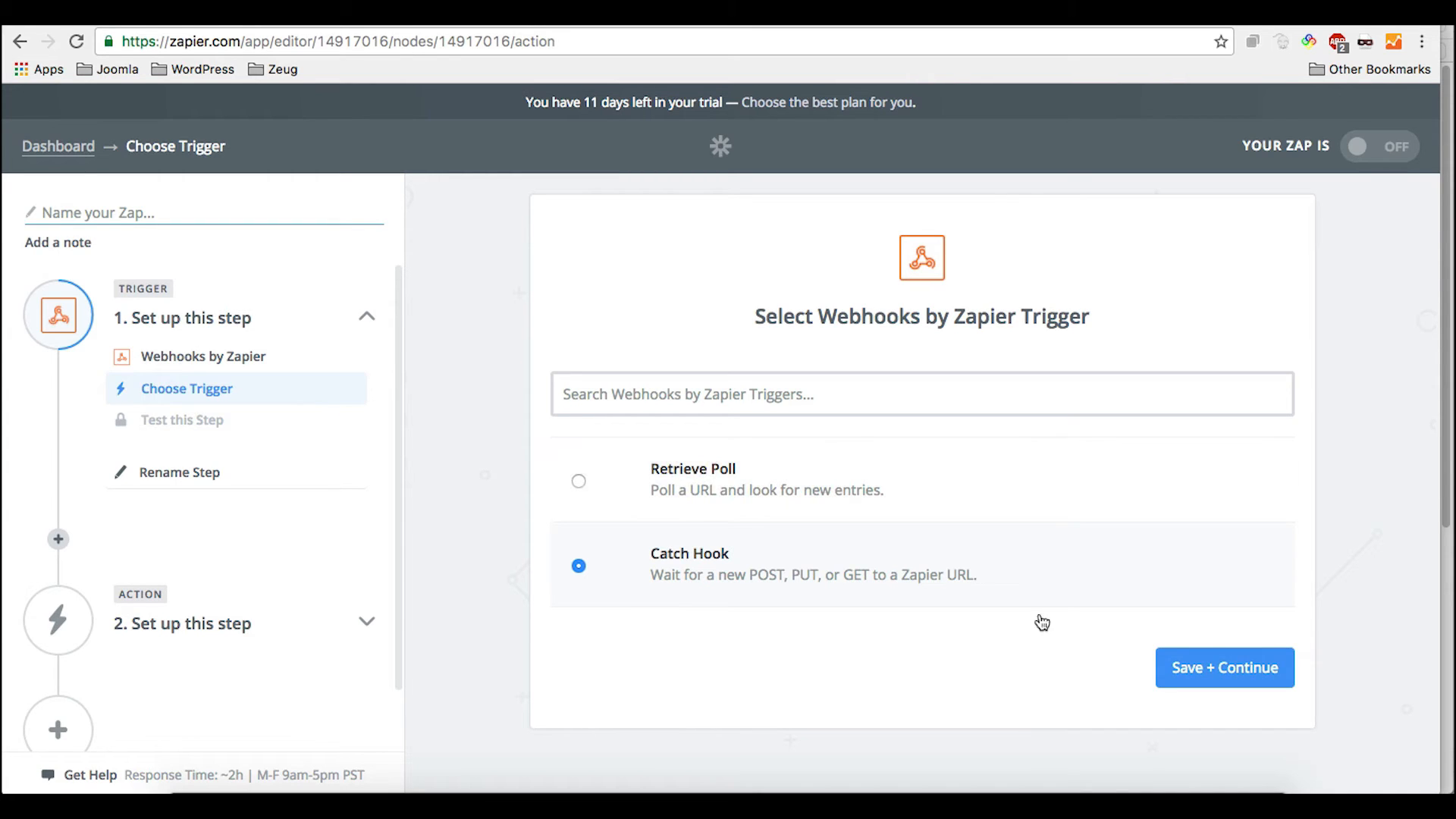
pyautogui.moveTo(1224, 666)
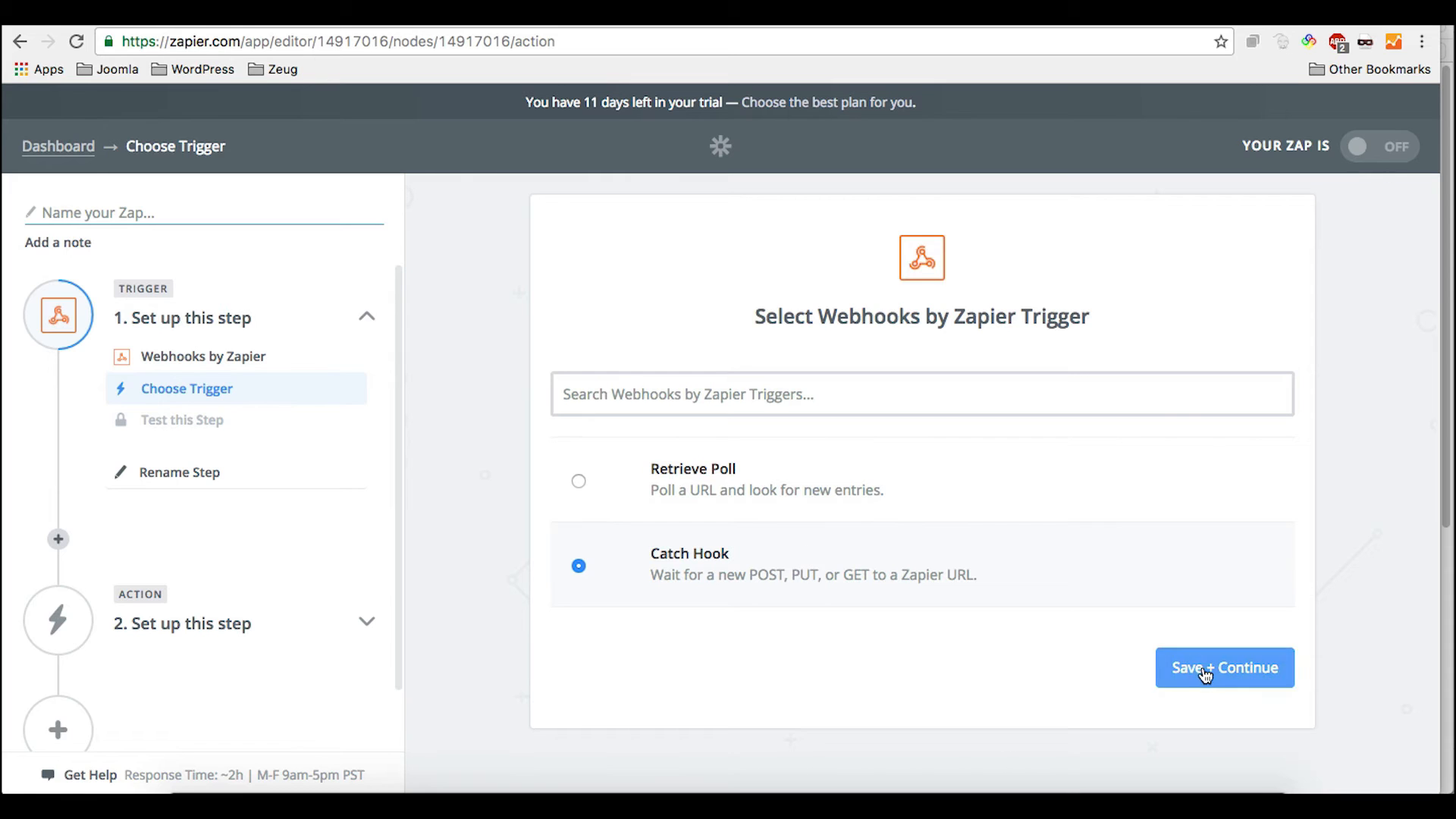
pyautogui.click(1224, 667)
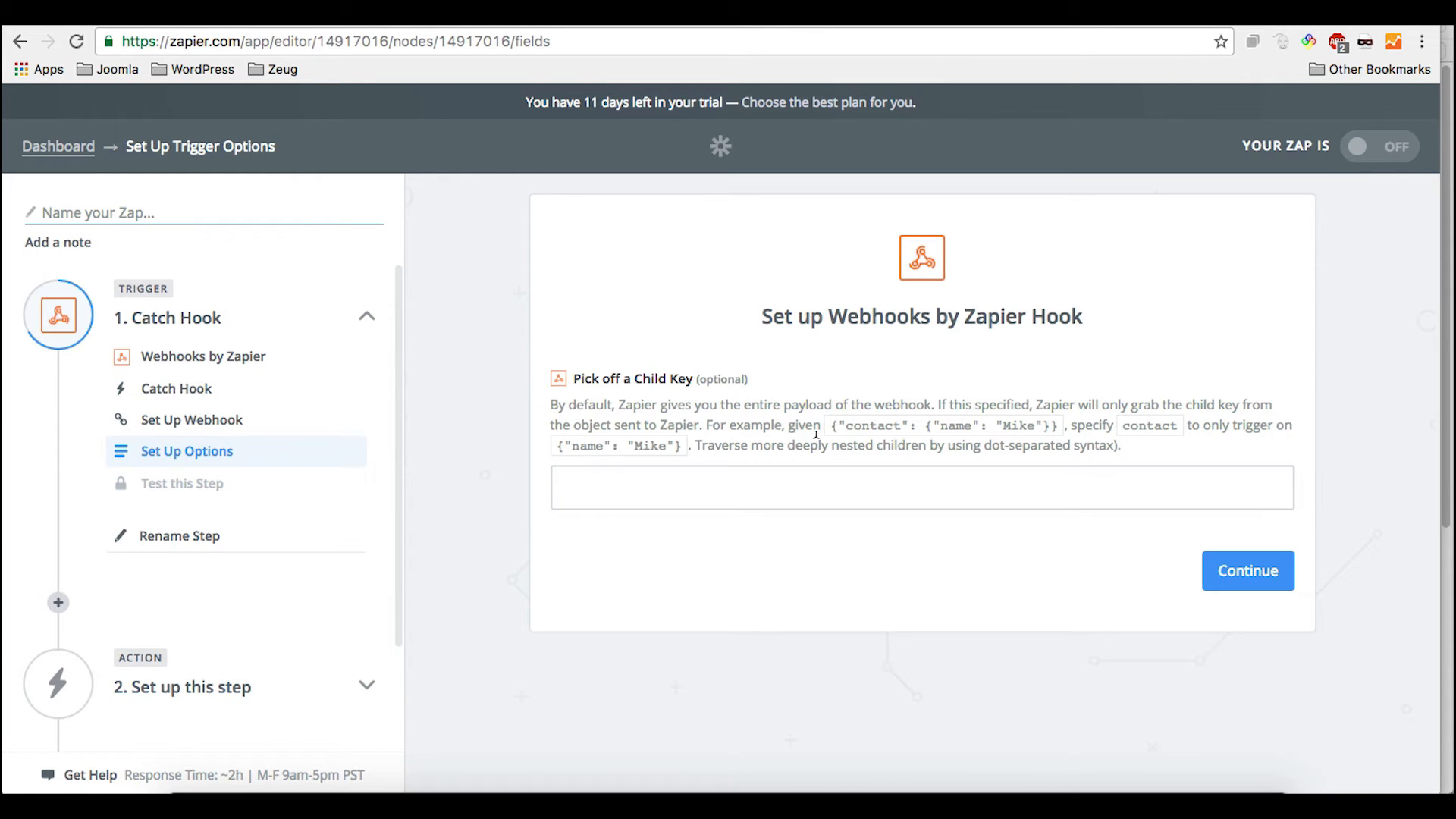
pyautogui.moveTo(1080, 575)
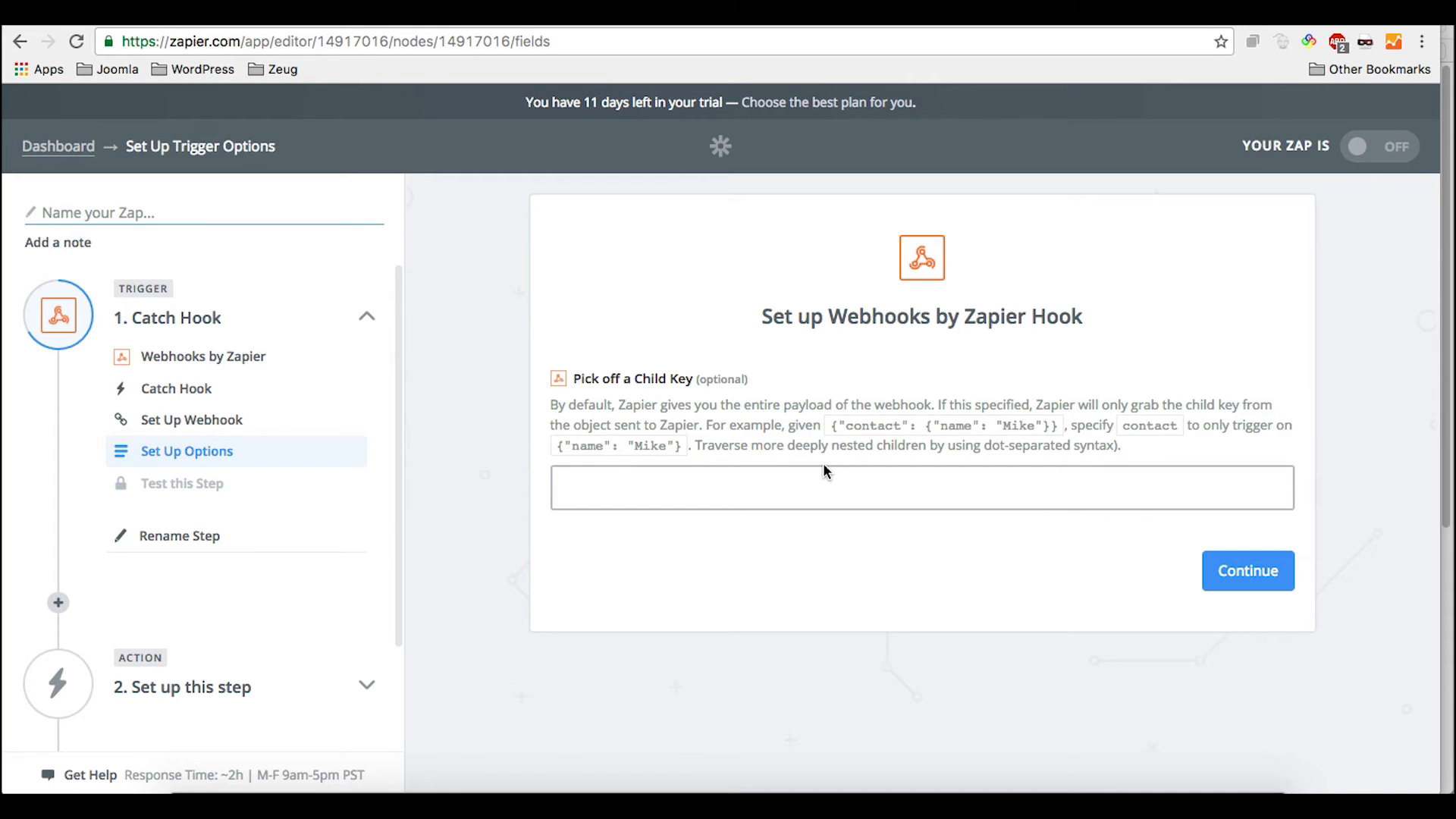
pyautogui.moveTo(1037, 579)
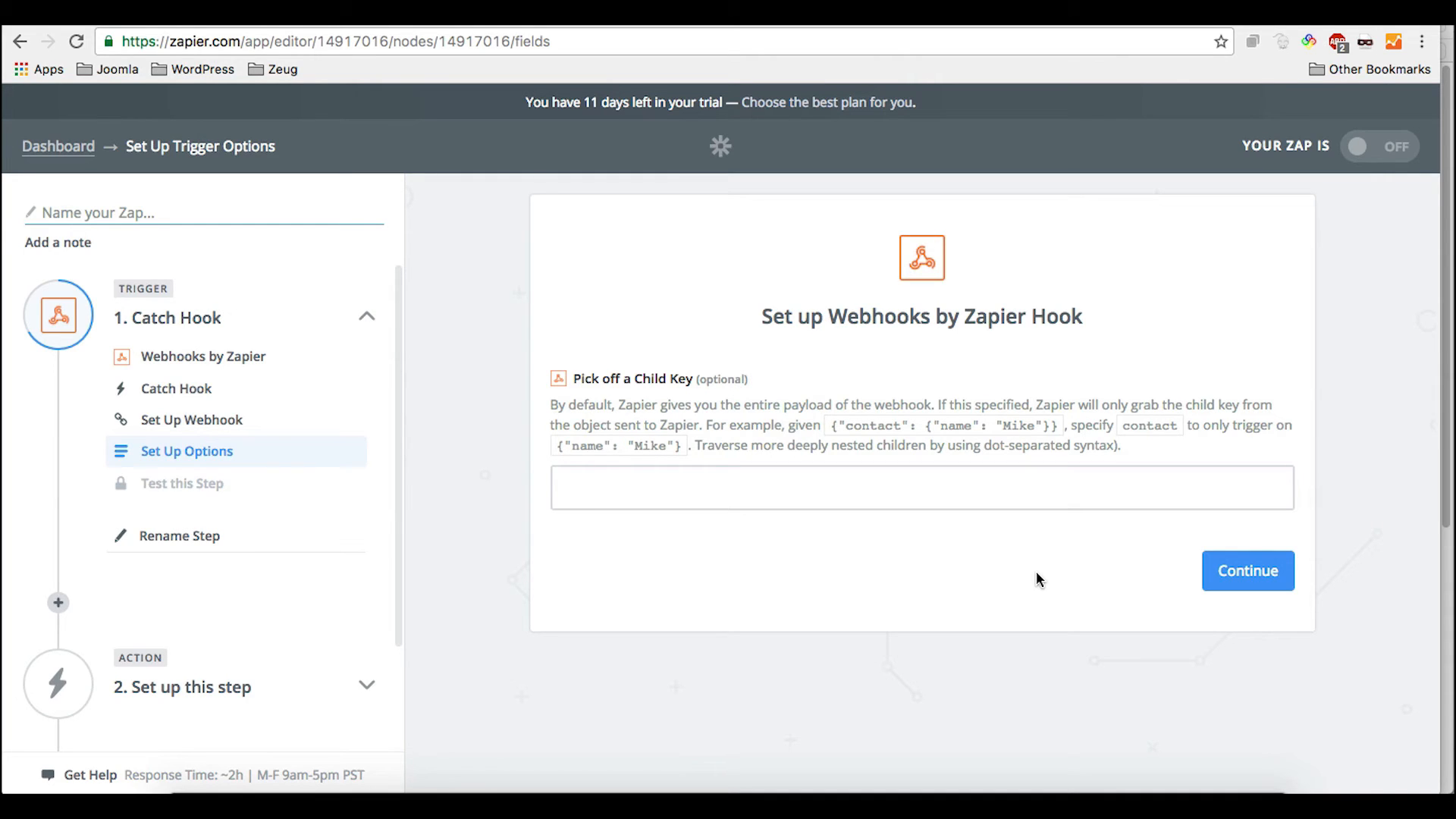
pyautogui.moveTo(1248, 570)
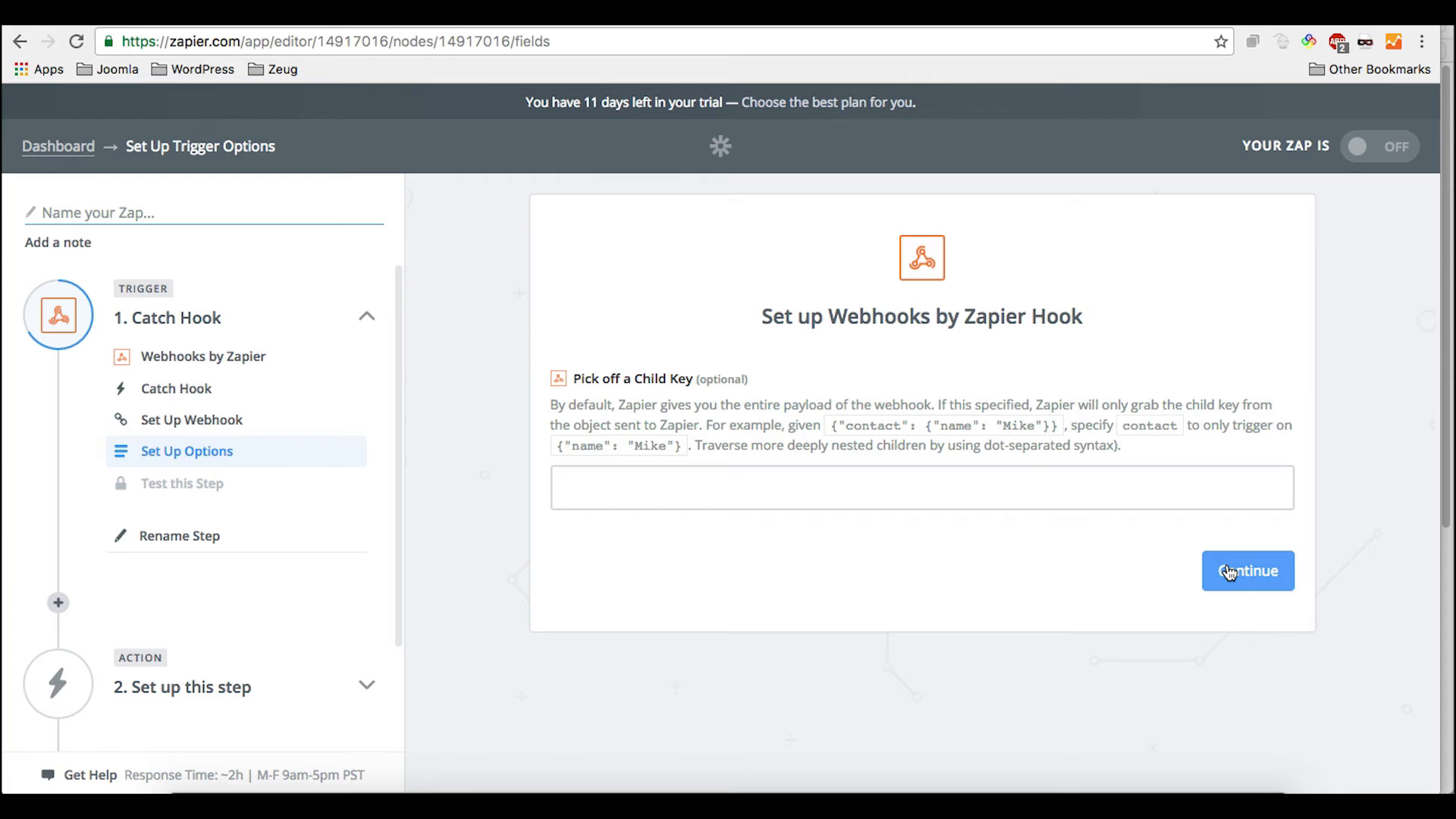
# Continue with no child key to reach the Catch Hook test page.
pyautogui.click(1247, 571)
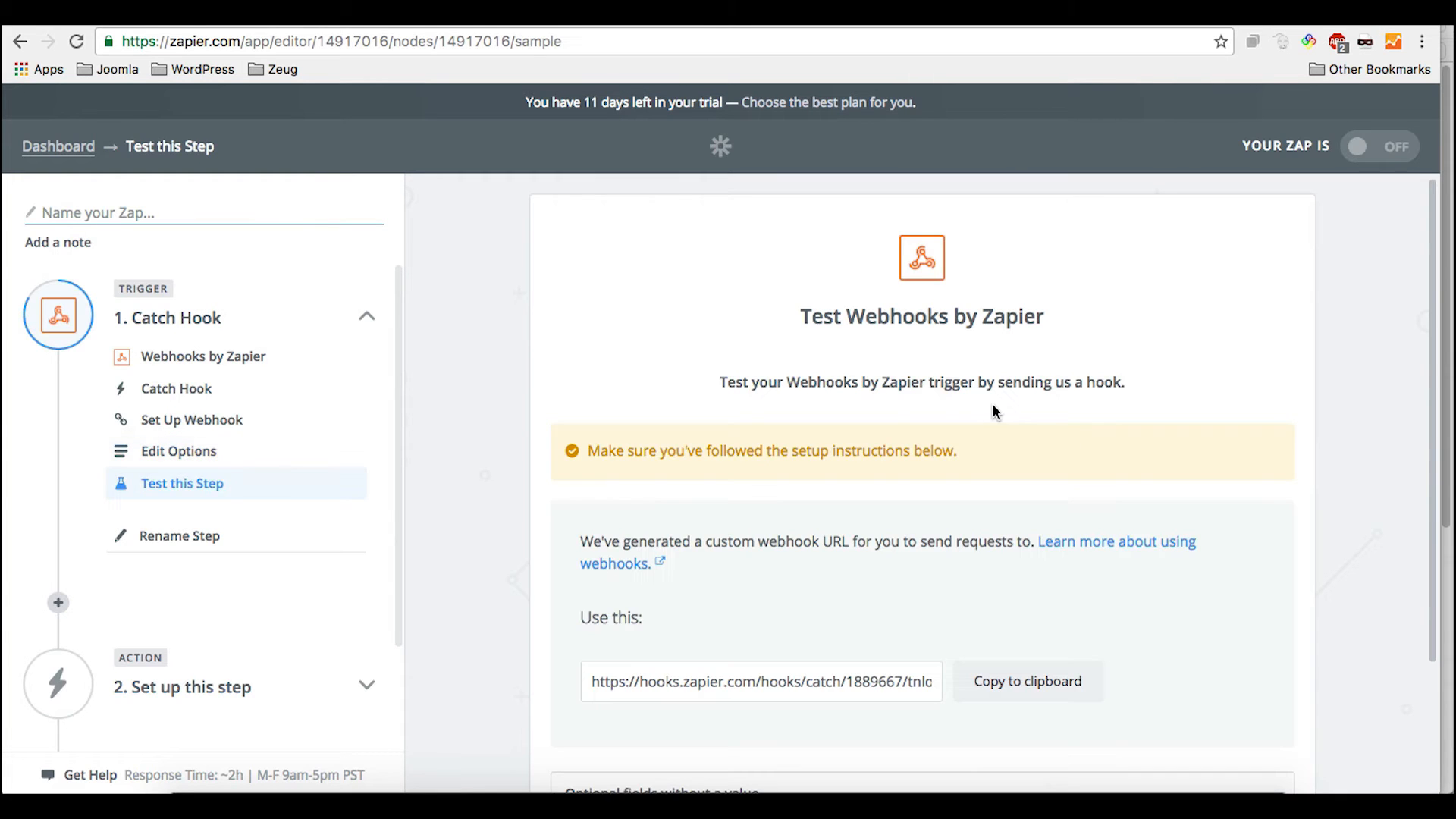
# Copy the Catch Hook's generated custom webhook URL to the clipboard.
pyautogui.scroll(-3)
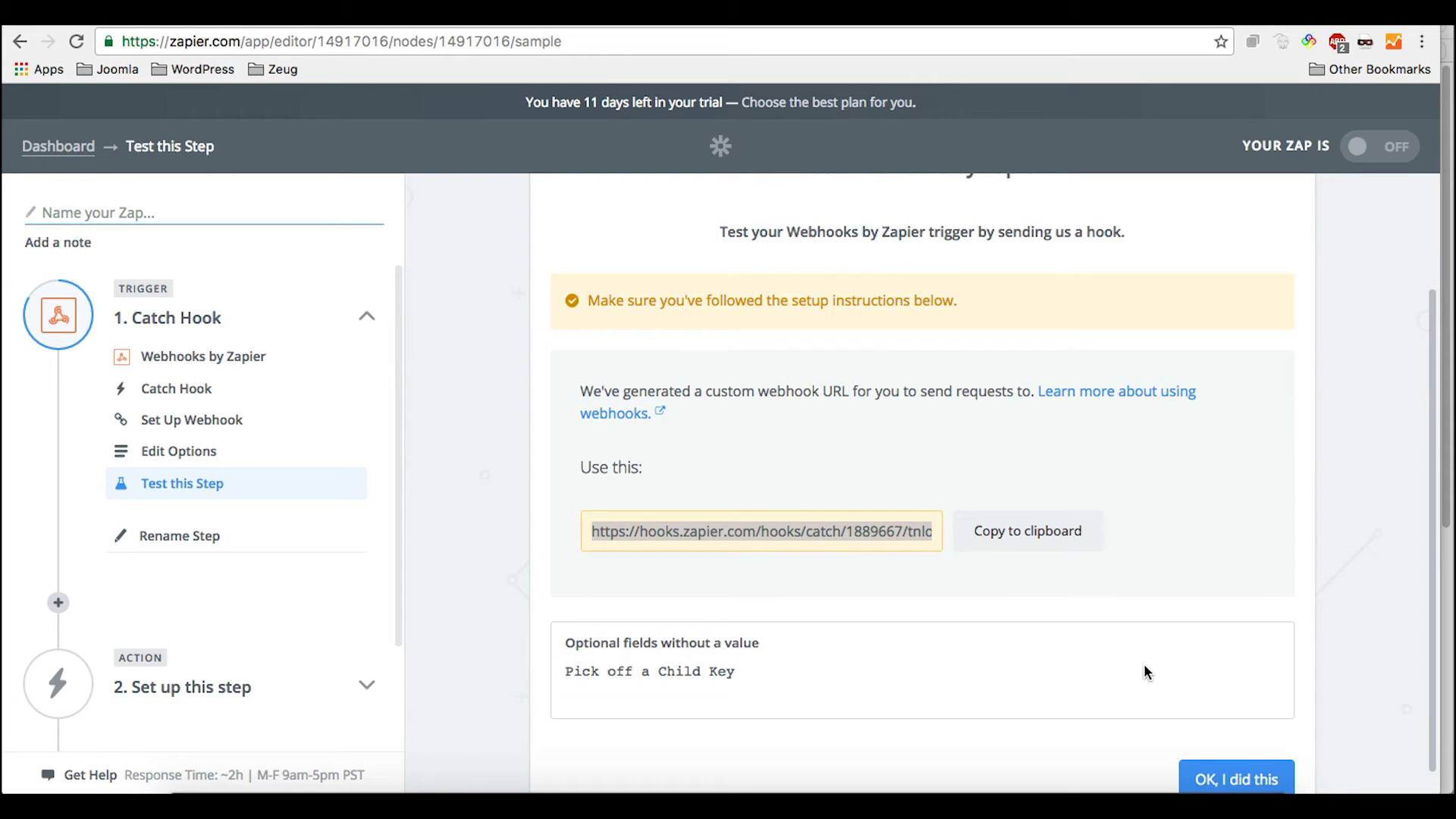
pyautogui.click(1026, 530)
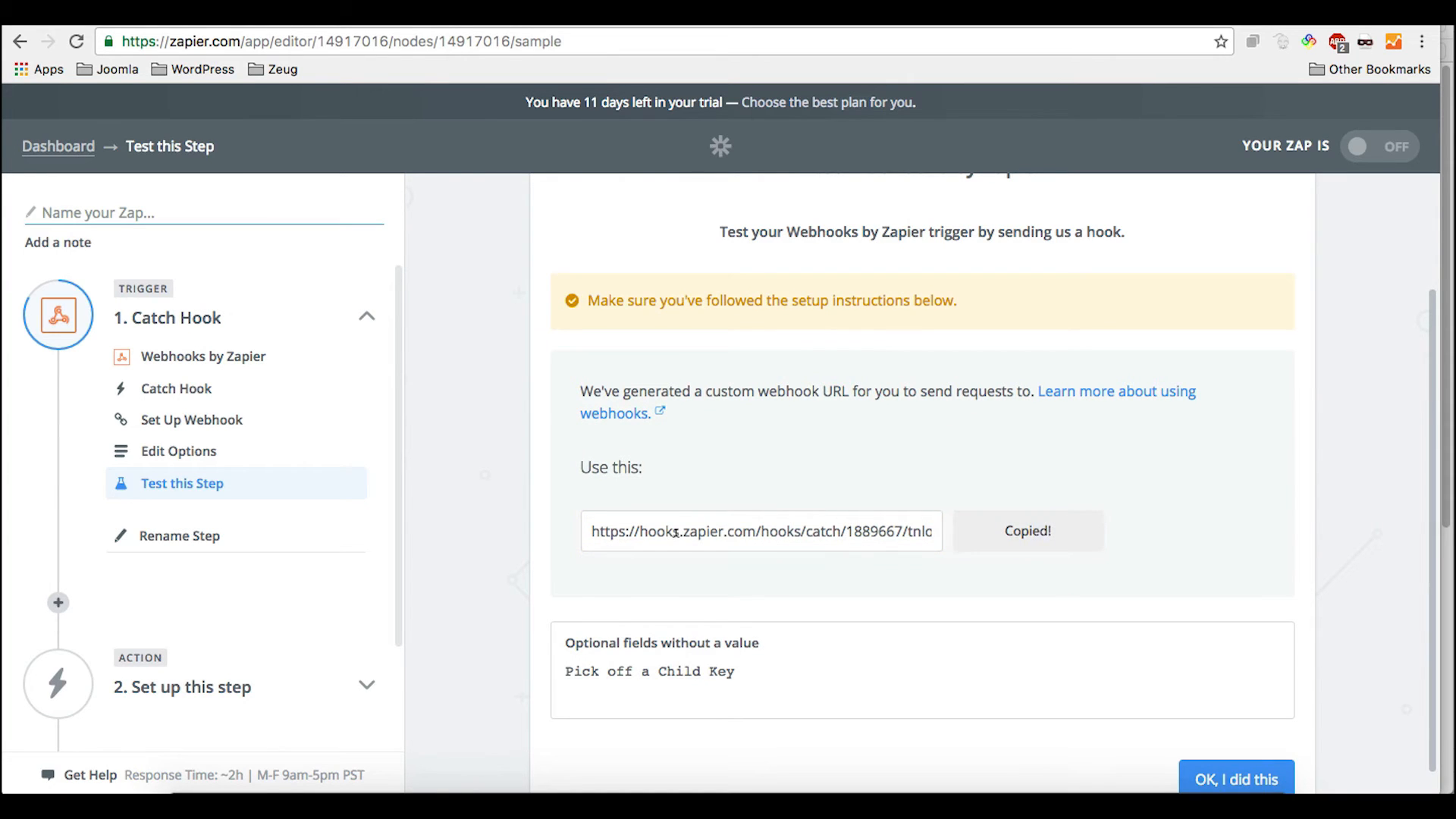
pyautogui.scroll(3)
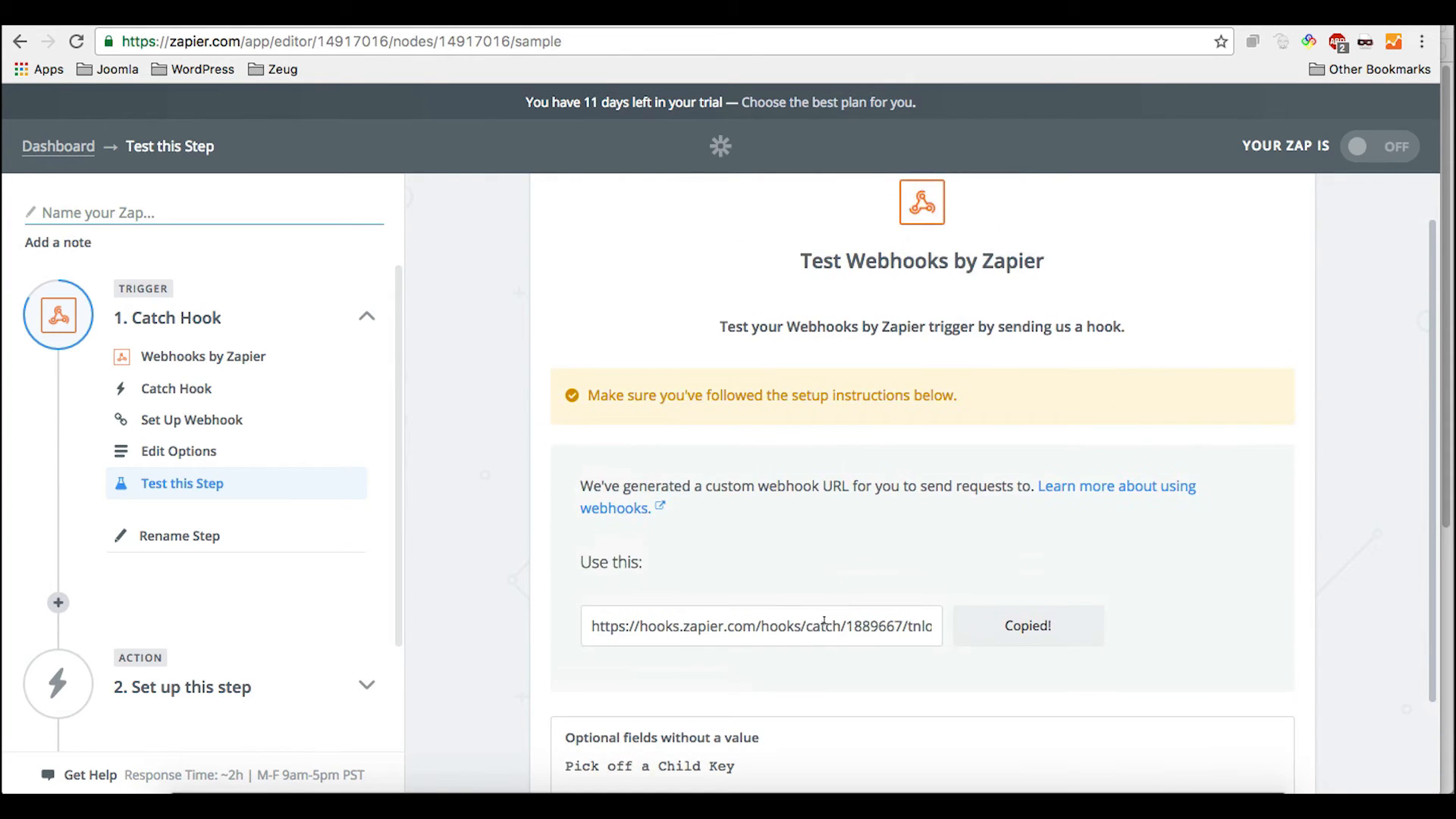
pyautogui.scroll(-3)
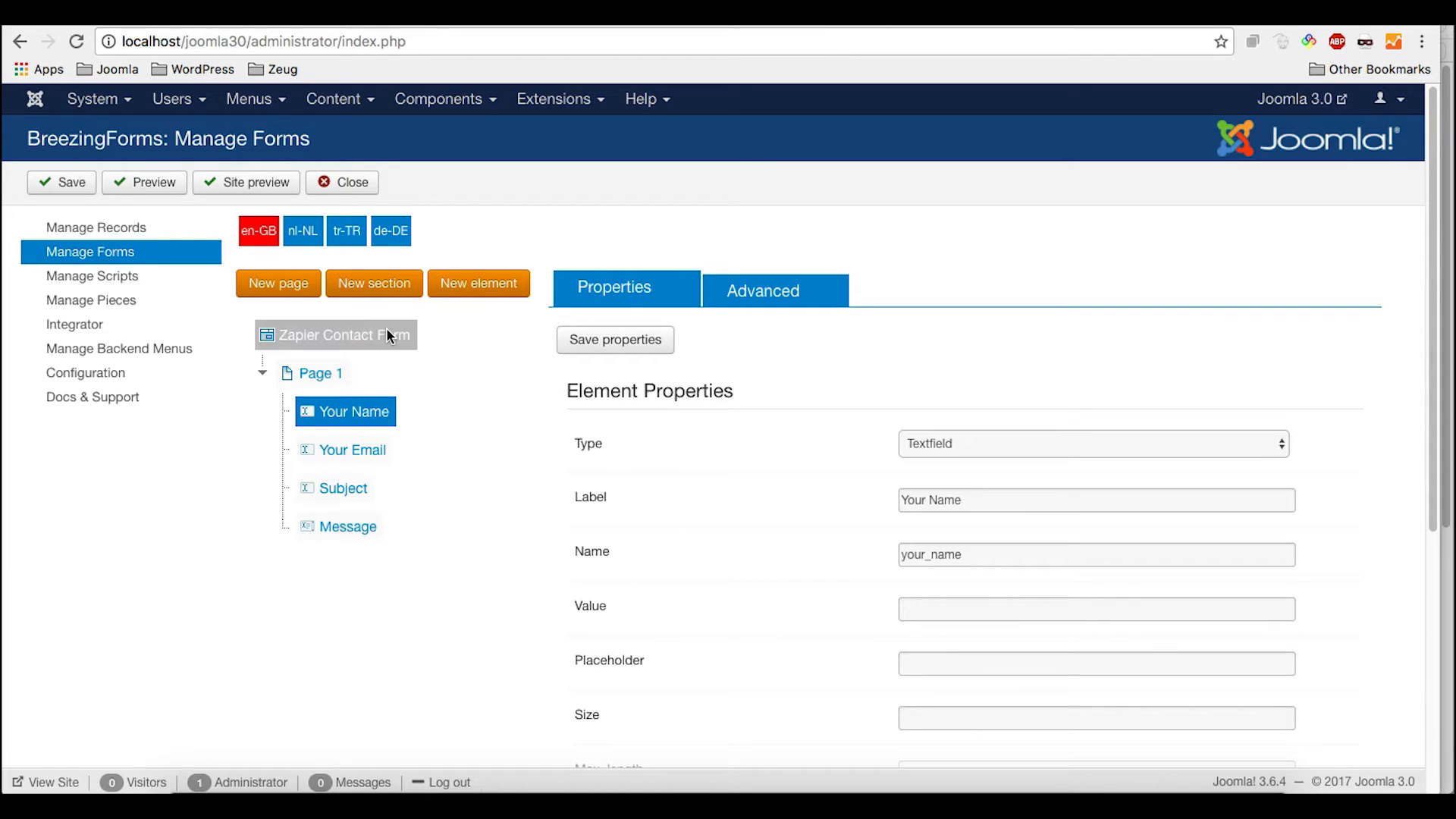
pyautogui.click(342, 335)
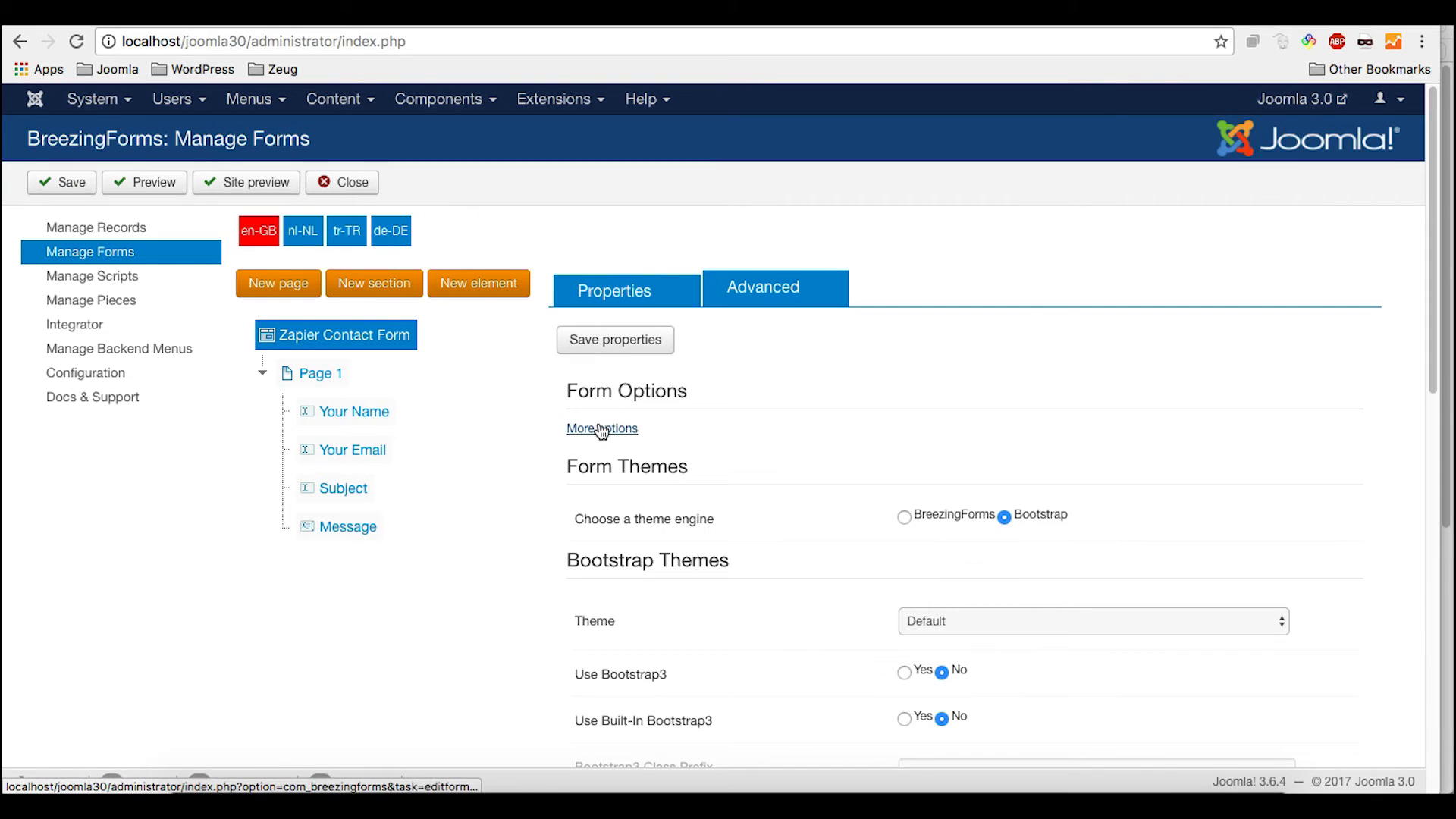
pyautogui.click(601, 427)
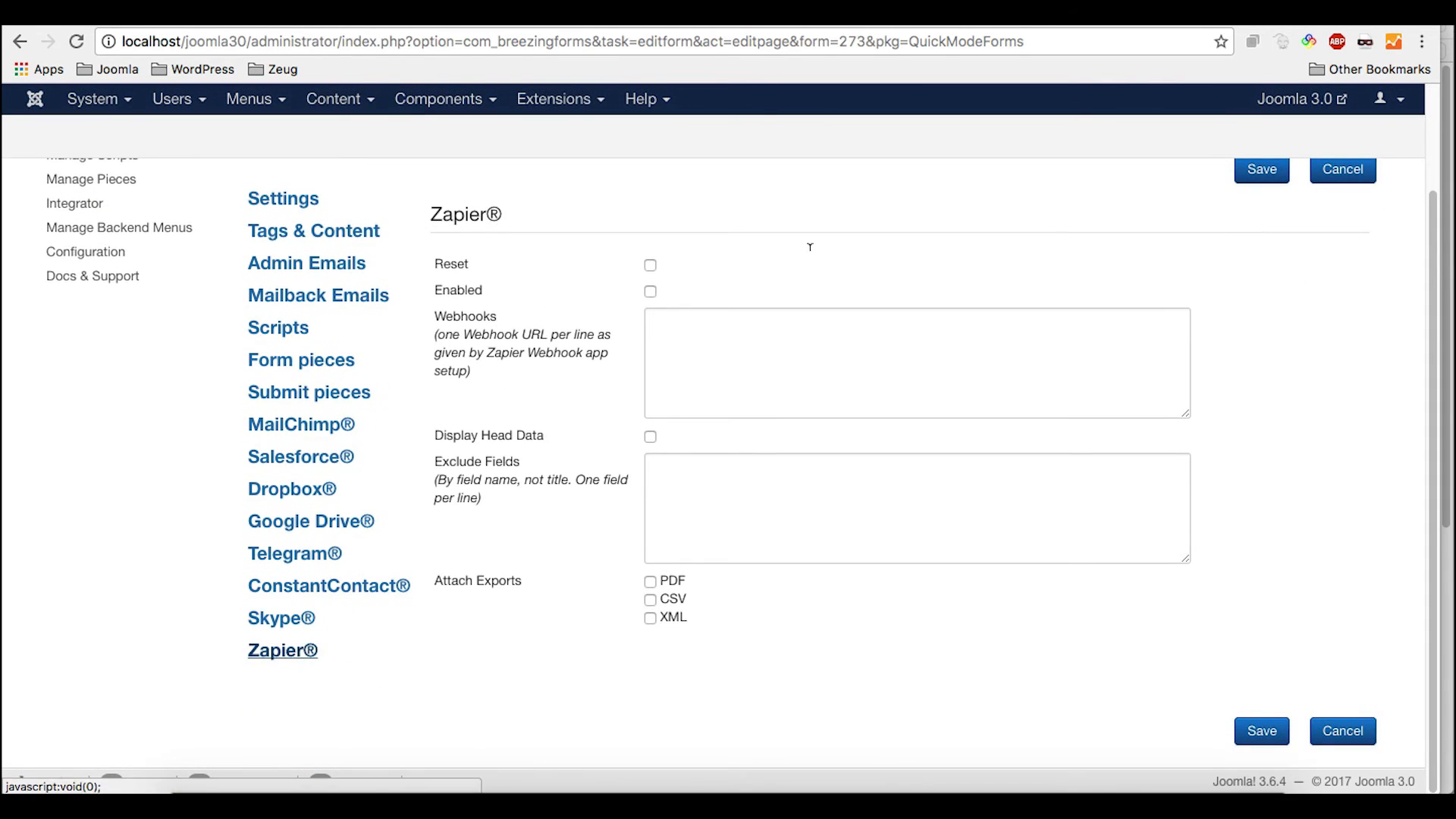
pyautogui.scroll(3)
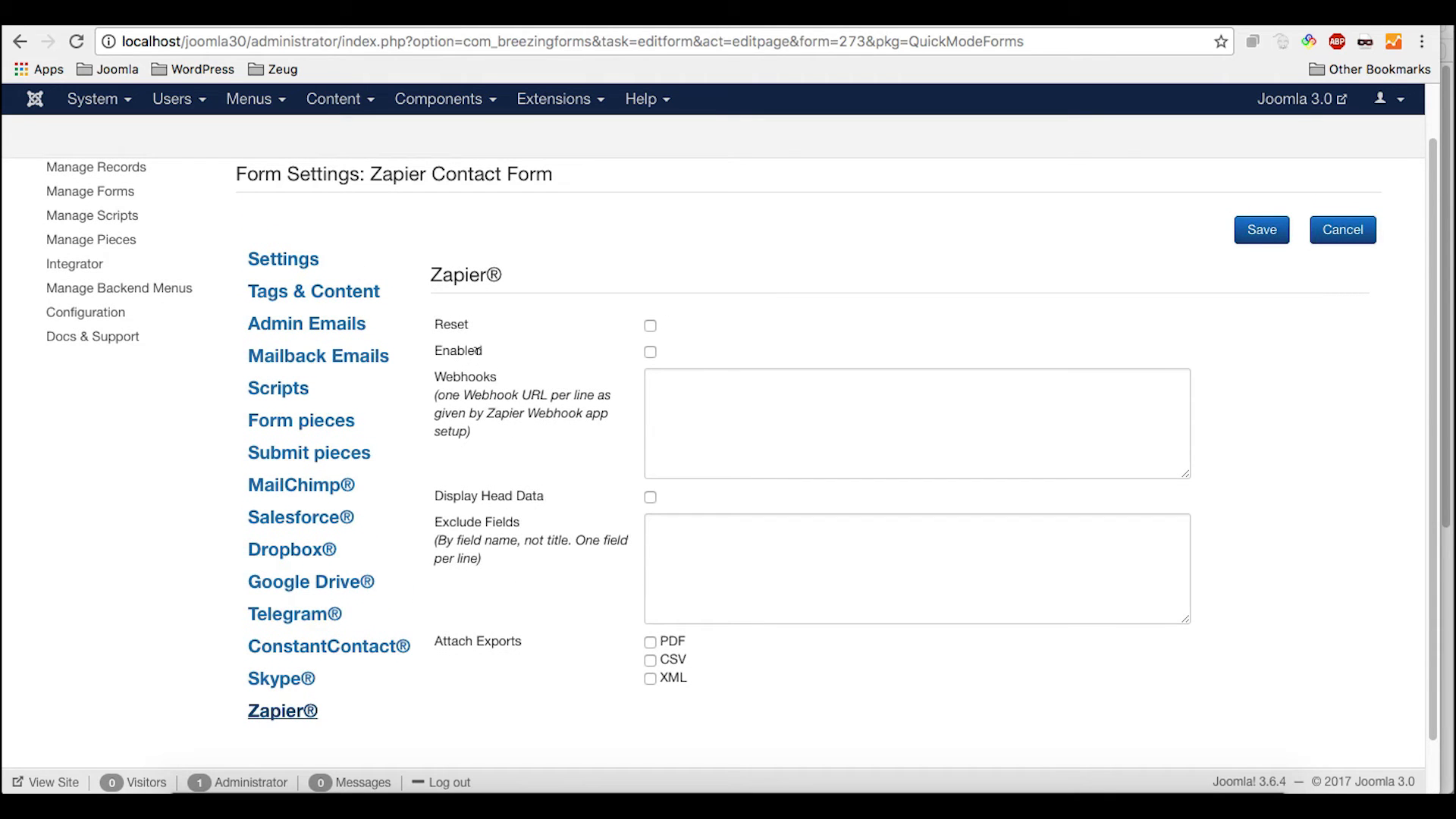
pyautogui.click(650, 352)
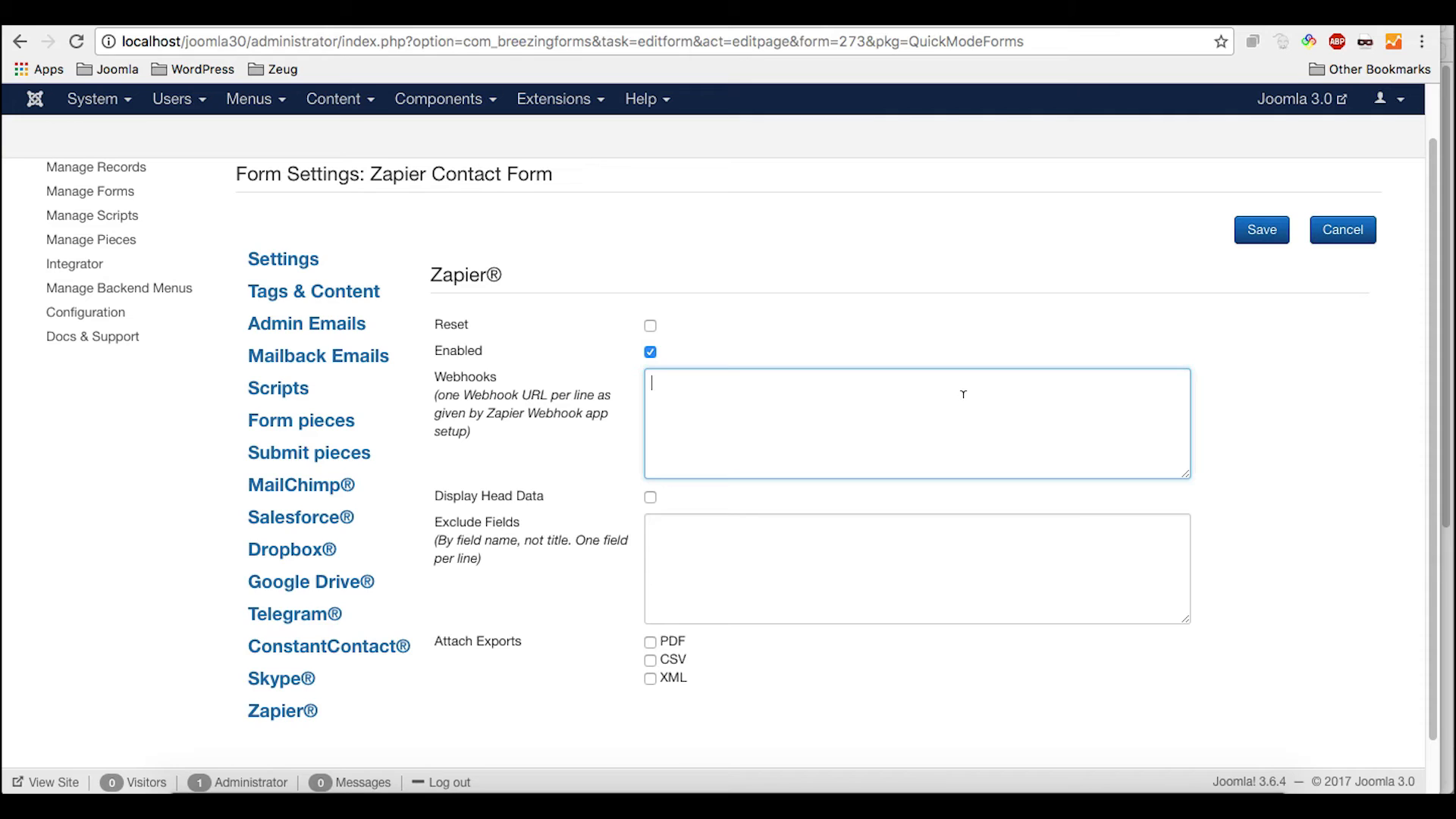
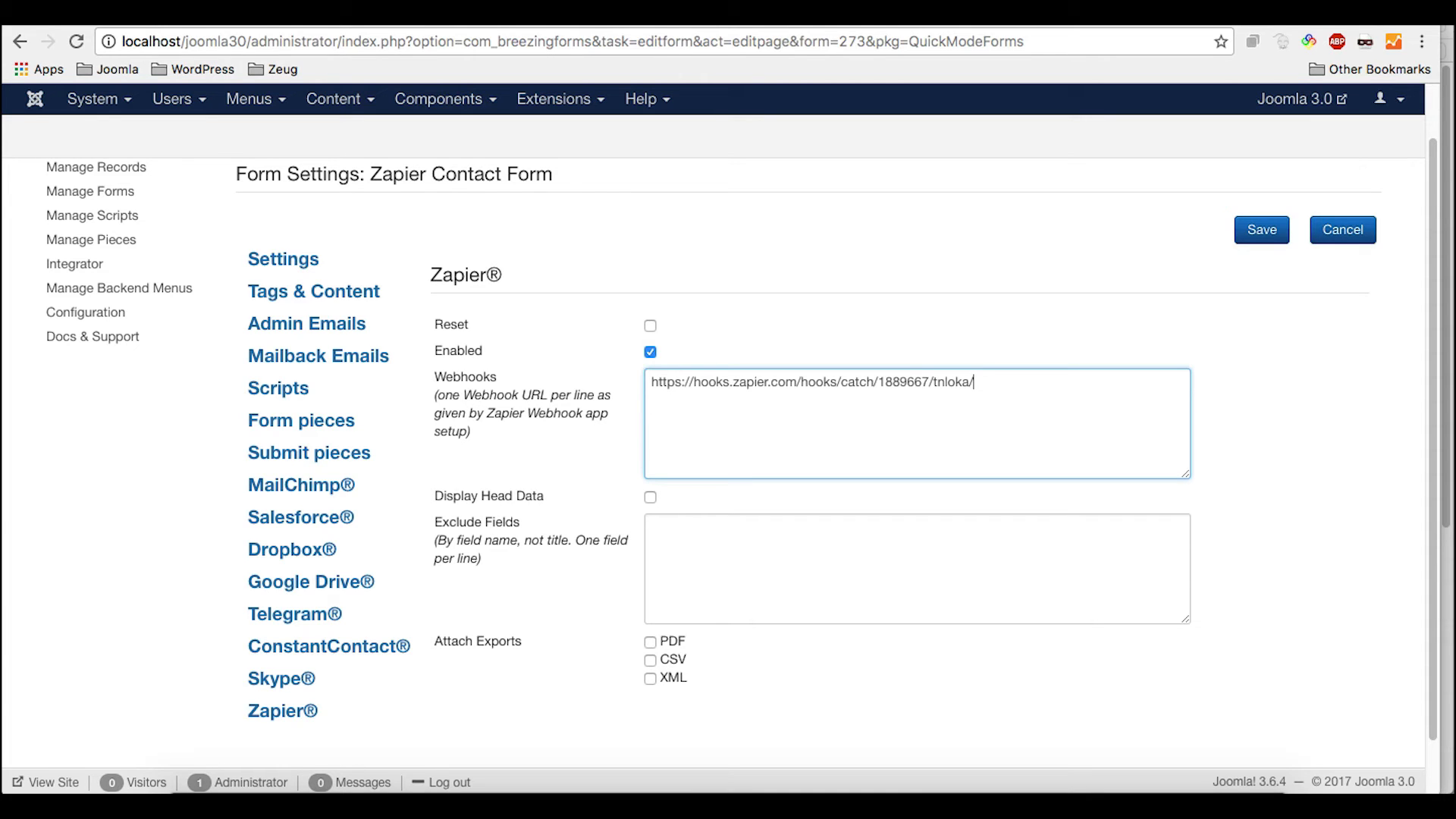
pyautogui.press('Return')
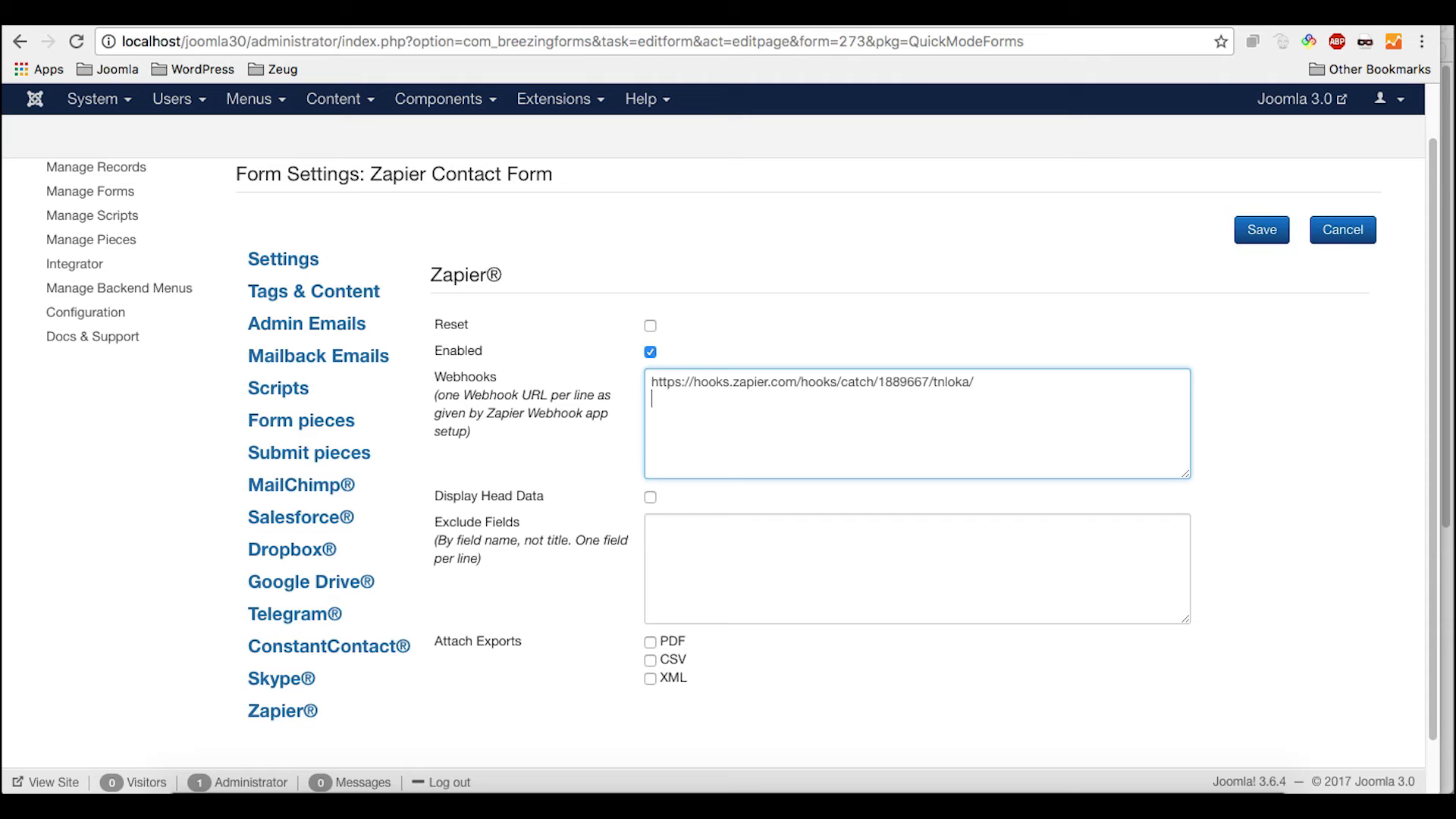
pyautogui.moveTo(466, 478)
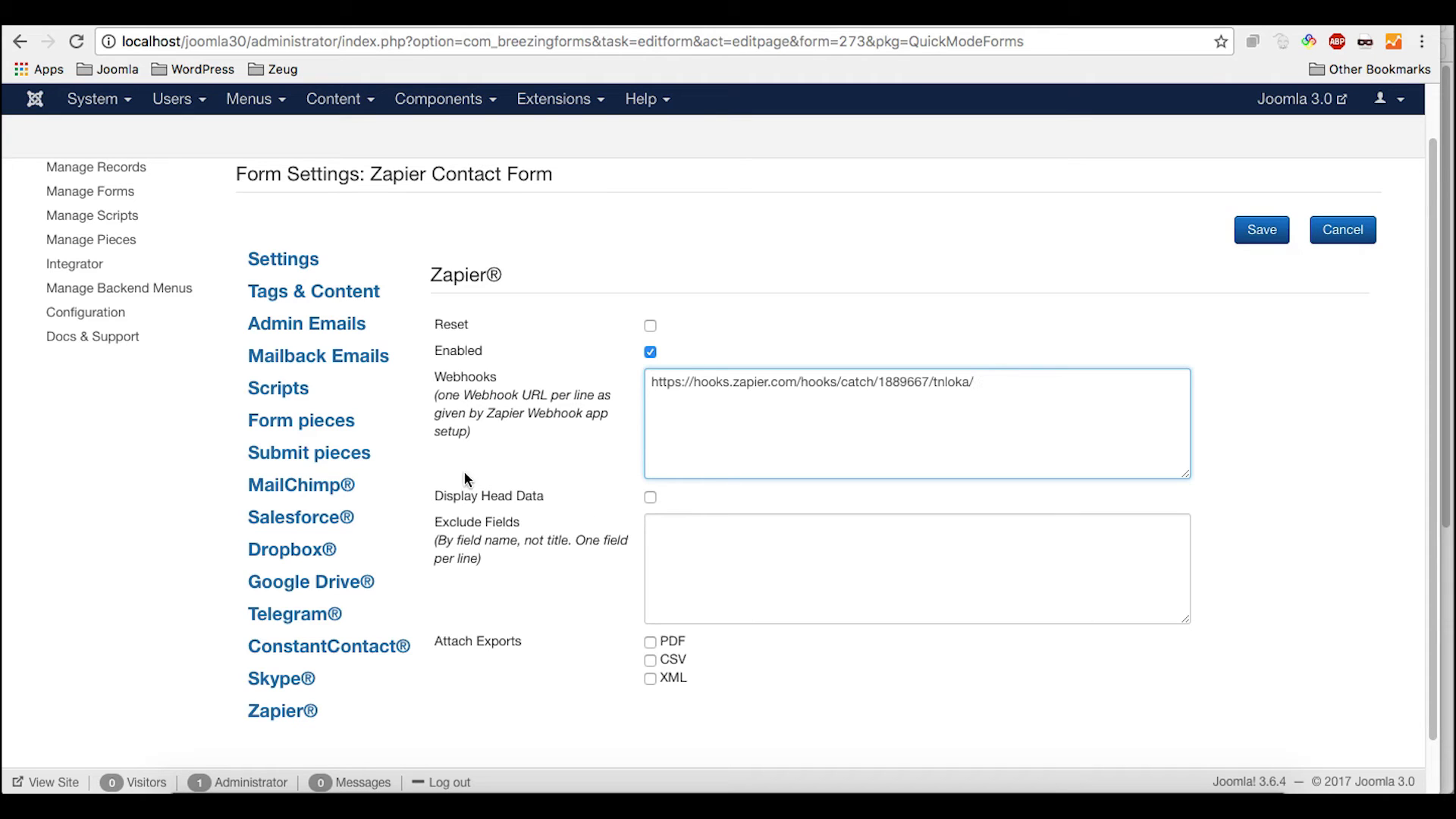
pyautogui.moveTo(553, 504)
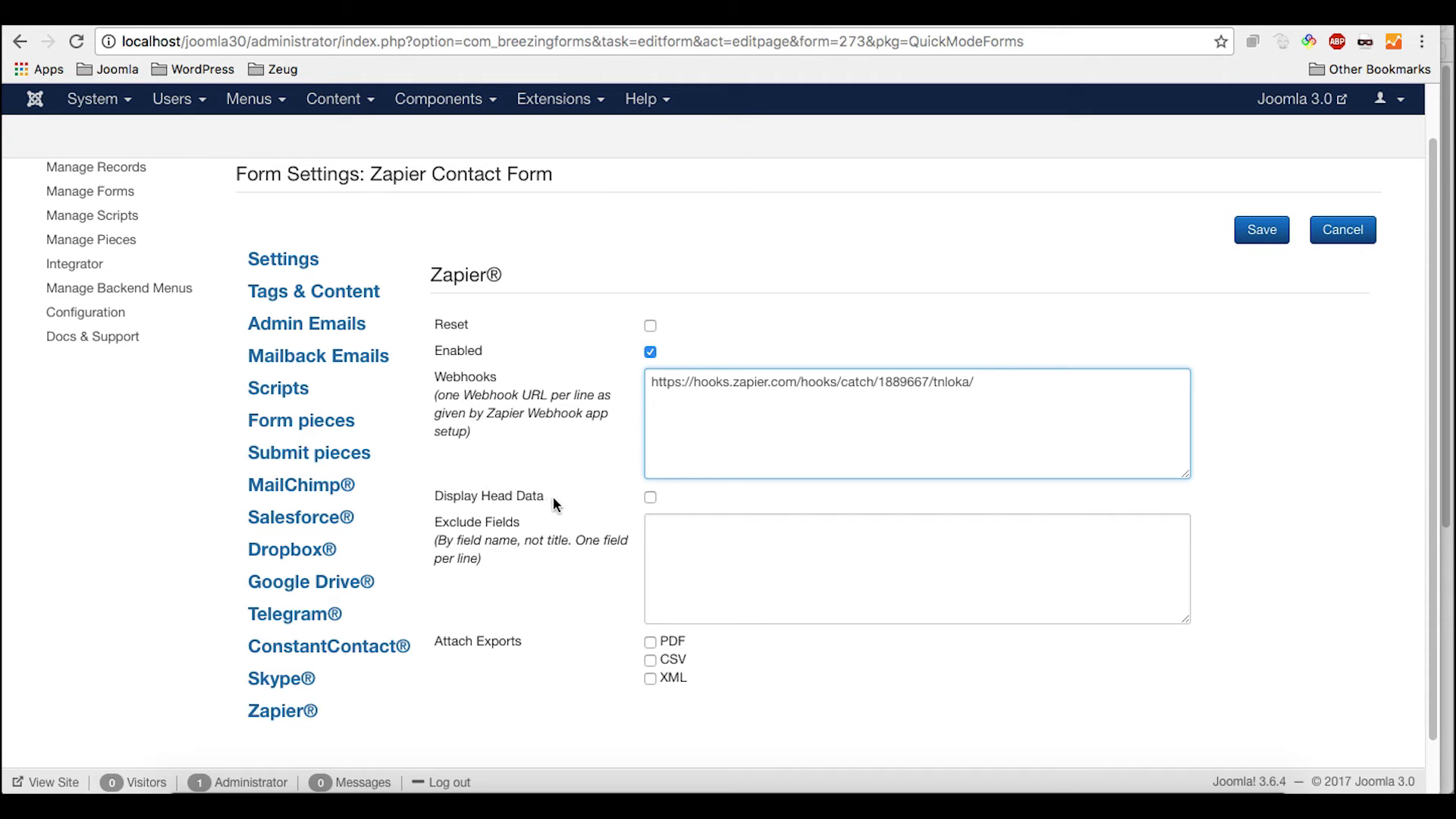
pyautogui.moveTo(526, 619)
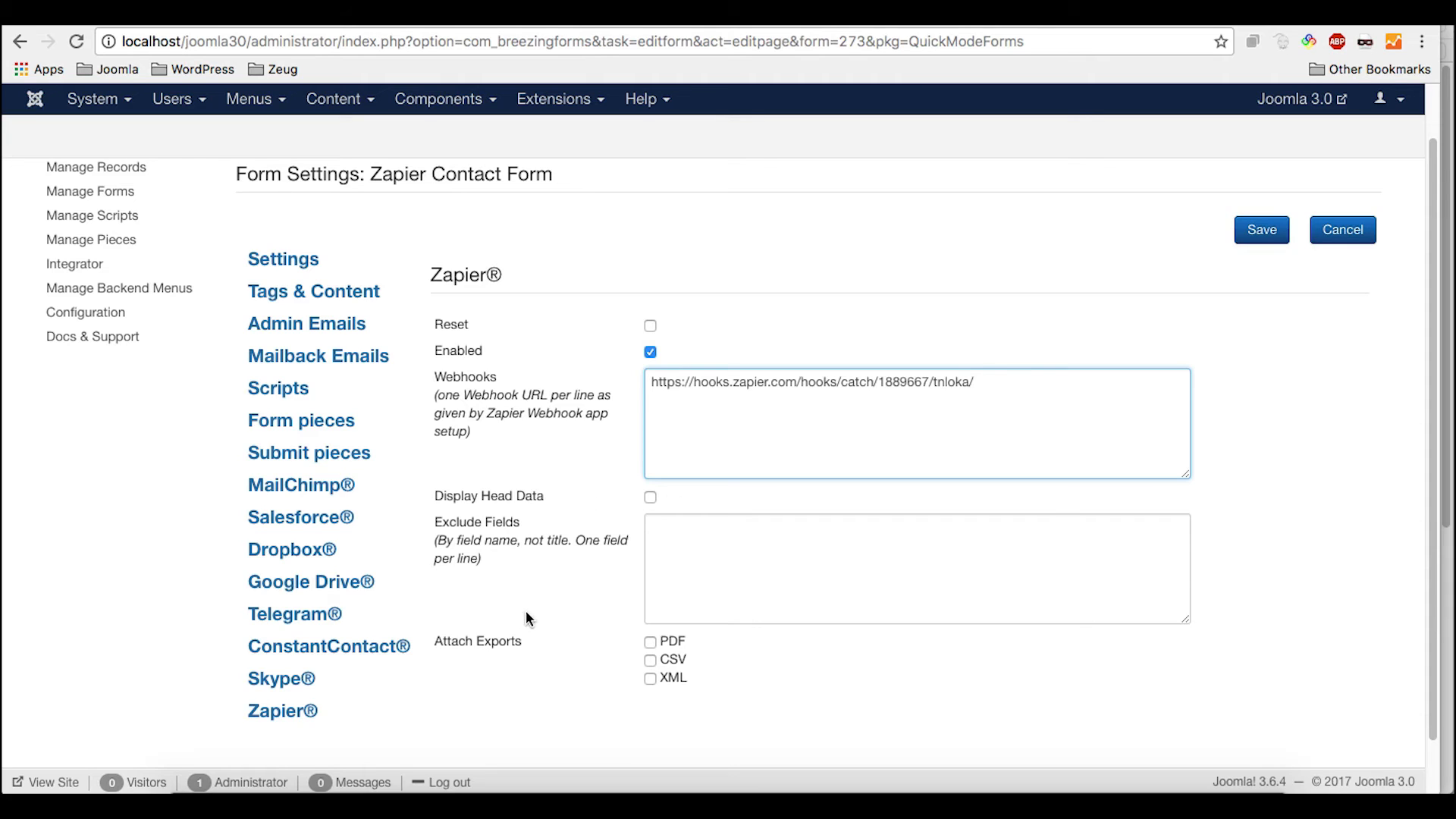
pyautogui.moveTo(510, 646)
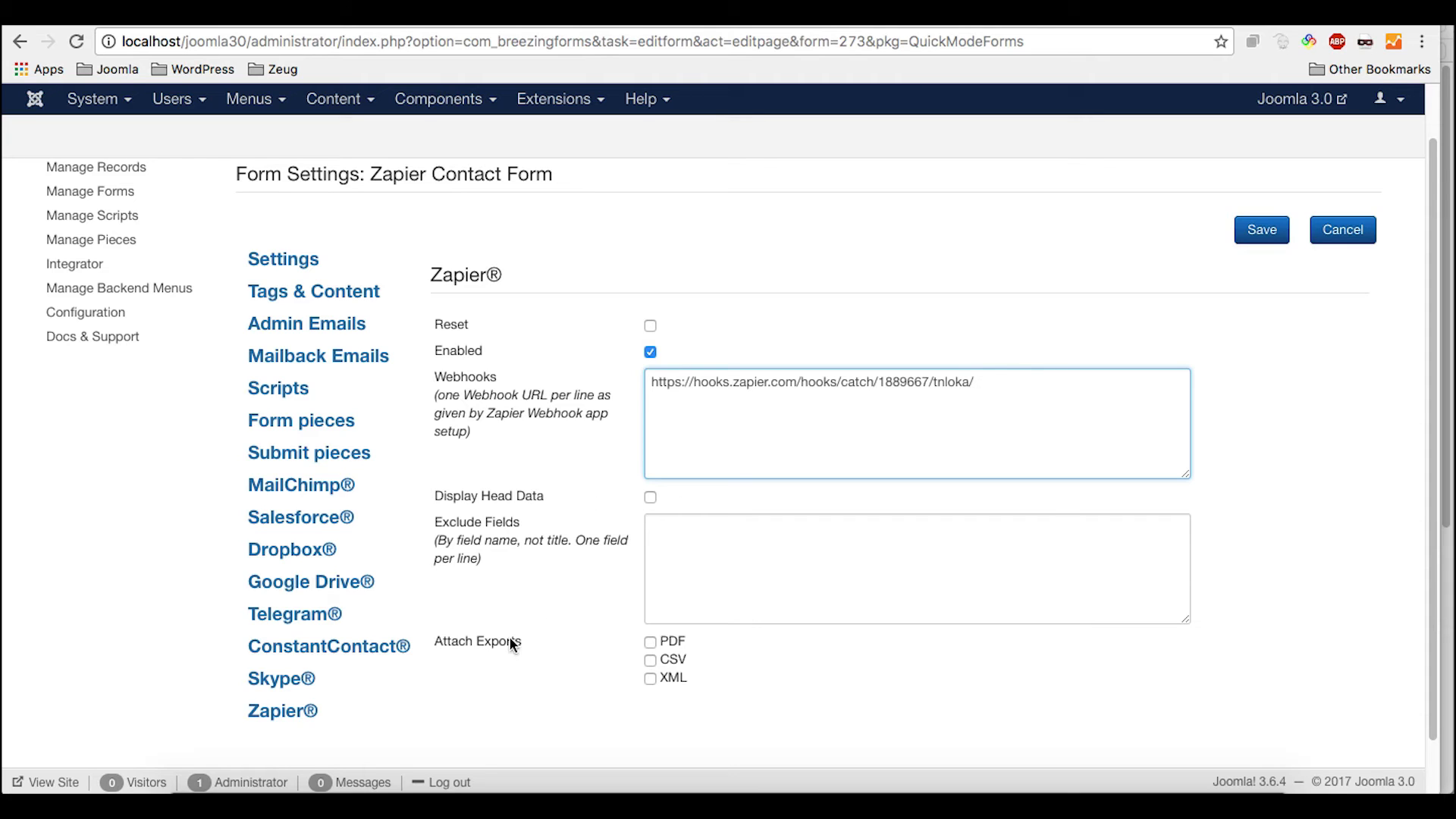
pyautogui.moveTo(644, 627)
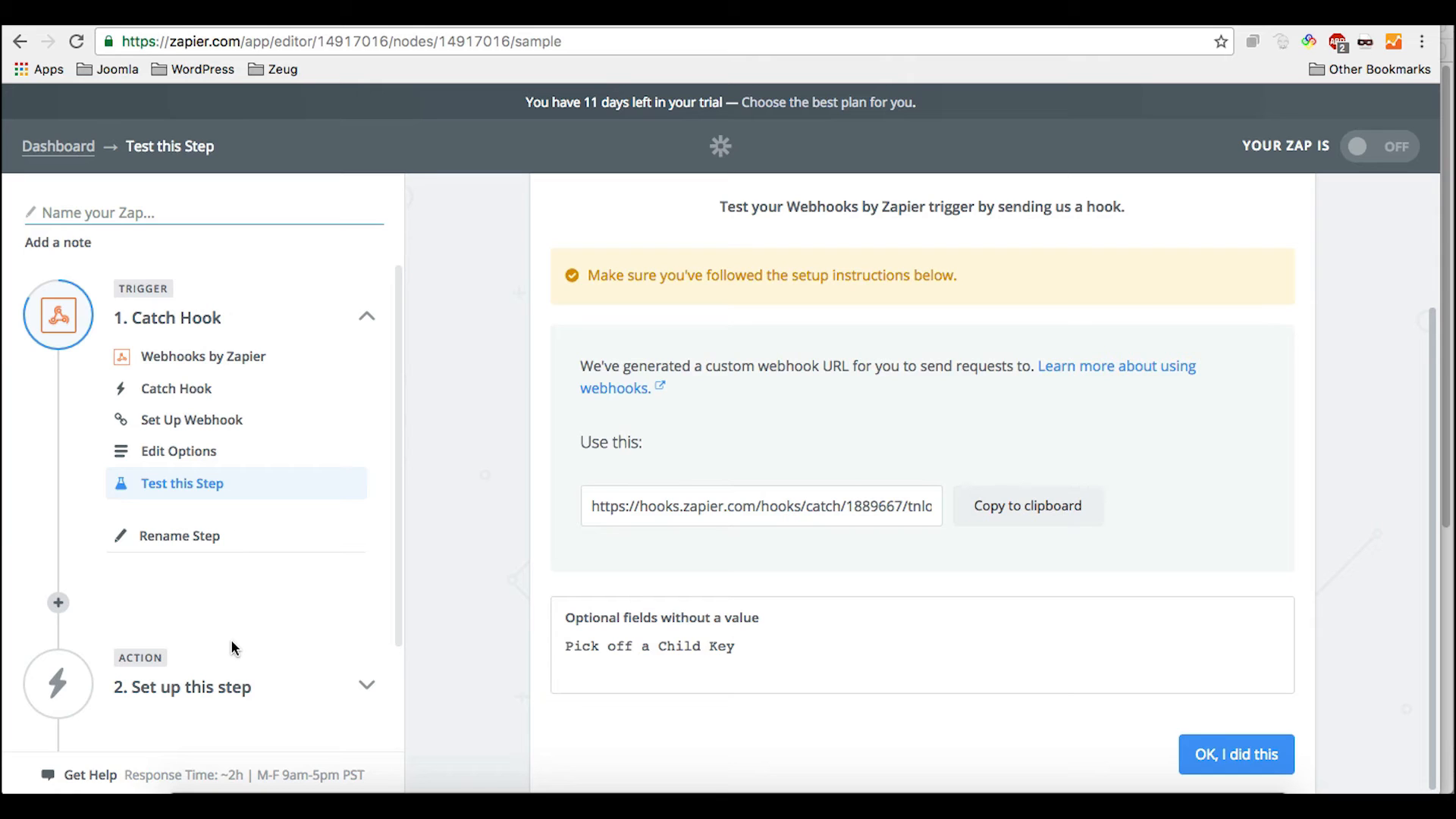
pyautogui.moveTo(676, 331)
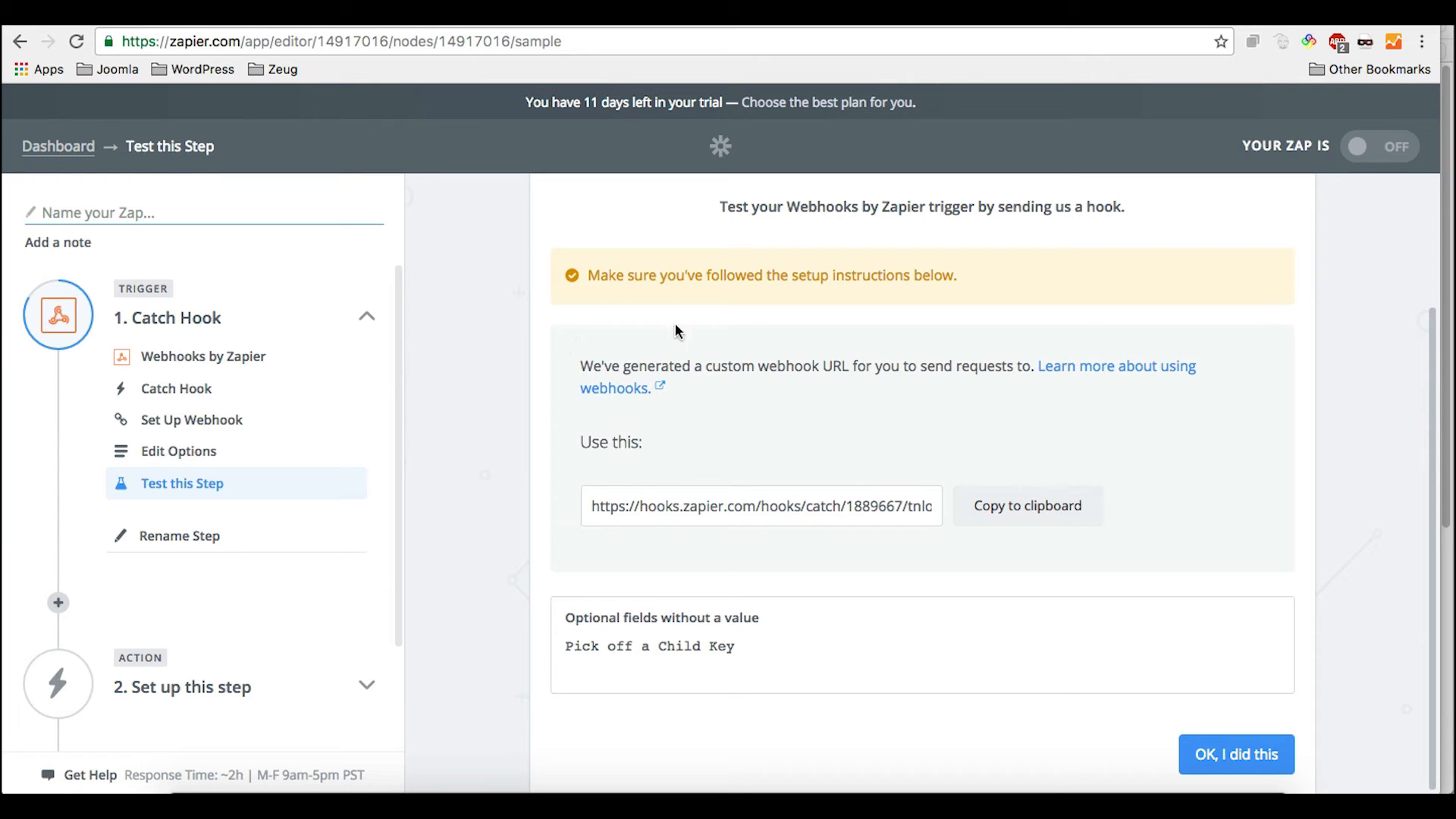
pyautogui.moveTo(788, 251)
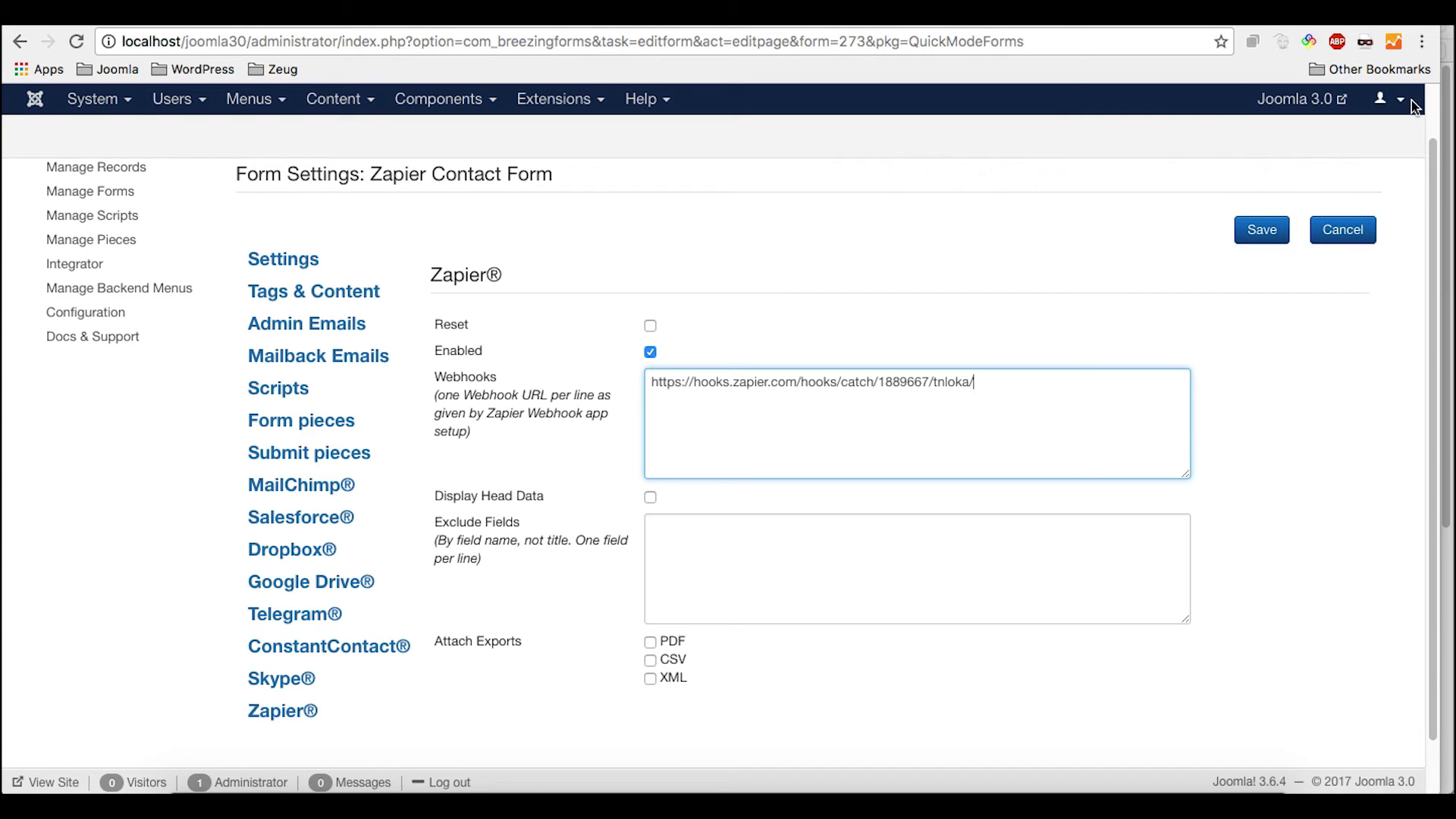
pyautogui.moveTo(1261, 229)
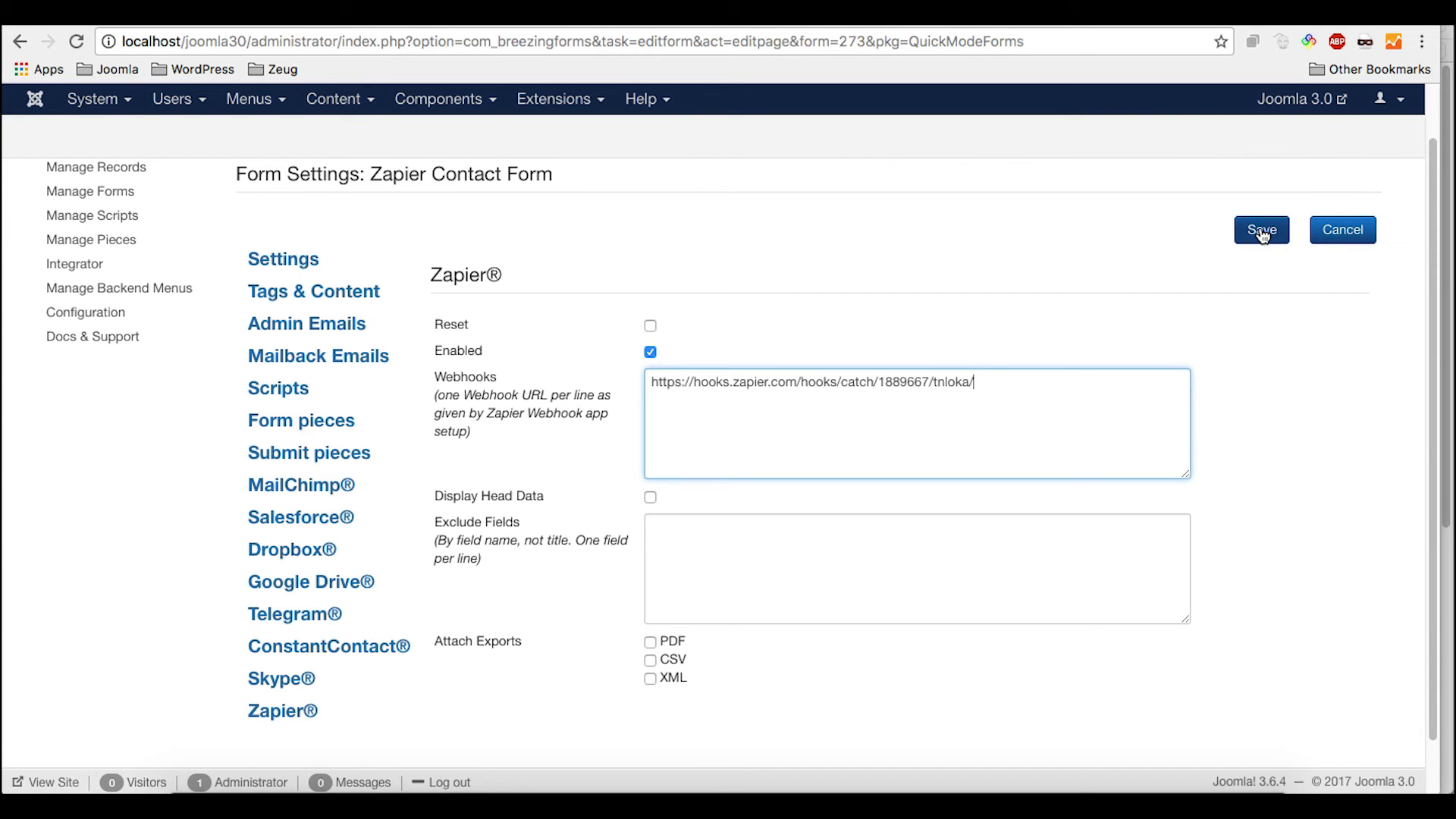
# Save the Zapier settings, return to the form editor, and preview the contact form.
pyautogui.click(1261, 229)
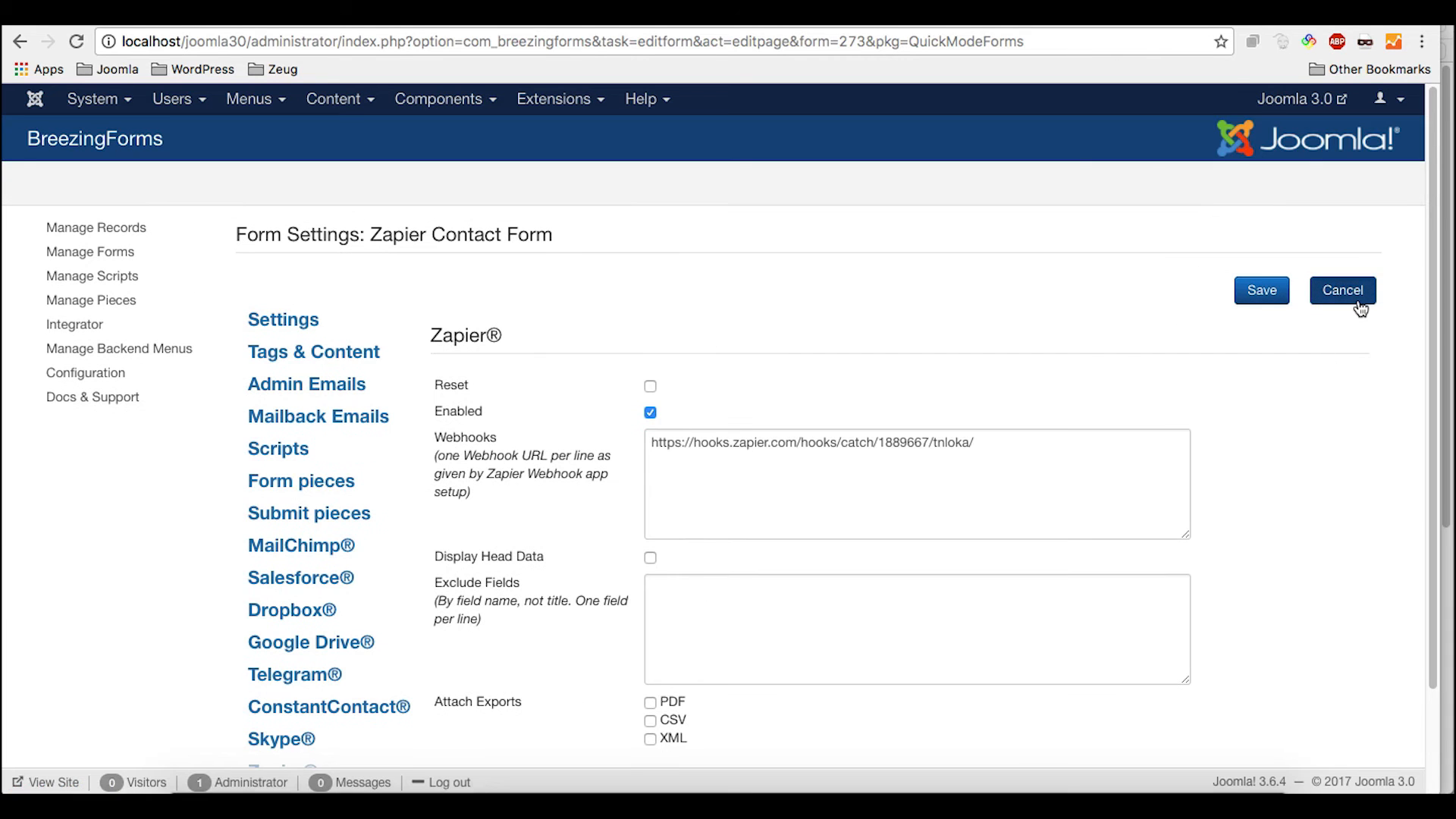
pyautogui.click(1341, 290)
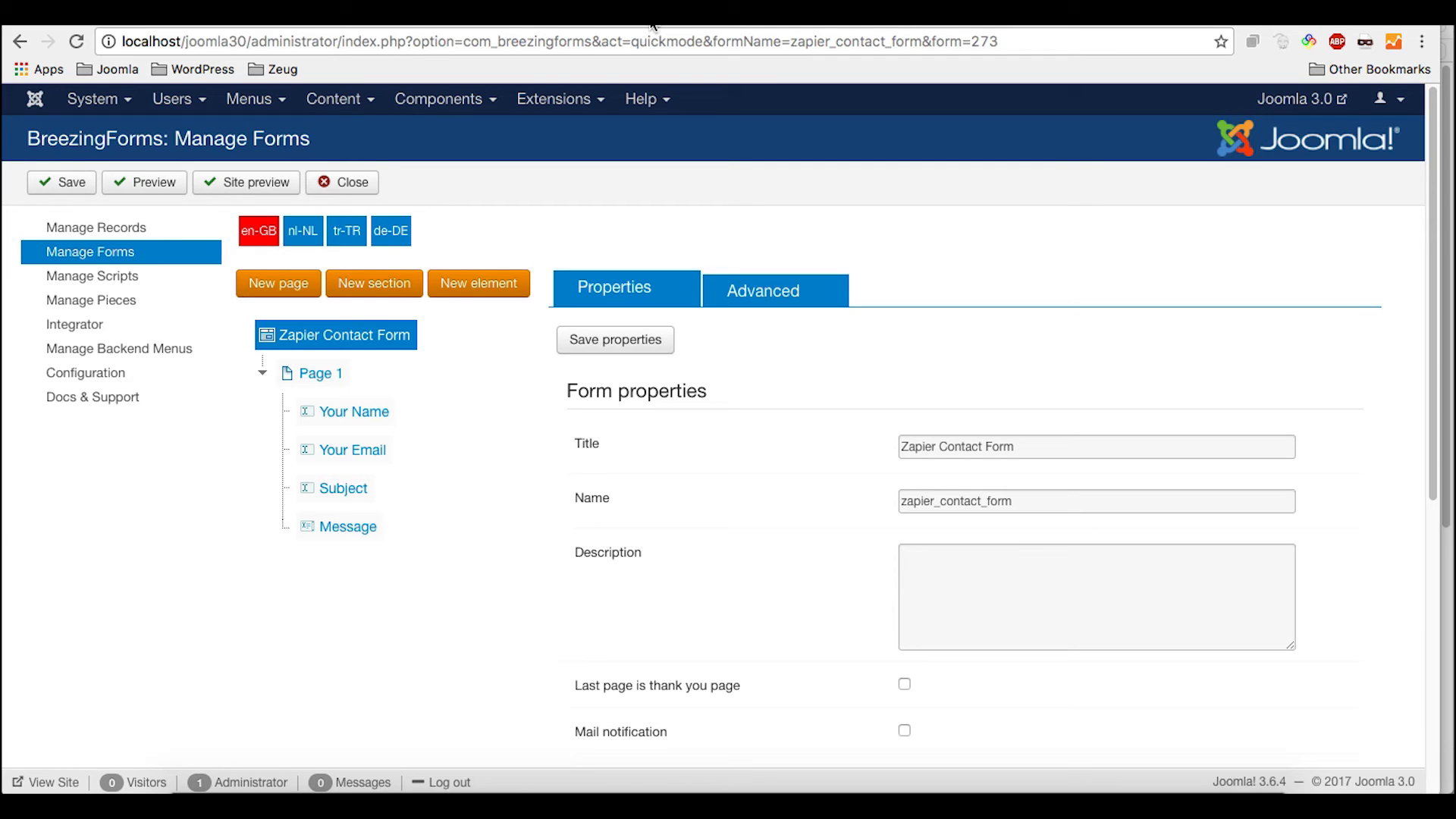
pyautogui.moveTo(650, 25)
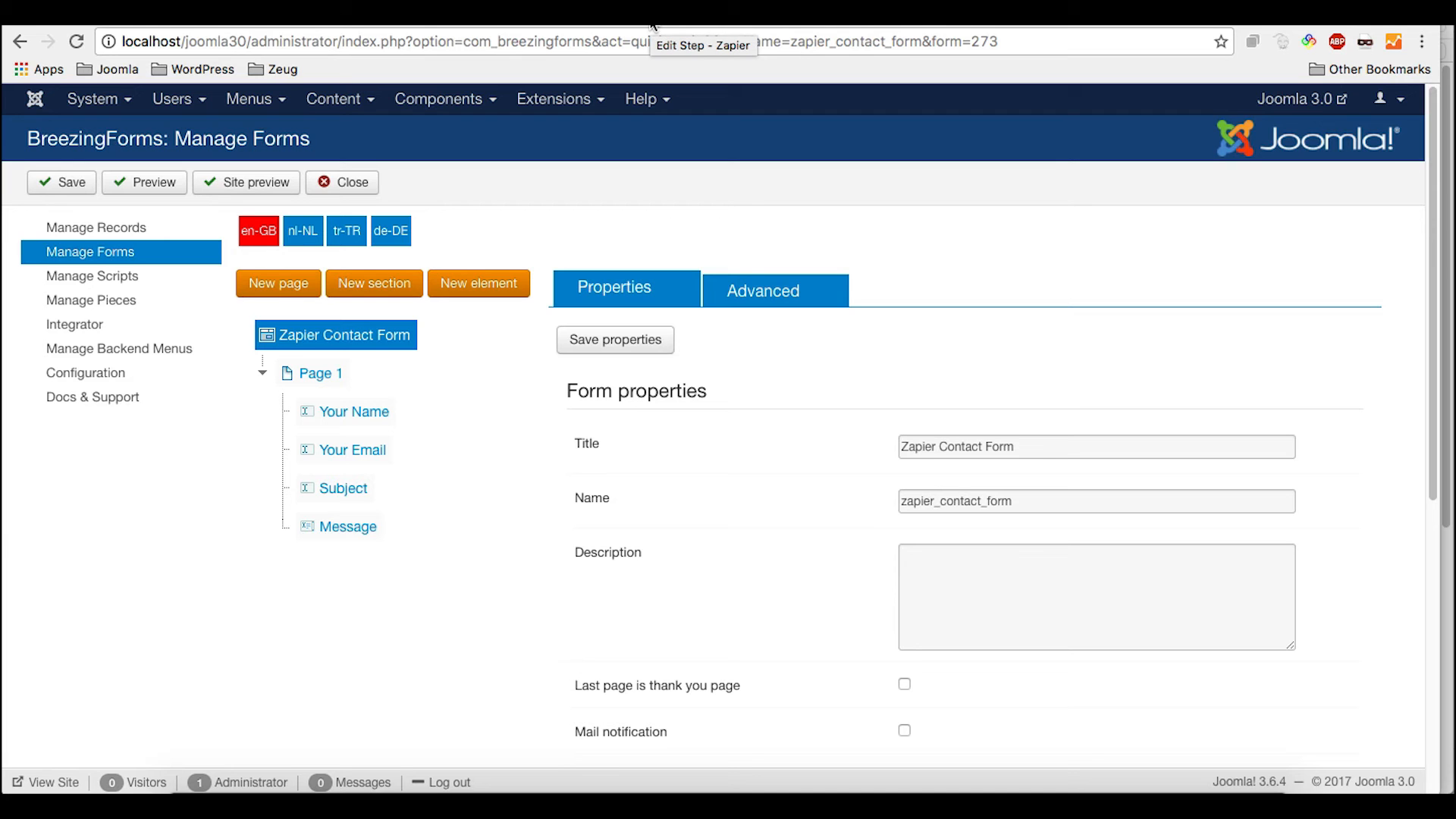
pyautogui.moveTo(285, 93)
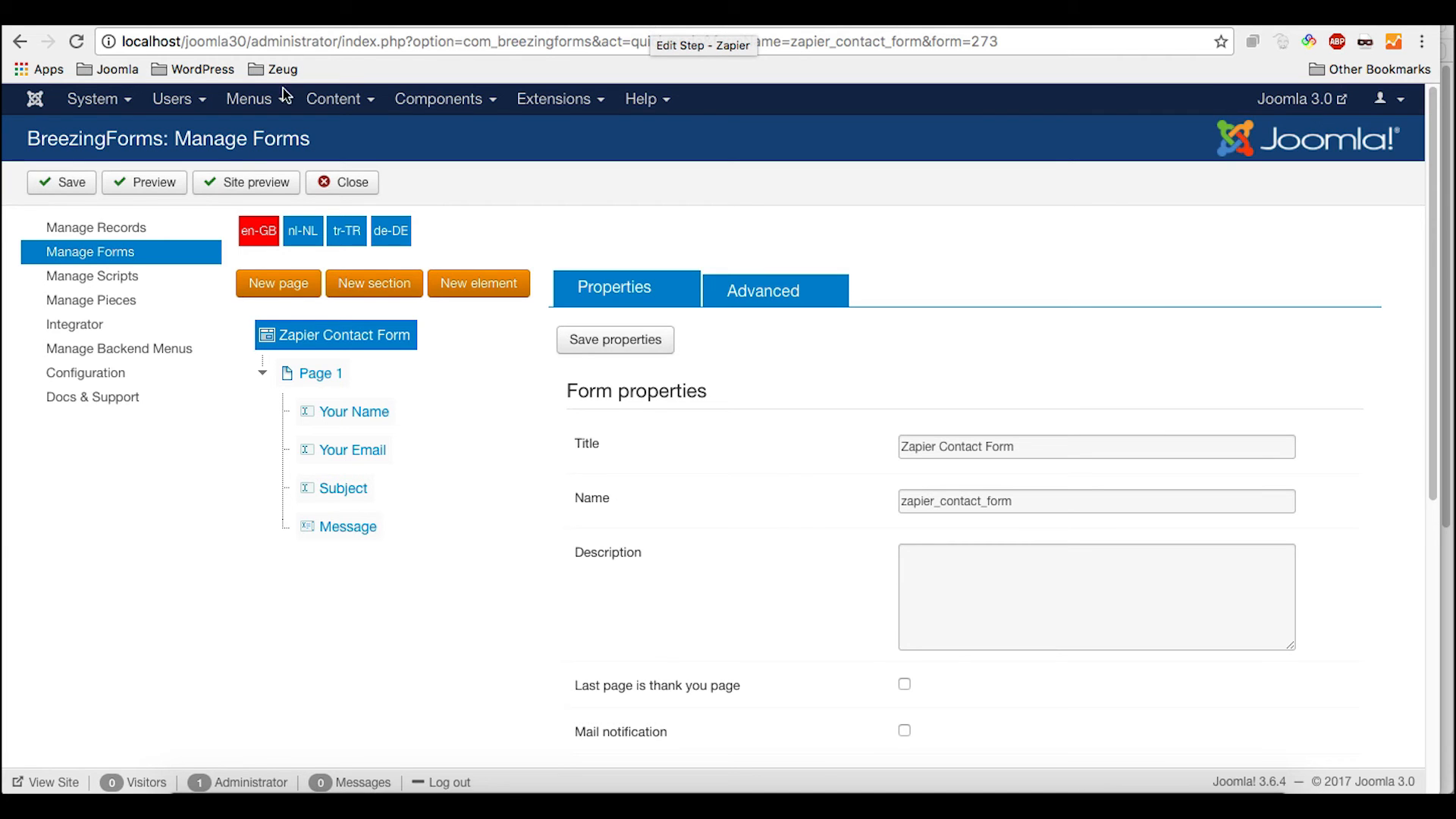
pyautogui.click(145, 182)
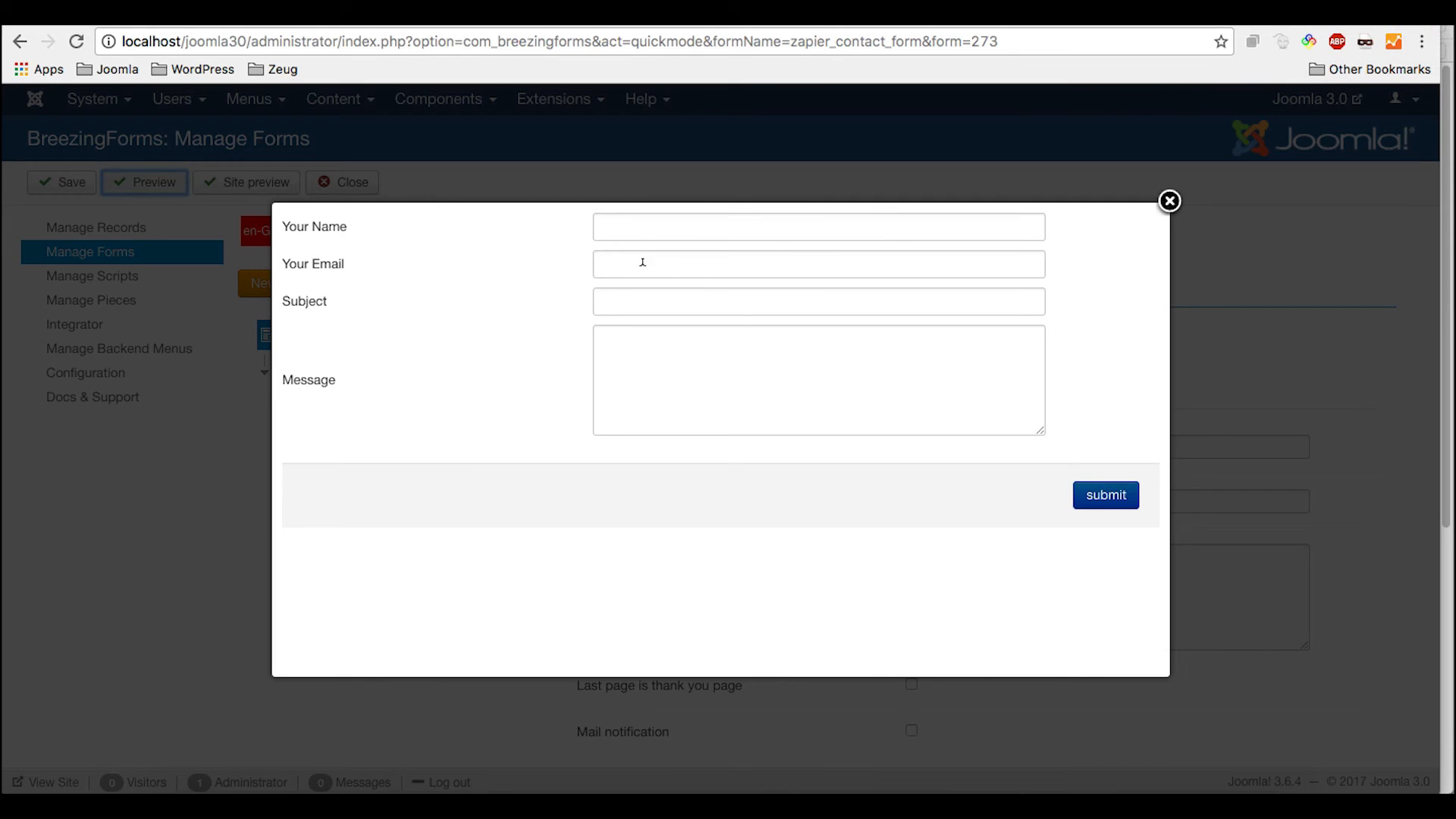
pyautogui.write('Matk')
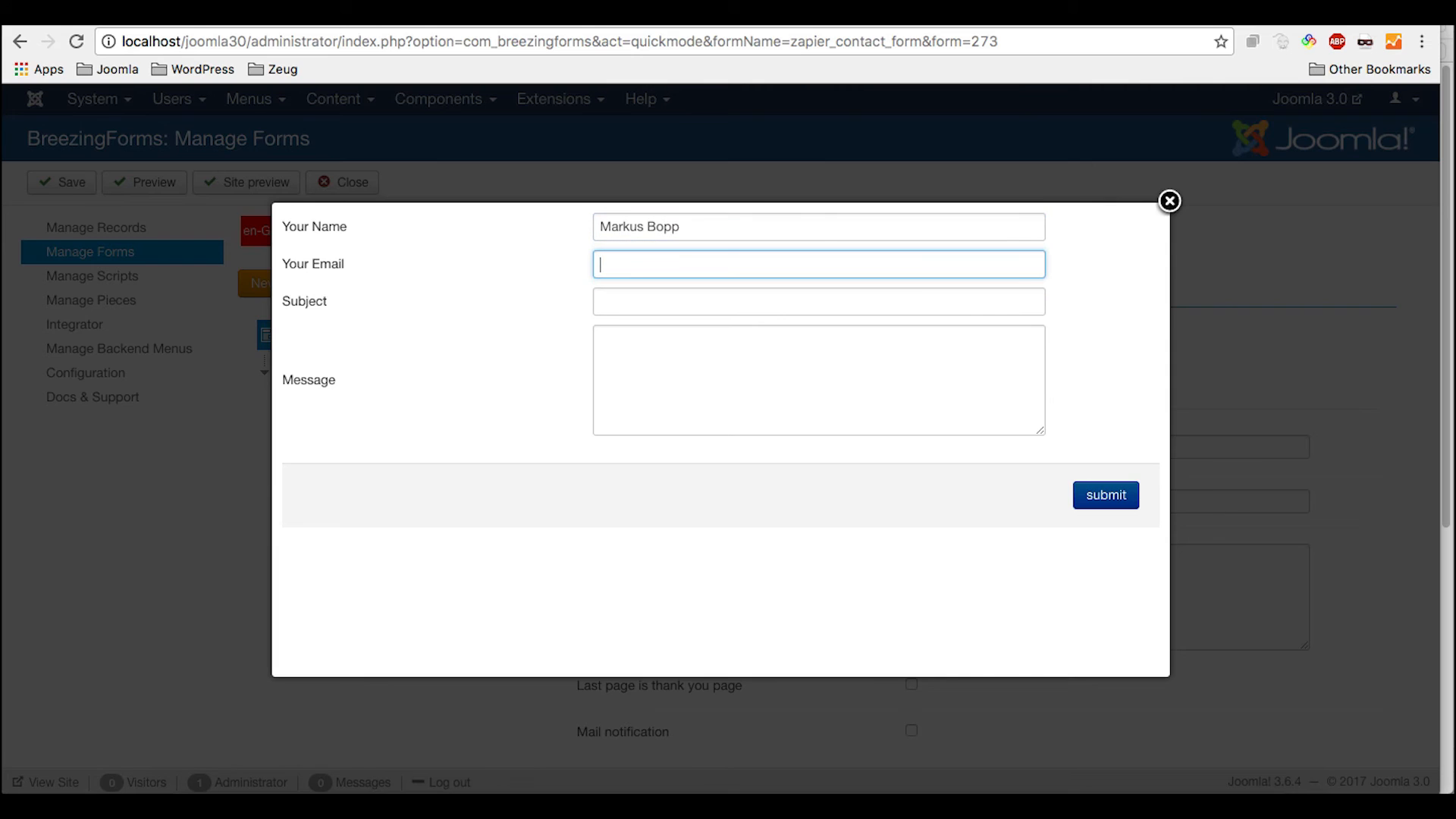
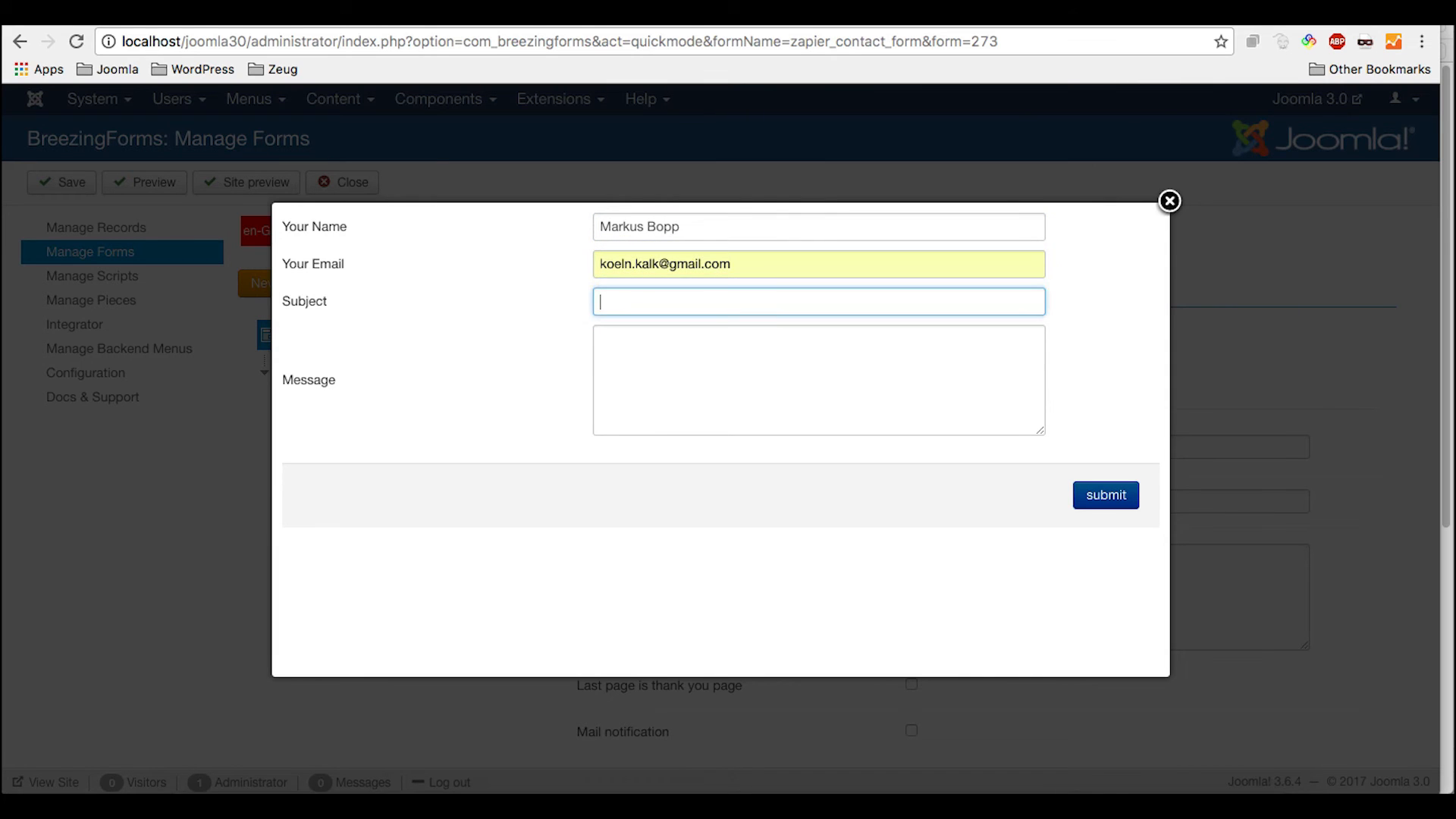
pyautogui.write('THIS IS TEST')
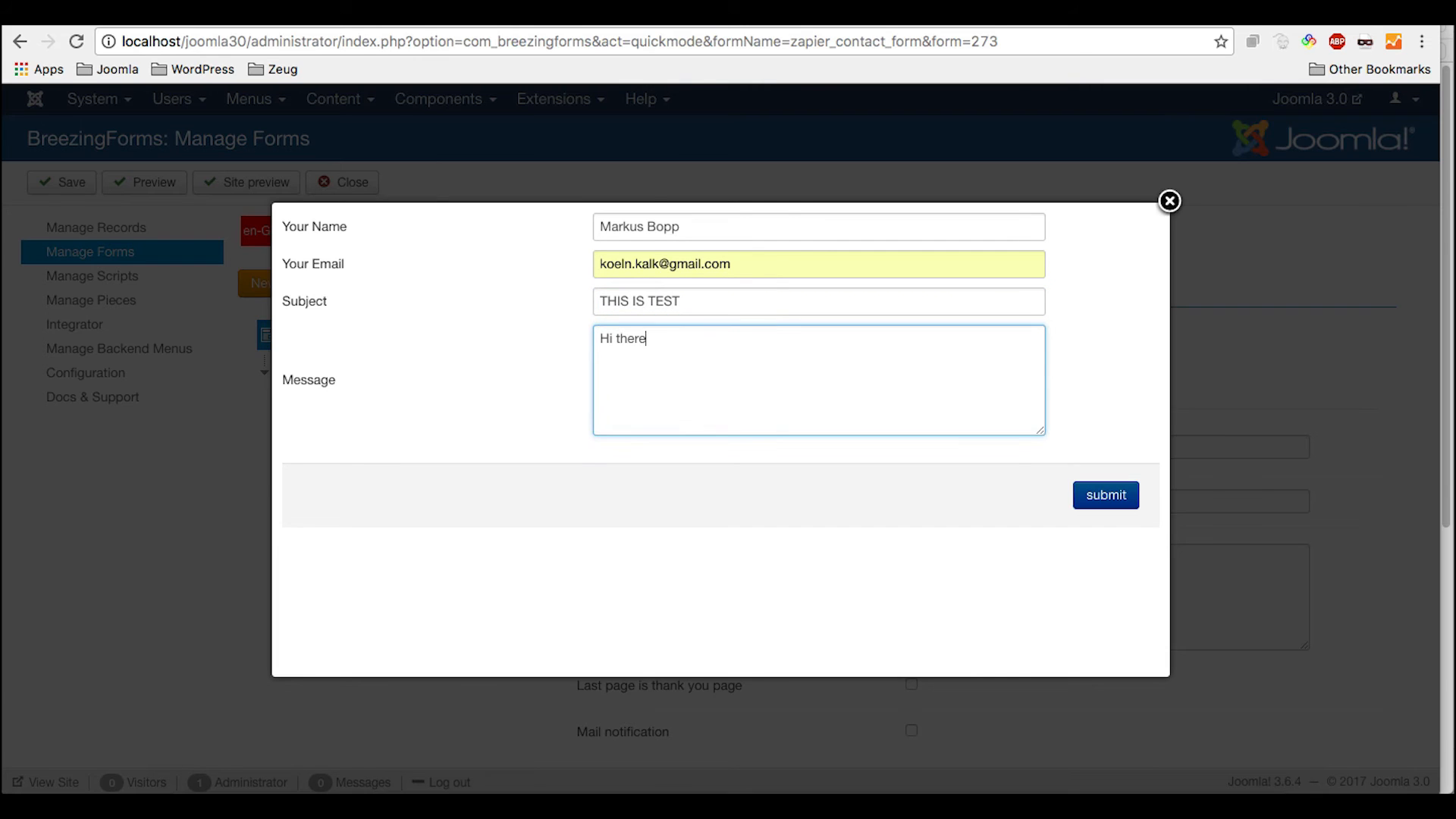
pyautogui.click(1105, 495)
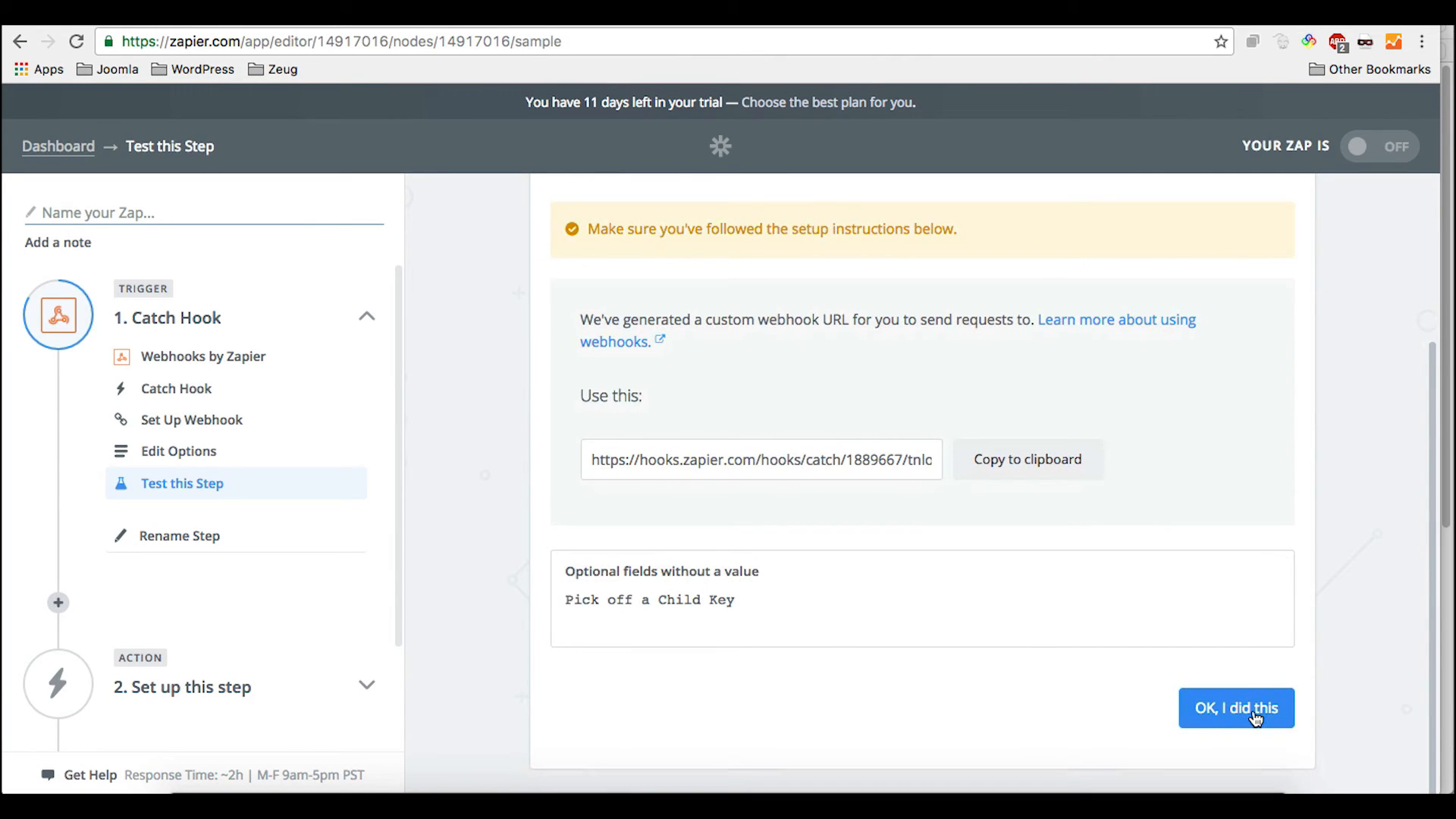
pyautogui.moveTo(885, 614)
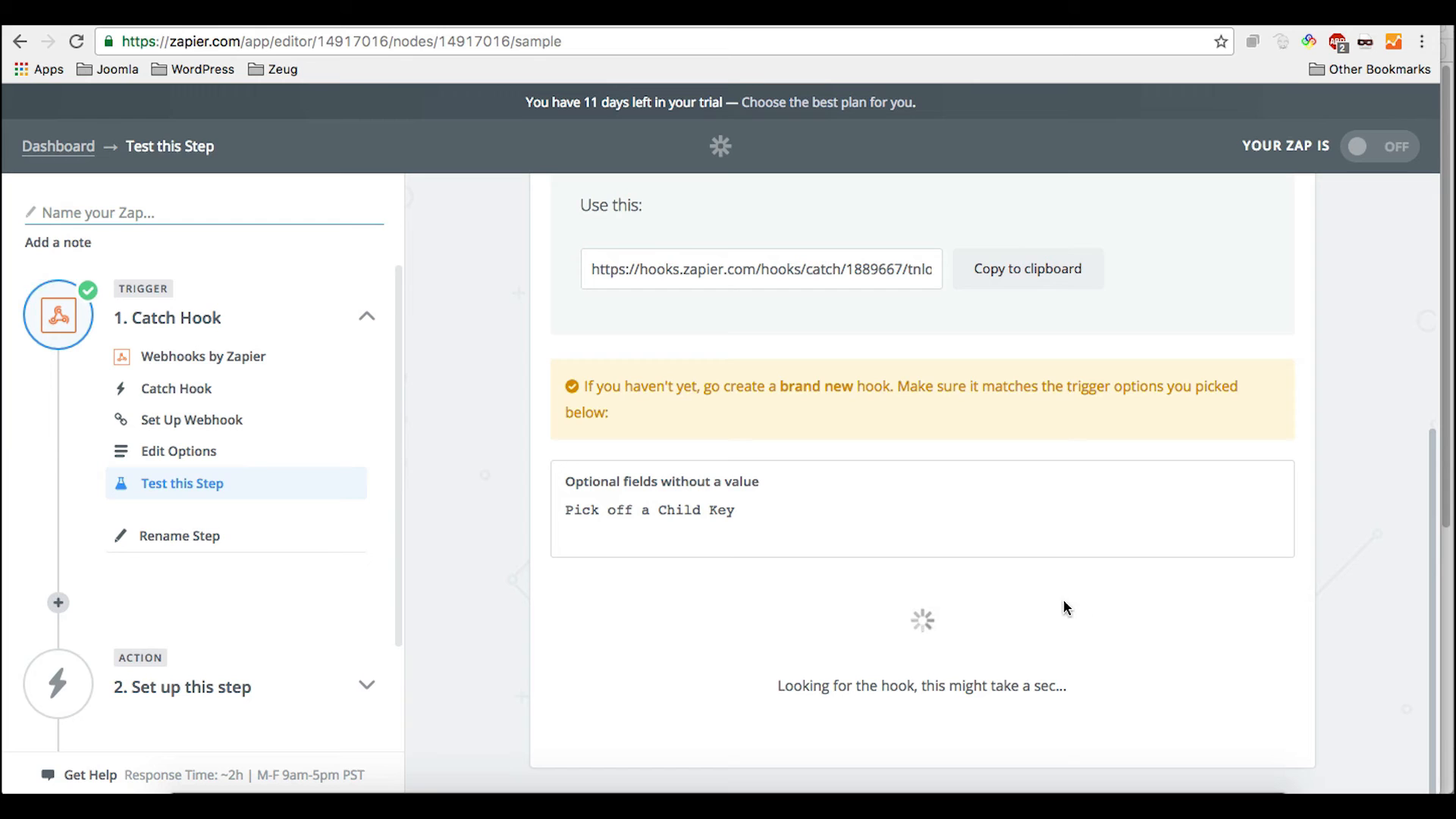
pyautogui.moveTo(924, 604)
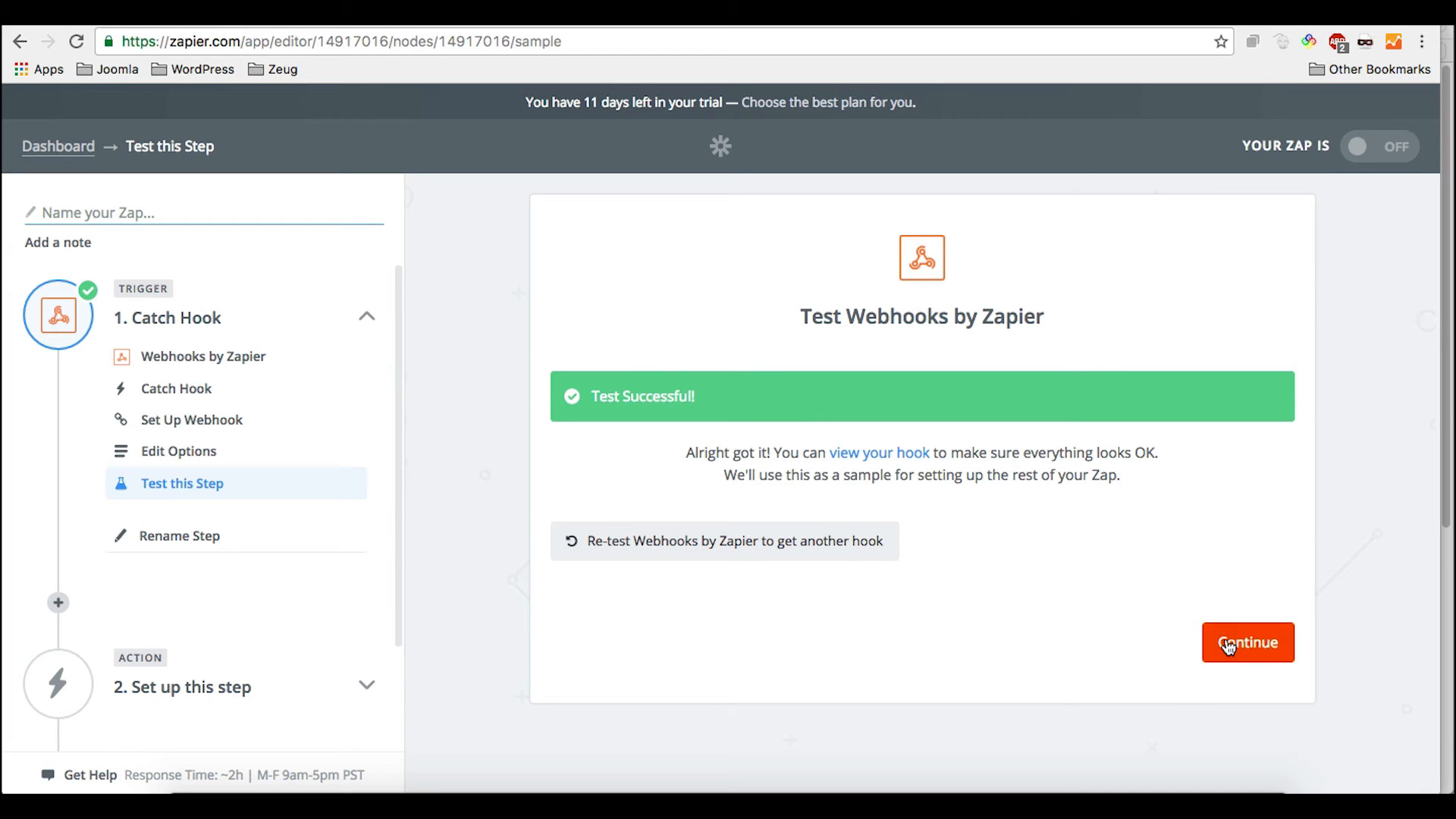
# Accept the successful Catch Hook test and continue to the action step.
pyautogui.click(1247, 642)
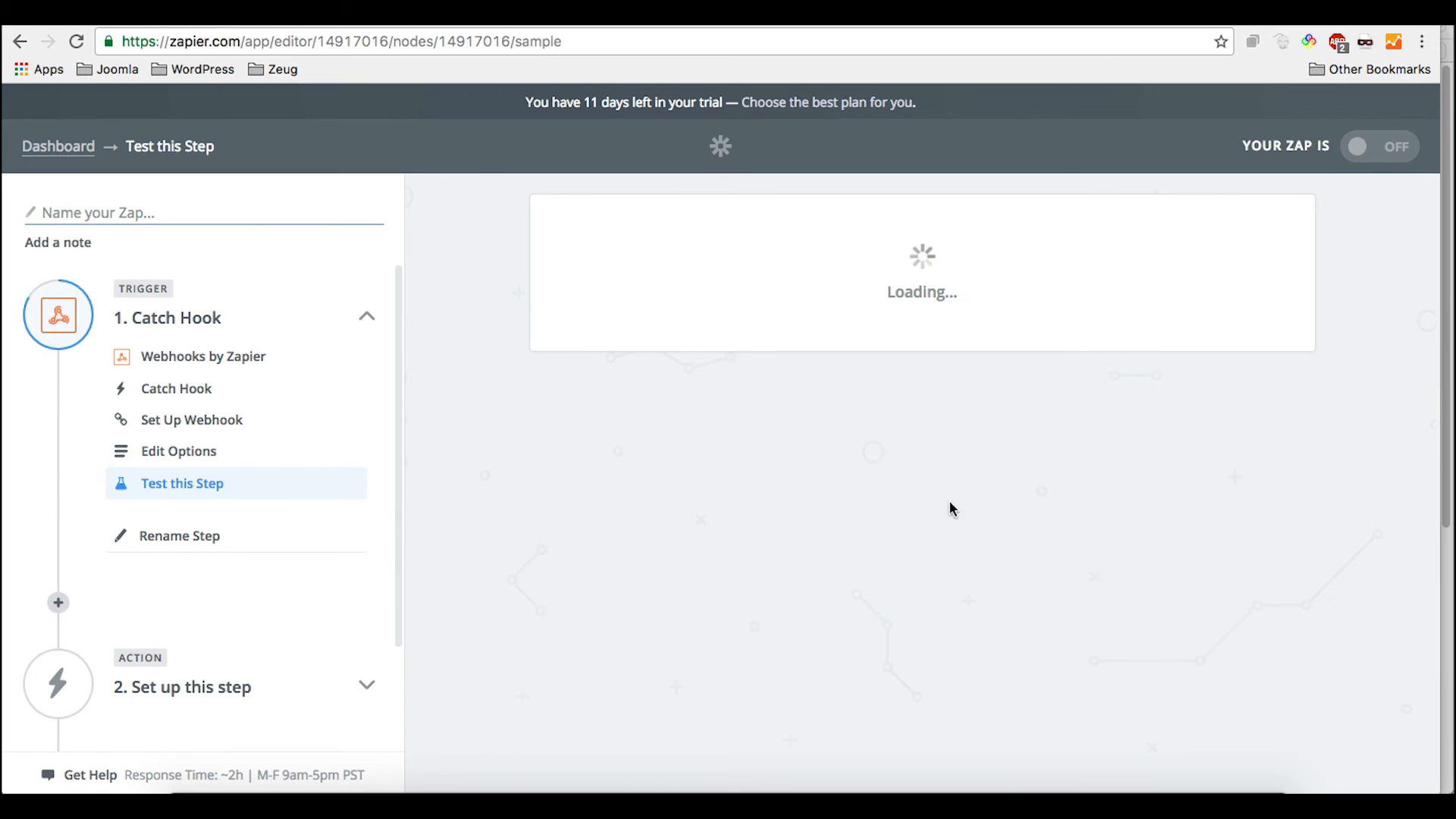
pyautogui.click(182, 686)
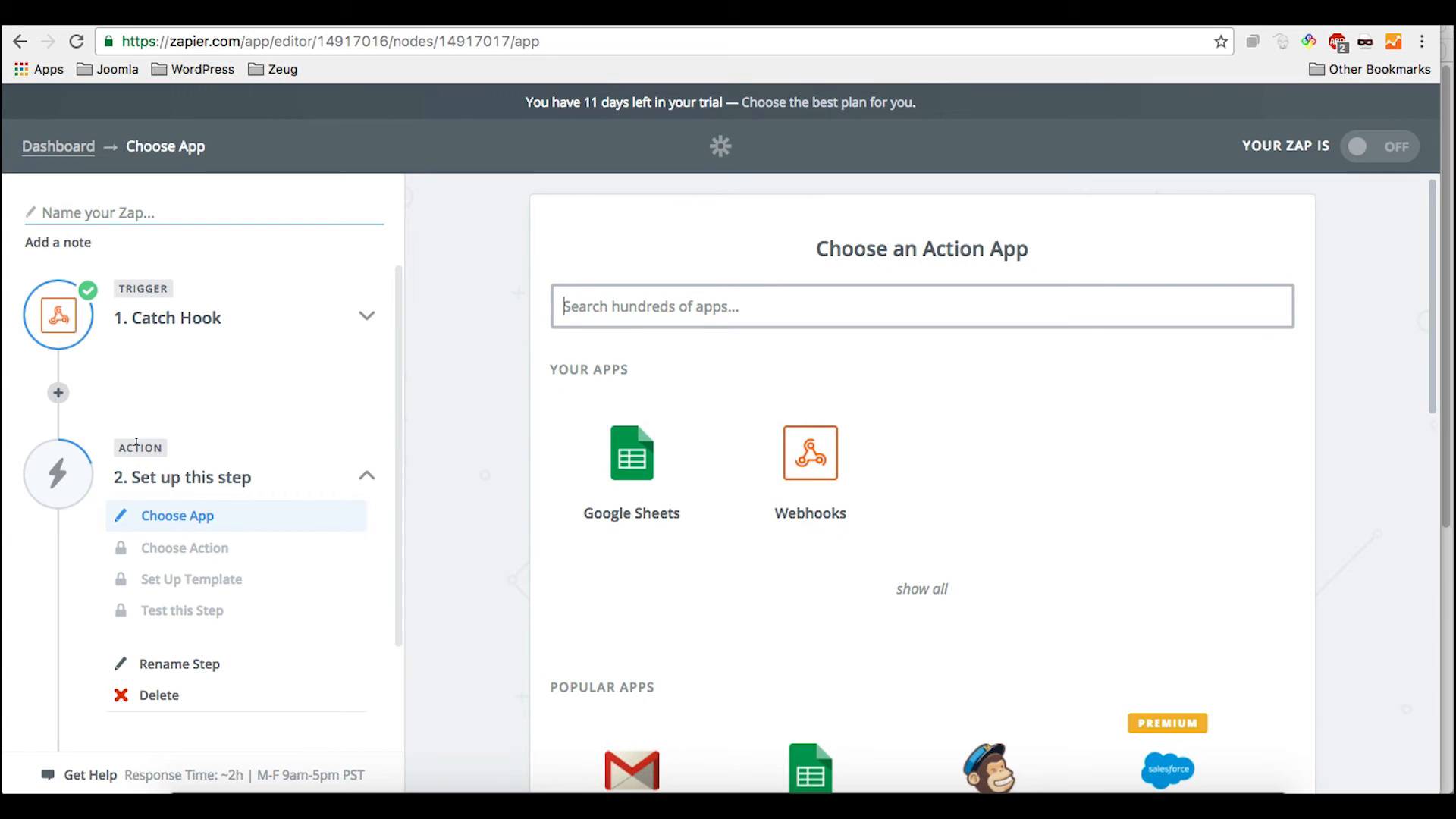
pyautogui.moveTo(592, 501)
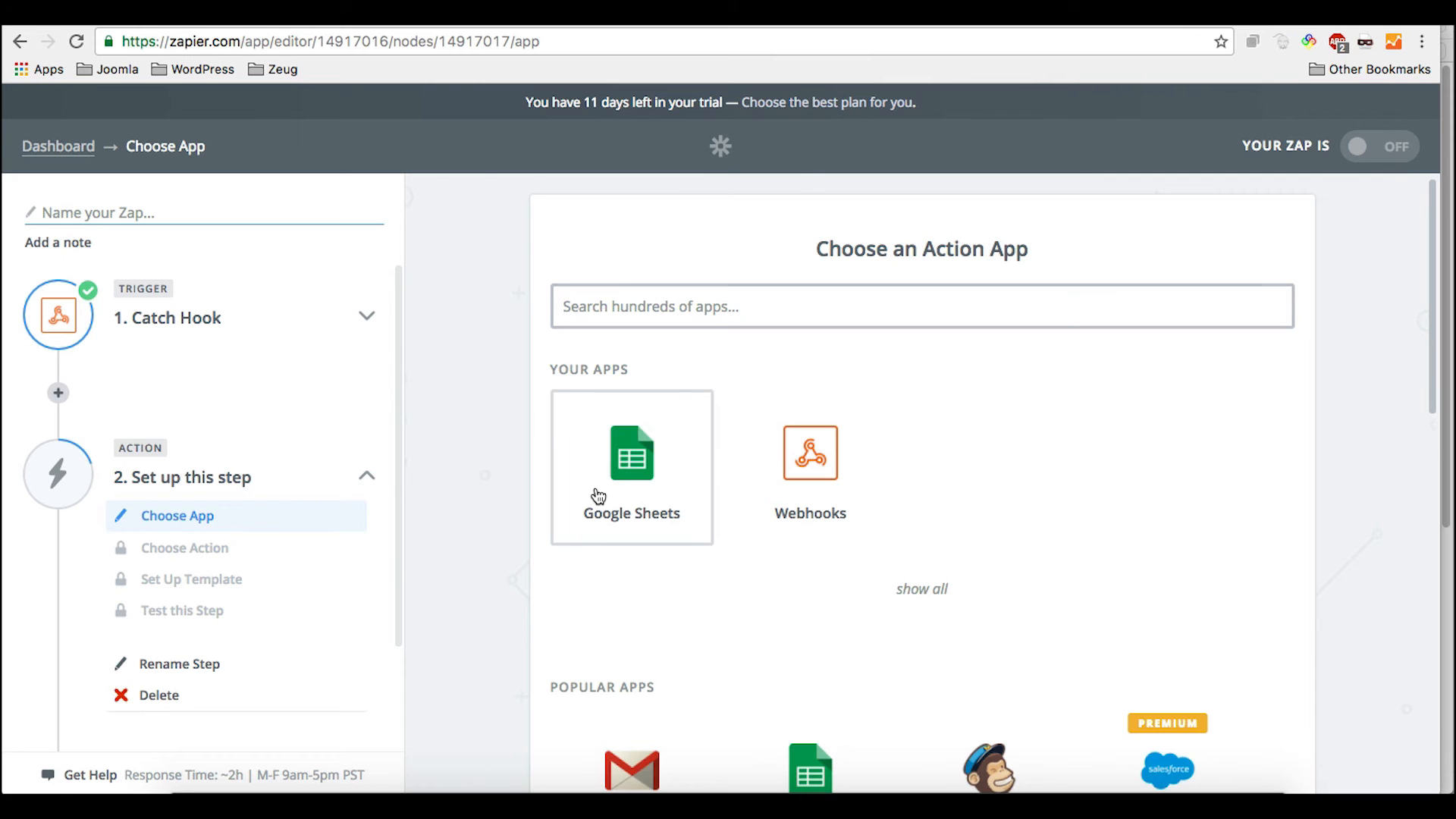
# Set the action to Google Sheets 'Create Spreadsheet Row' and start connecting a new account.
pyautogui.click(630, 467)
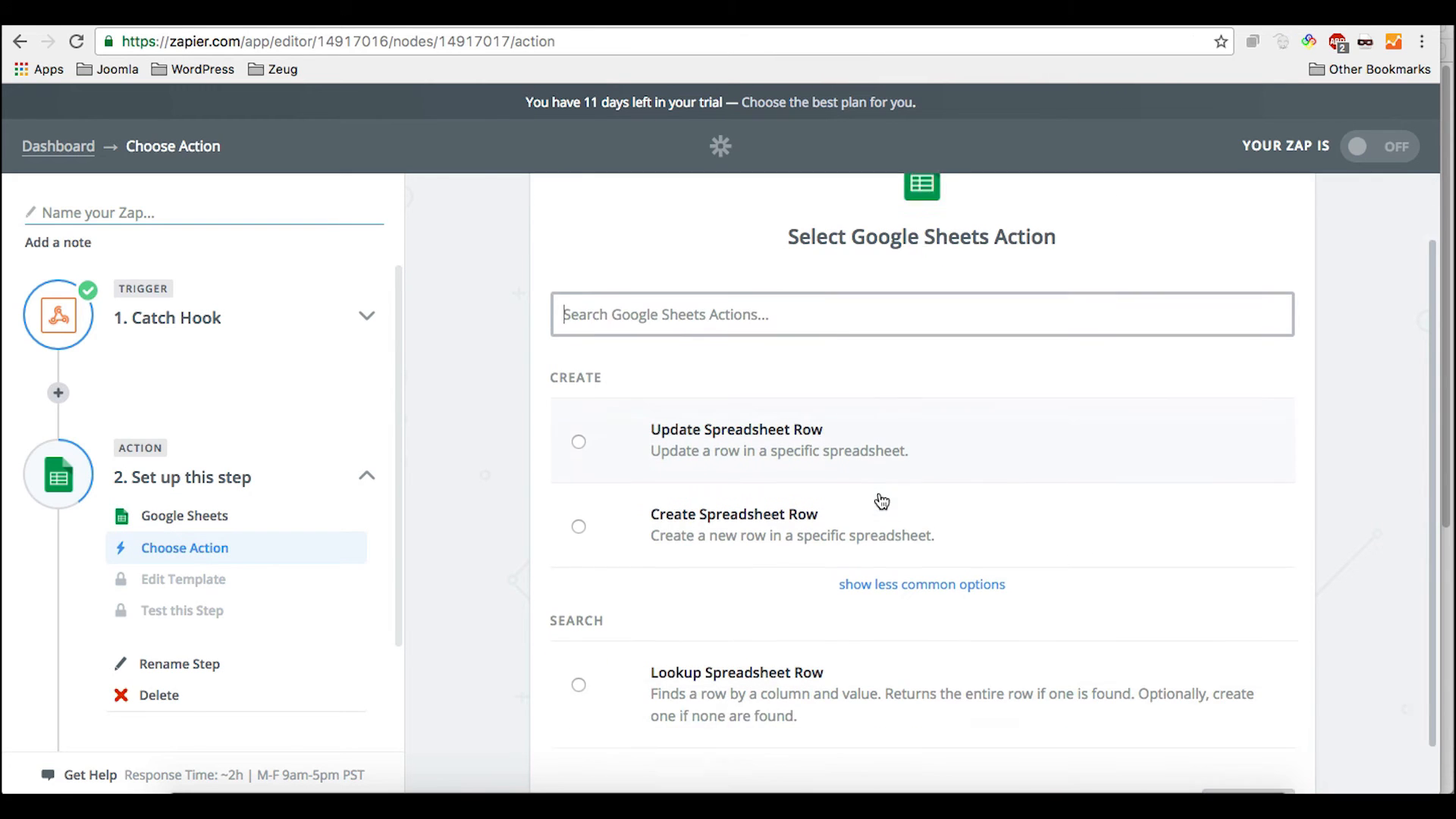
pyautogui.scroll(3)
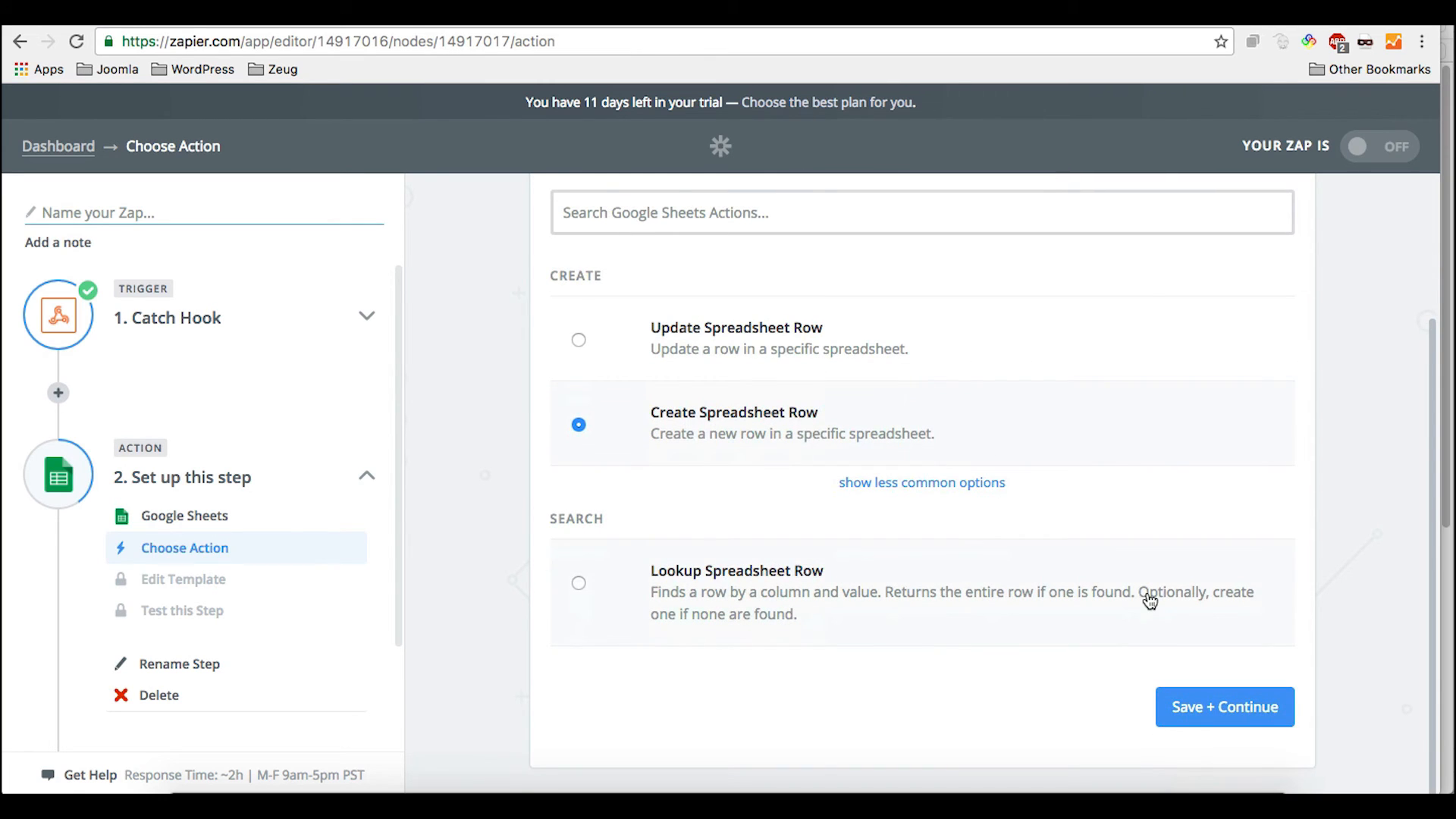
pyautogui.moveTo(1225, 707)
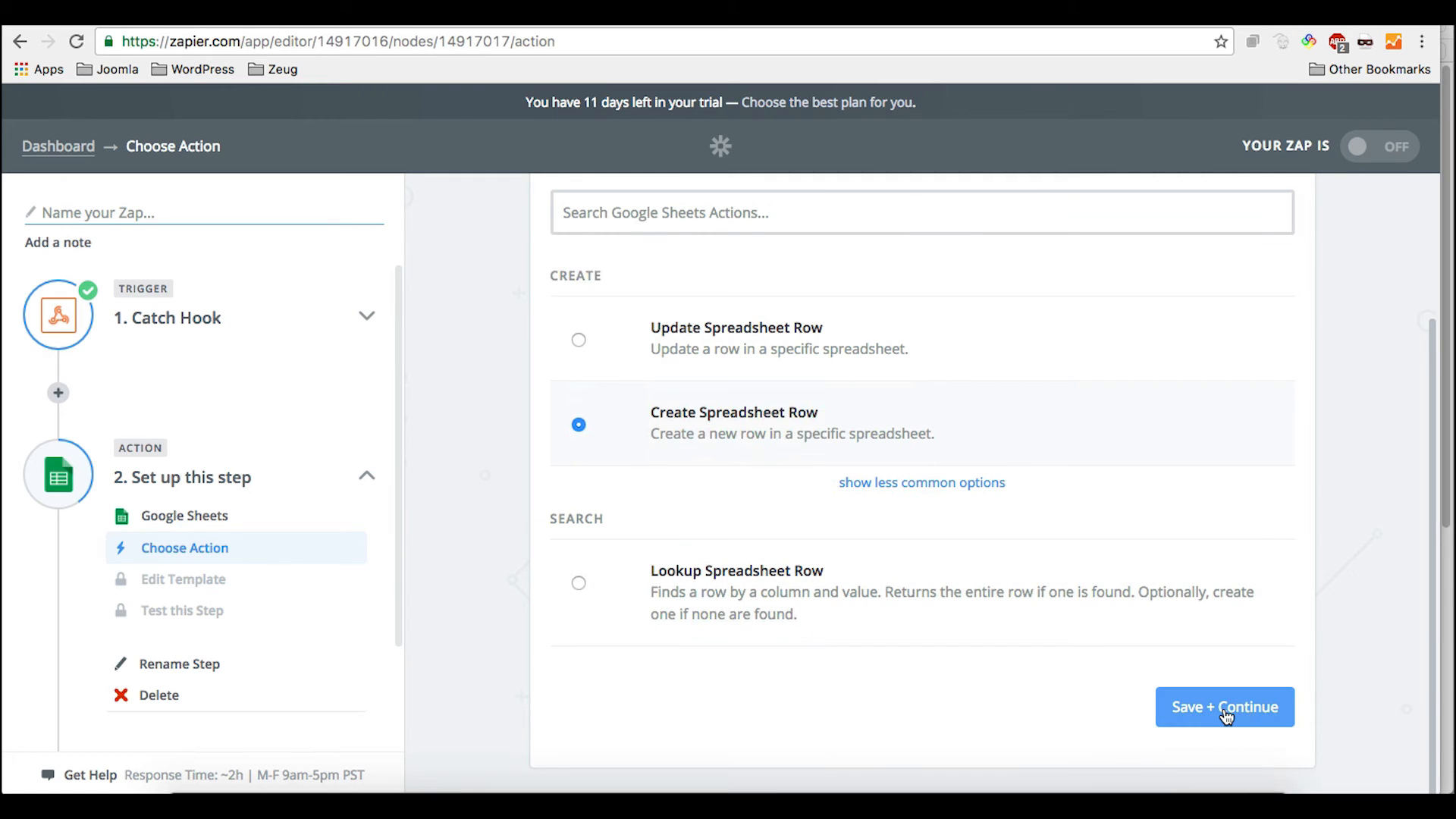
pyautogui.click(1224, 707)
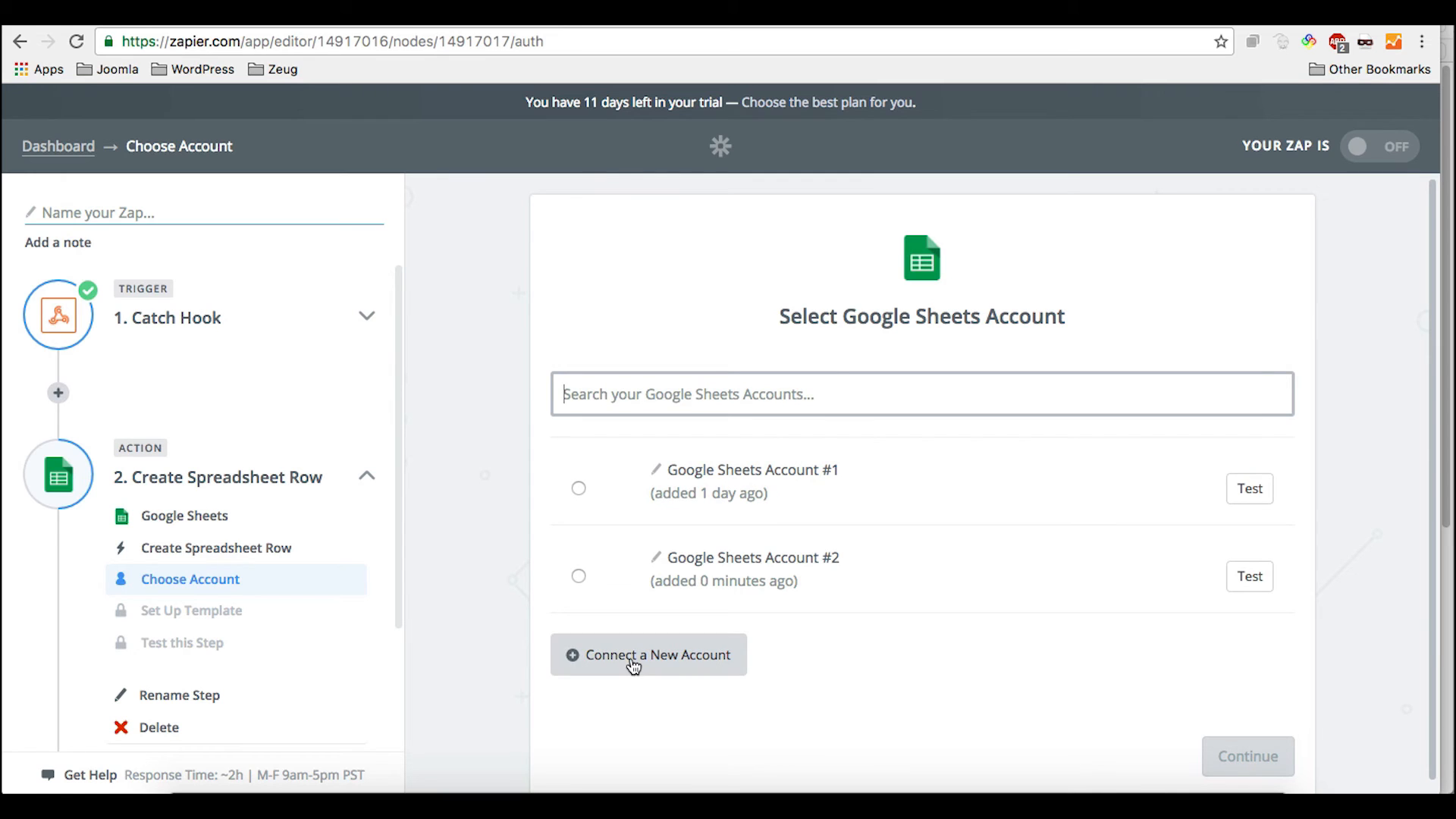
pyautogui.click(649, 655)
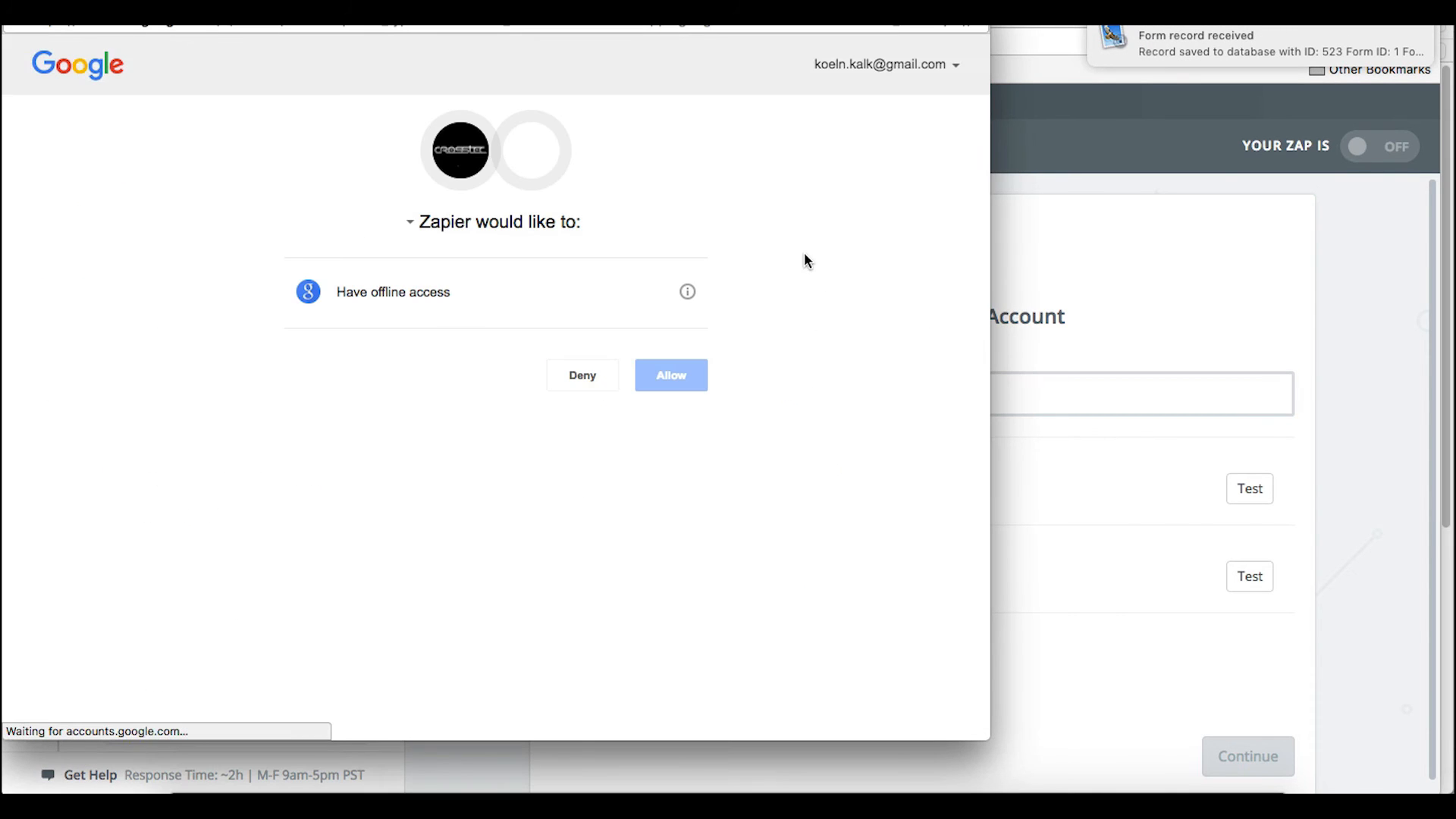
pyautogui.moveTo(583, 245)
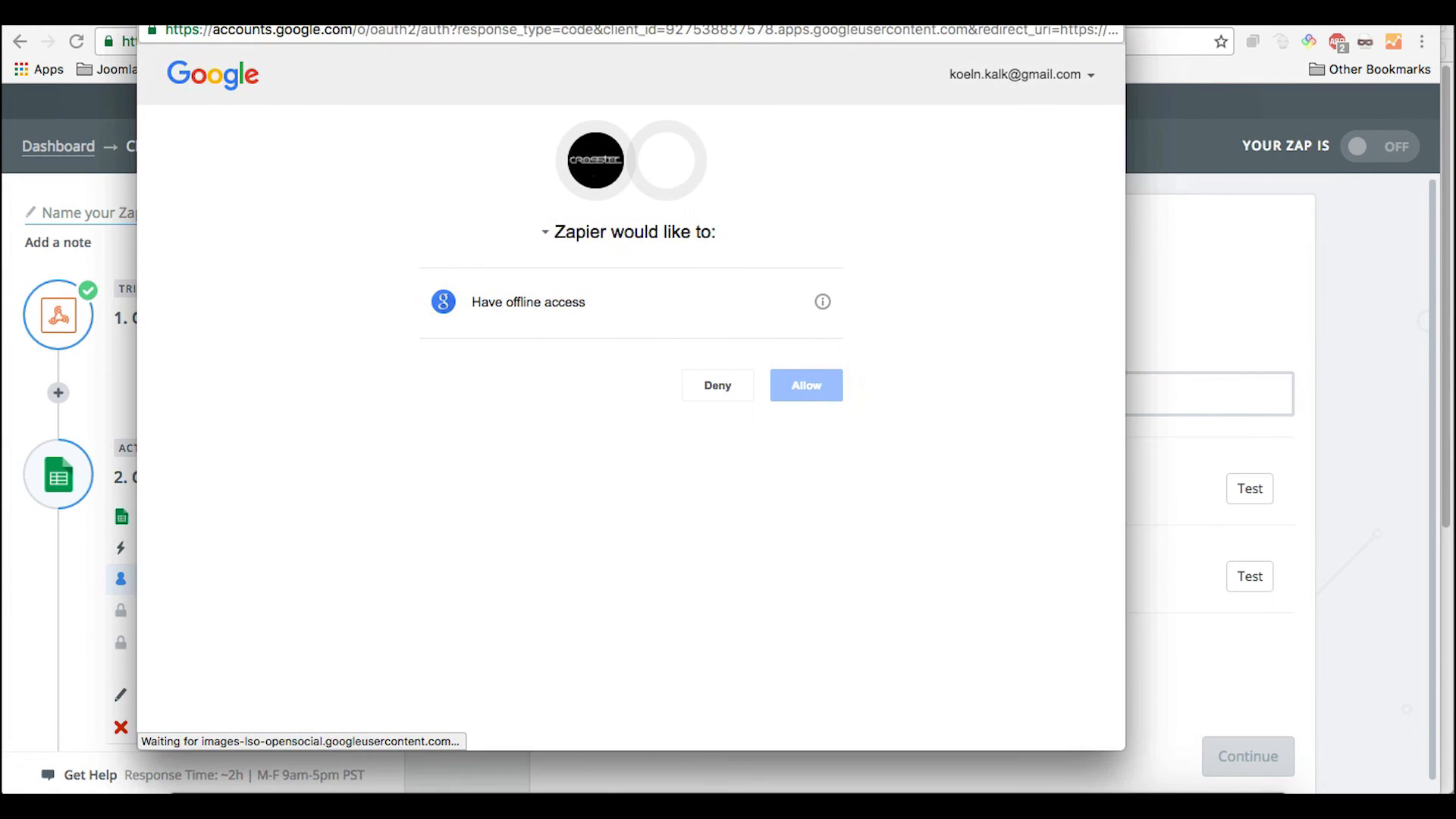
pyautogui.moveTo(699, 288)
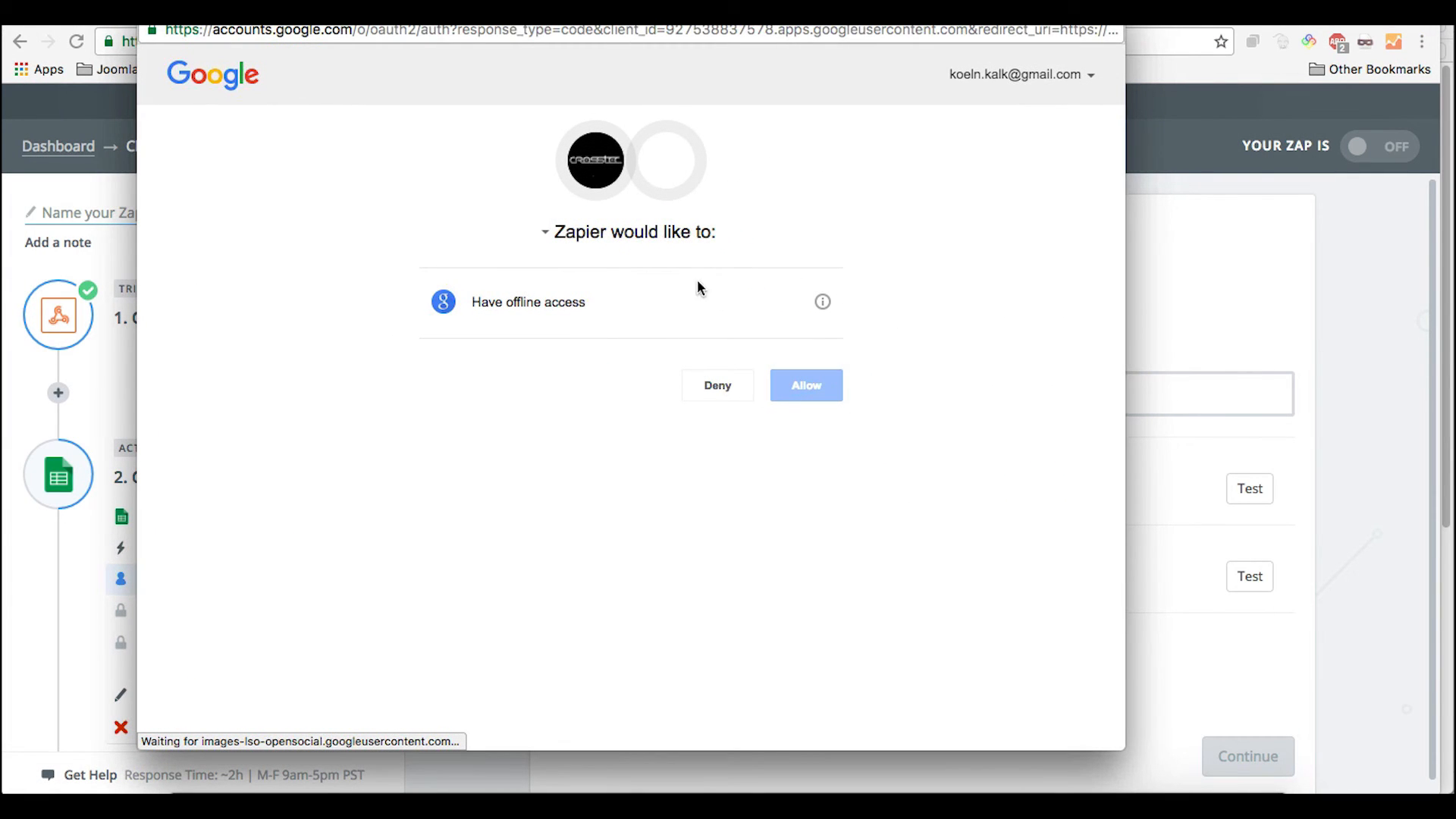
pyautogui.moveTo(806, 385)
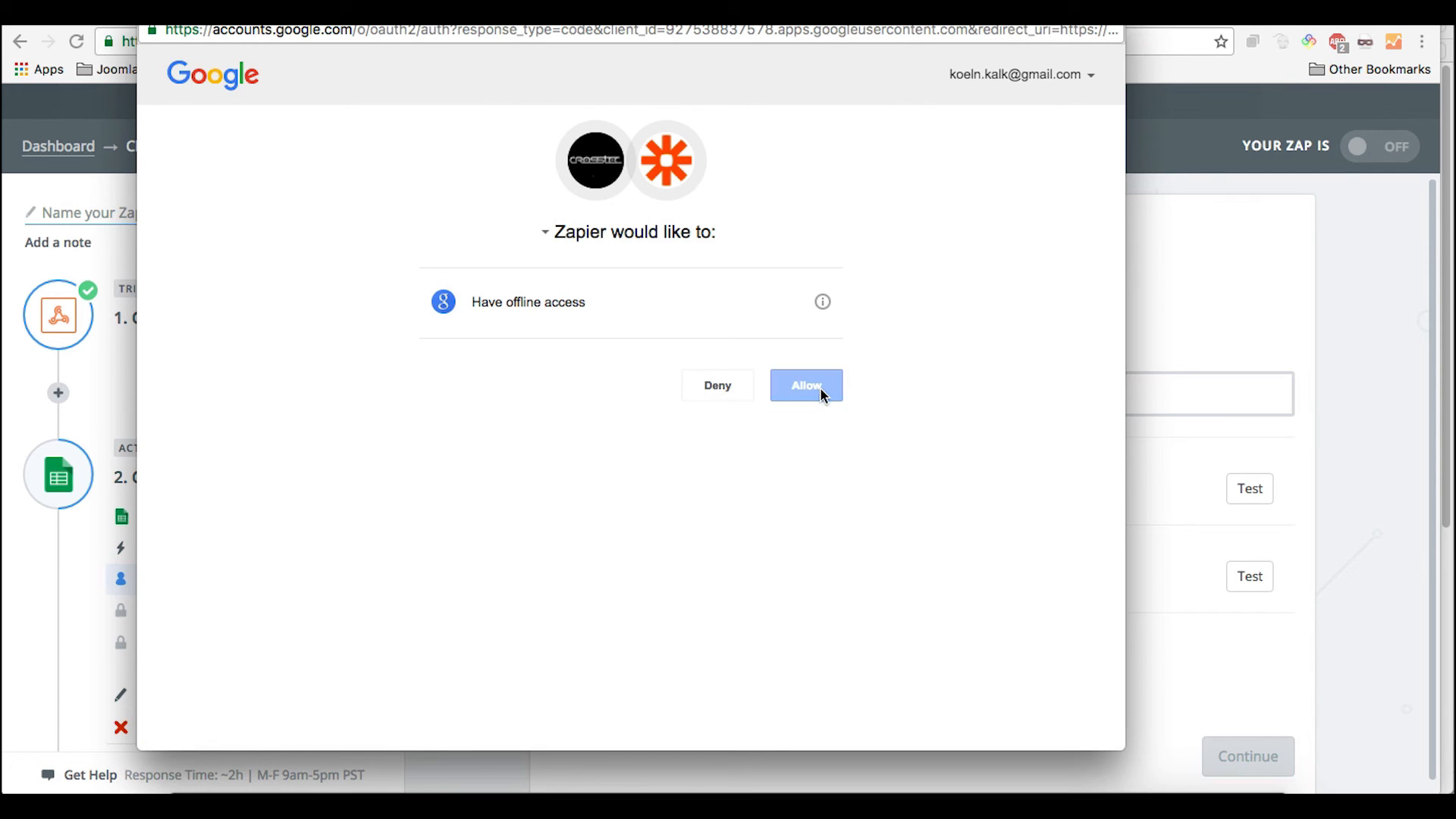
# Grant Zapier Google access, use Google Sheets Account #3, and list available spreadsheets.
pyautogui.click(805, 384)
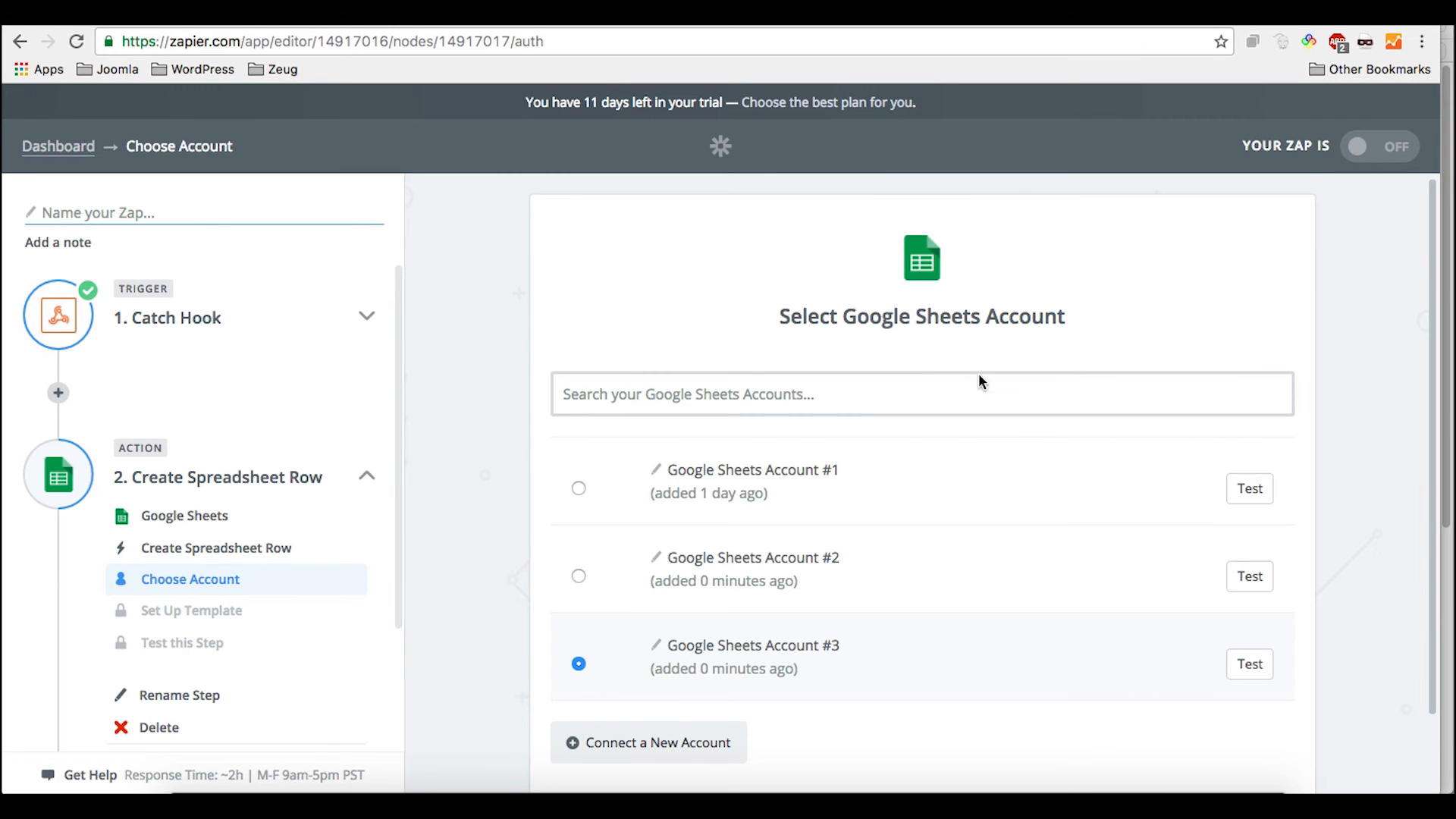
pyautogui.moveTo(1137, 459)
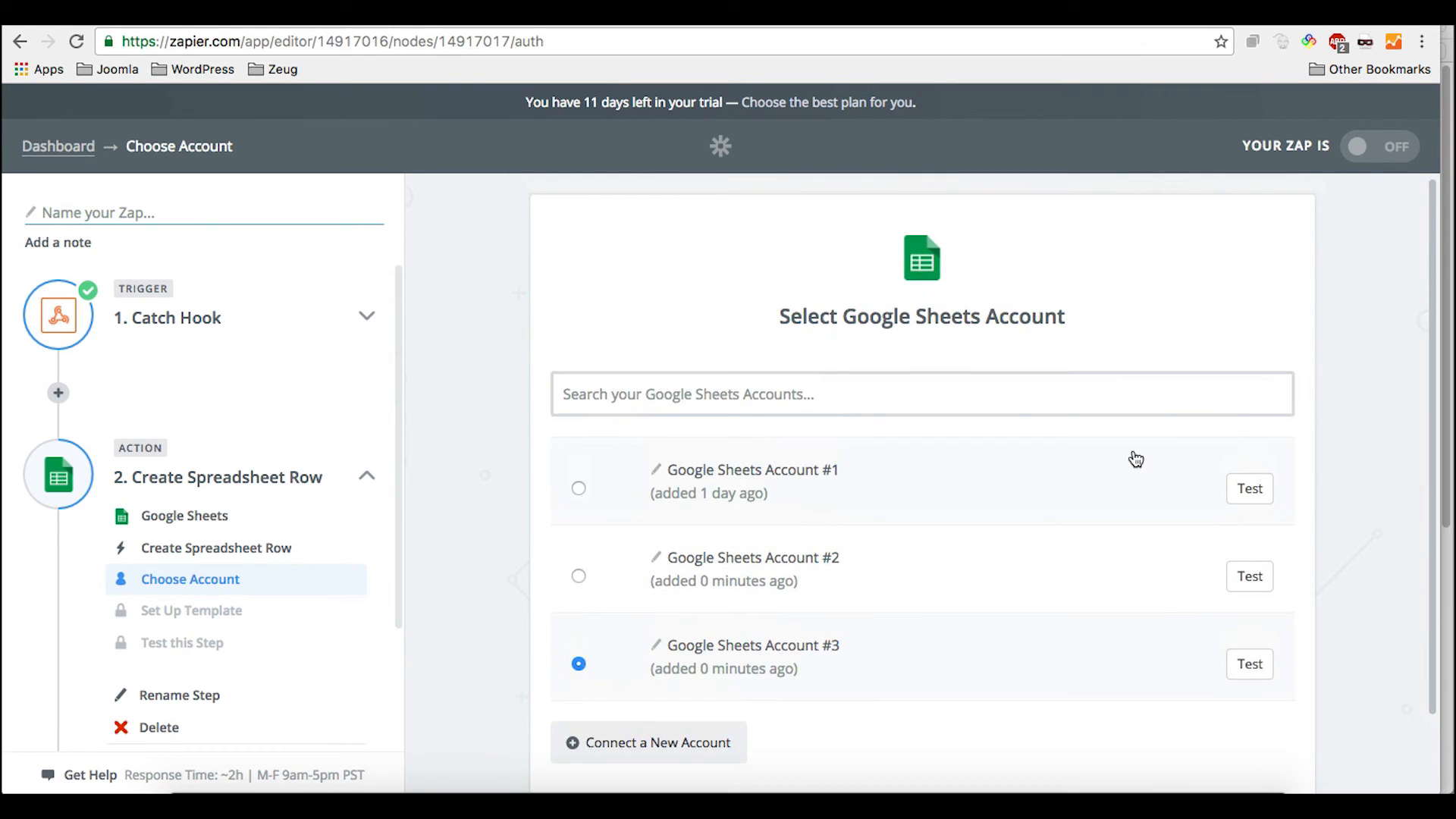
pyautogui.scroll(-3)
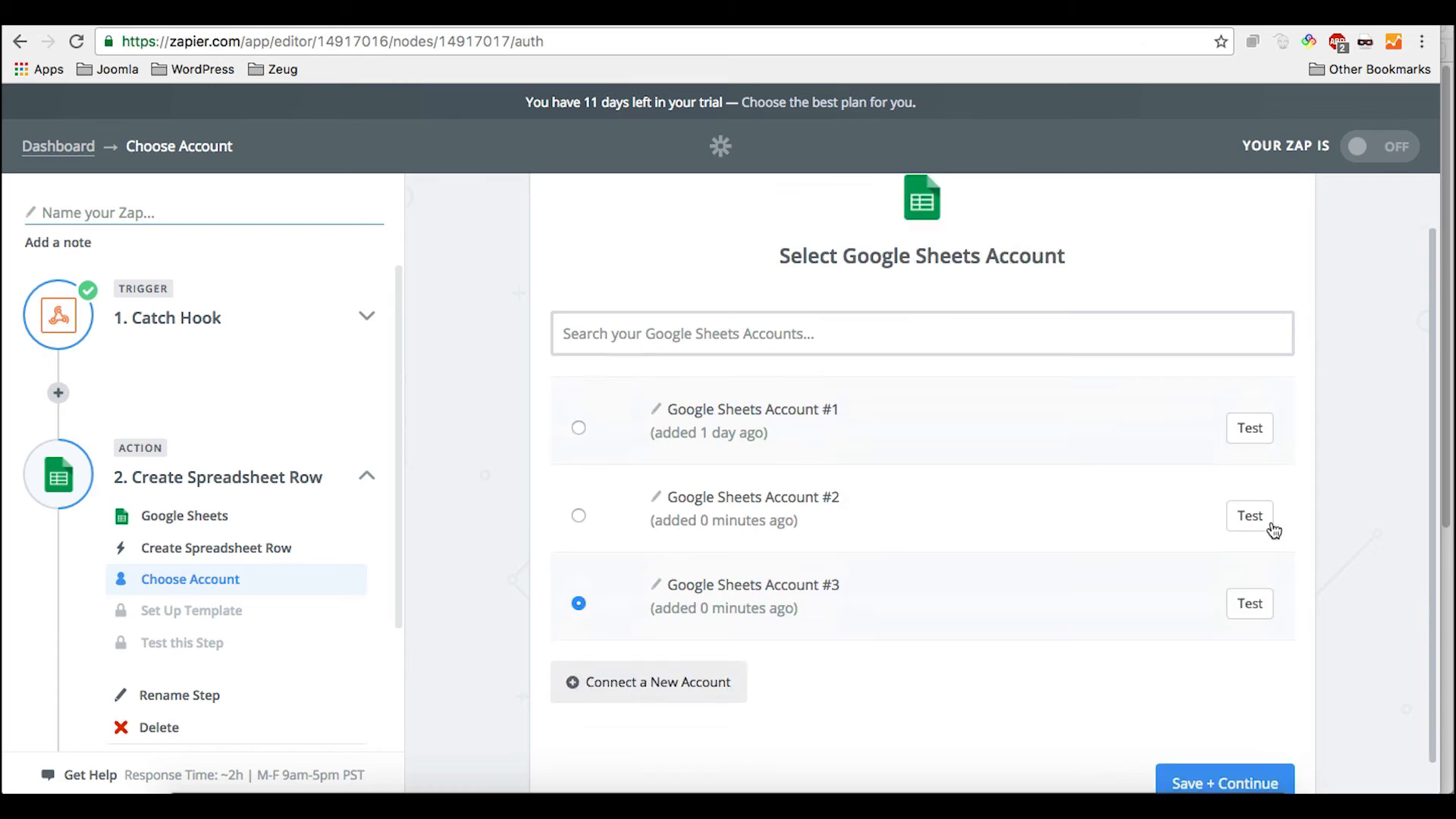
pyautogui.click(1224, 782)
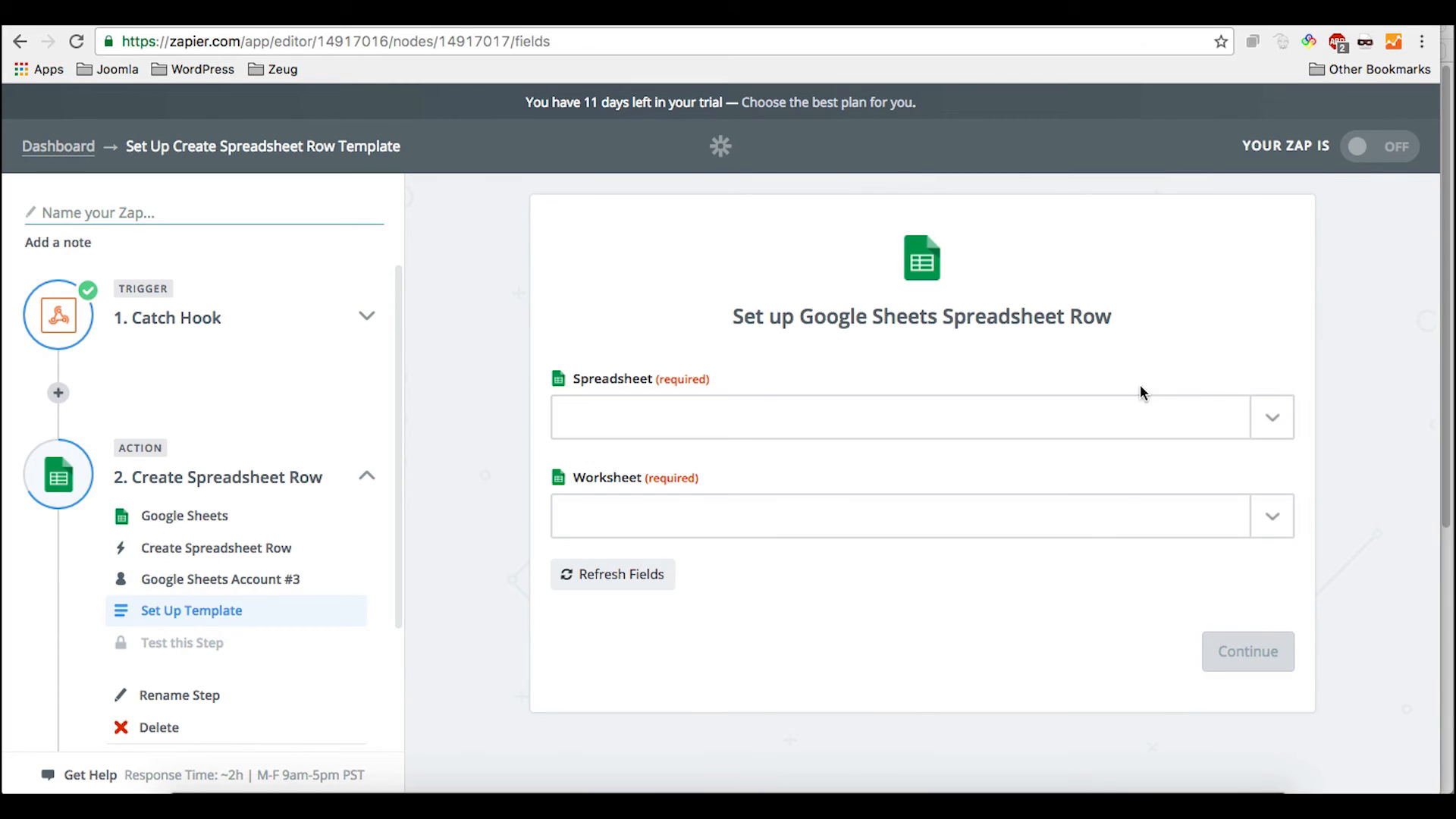
pyautogui.click(1271, 417)
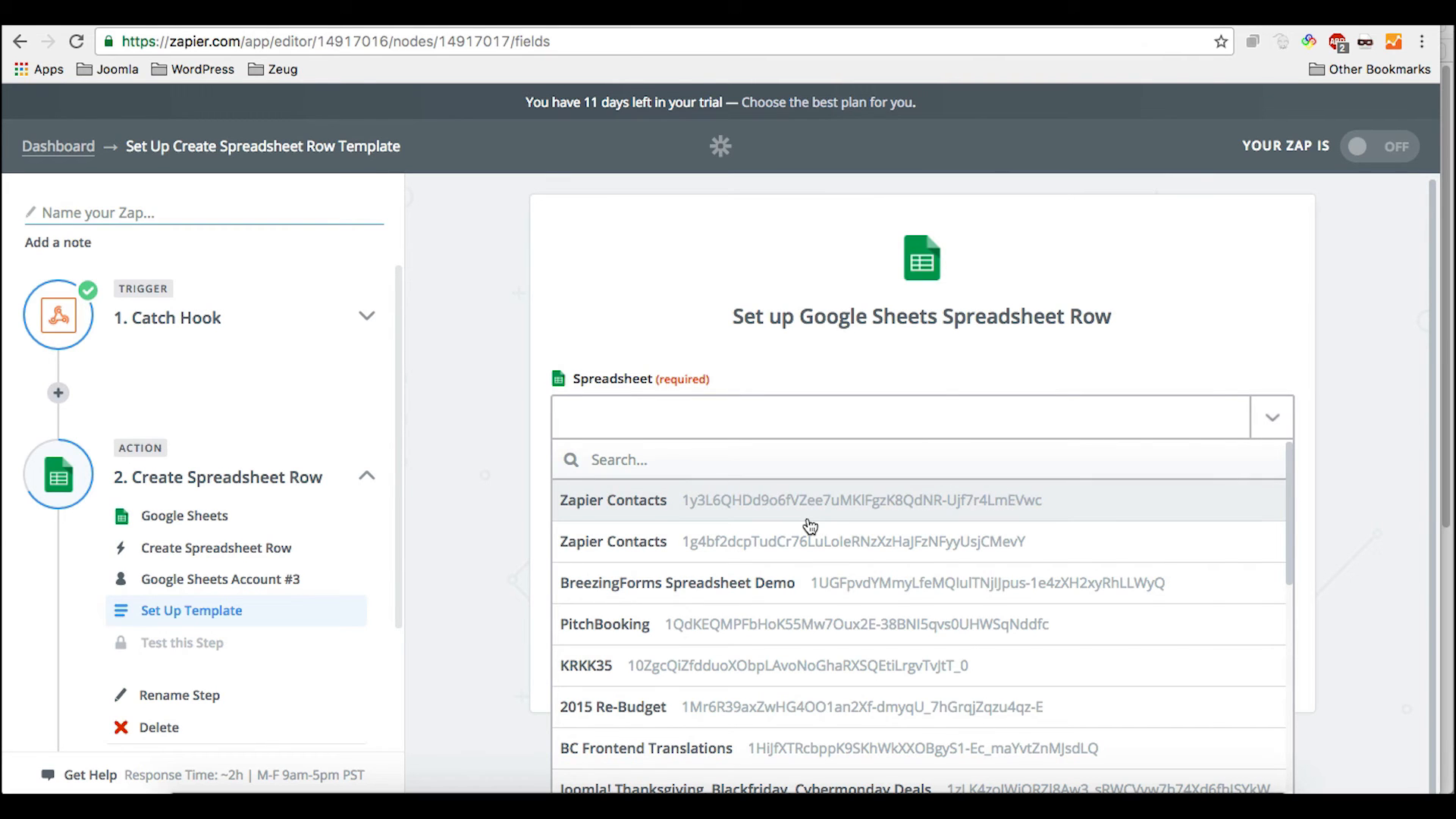
pyautogui.moveTo(610, 502)
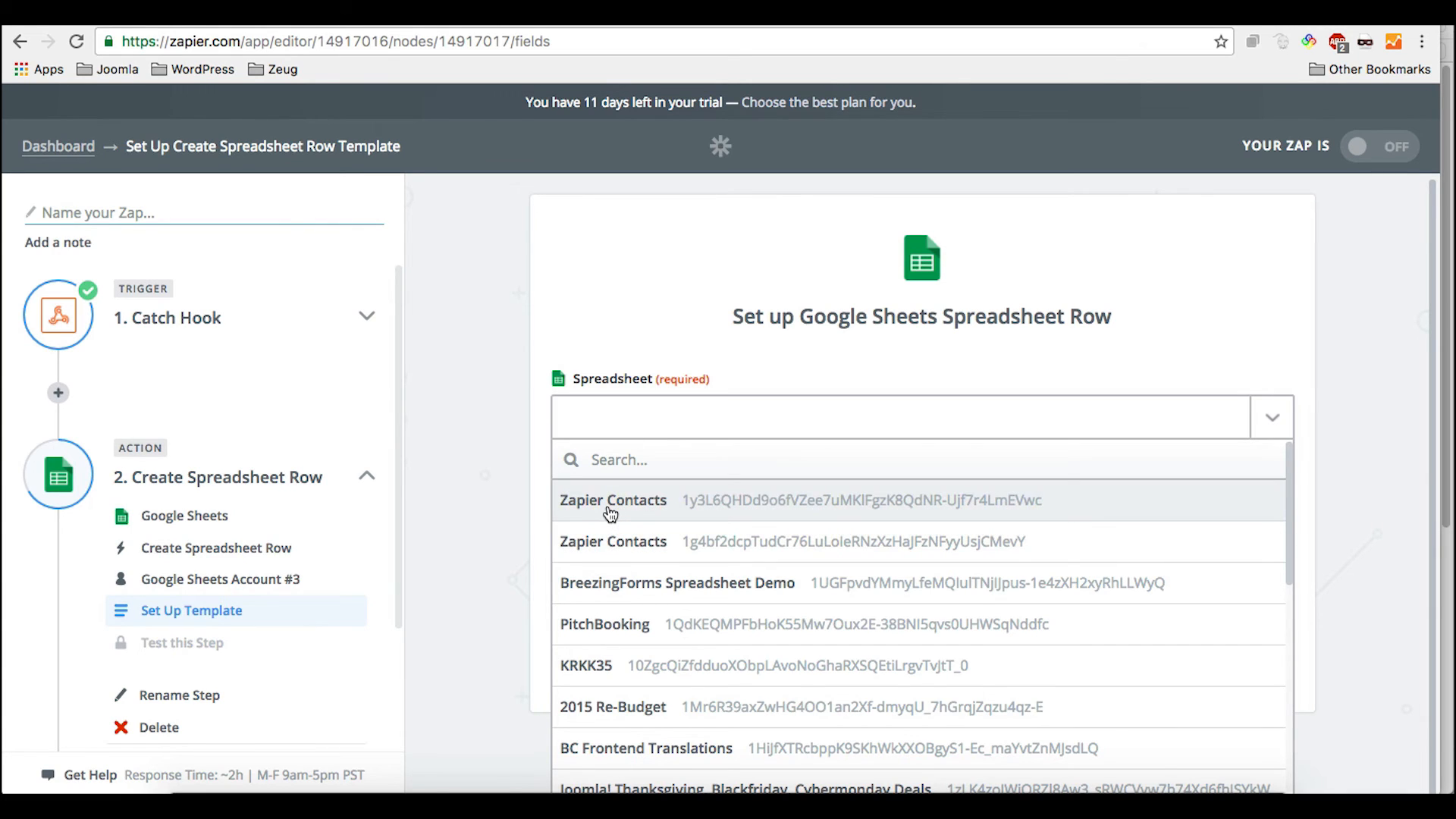
# Target worksheet Sheet1 of the 'Zapier Contacts' spreadsheet for new rows.
pyautogui.click(612, 500)
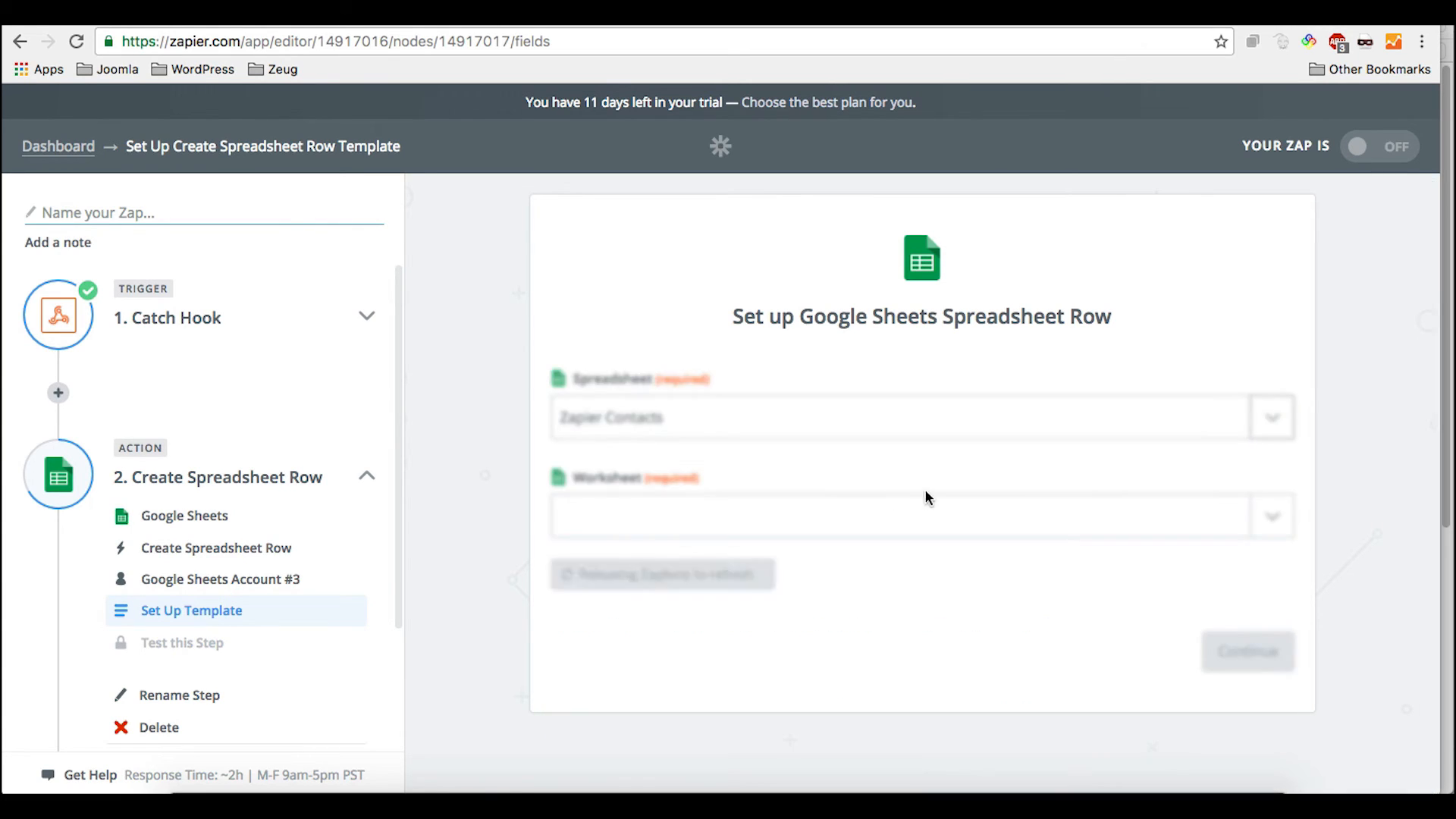
pyautogui.click(1272, 516)
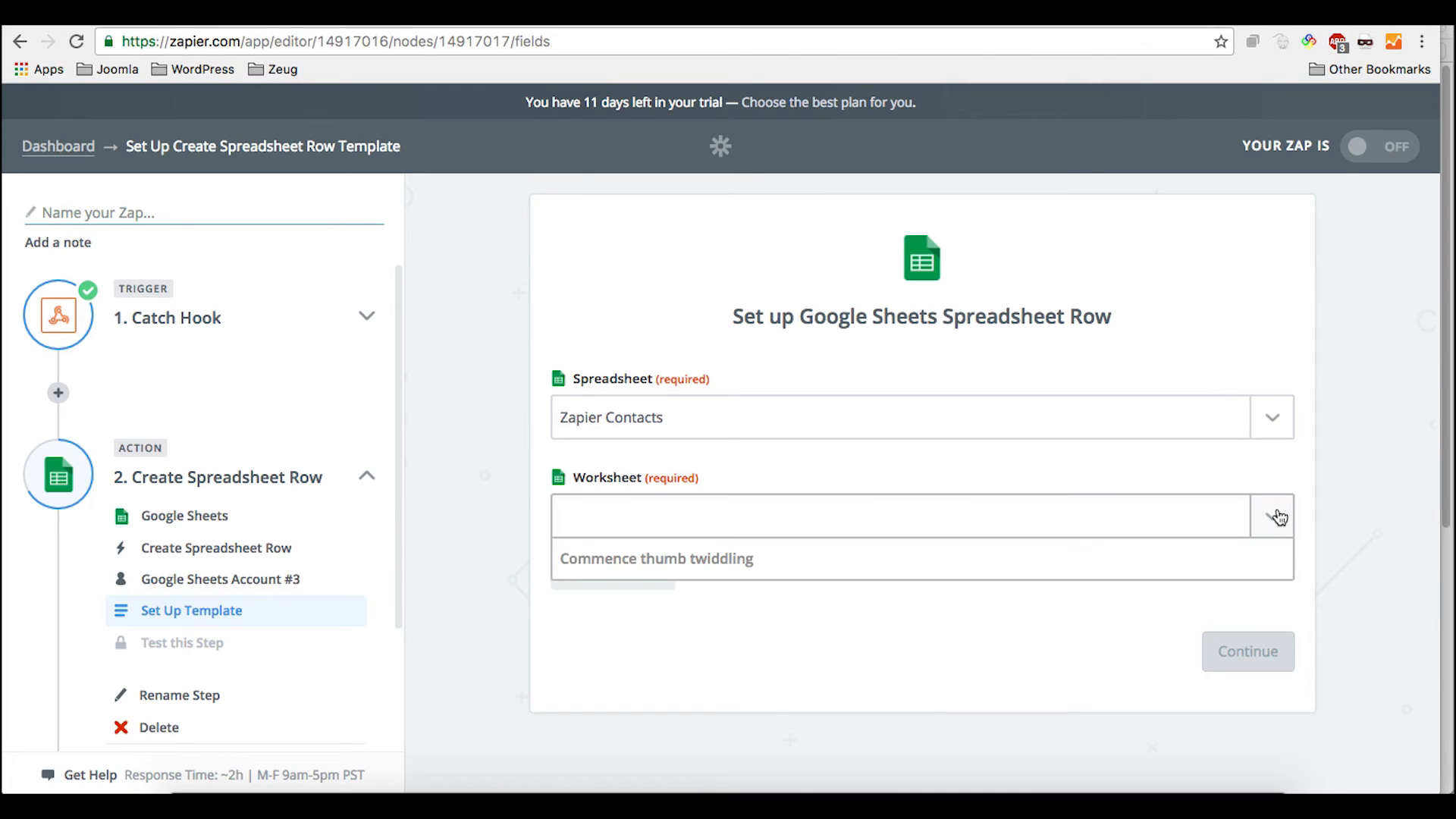
pyautogui.click(1274, 516)
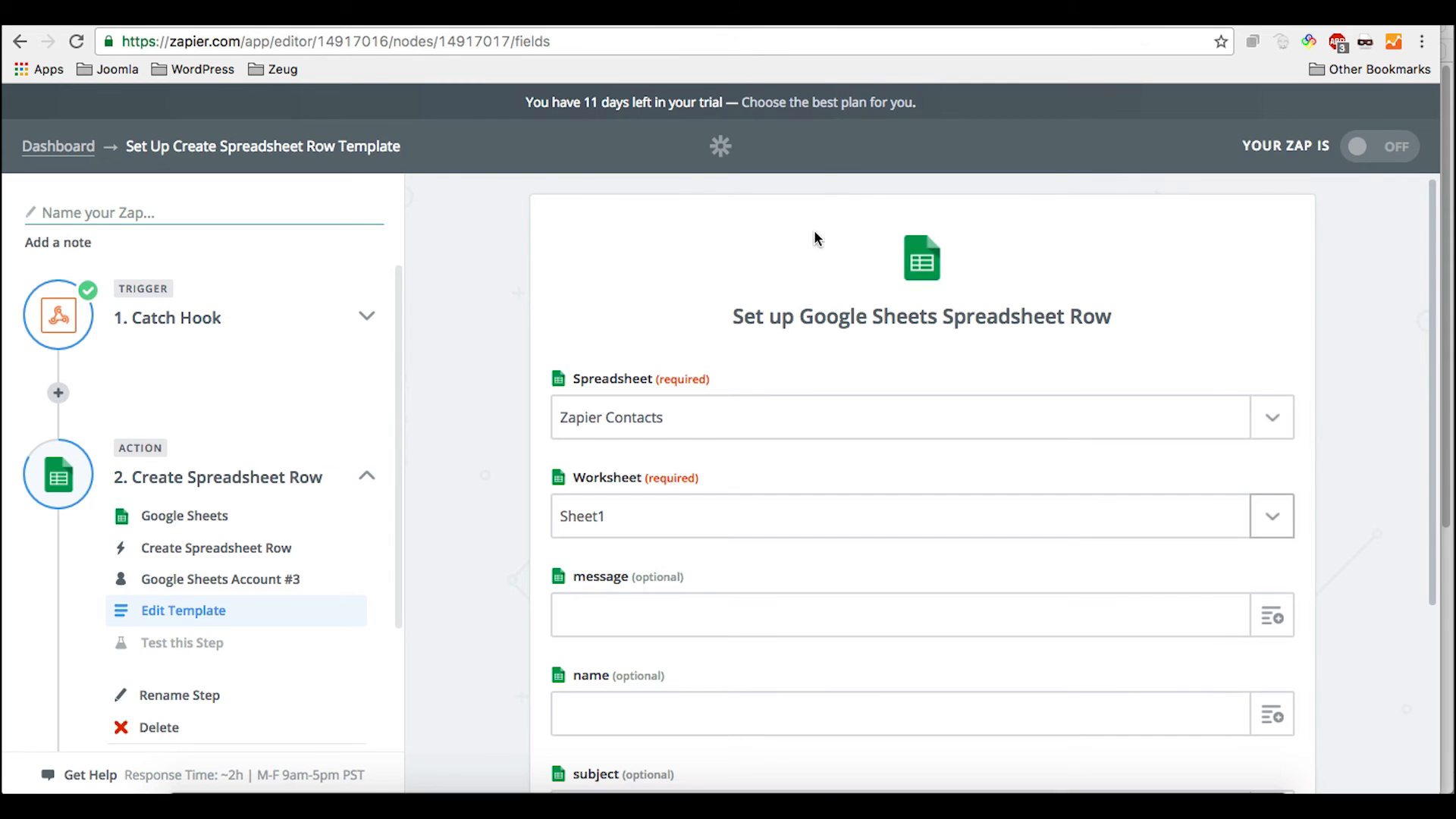
pyautogui.scroll(-3)
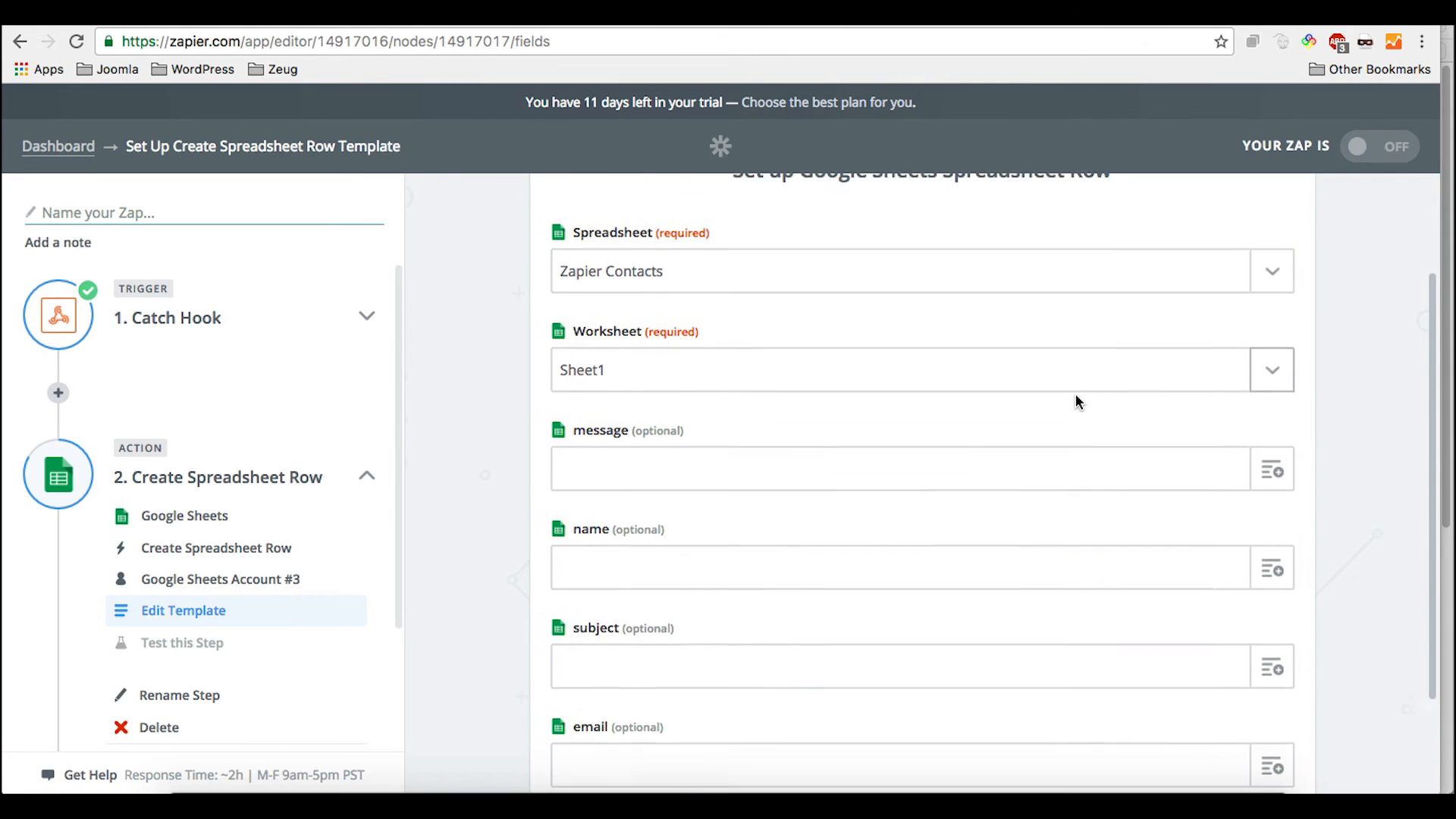
pyautogui.scroll(-3)
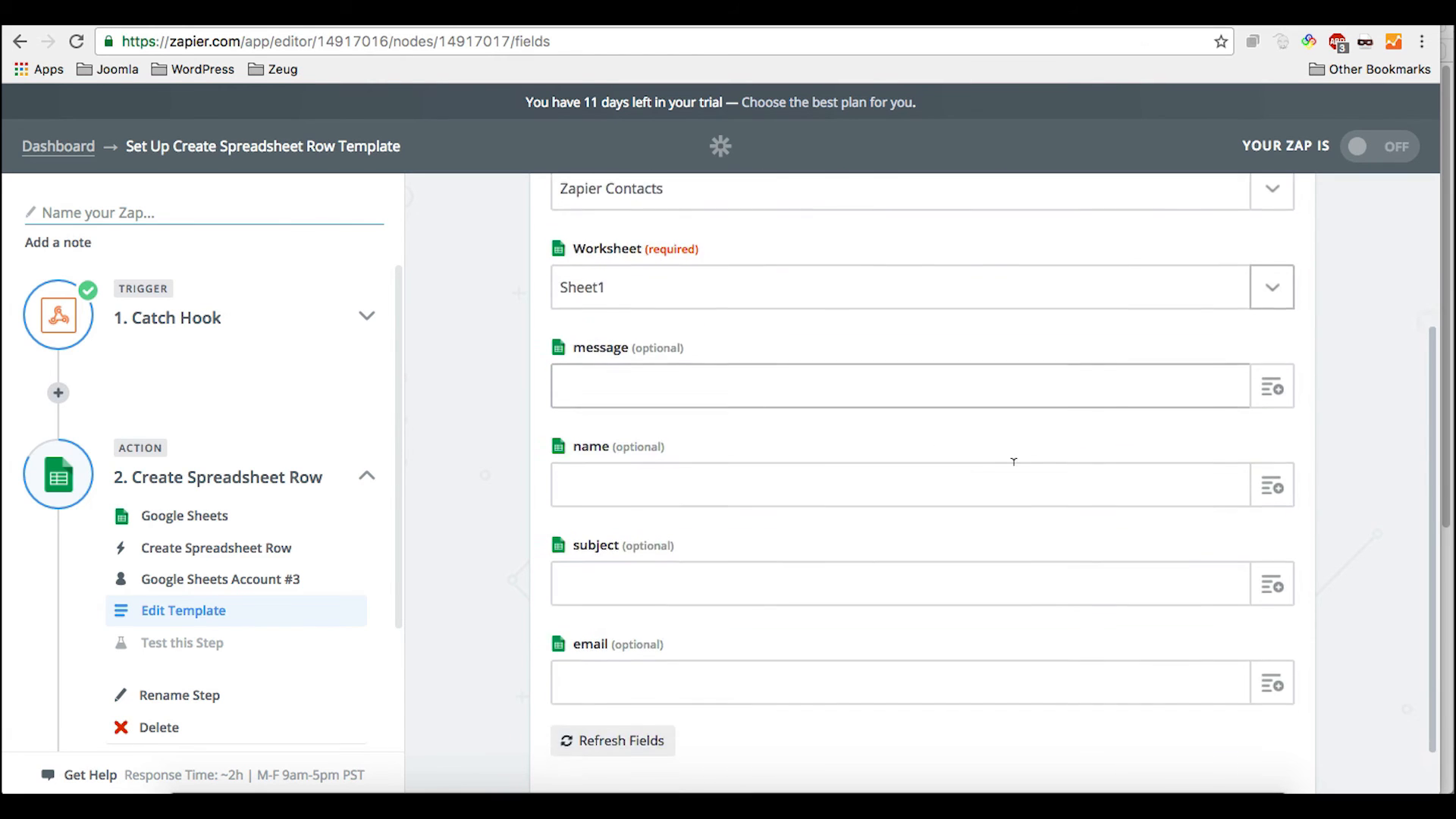
pyautogui.scroll(3)
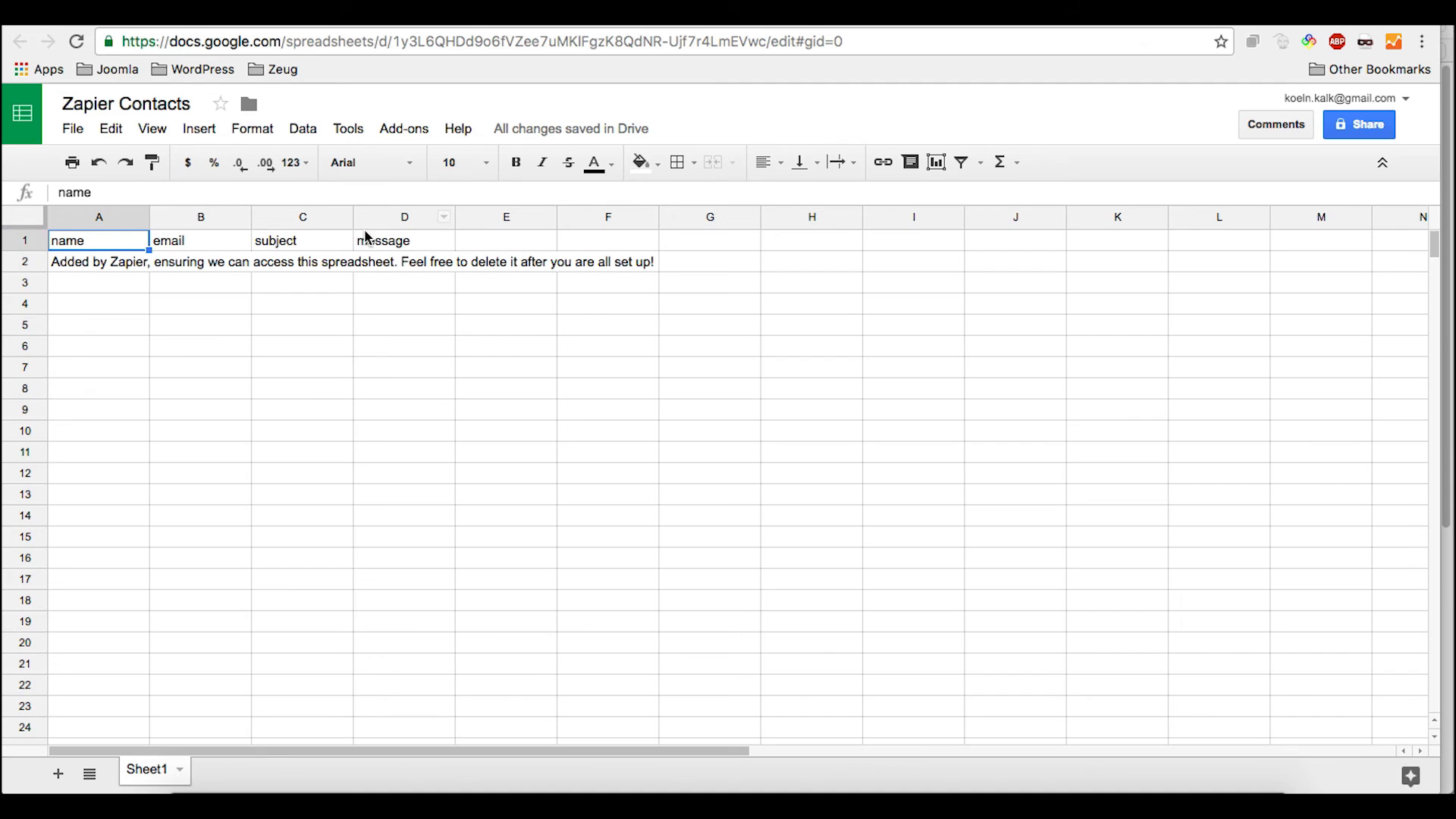
pyautogui.moveTo(141, 280)
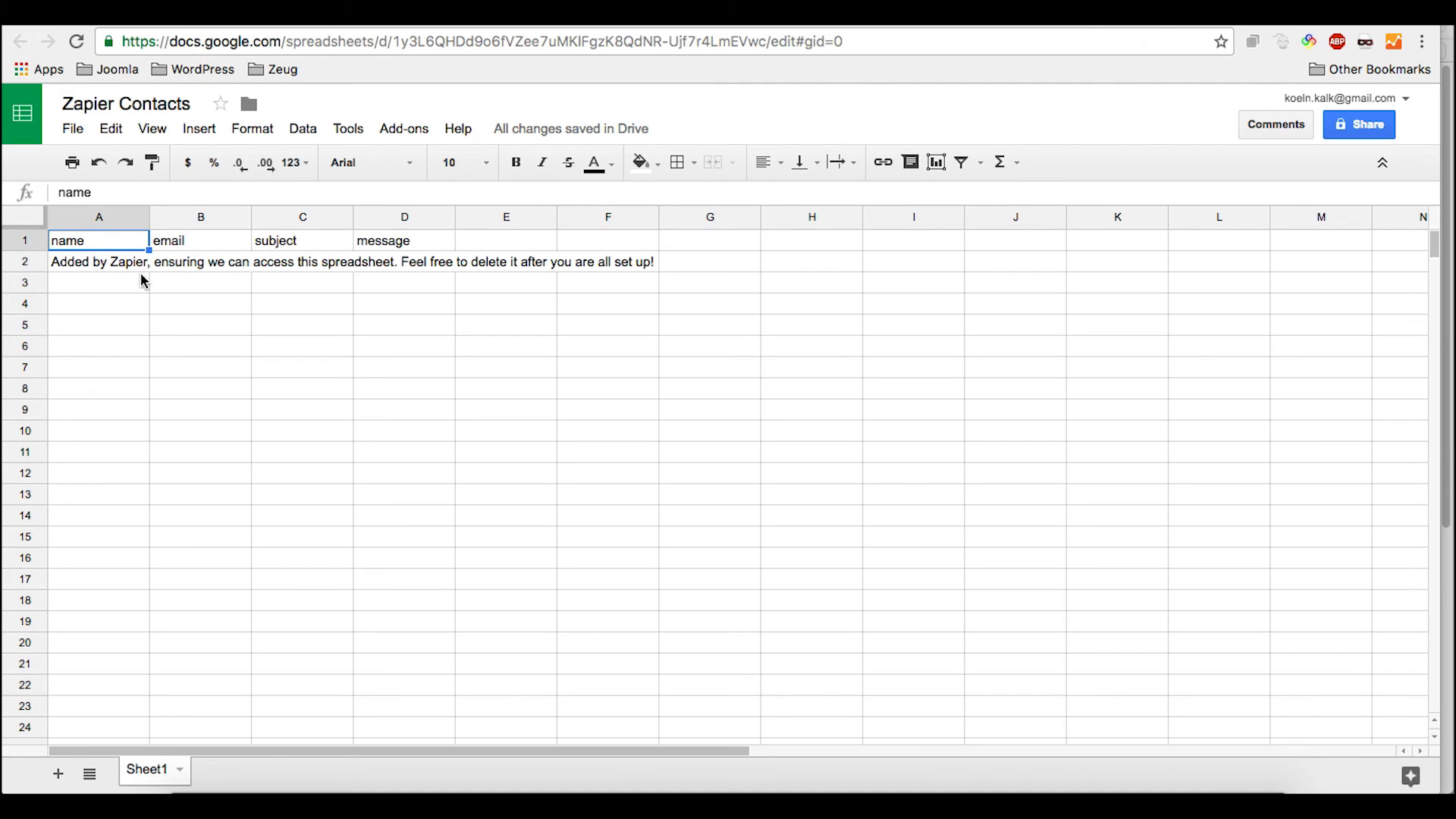
pyautogui.moveTo(130, 269)
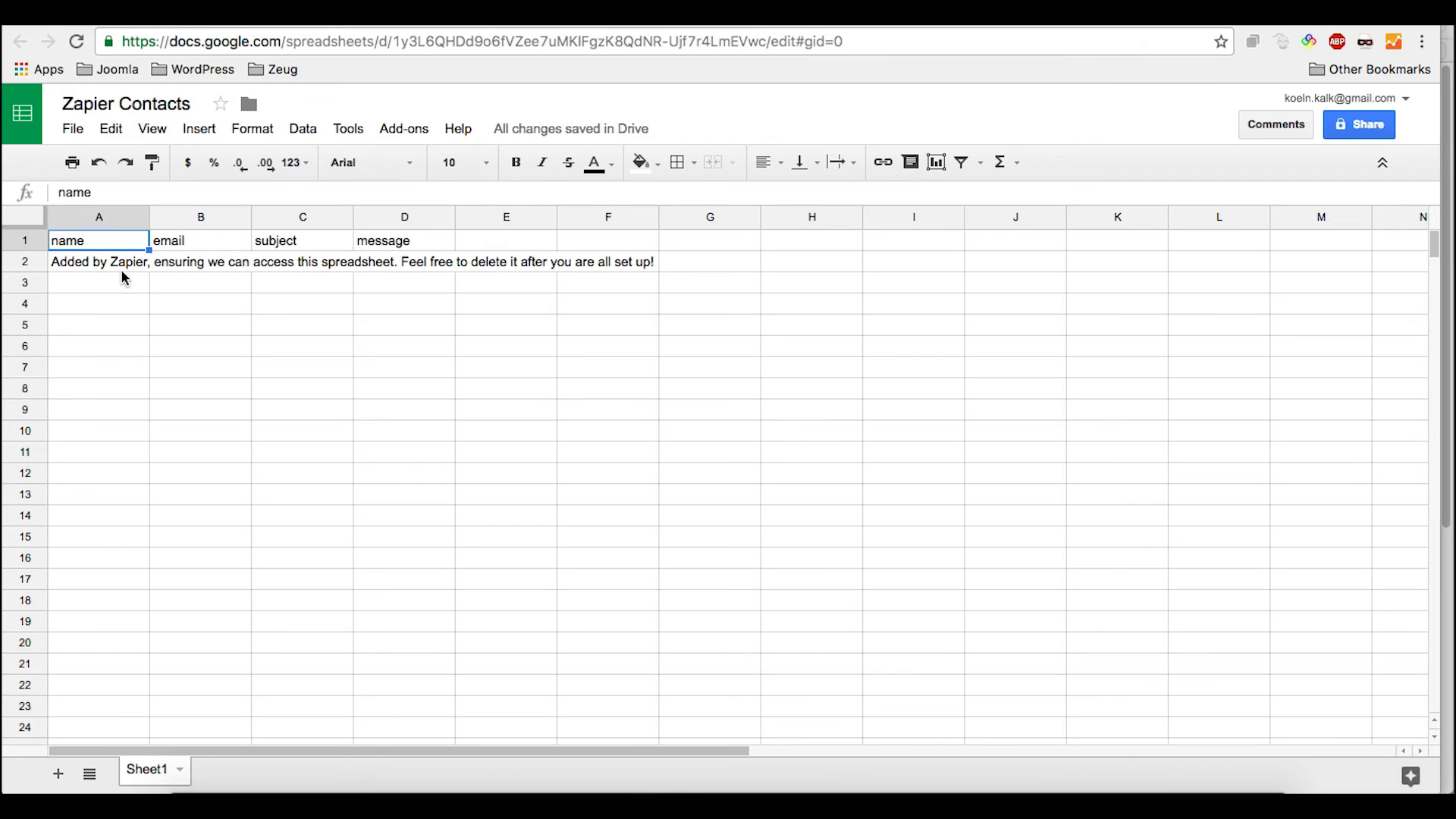
pyautogui.moveTo(418, 270)
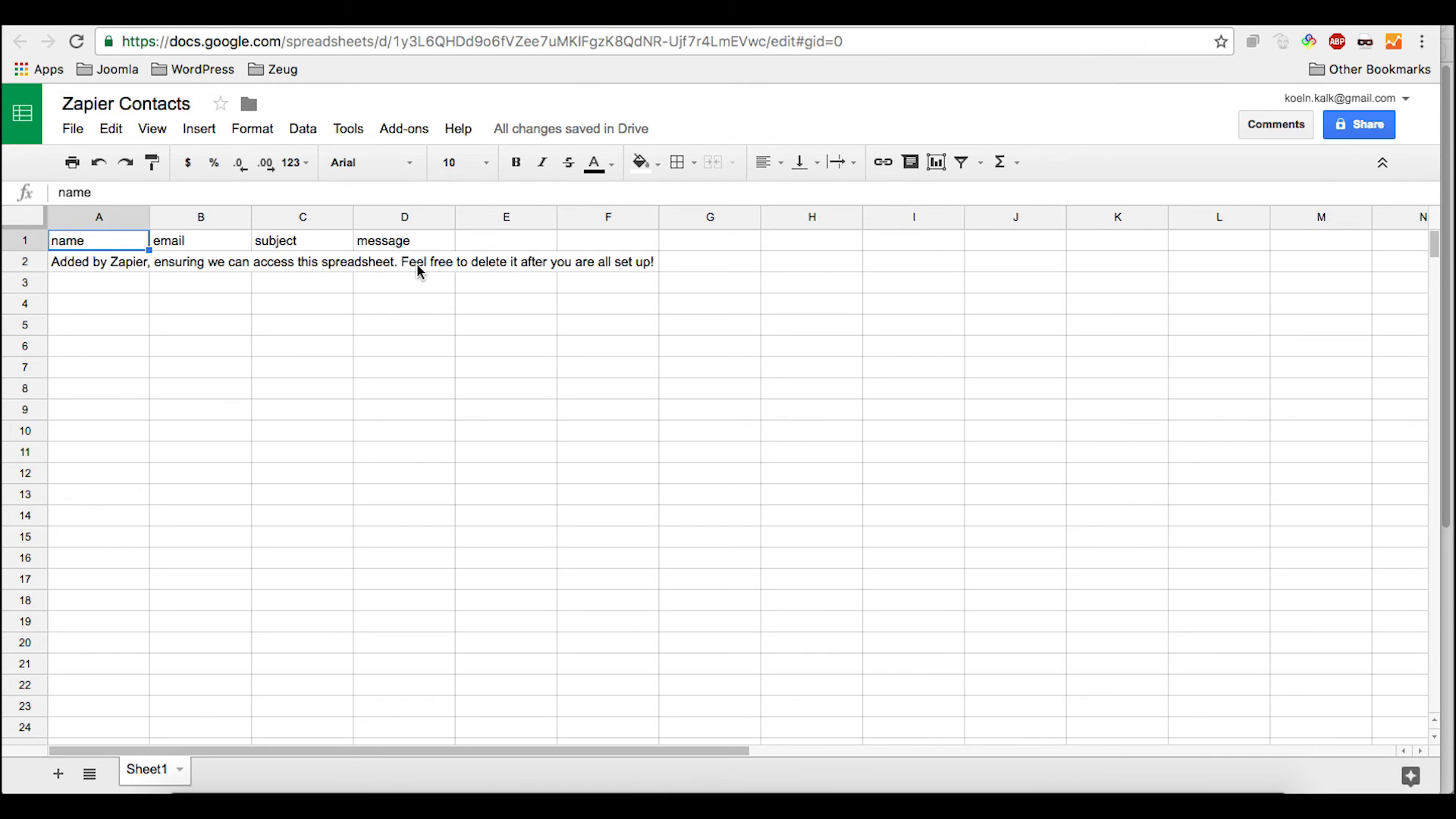
pyautogui.moveTo(278, 282)
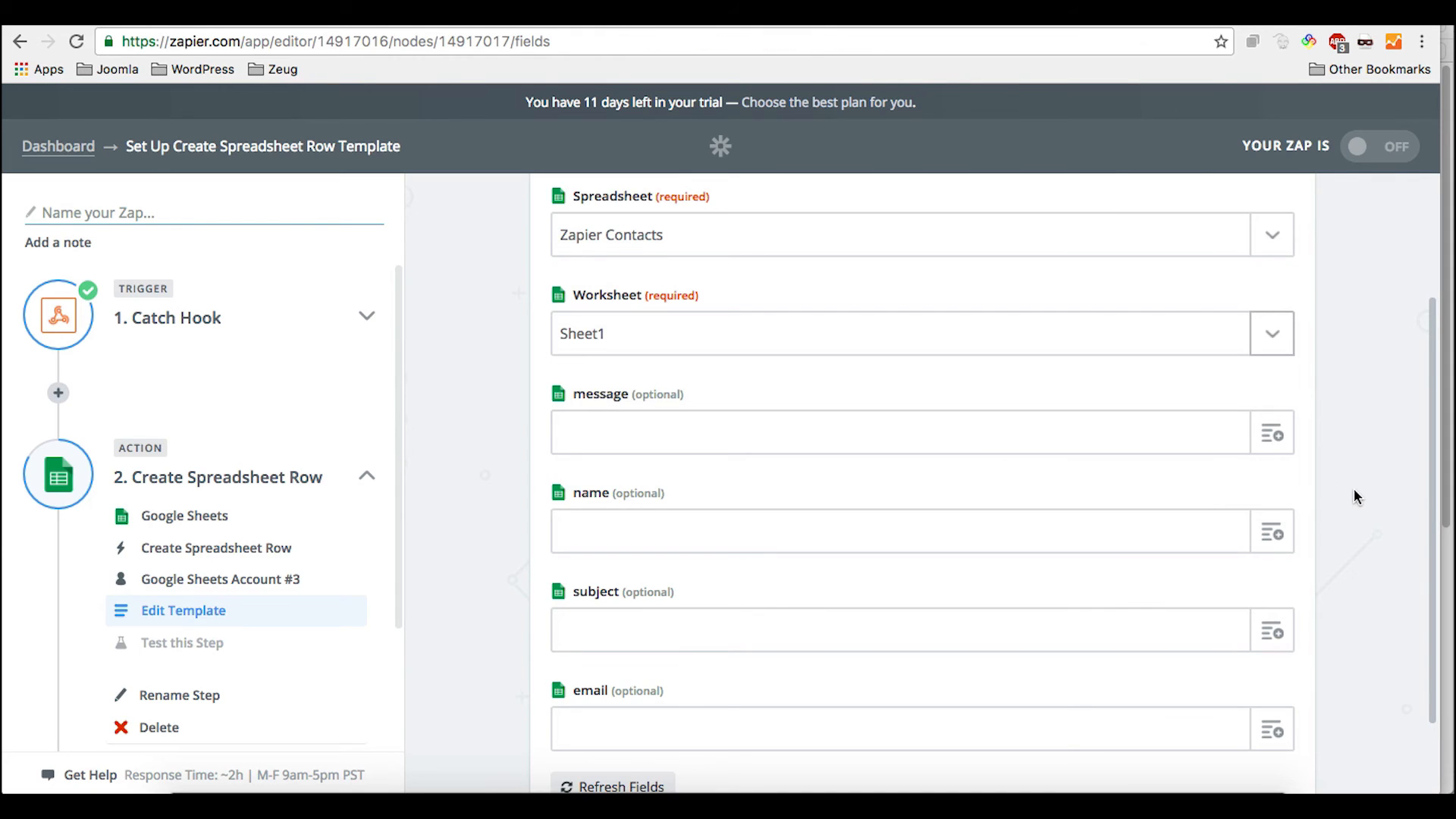
# Map message, name, subject, email to Catch Hook's Message, Your Name, Subject, Your Email.
pyautogui.scroll(3)
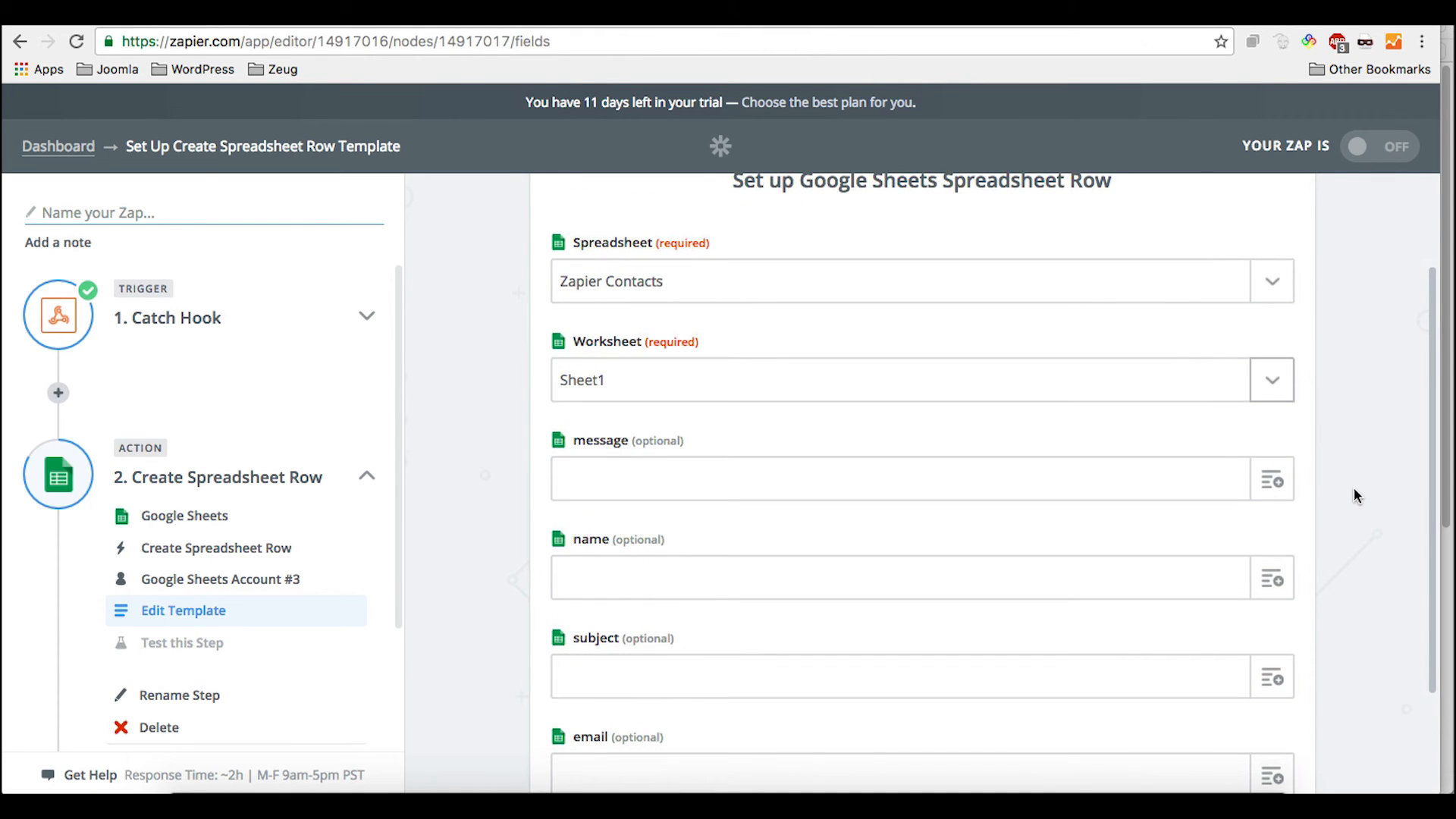
pyautogui.scroll(-3)
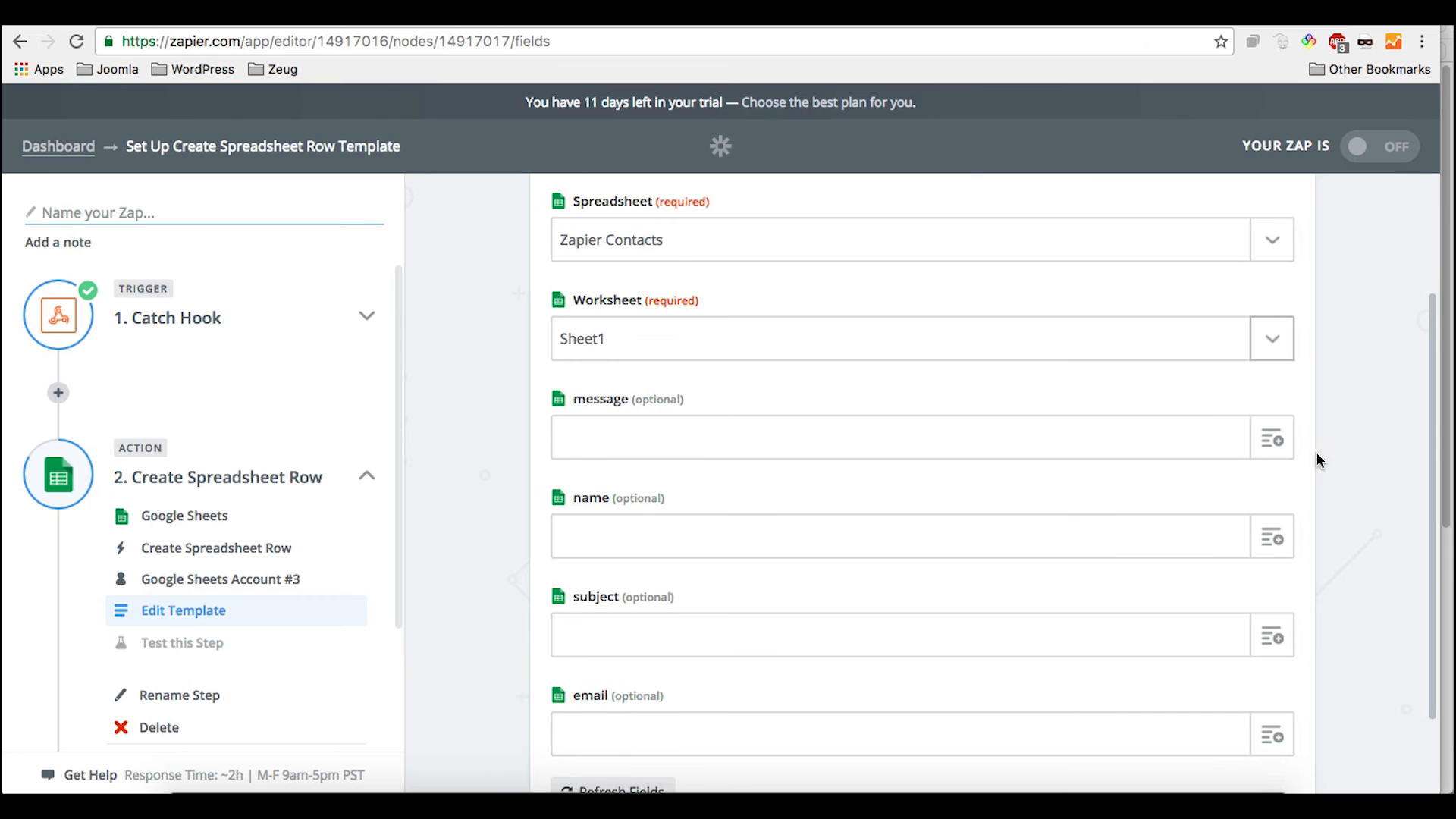
pyautogui.moveTo(1273, 438)
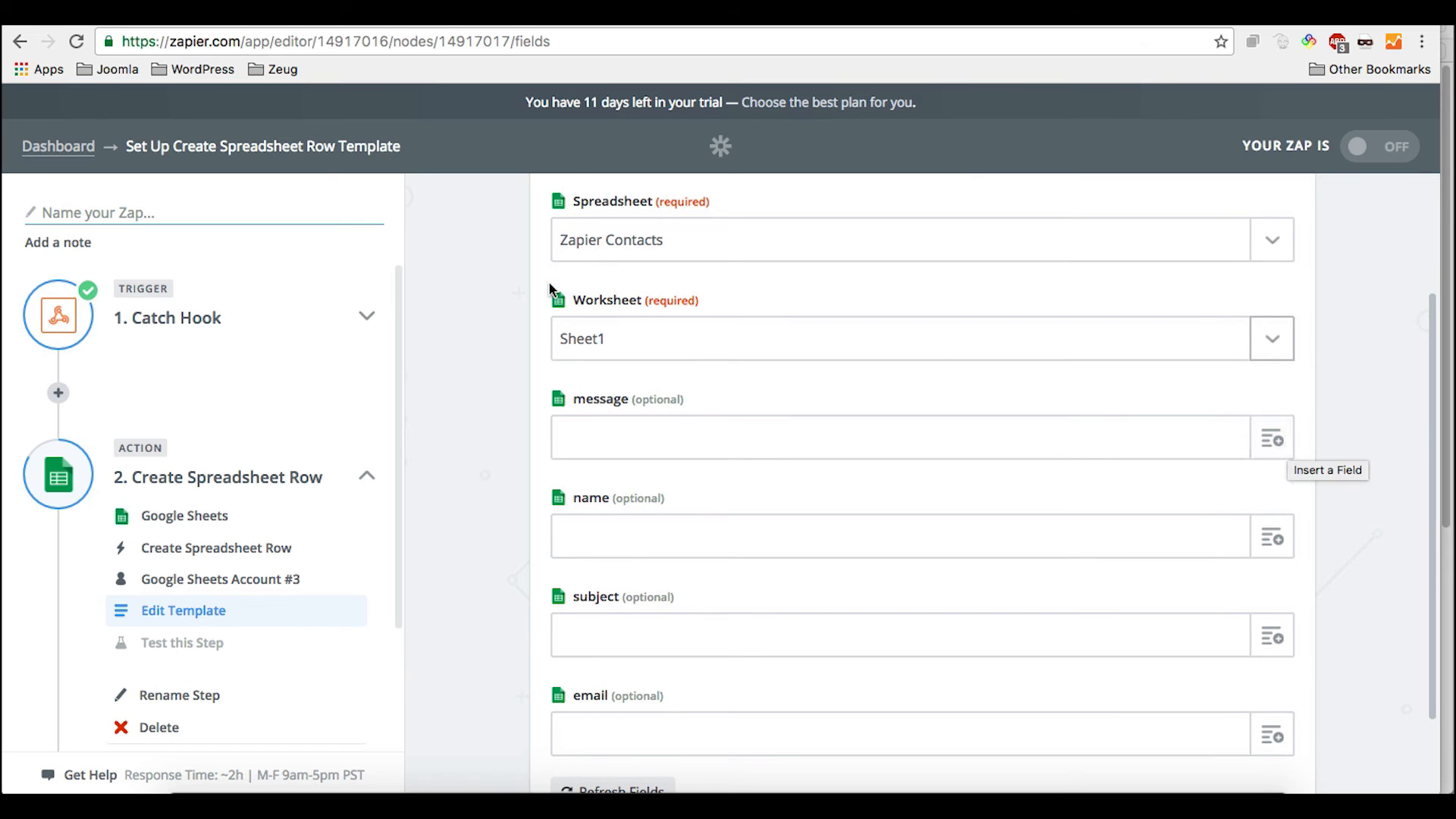
pyautogui.moveTo(447, 344)
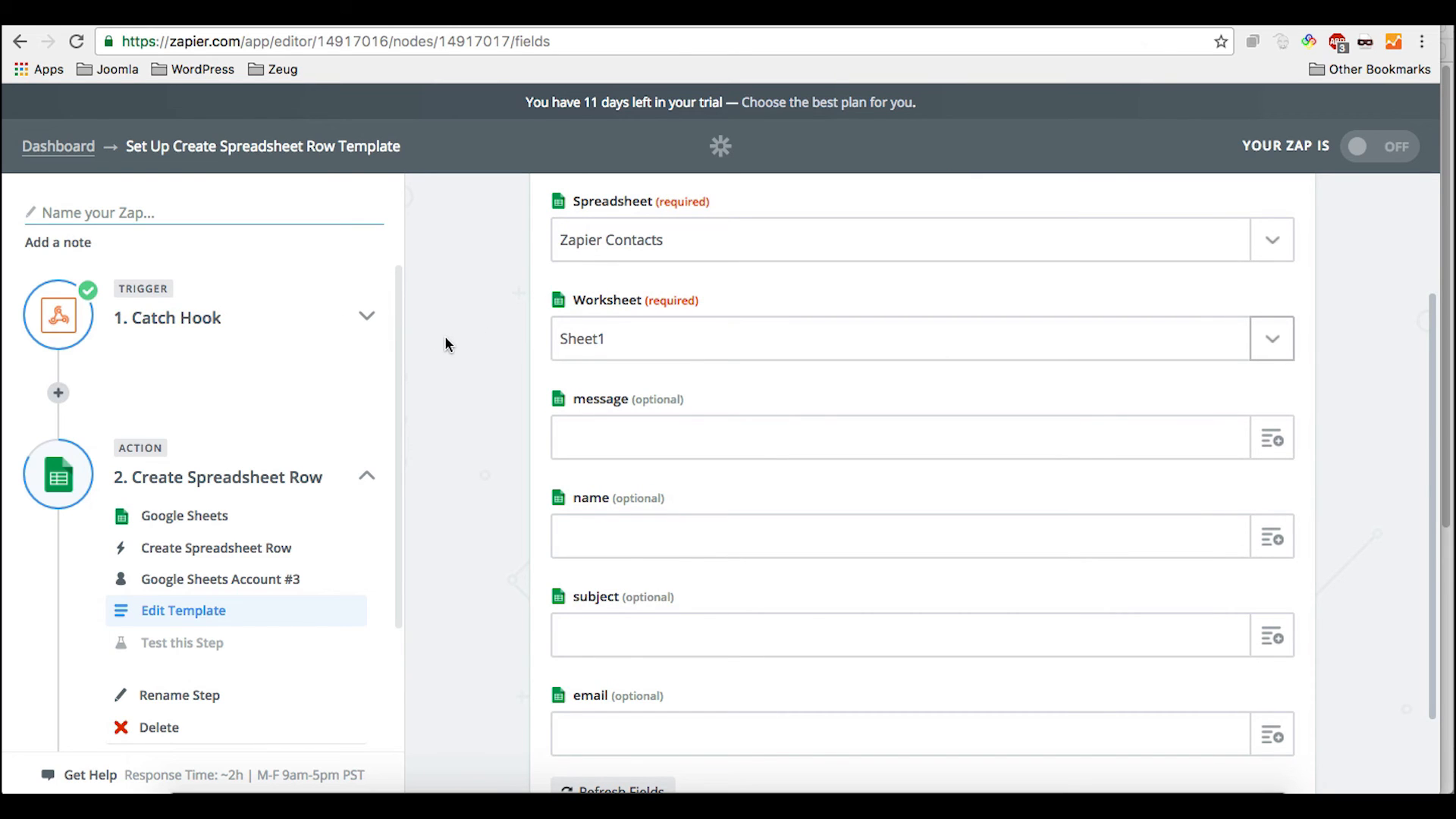
pyautogui.moveTo(874, 399)
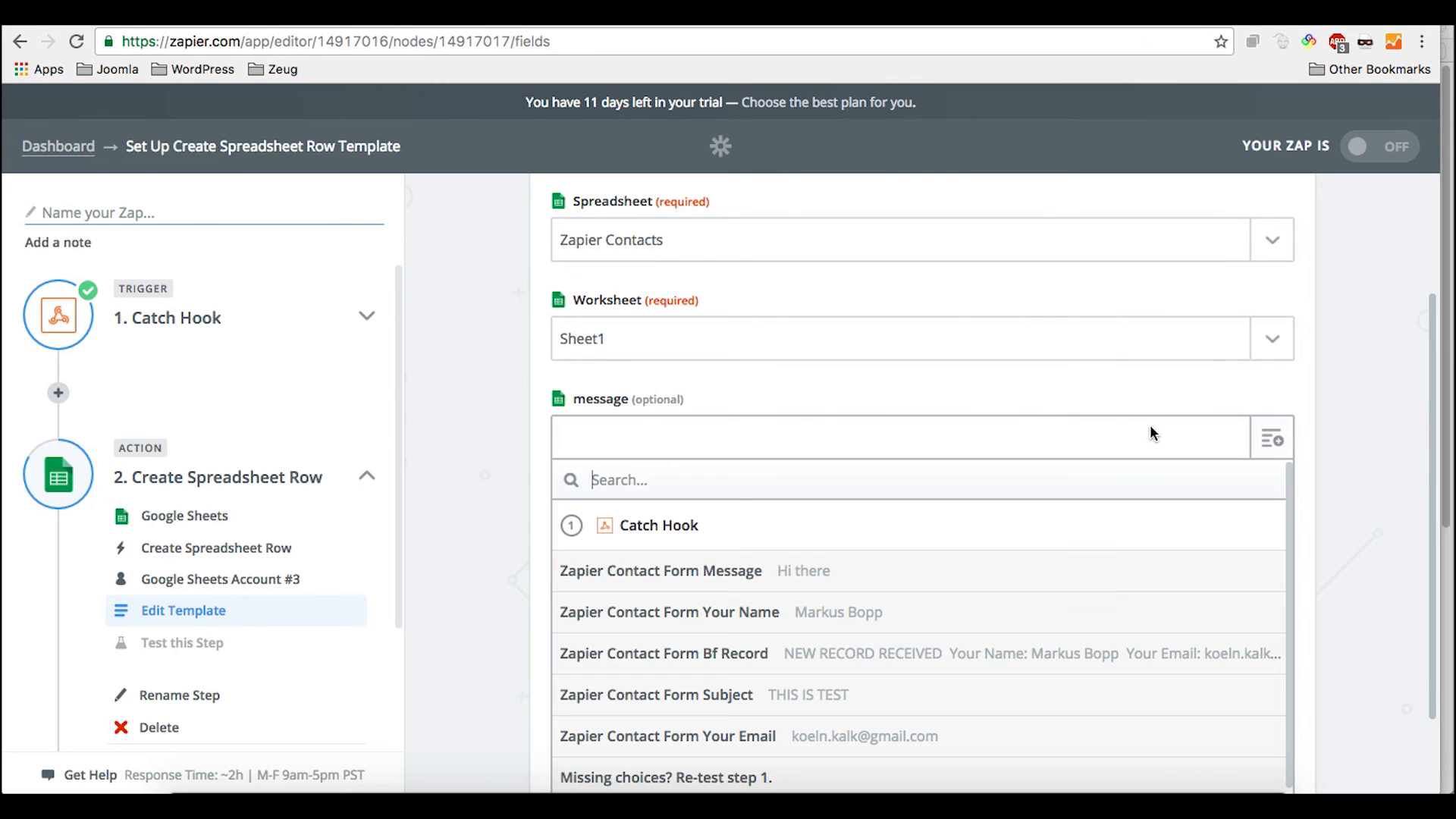
pyautogui.moveTo(968, 575)
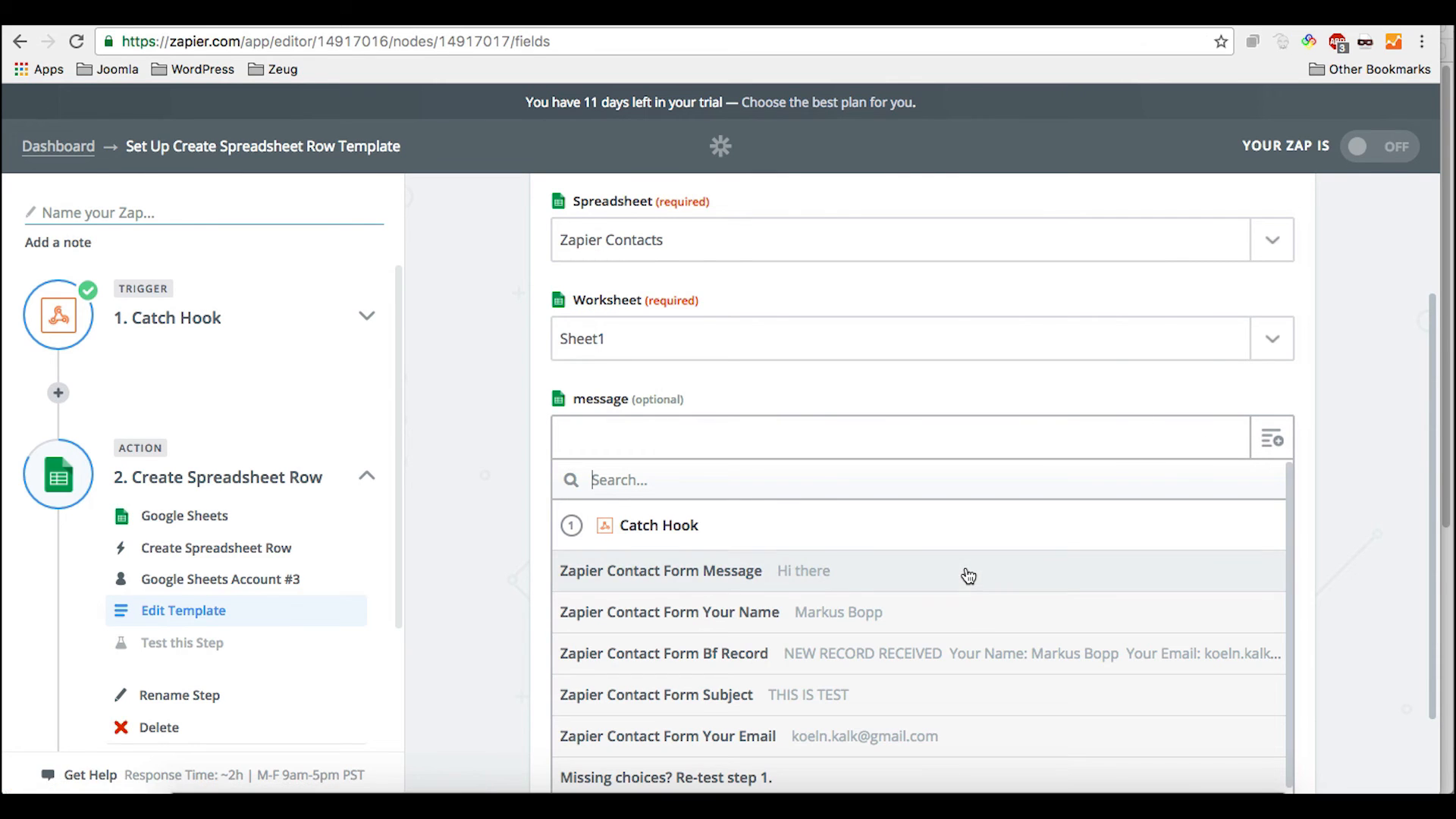
pyautogui.moveTo(902, 577)
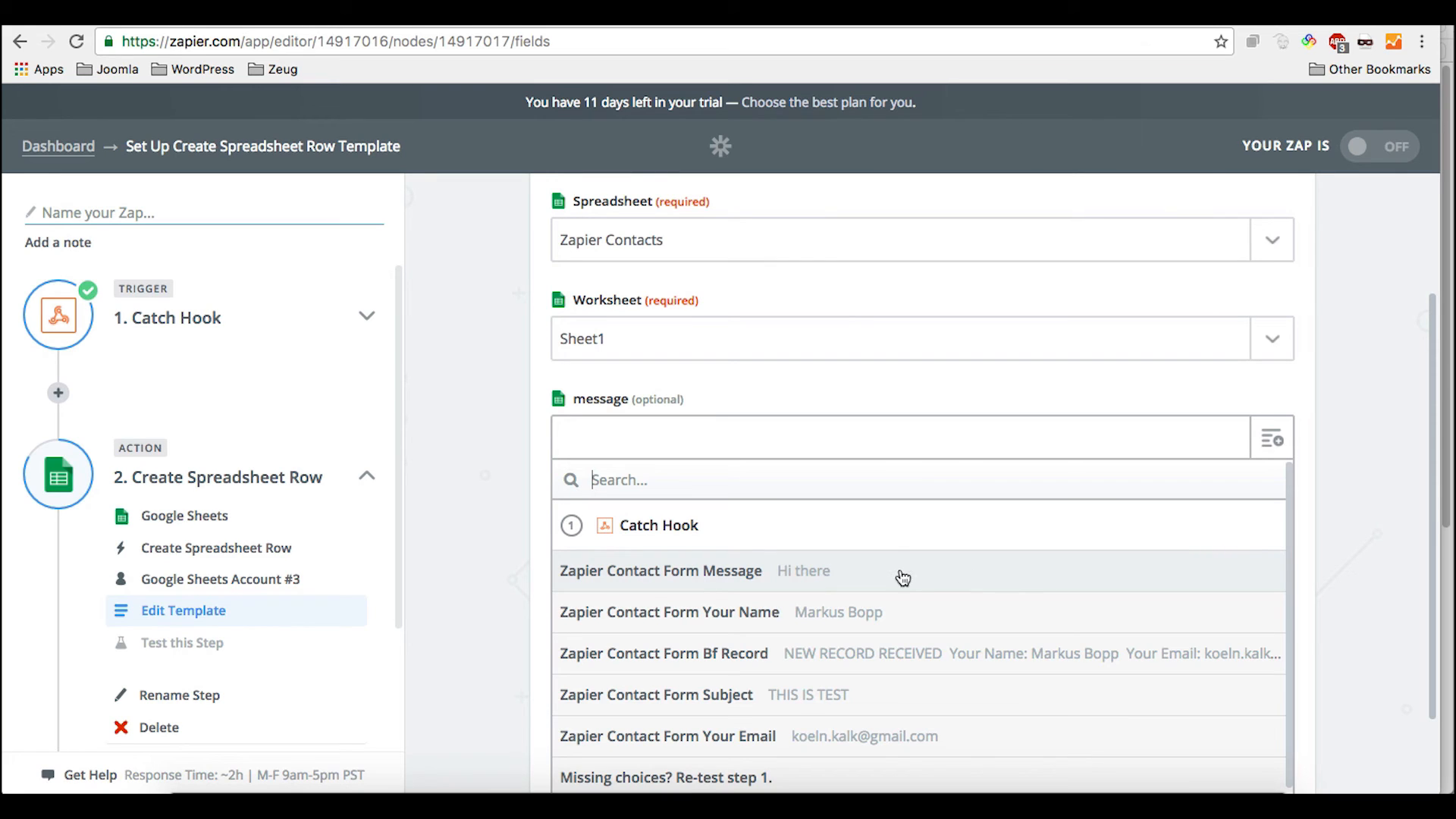
pyautogui.moveTo(870, 572)
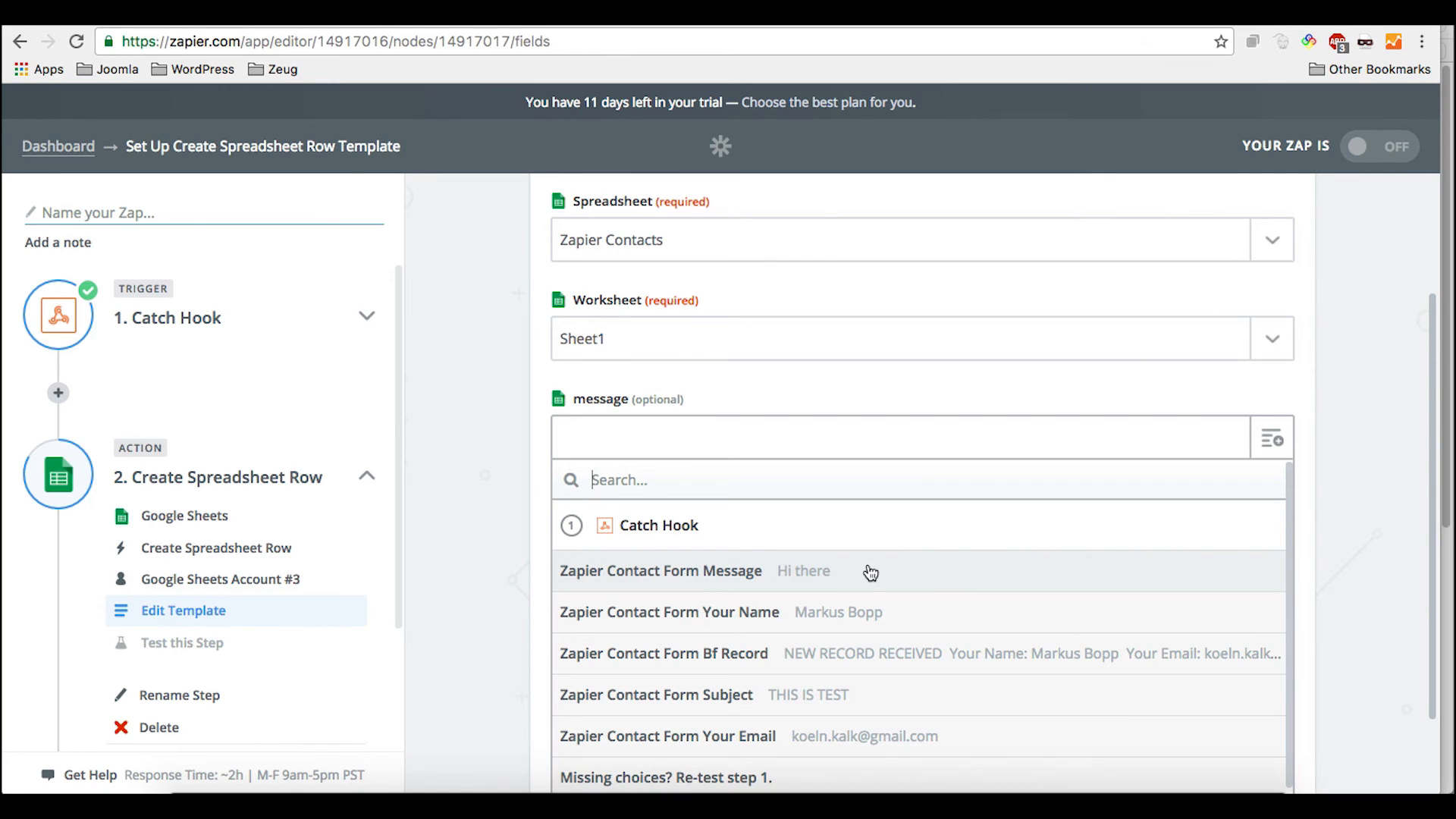
pyautogui.click(660, 570)
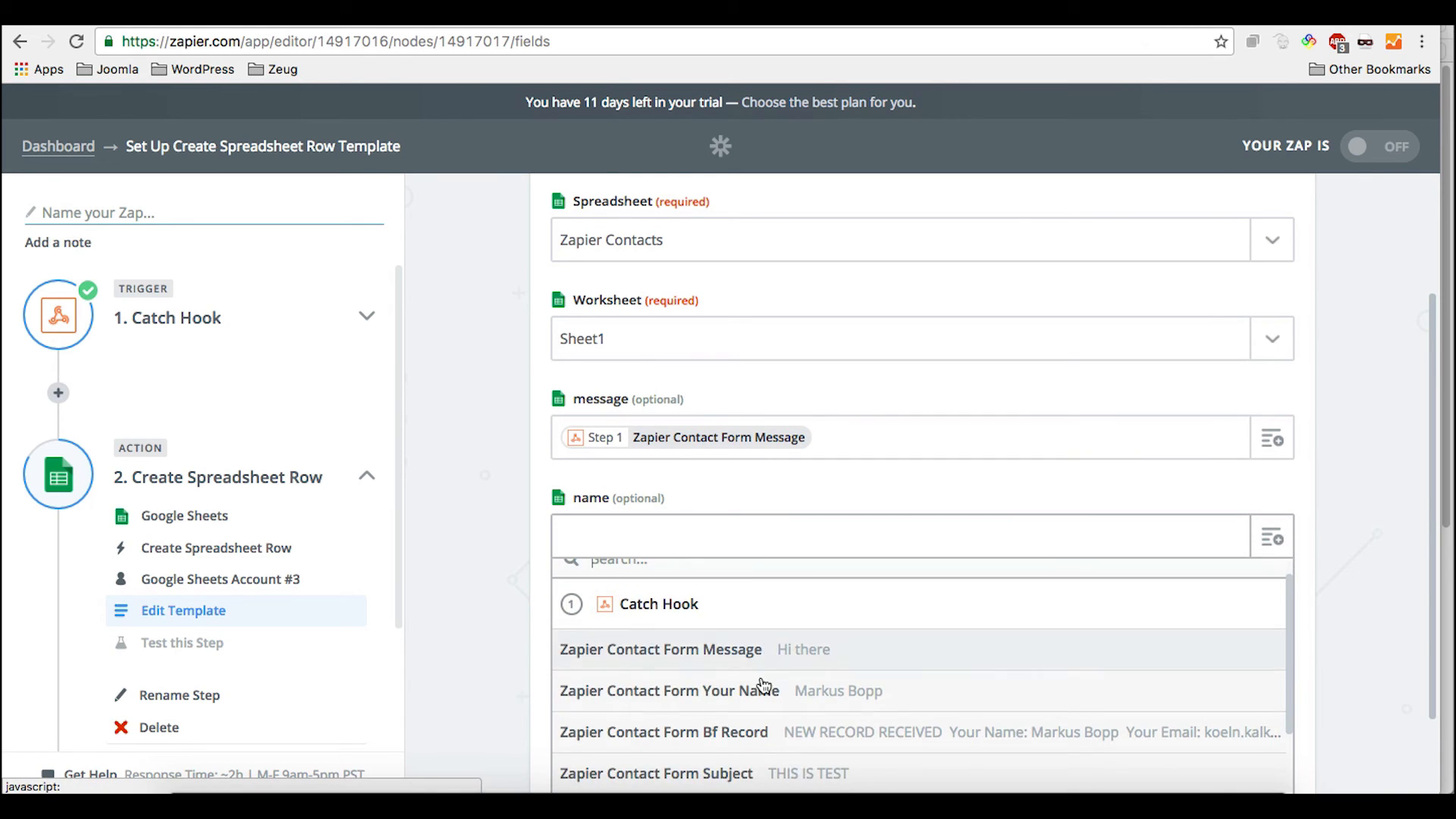
pyautogui.click(667, 690)
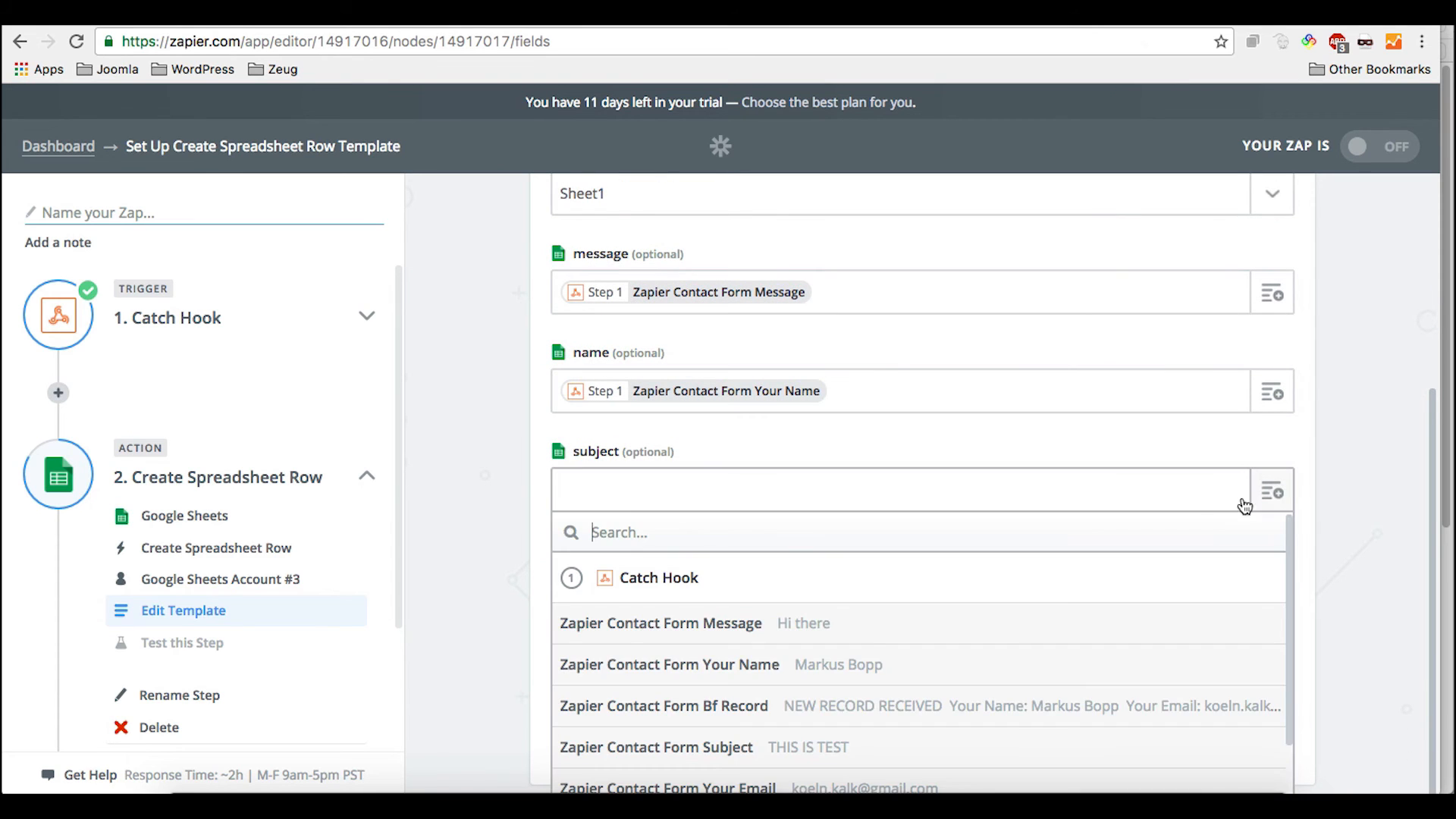
pyautogui.click(655, 746)
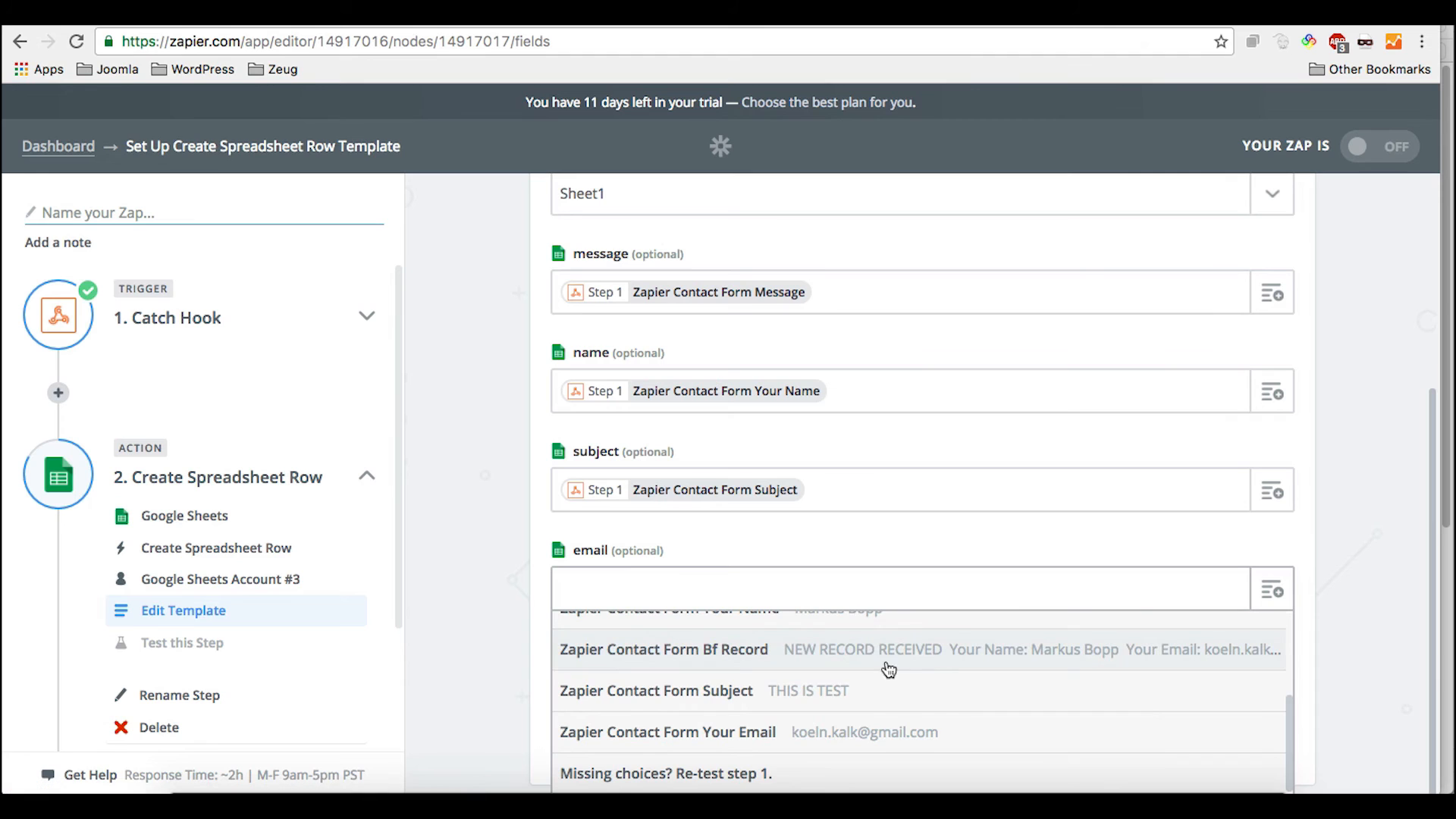
pyautogui.click(667, 732)
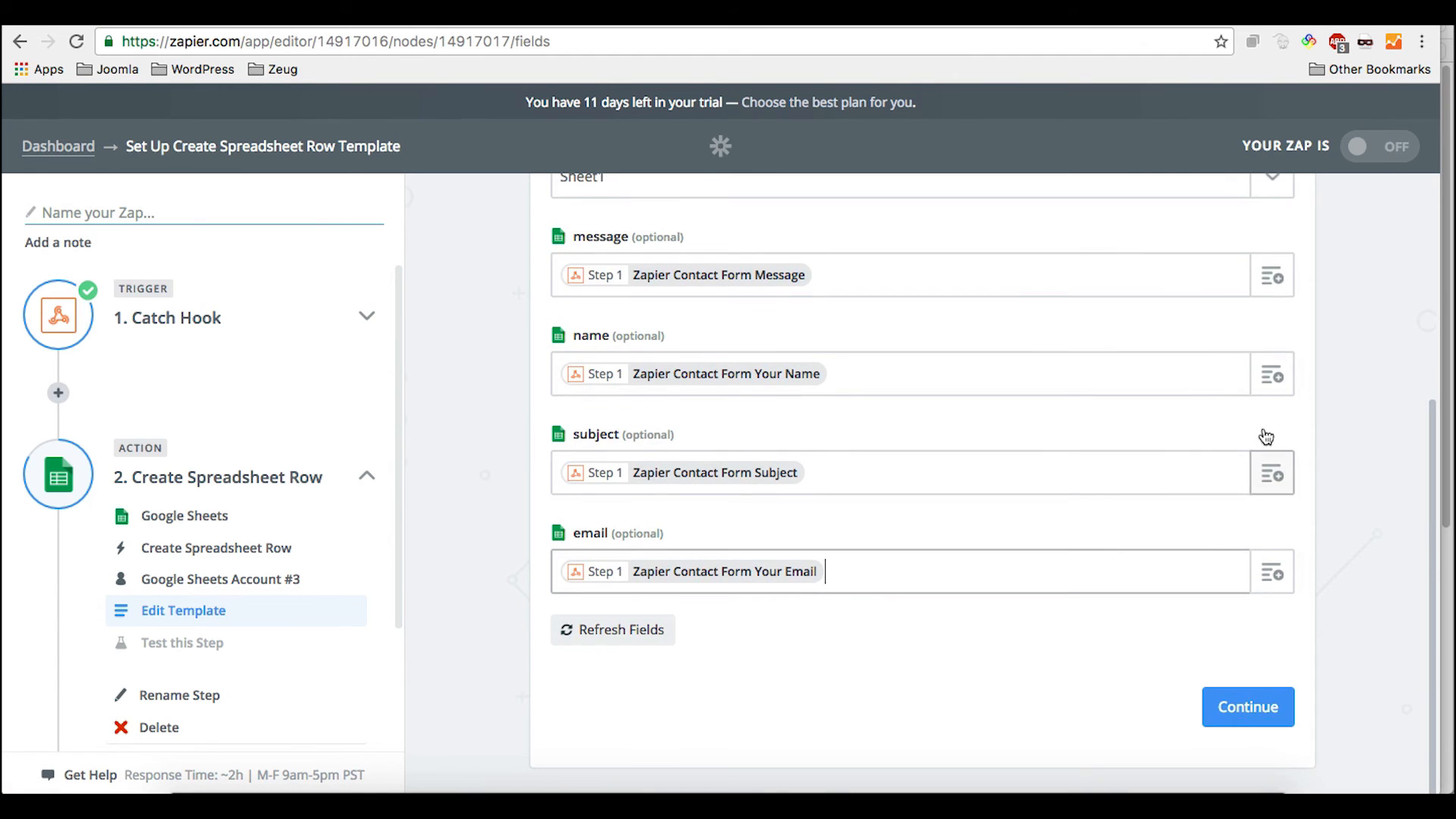
pyautogui.scroll(3)
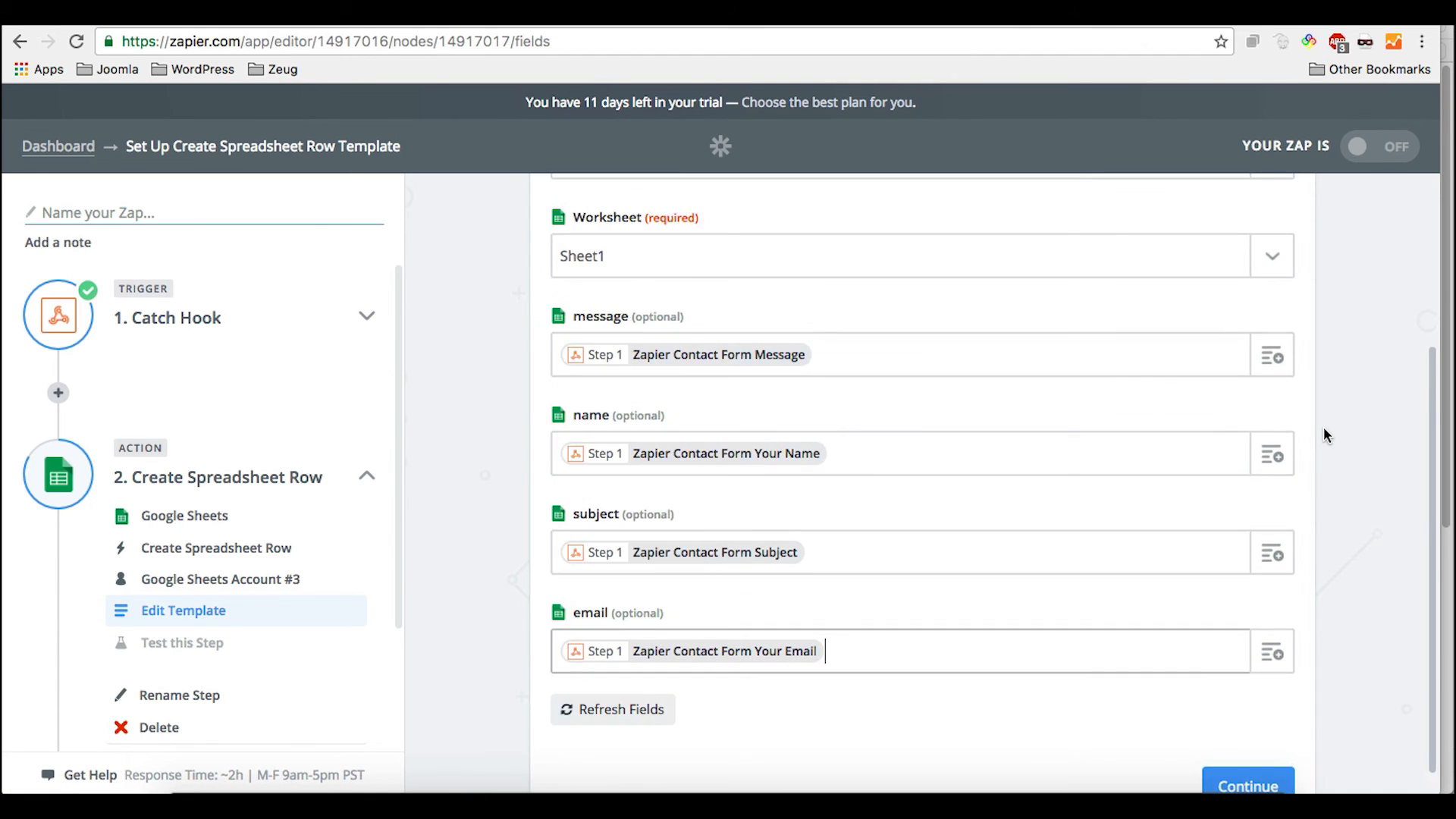
# Scroll through the row template to review the message, name, subject and email Catch Hook mappings.
pyautogui.scroll(3)
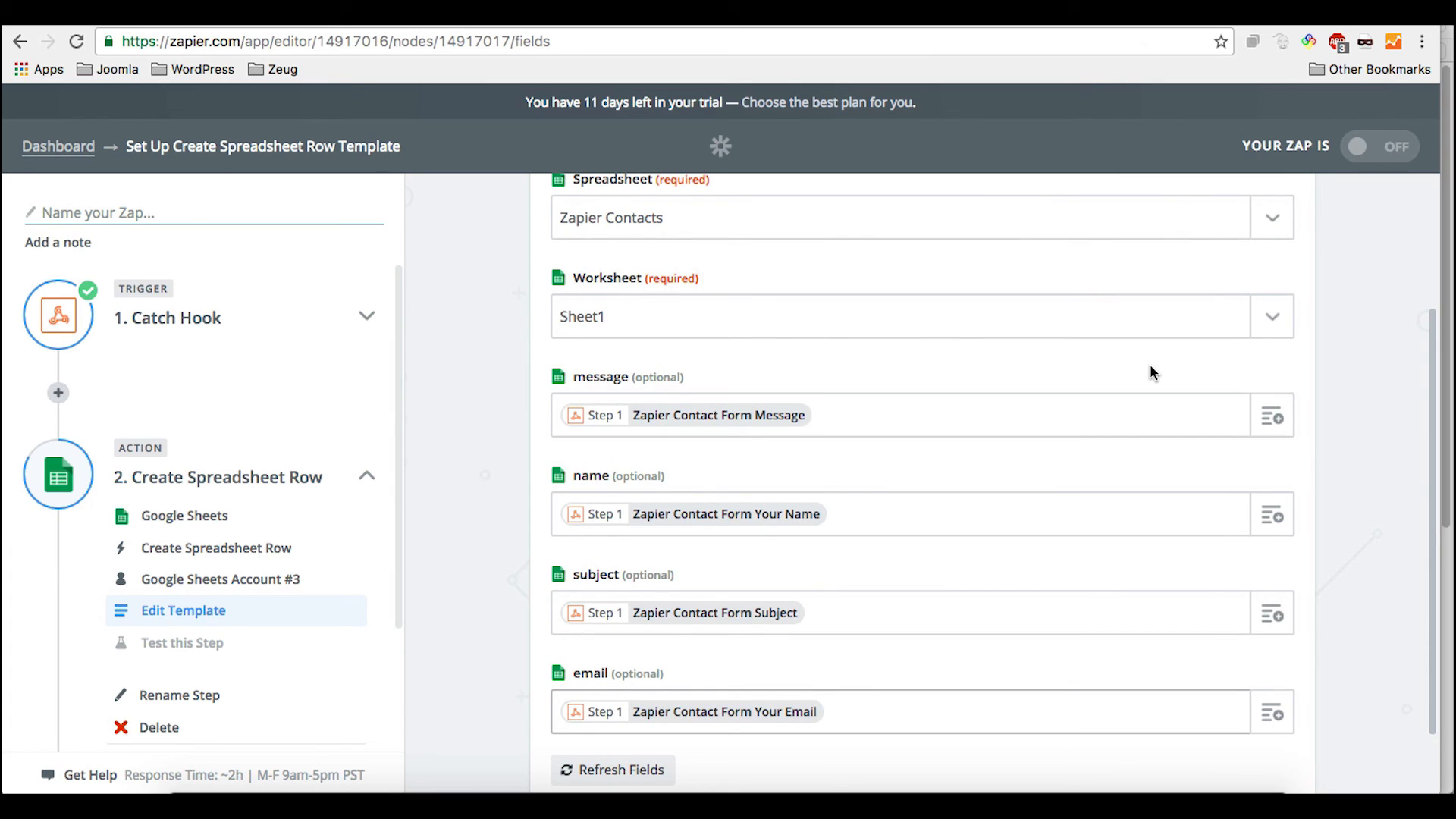
pyautogui.moveTo(1381, 538)
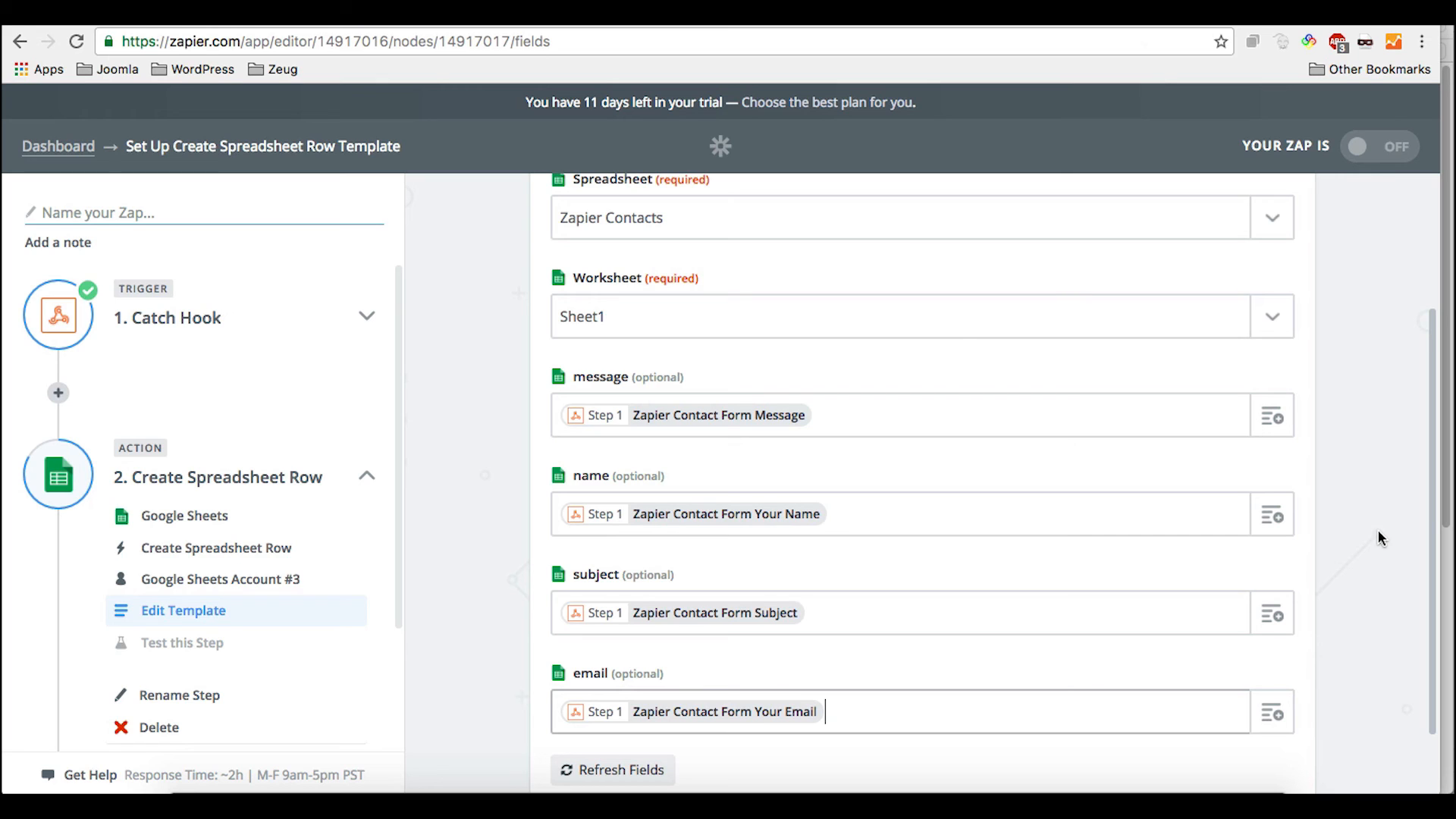
pyautogui.scroll(-3)
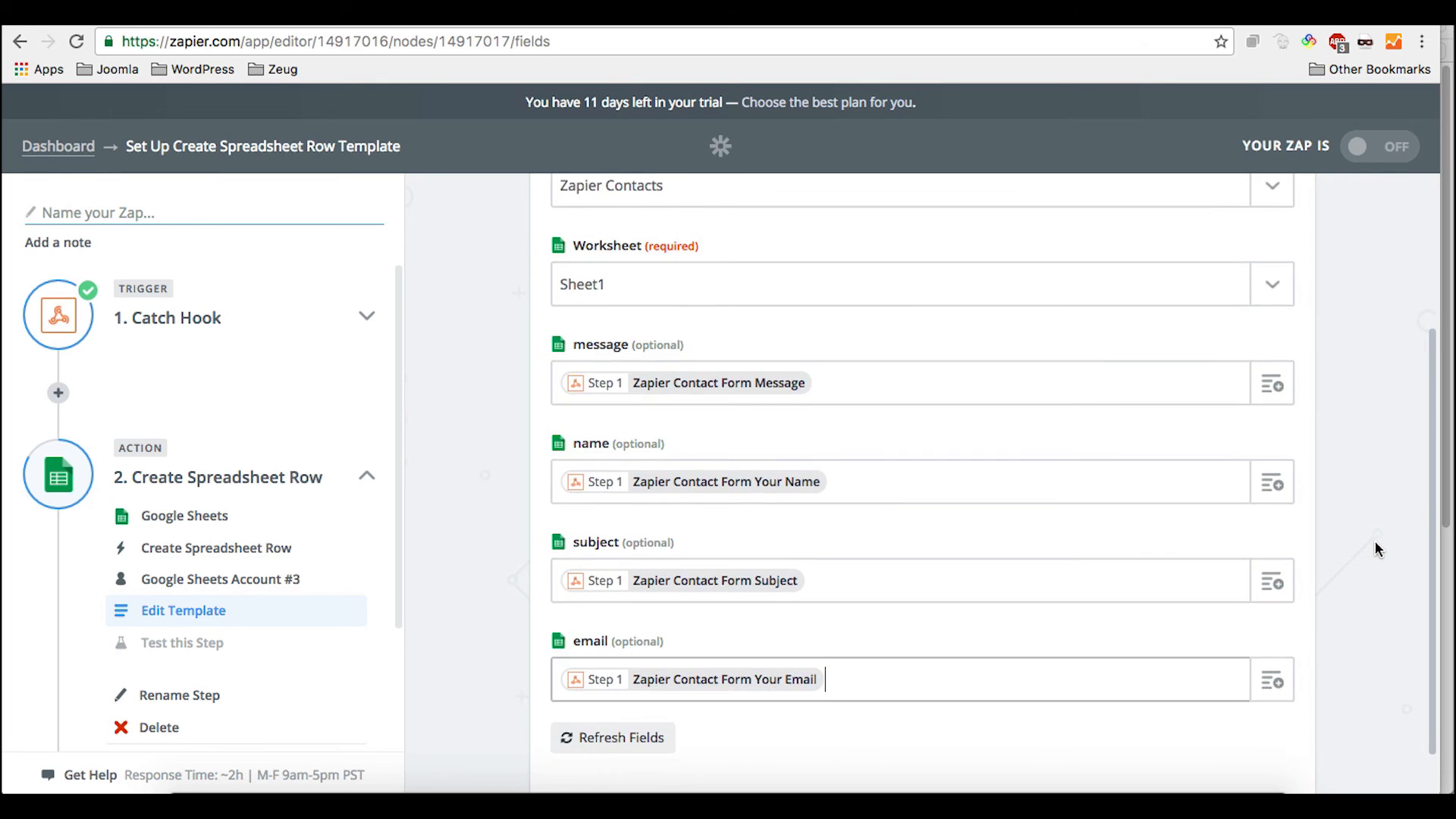
pyautogui.moveTo(1352, 529)
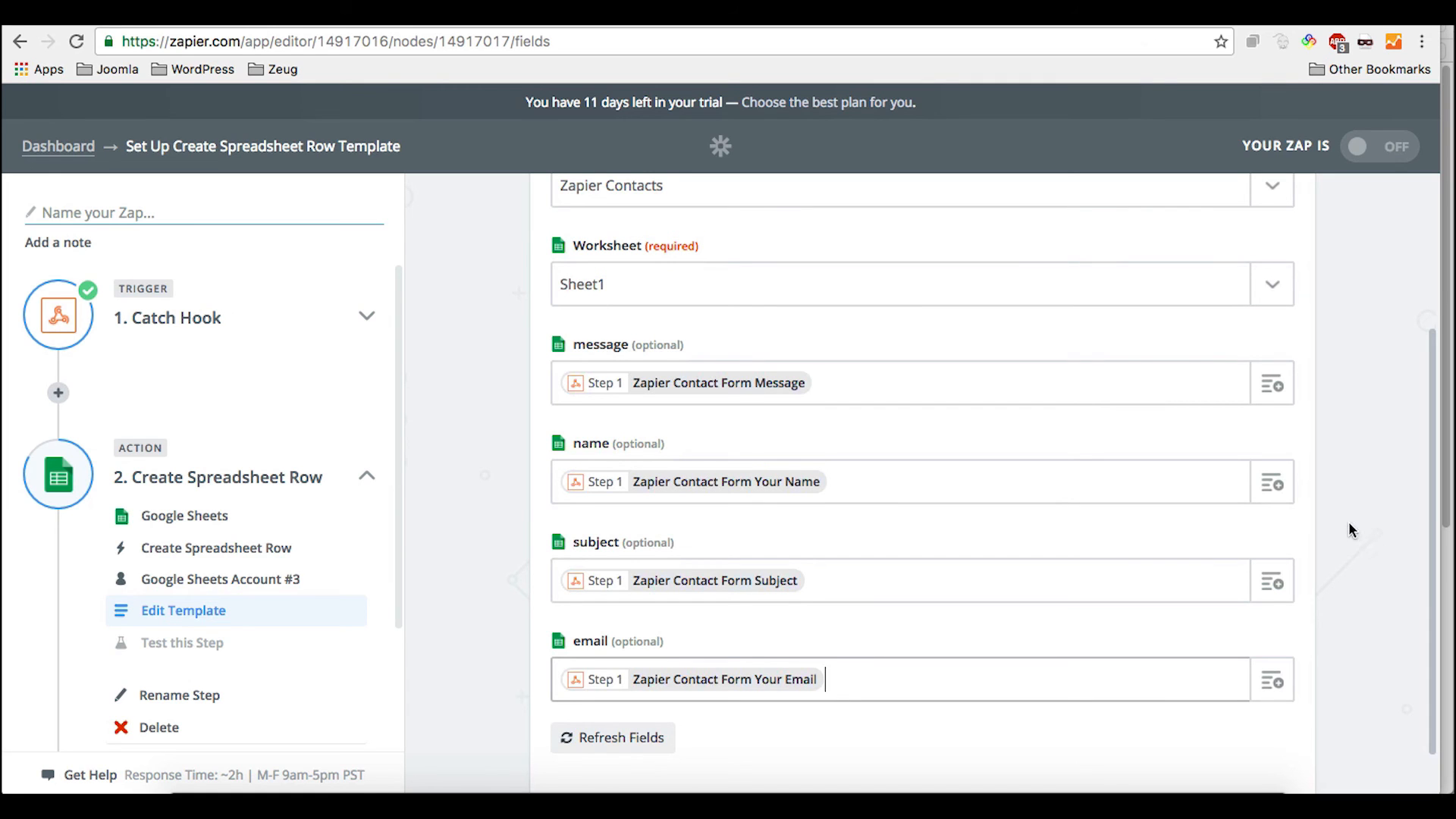
pyautogui.scroll(-3)
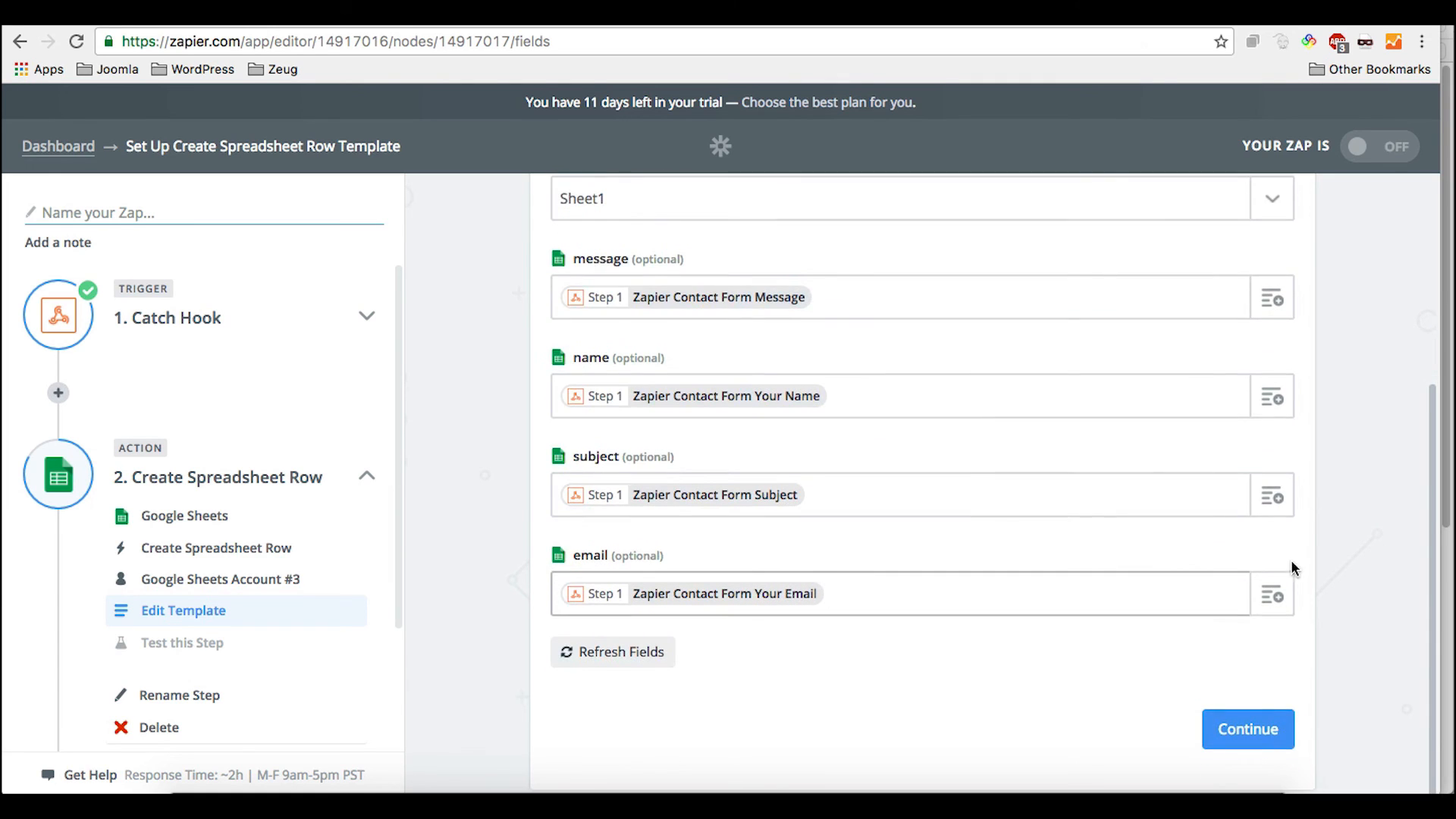
pyautogui.moveTo(1055, 425)
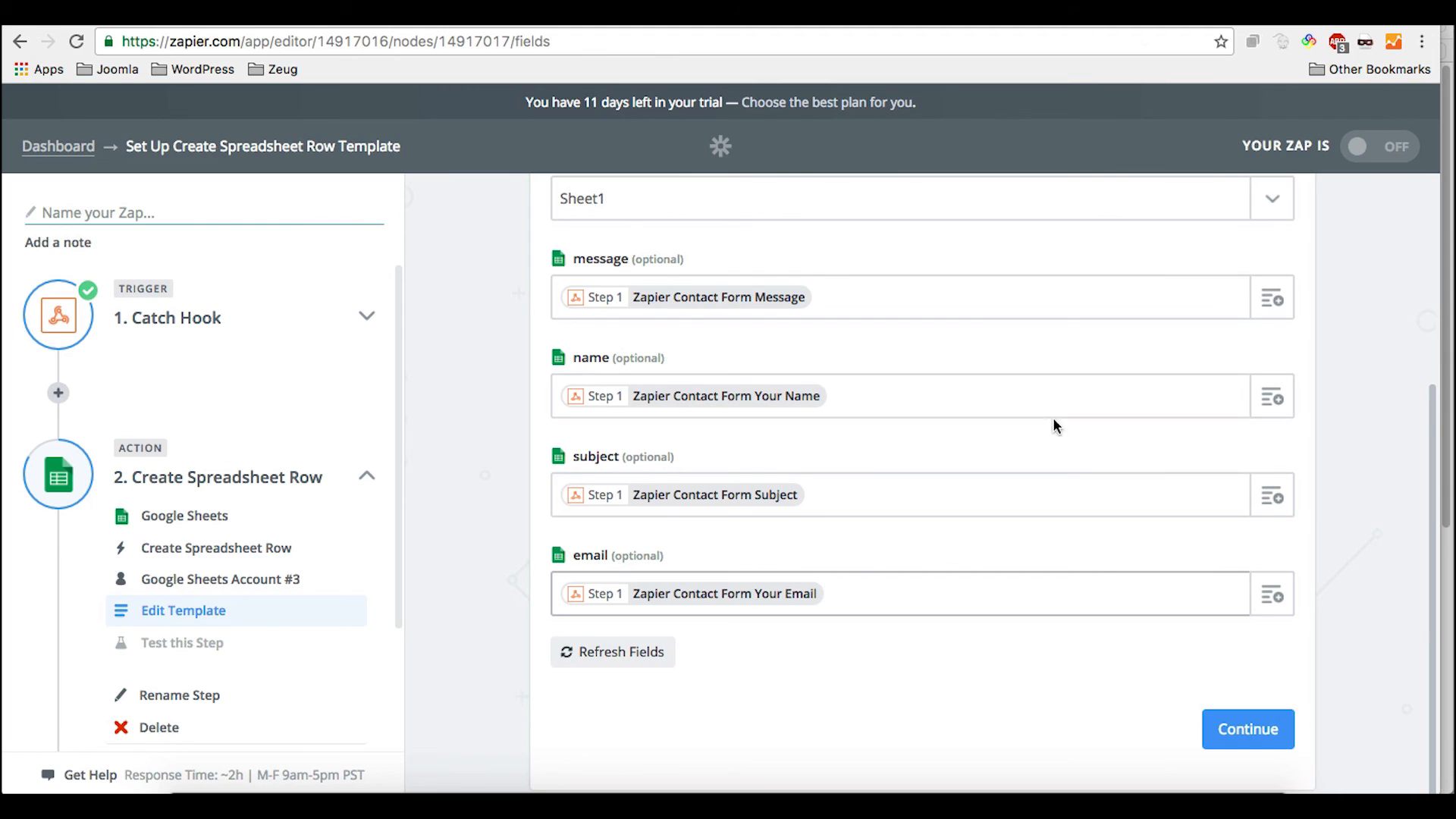
pyautogui.moveTo(624, 238)
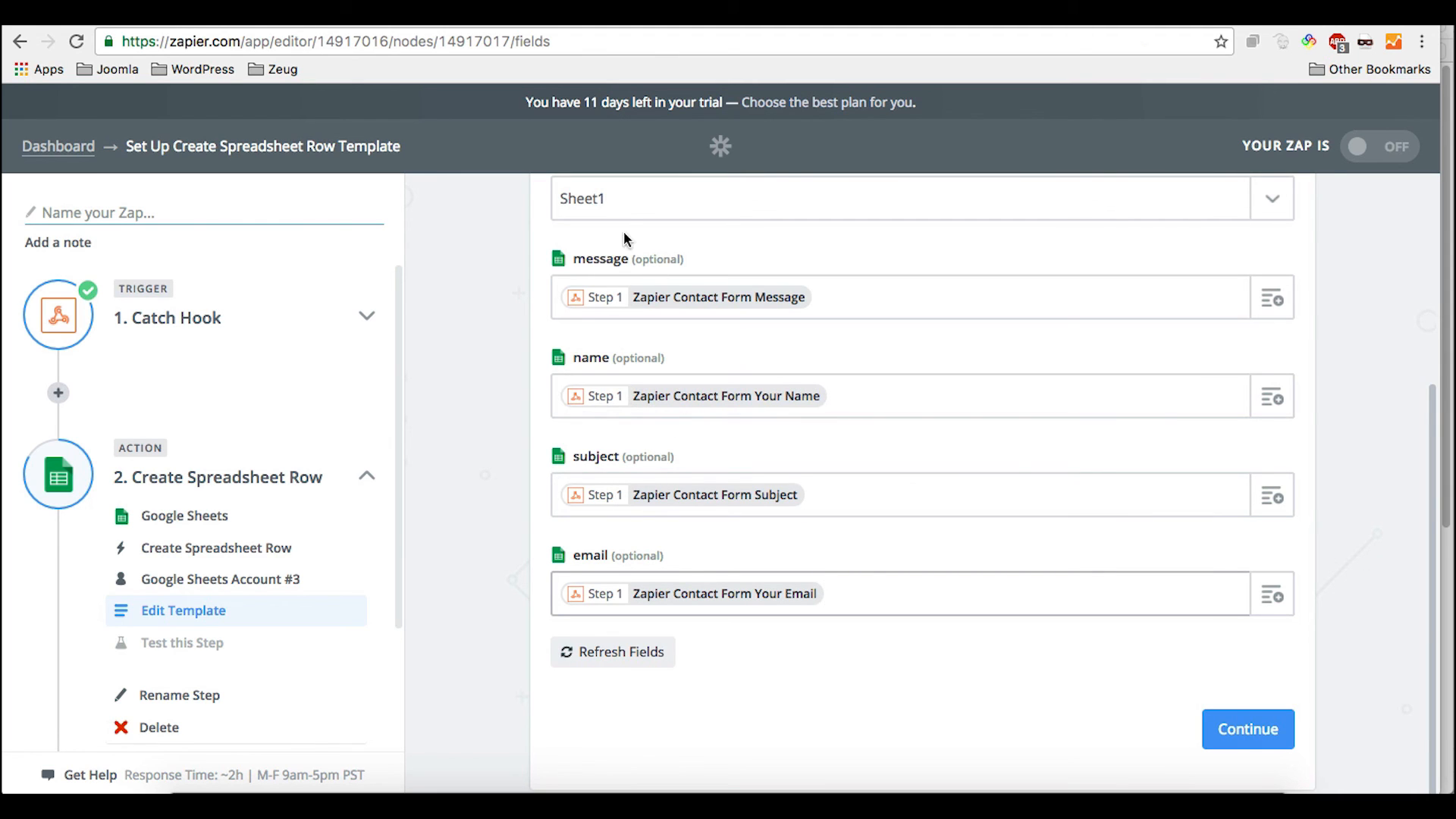
pyautogui.moveTo(816, 578)
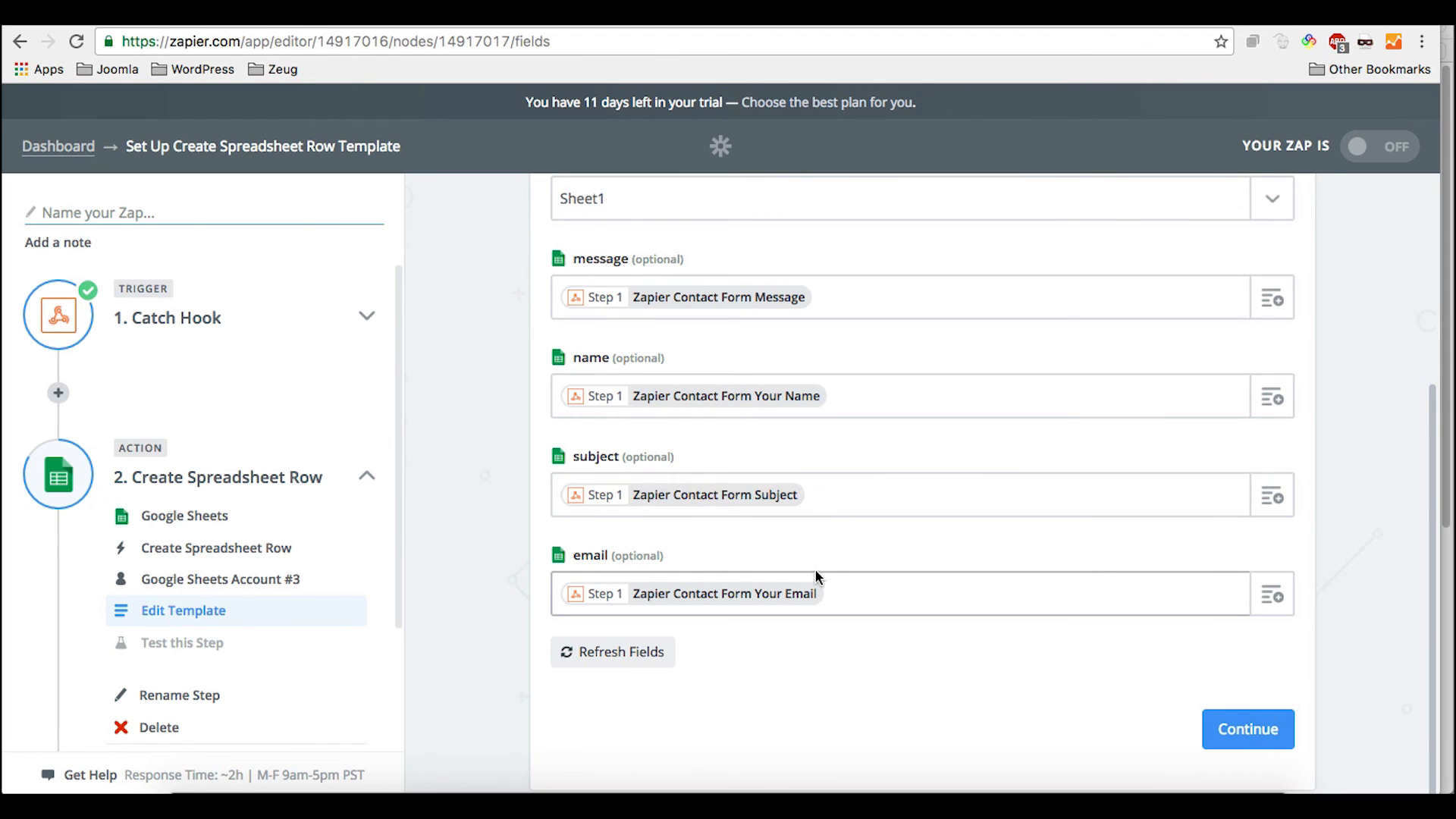
pyautogui.moveTo(1289, 649)
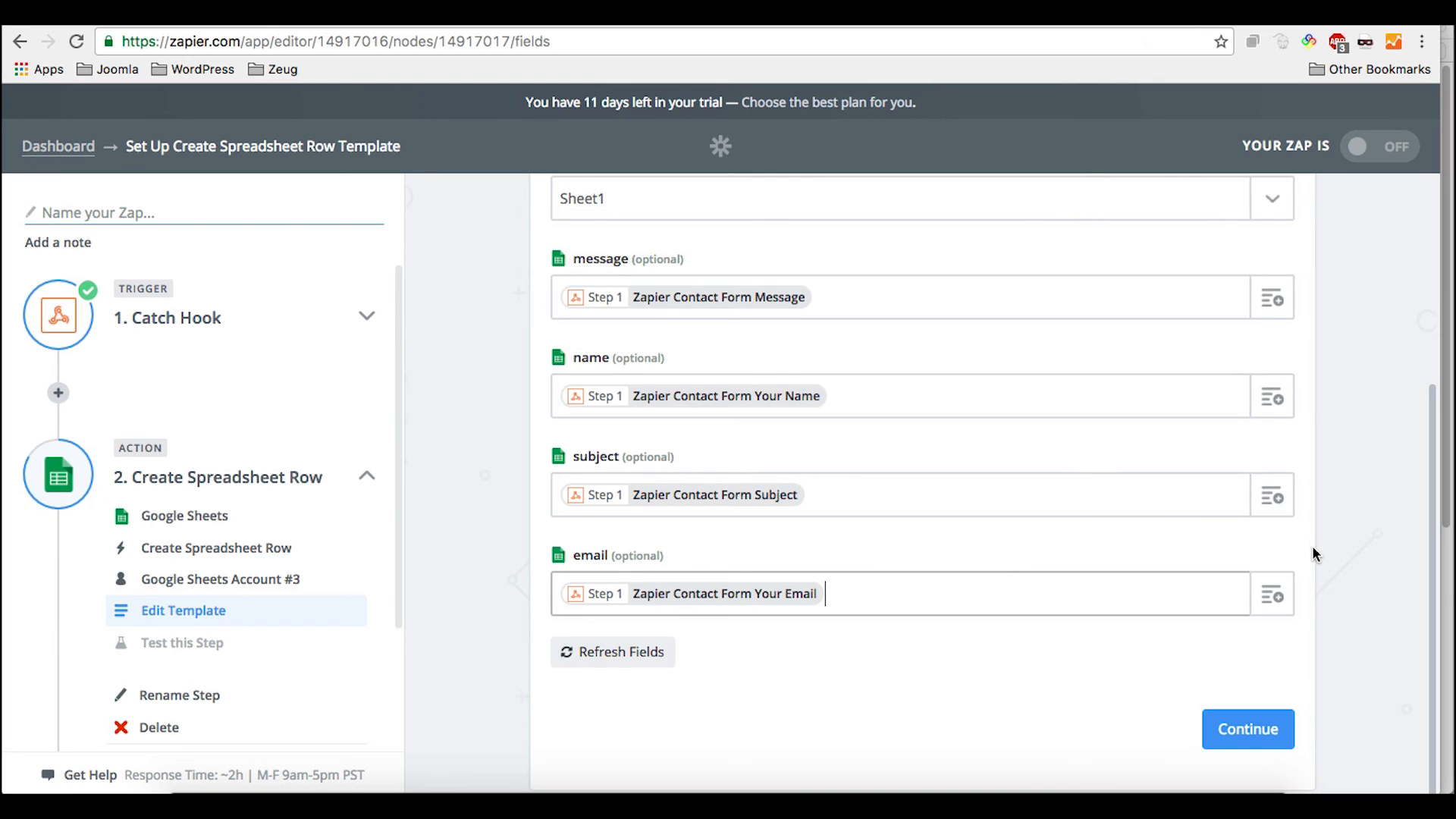
pyautogui.scroll(-3)
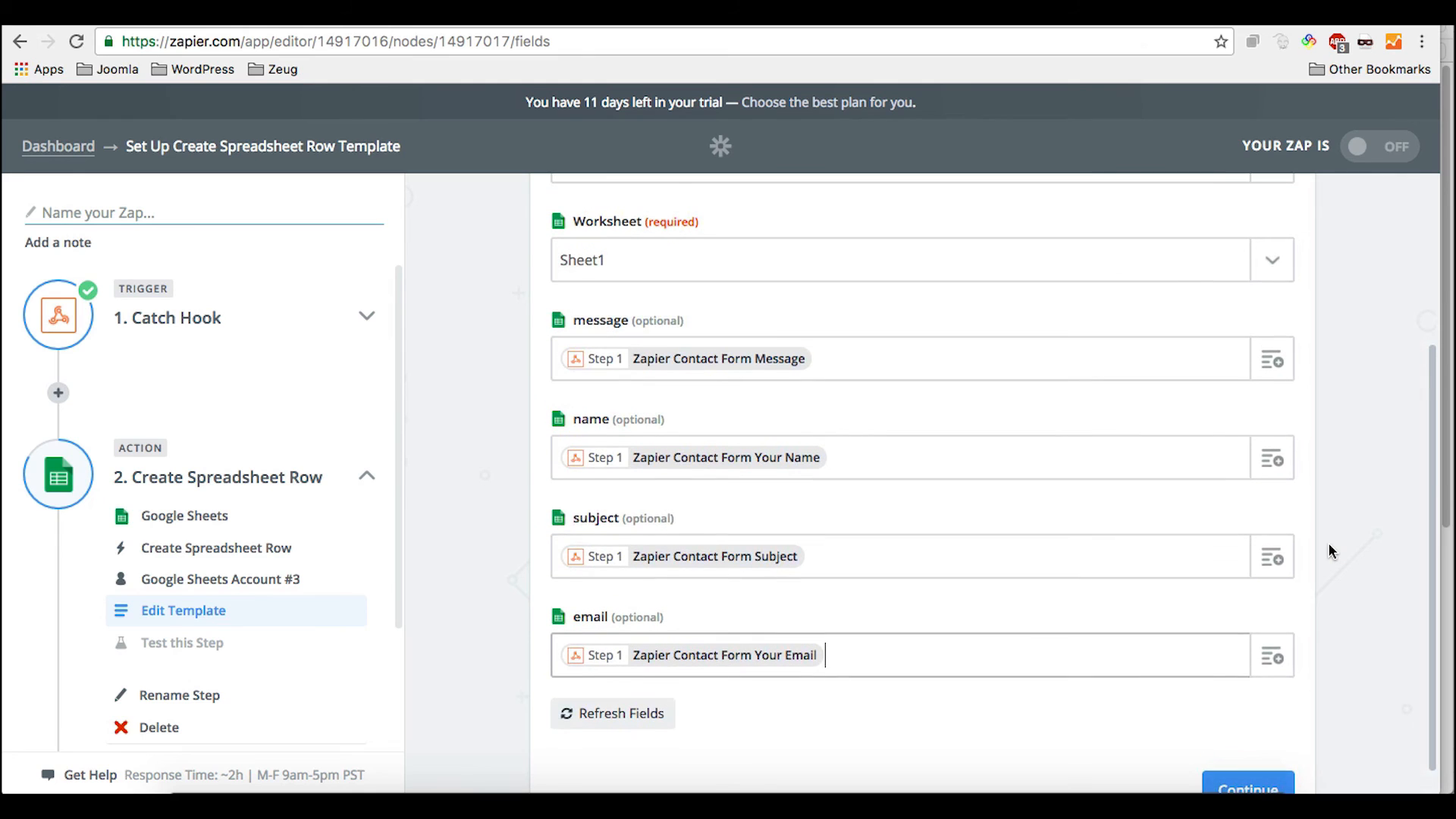
pyautogui.scroll(-3)
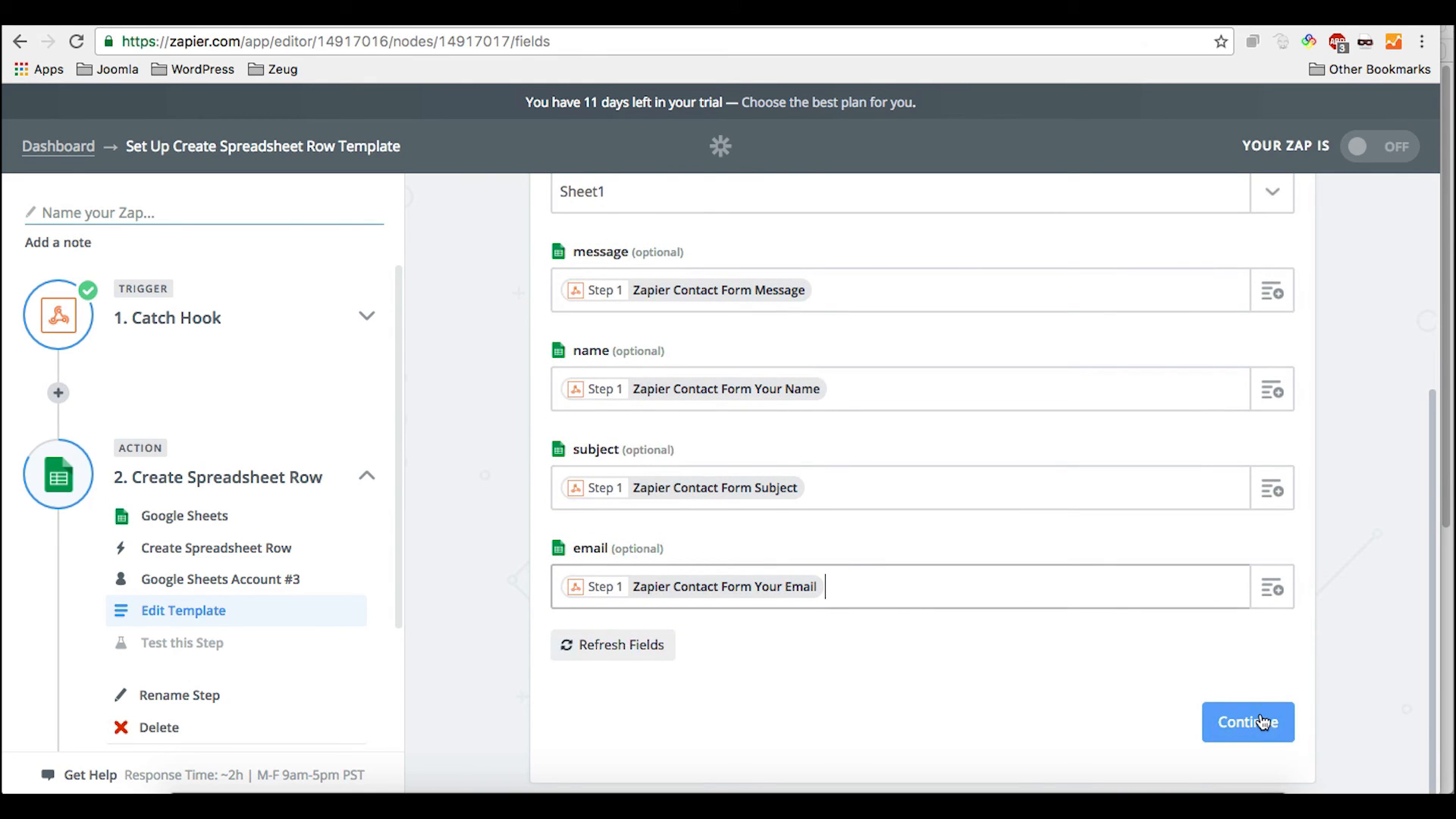
# Submit the row template, create the Google Sheets test row, and finish the Zap setup.
pyautogui.click(1247, 722)
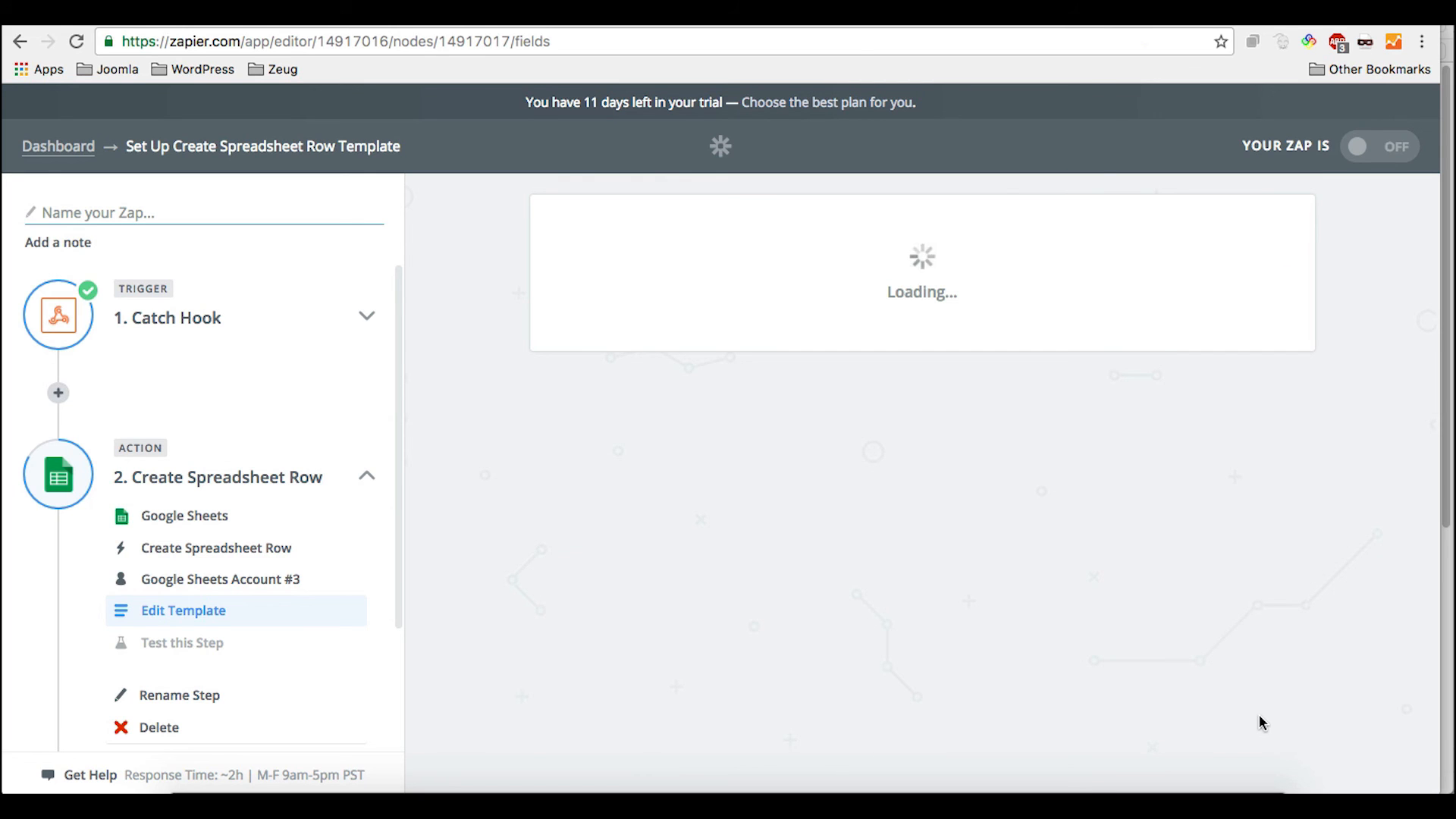
pyautogui.click(182, 642)
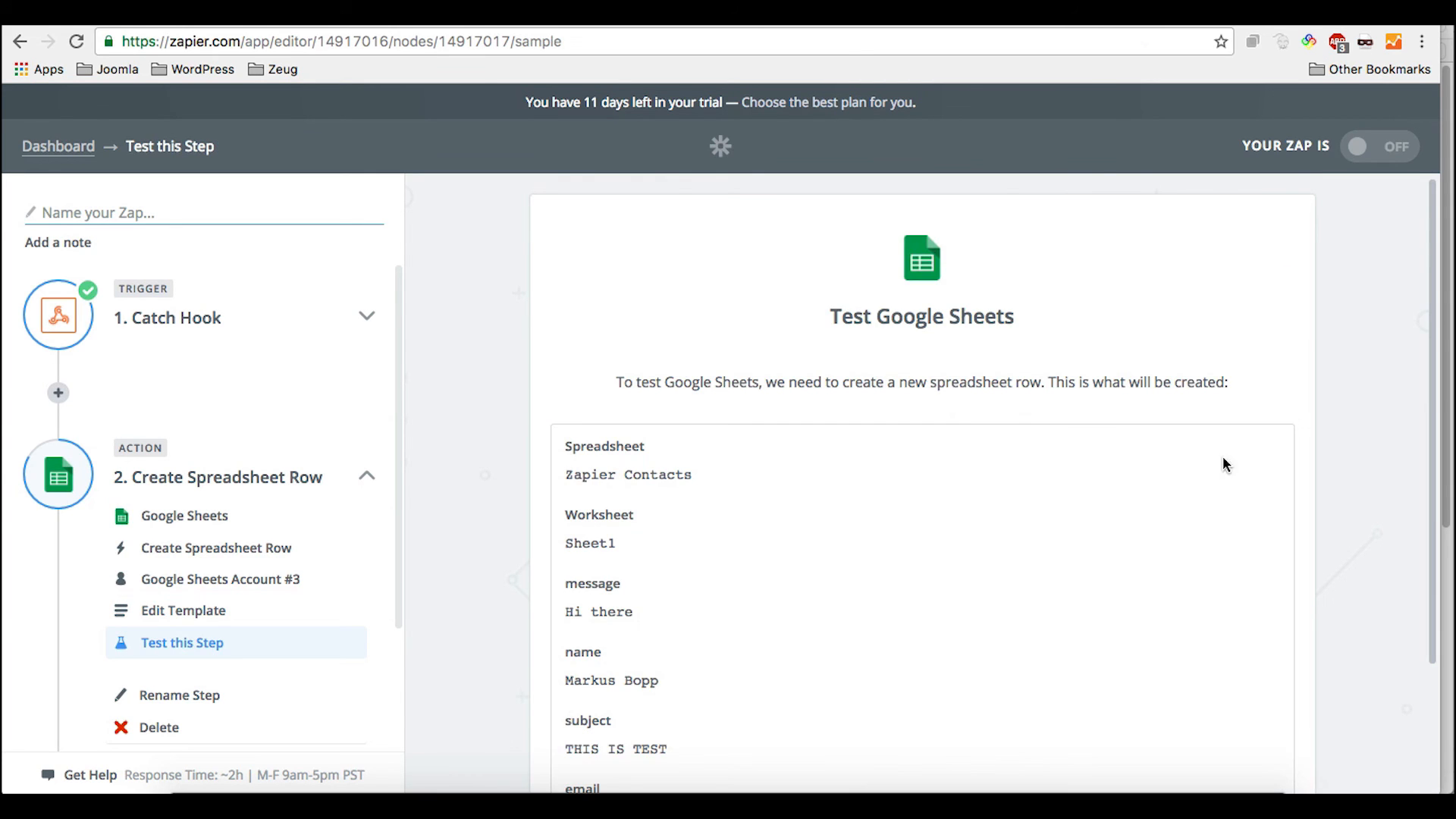
pyautogui.scroll(-3)
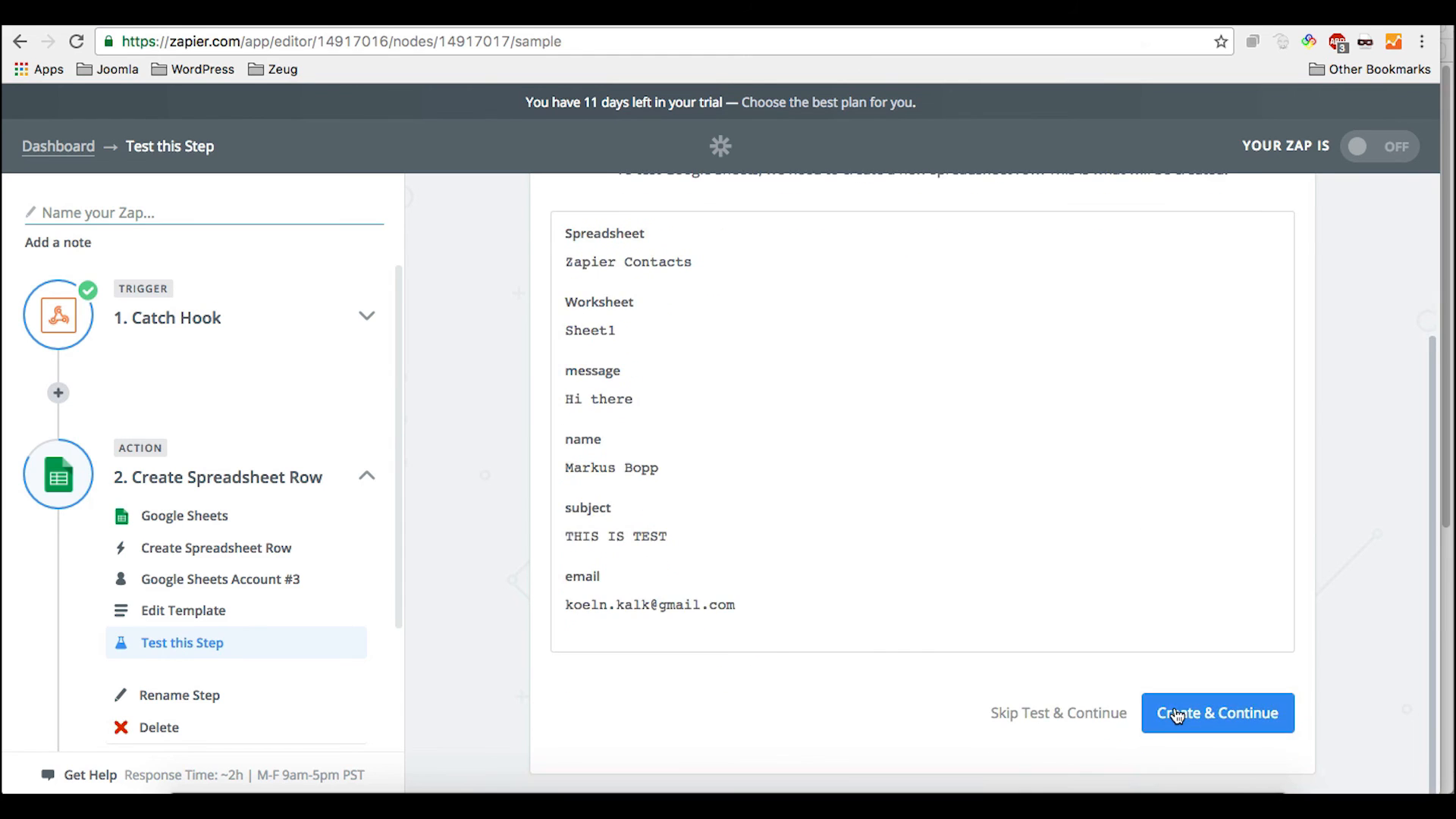
pyautogui.click(1216, 713)
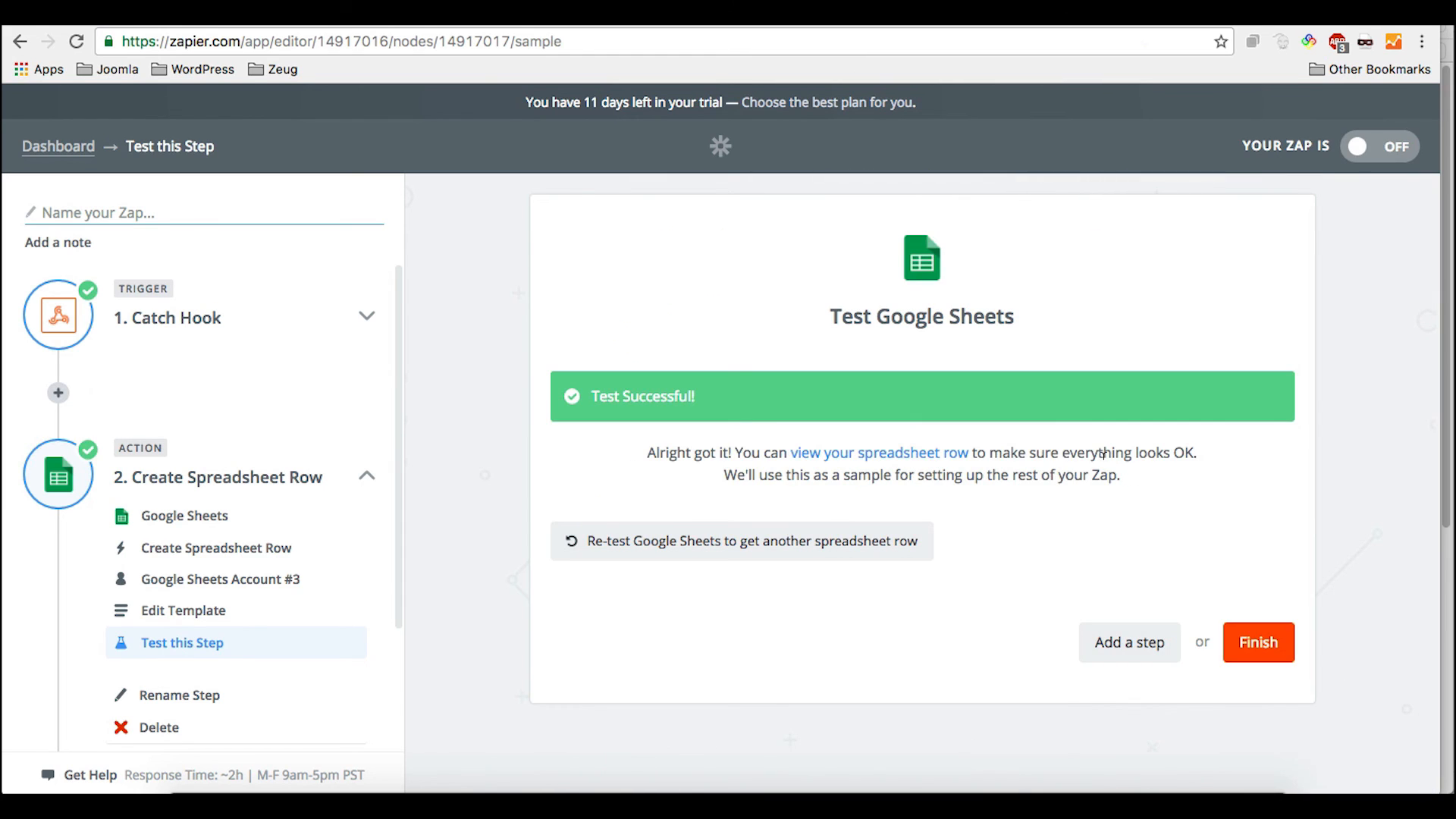
pyautogui.click(1258, 642)
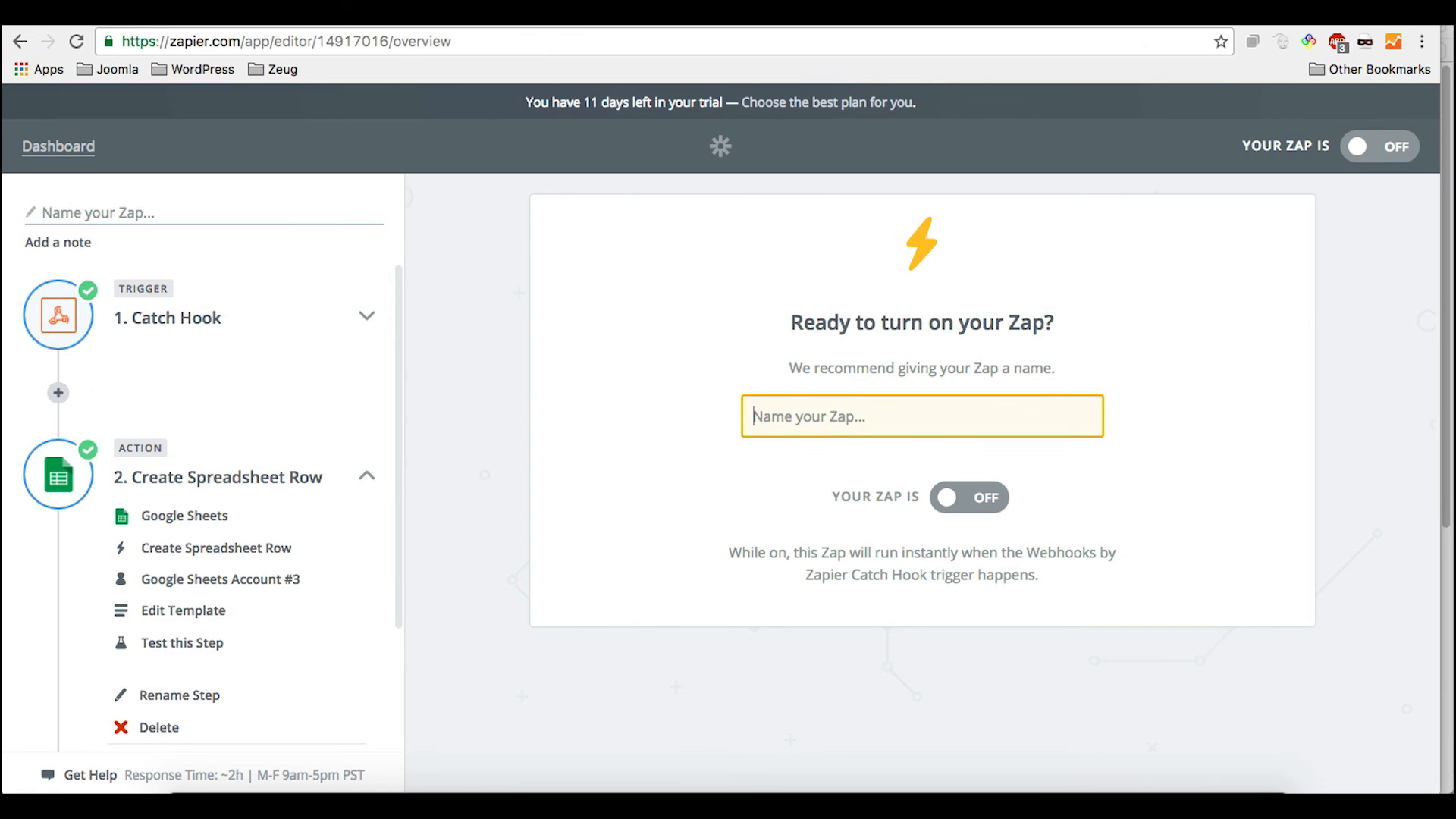
# Name the Zap 'Zapier & BreezingForms & Google Sheets', correcting a misspelling.
pyautogui.write('Zapier')
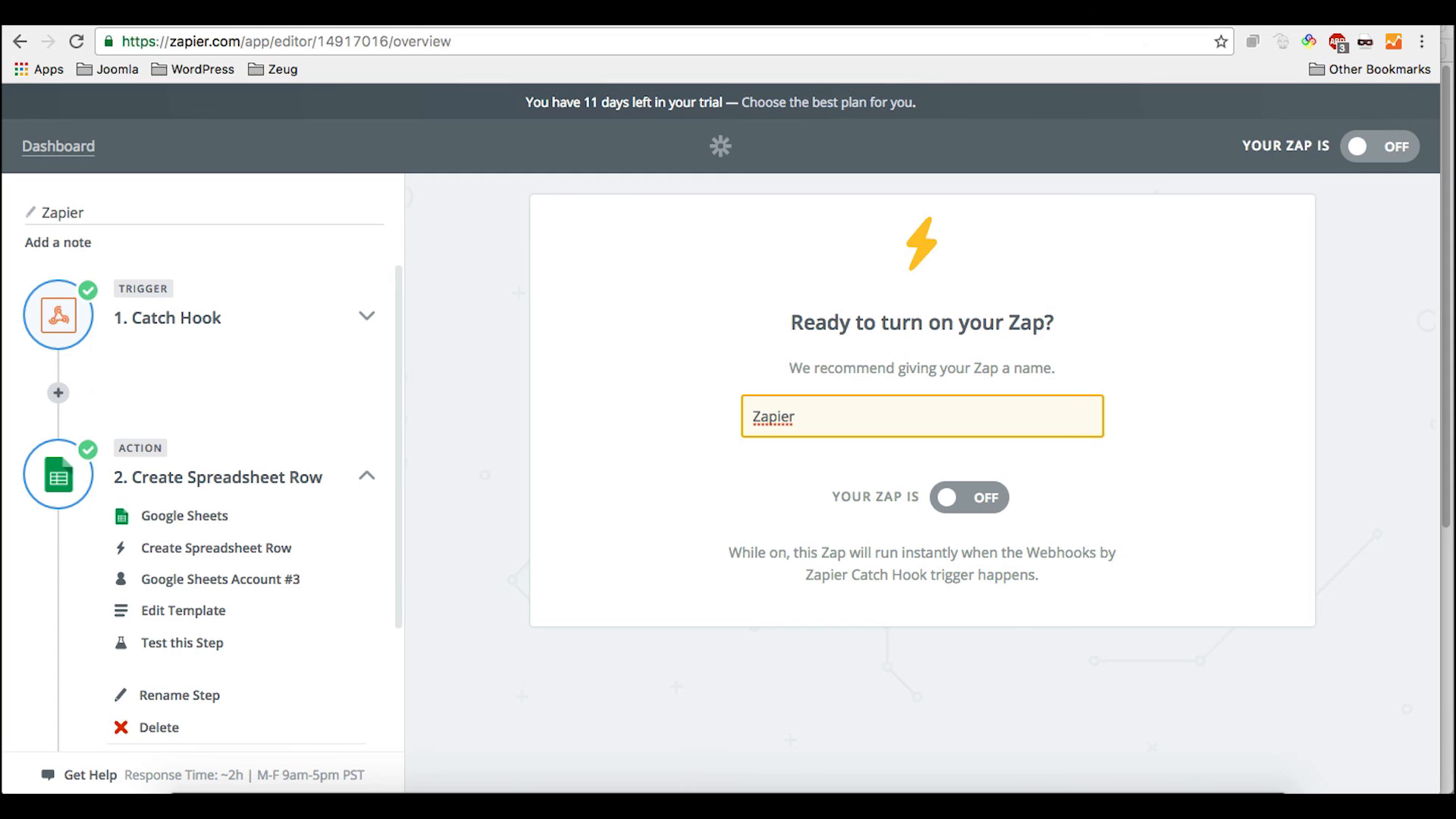
pyautogui.write('& Brezein')
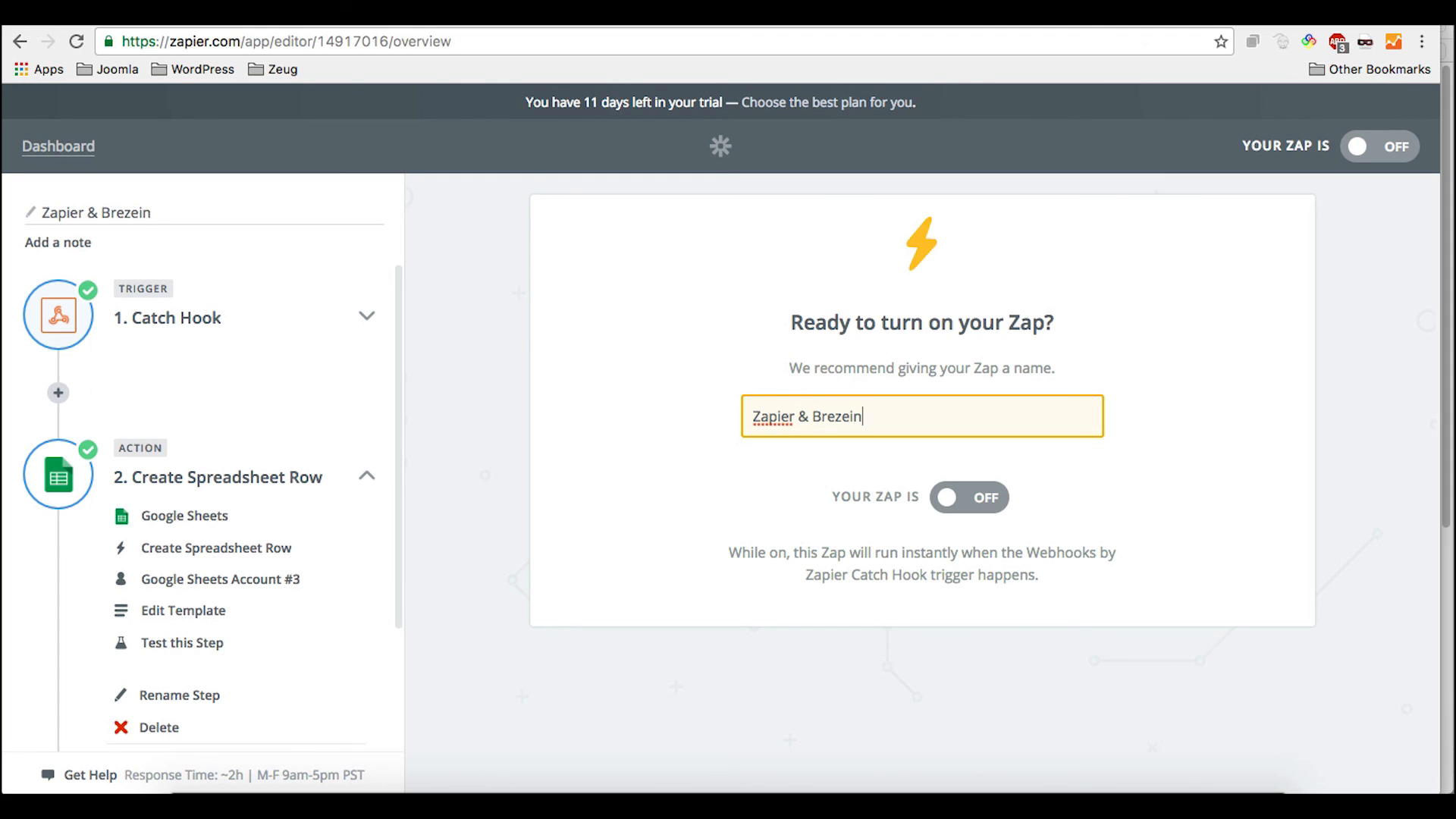
pyautogui.press('Backspace')
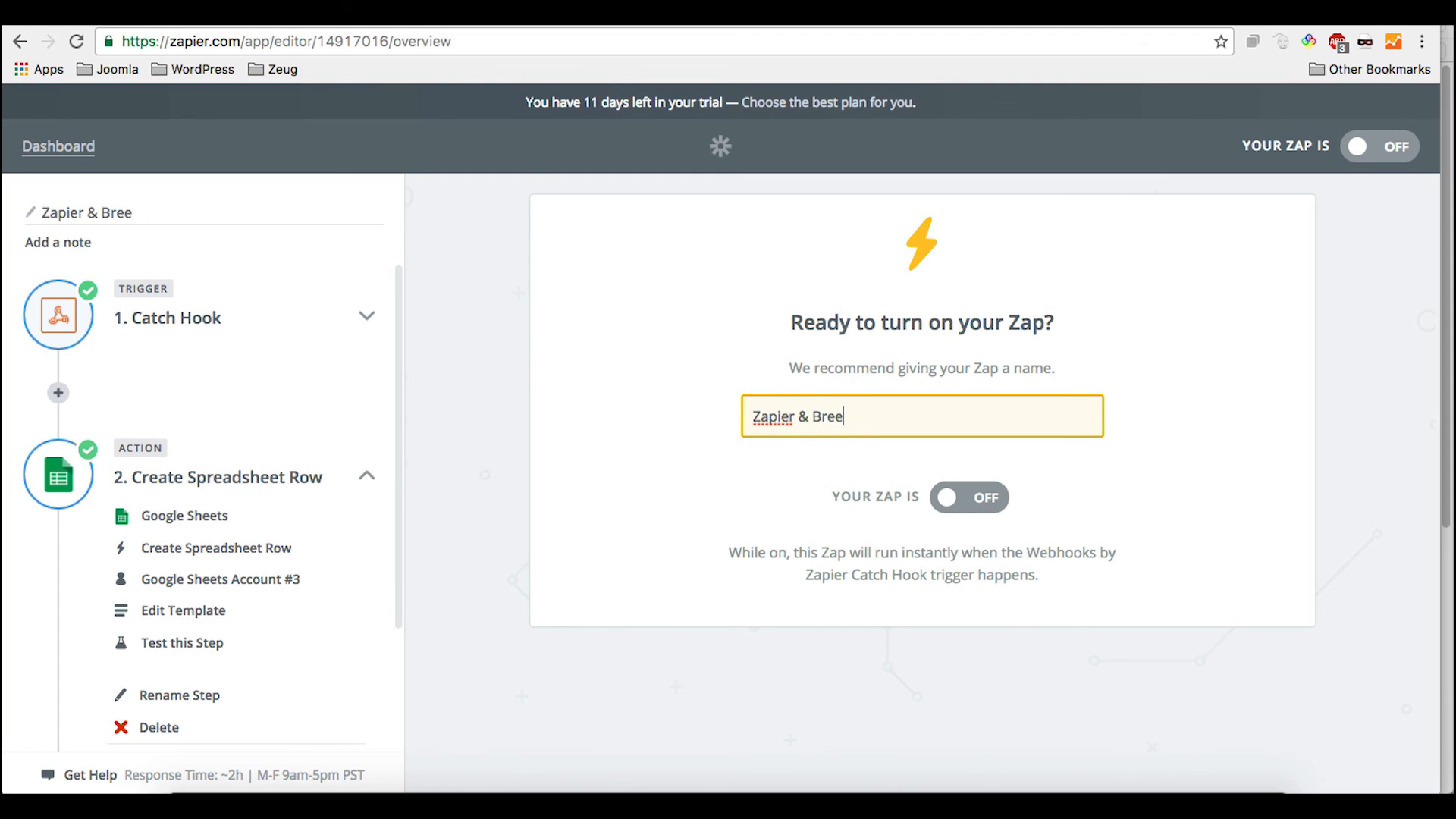
pyautogui.write('zingForms &')
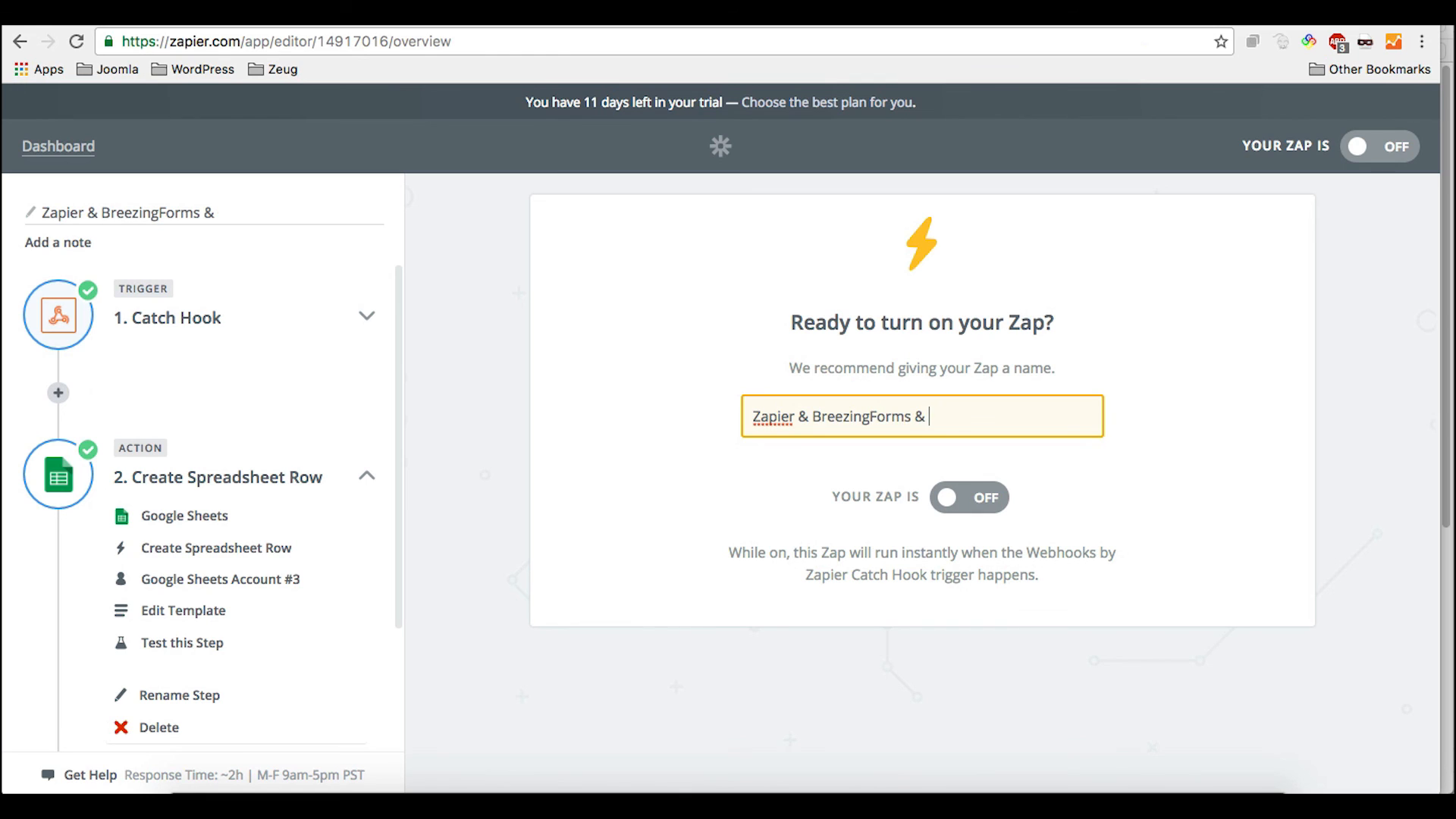
pyautogui.write('Google Sheets')
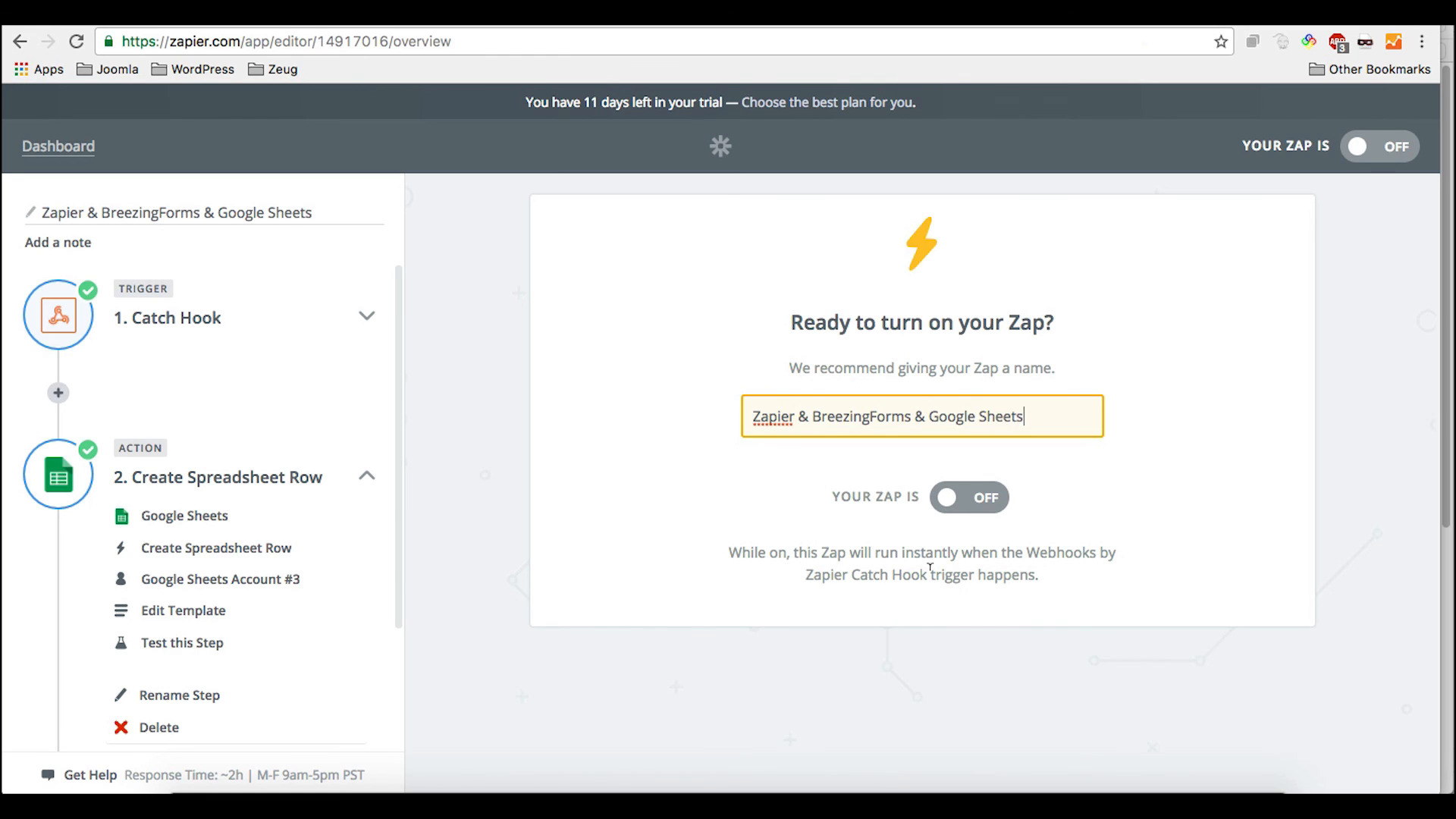
# Switch the Zap on and view it on the Zapier dashboard.
pyautogui.click(969, 497)
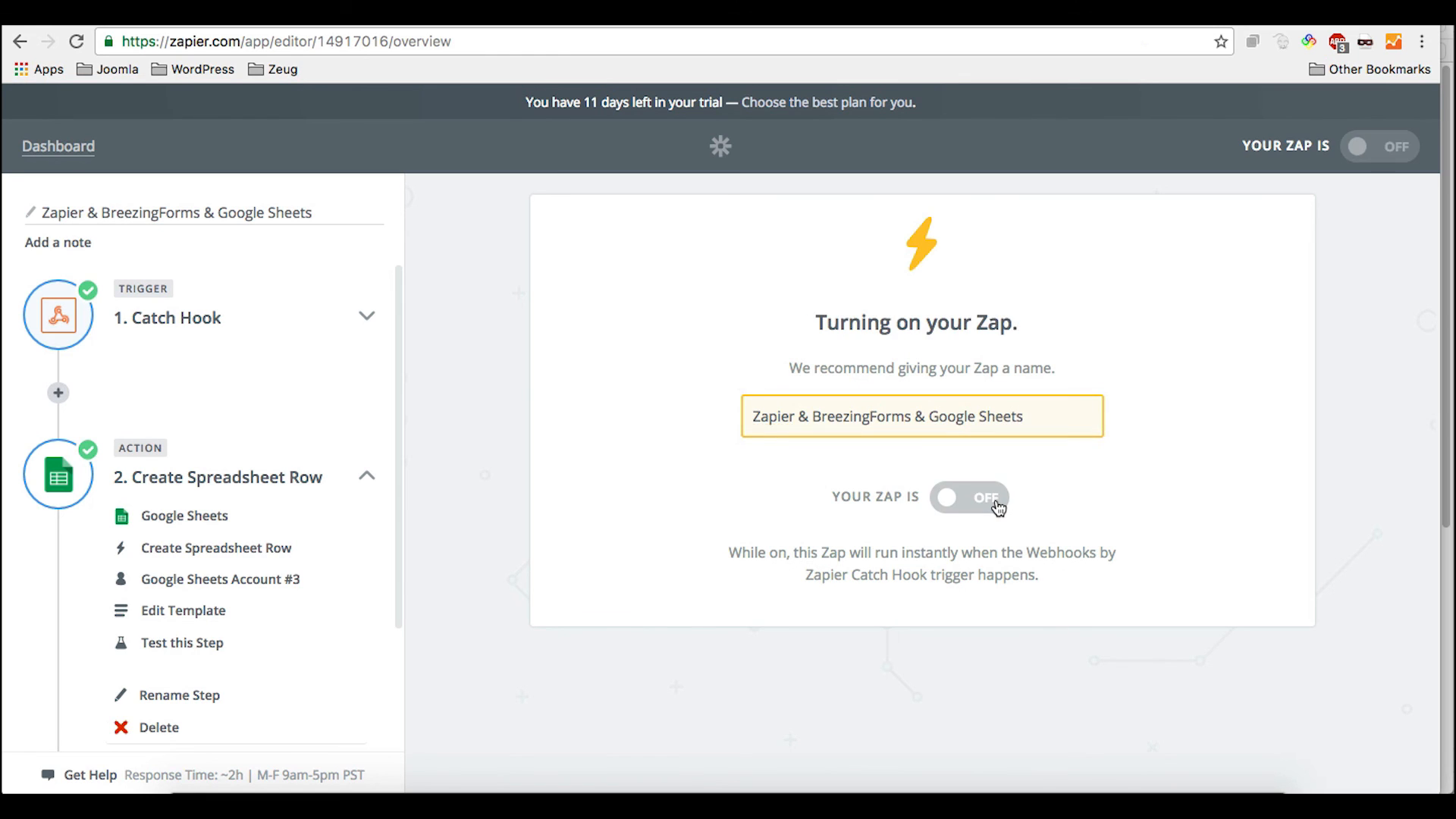
pyautogui.click(968, 497)
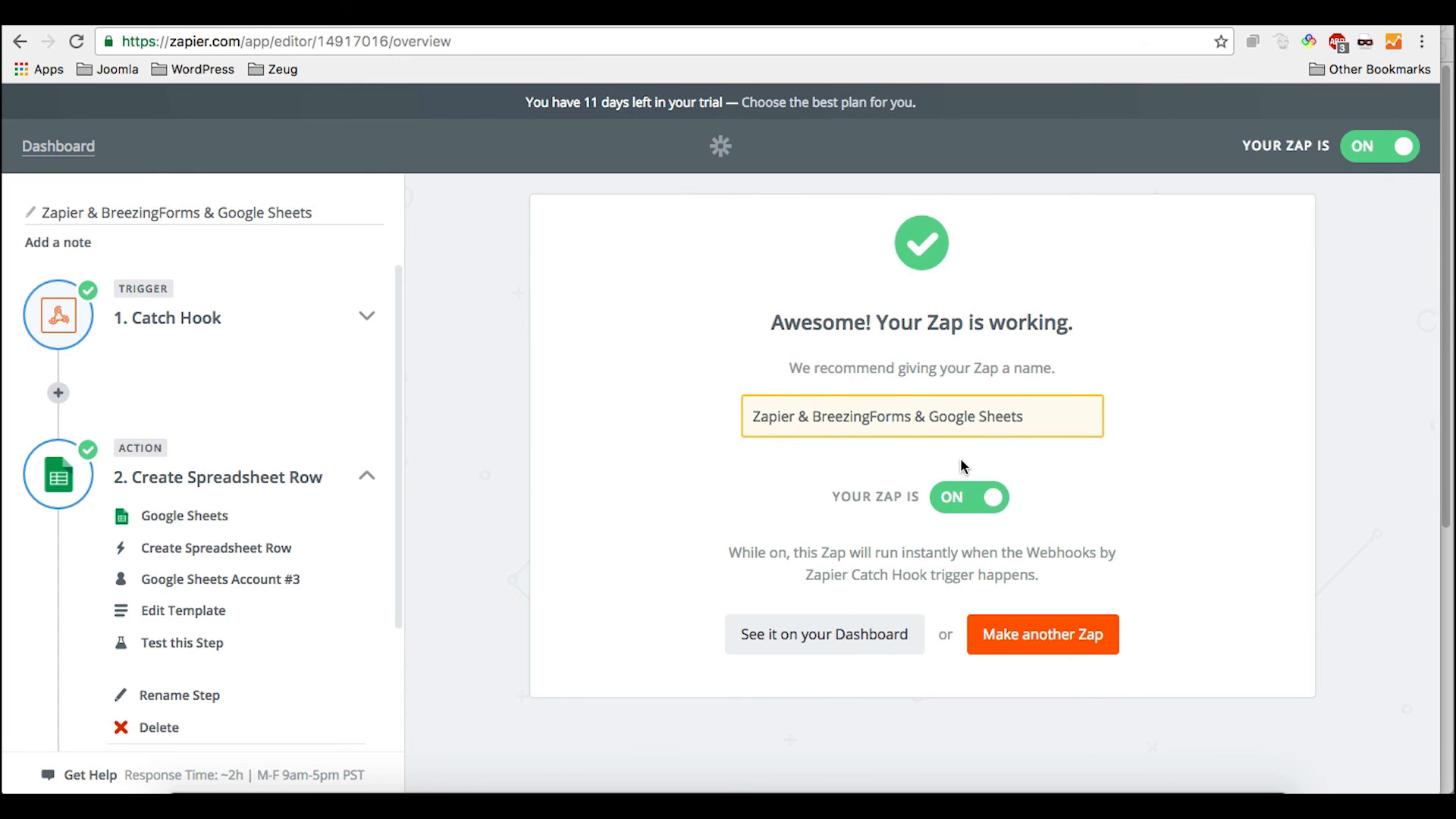
pyautogui.click(823, 634)
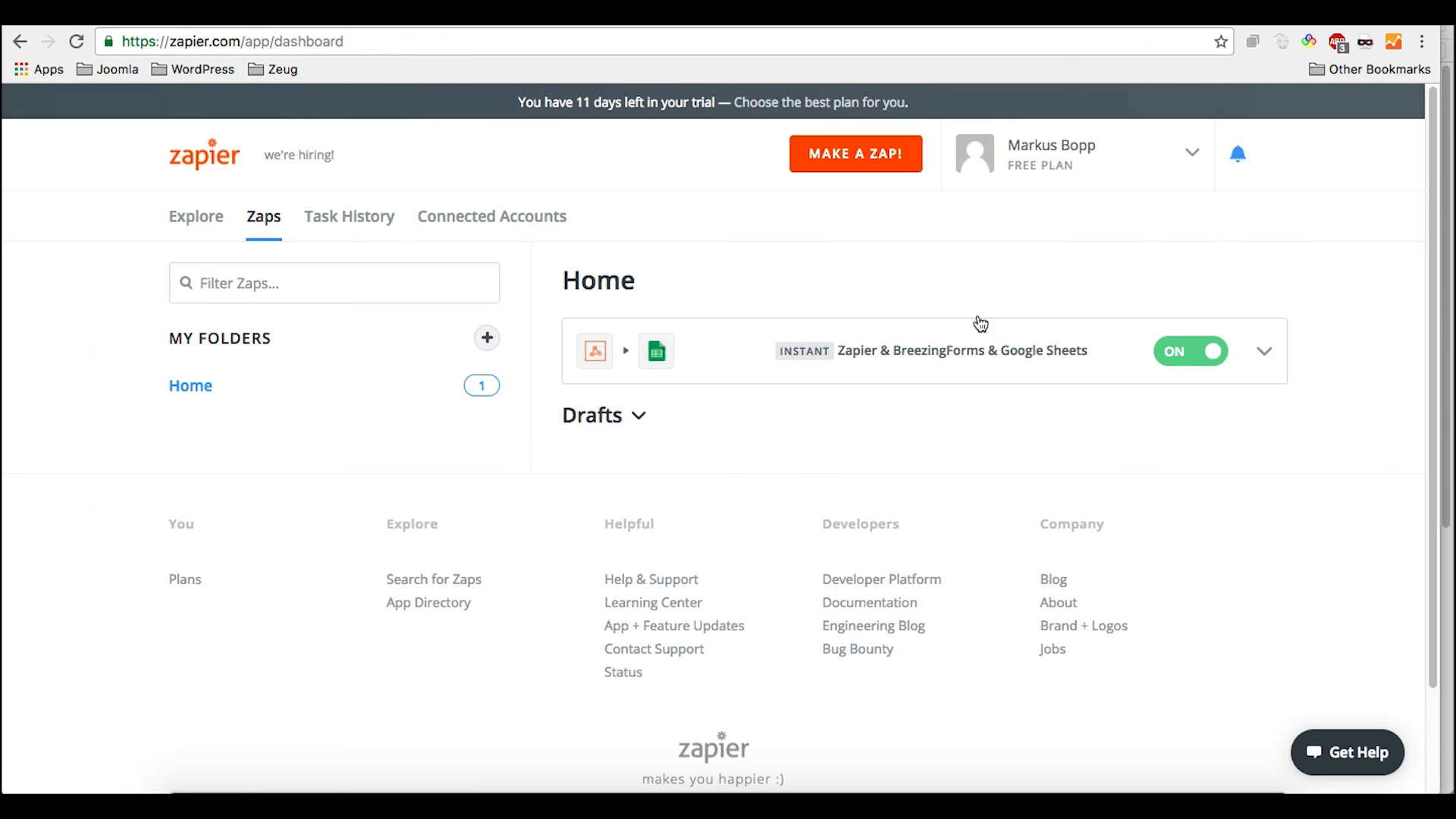
pyautogui.moveTo(923, 74)
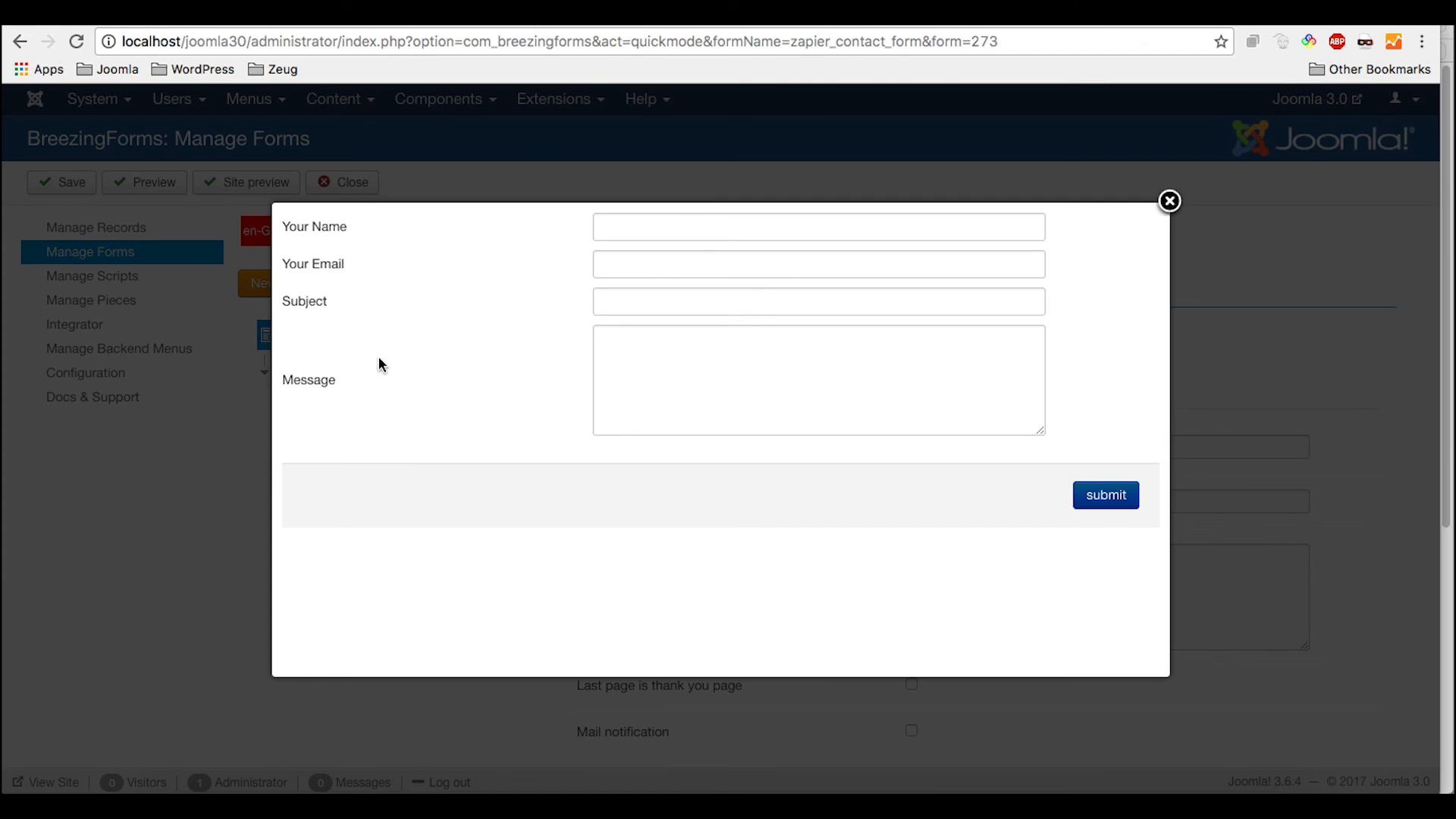
# Submit the form with autofilled name and email, subject 'Hey, is it working' and message 'yes'.
pyautogui.write('Ma')
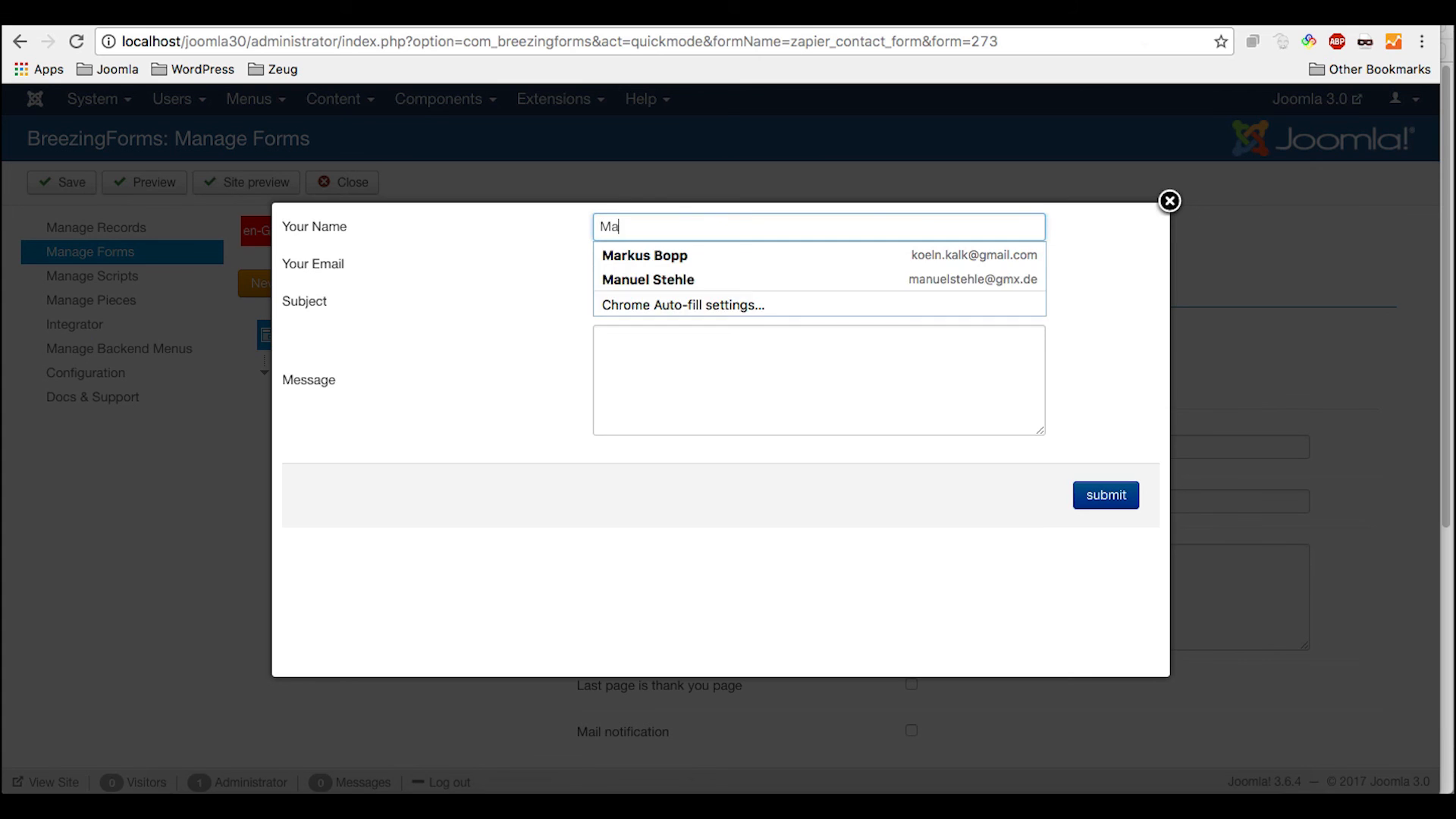
pyautogui.click(644, 255)
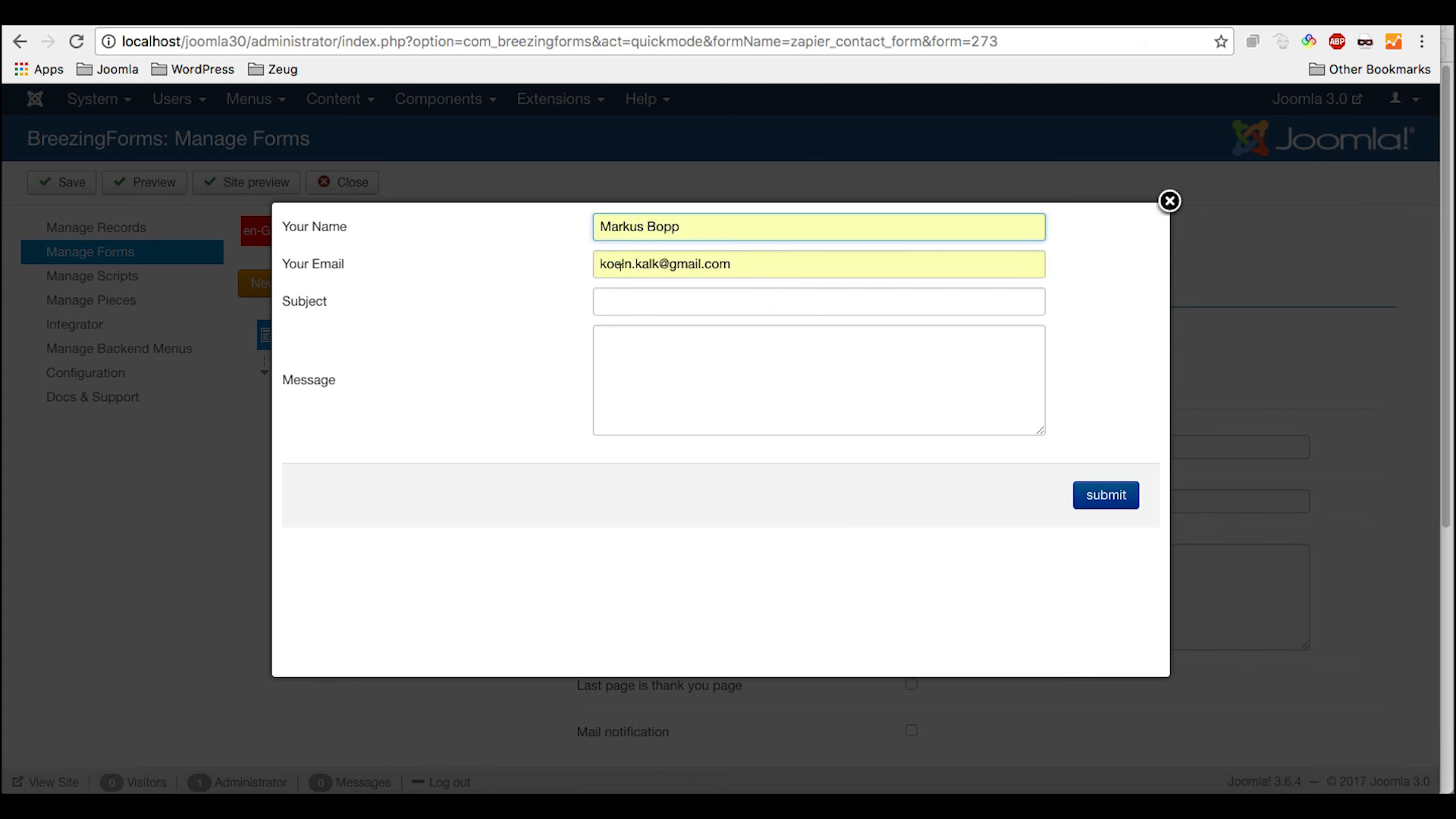
pyautogui.write('Hey')
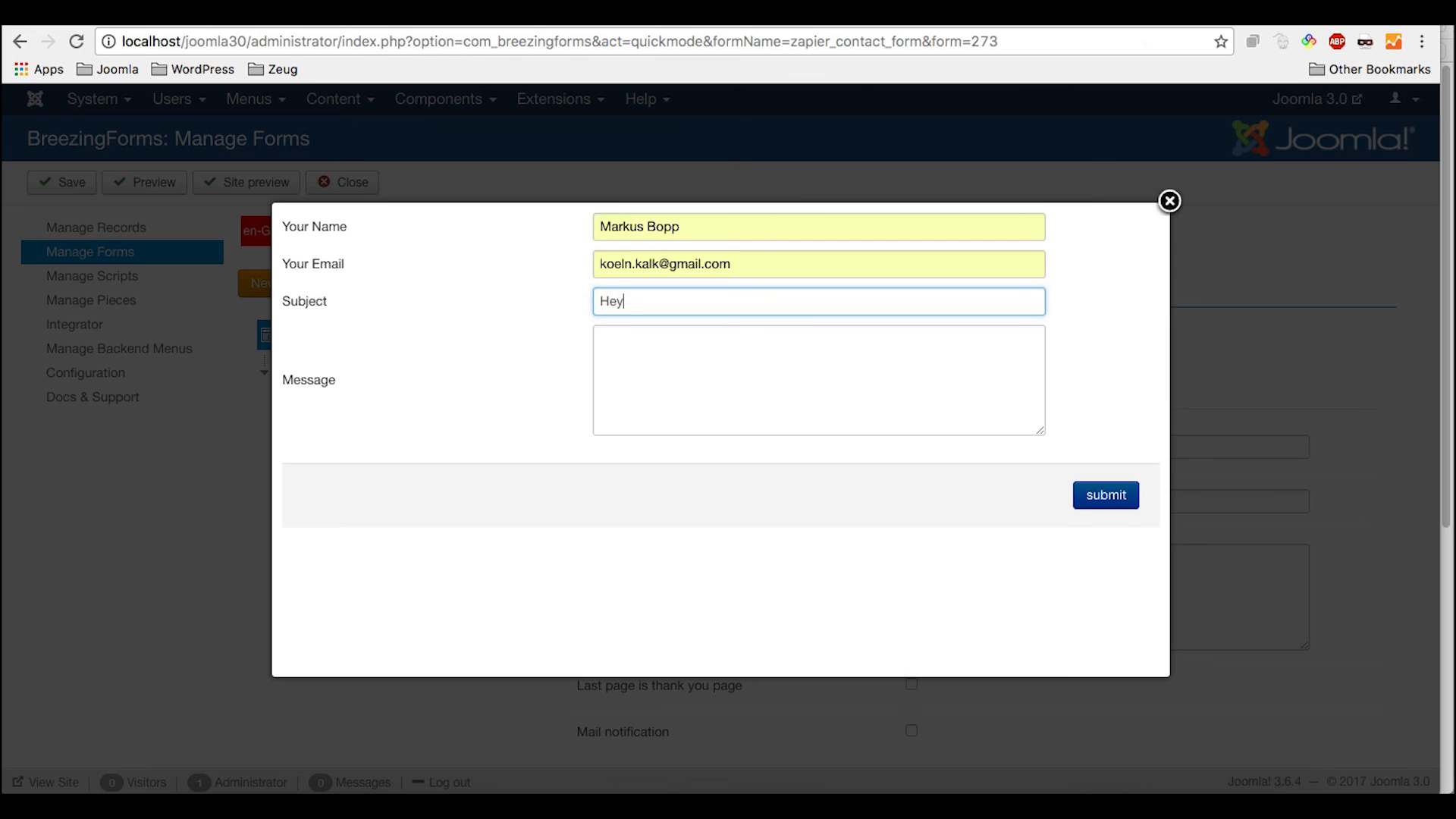
pyautogui.write(', is')
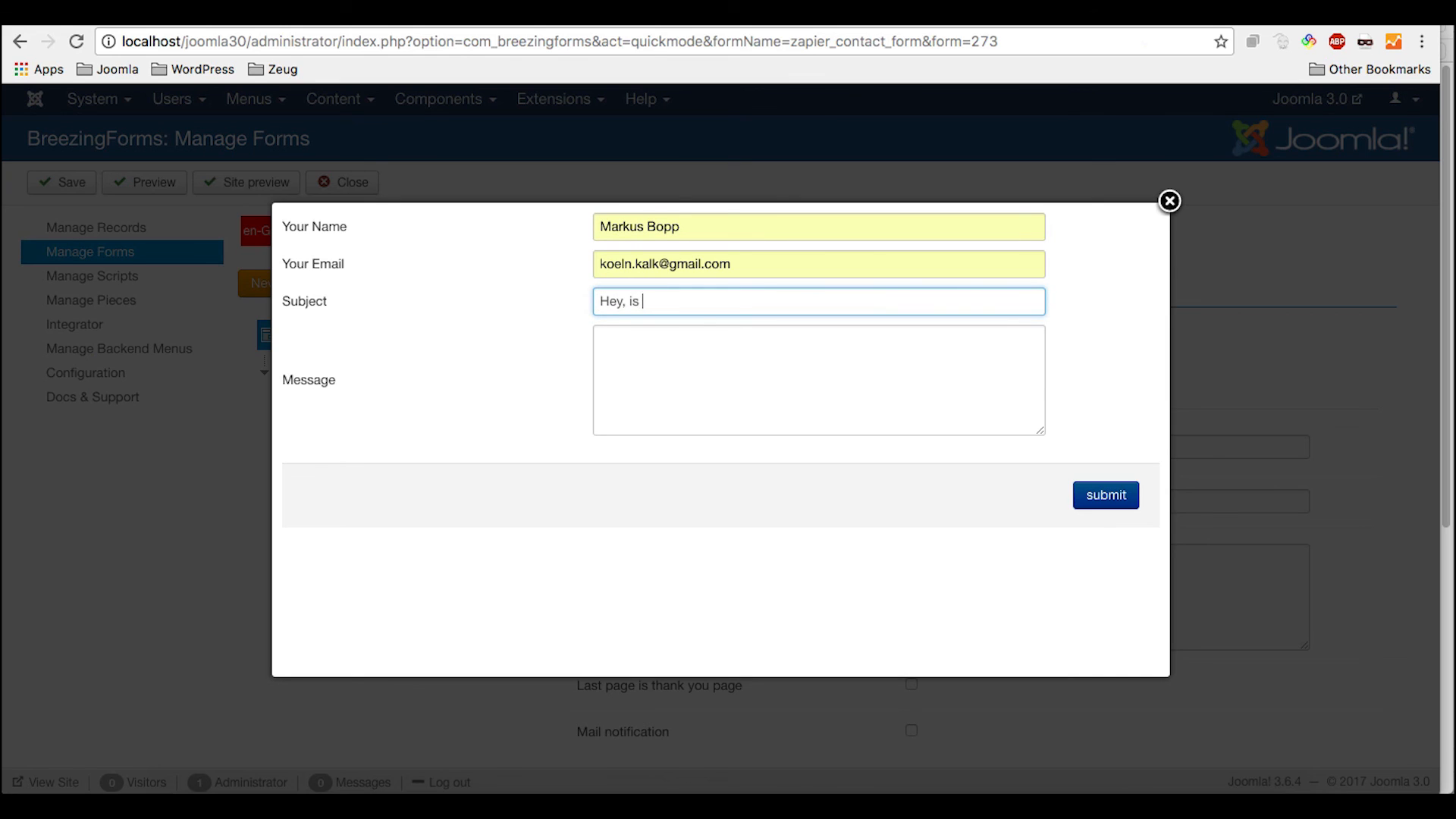
pyautogui.write('it working')
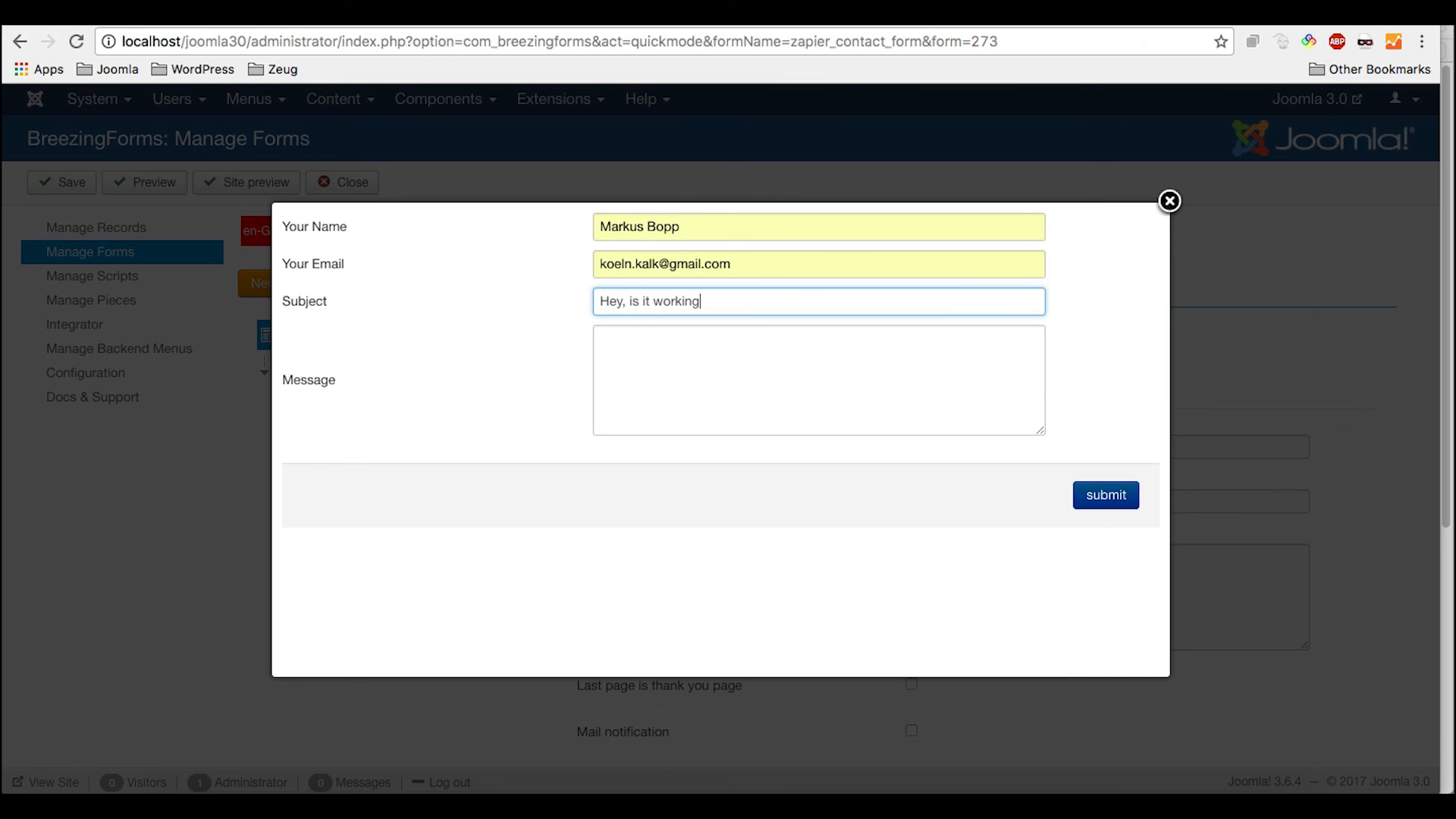
pyautogui.write('yes')
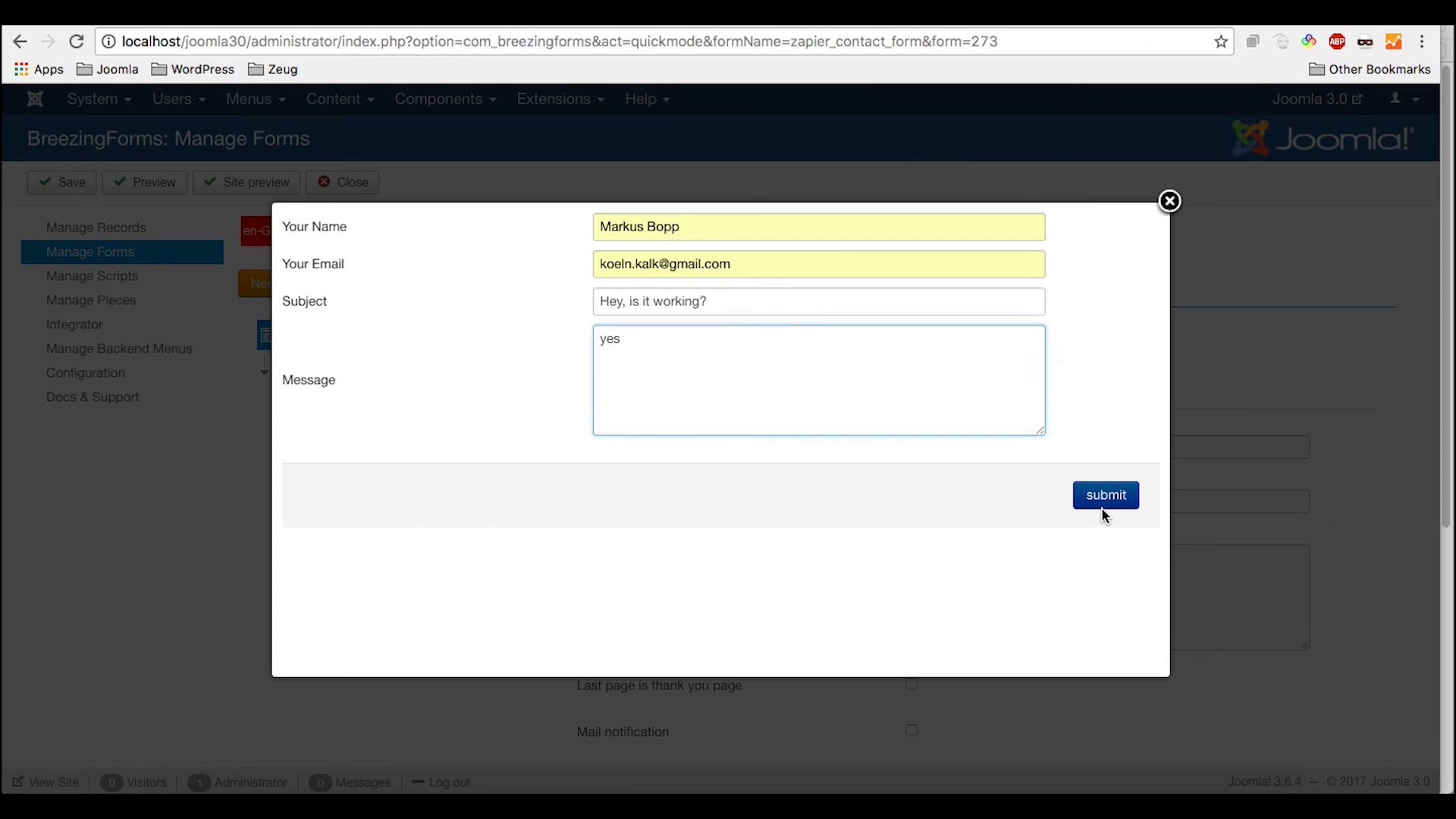
pyautogui.click(1105, 496)
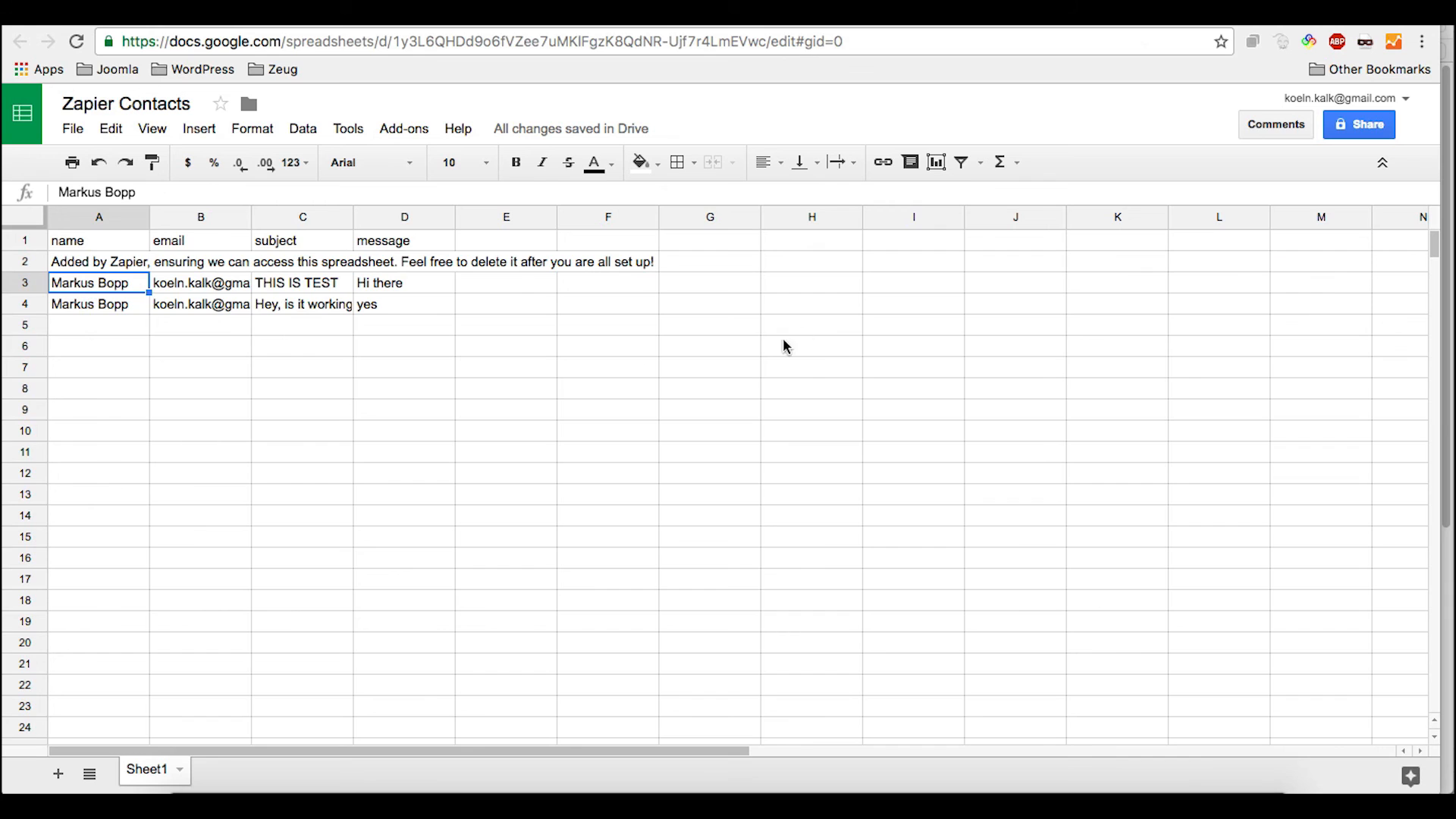
# Select cell B4 in Zapier Contacts to check the new row's email.
pyautogui.click(200, 303)
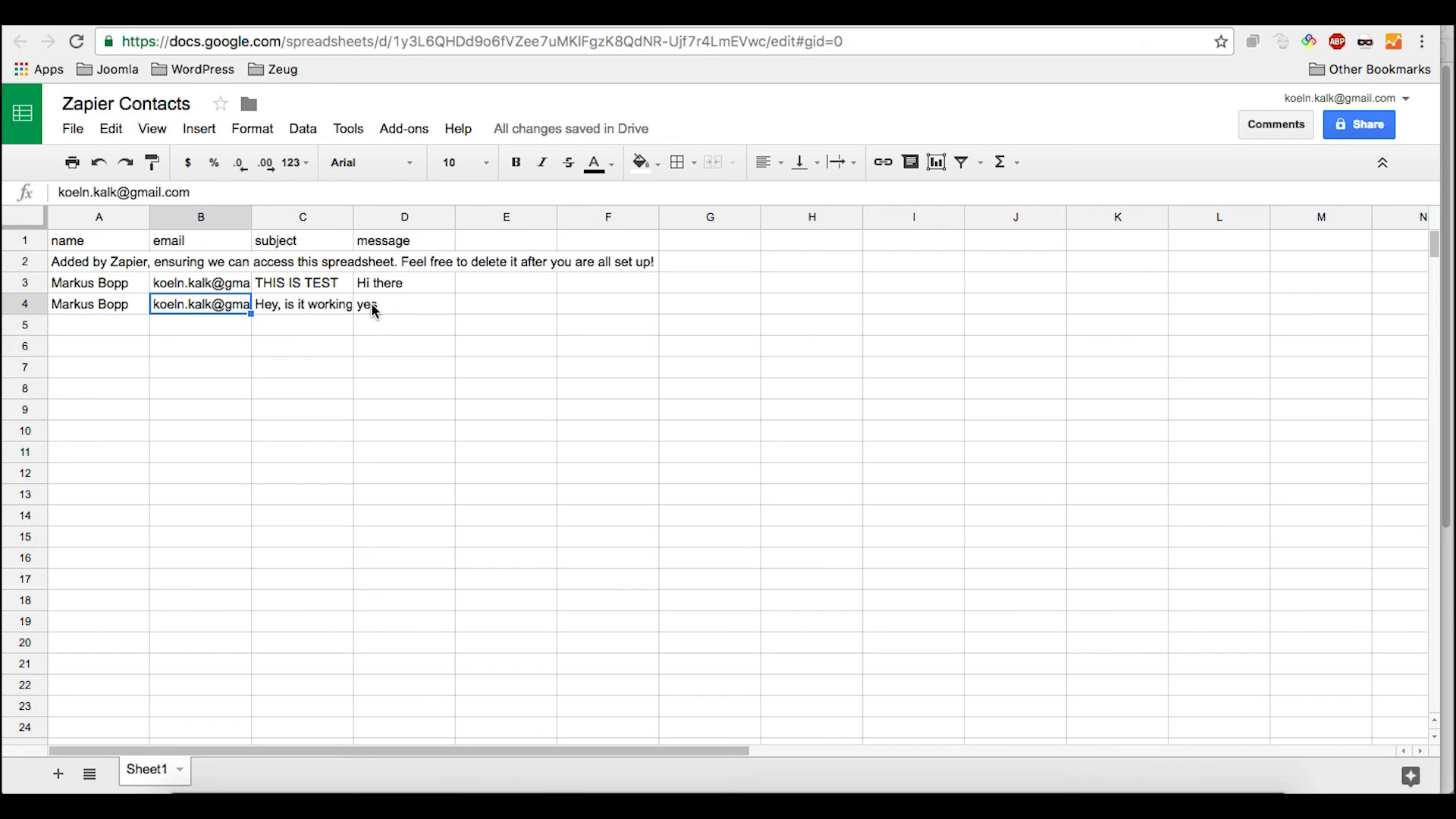
pyautogui.moveTo(397, 315)
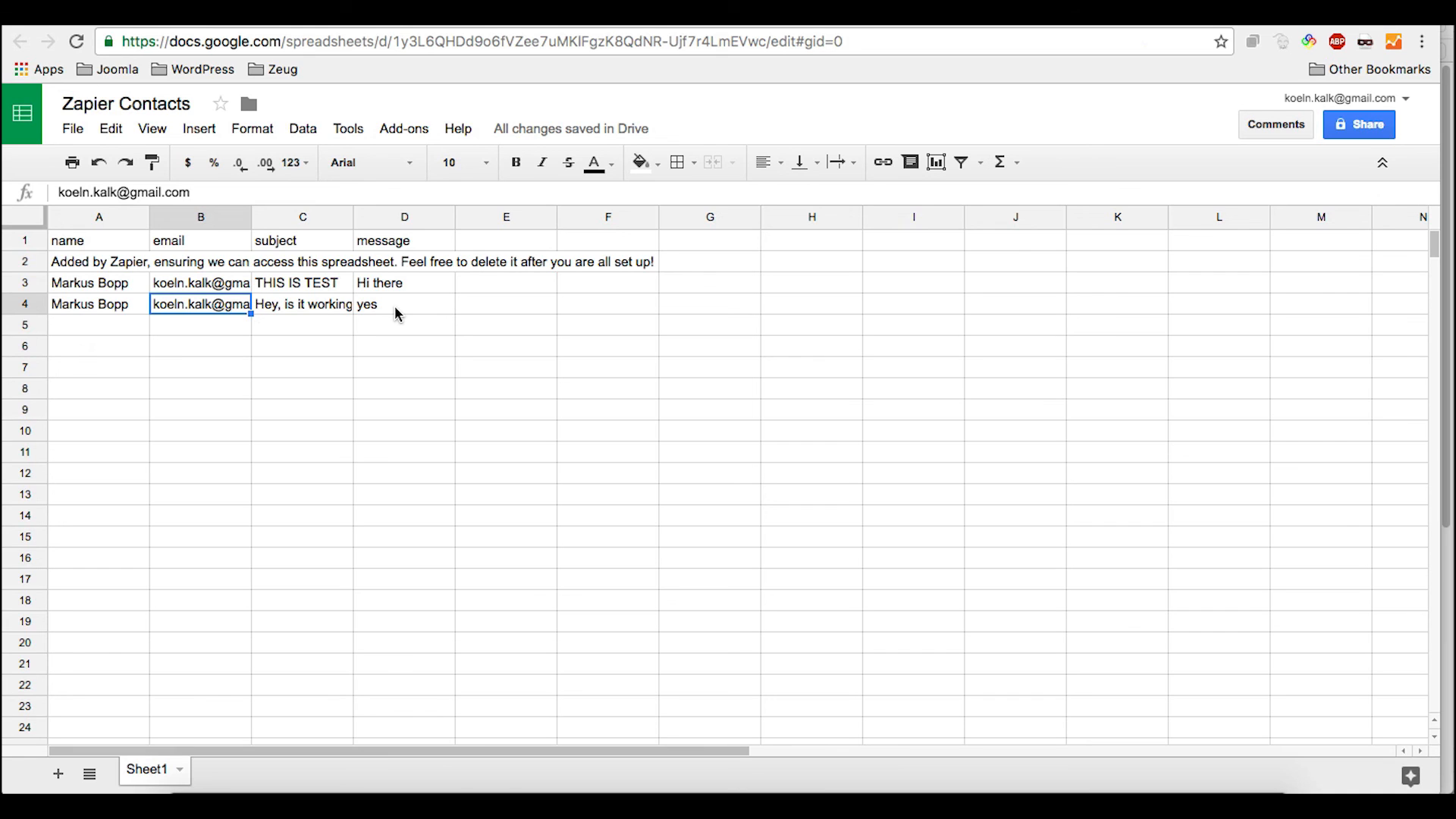
pyautogui.moveTo(659, 28)
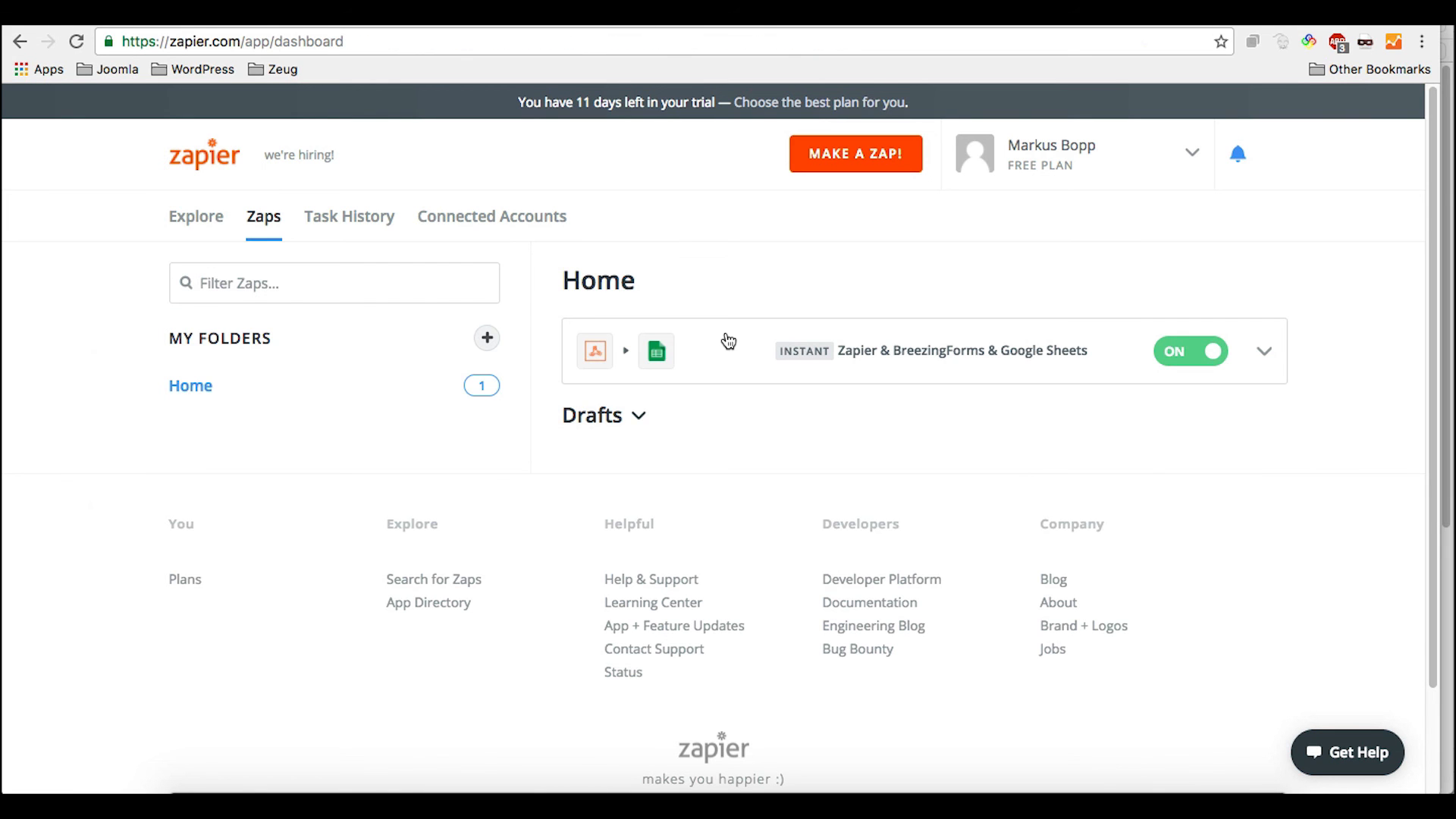
pyautogui.moveTo(1003, 257)
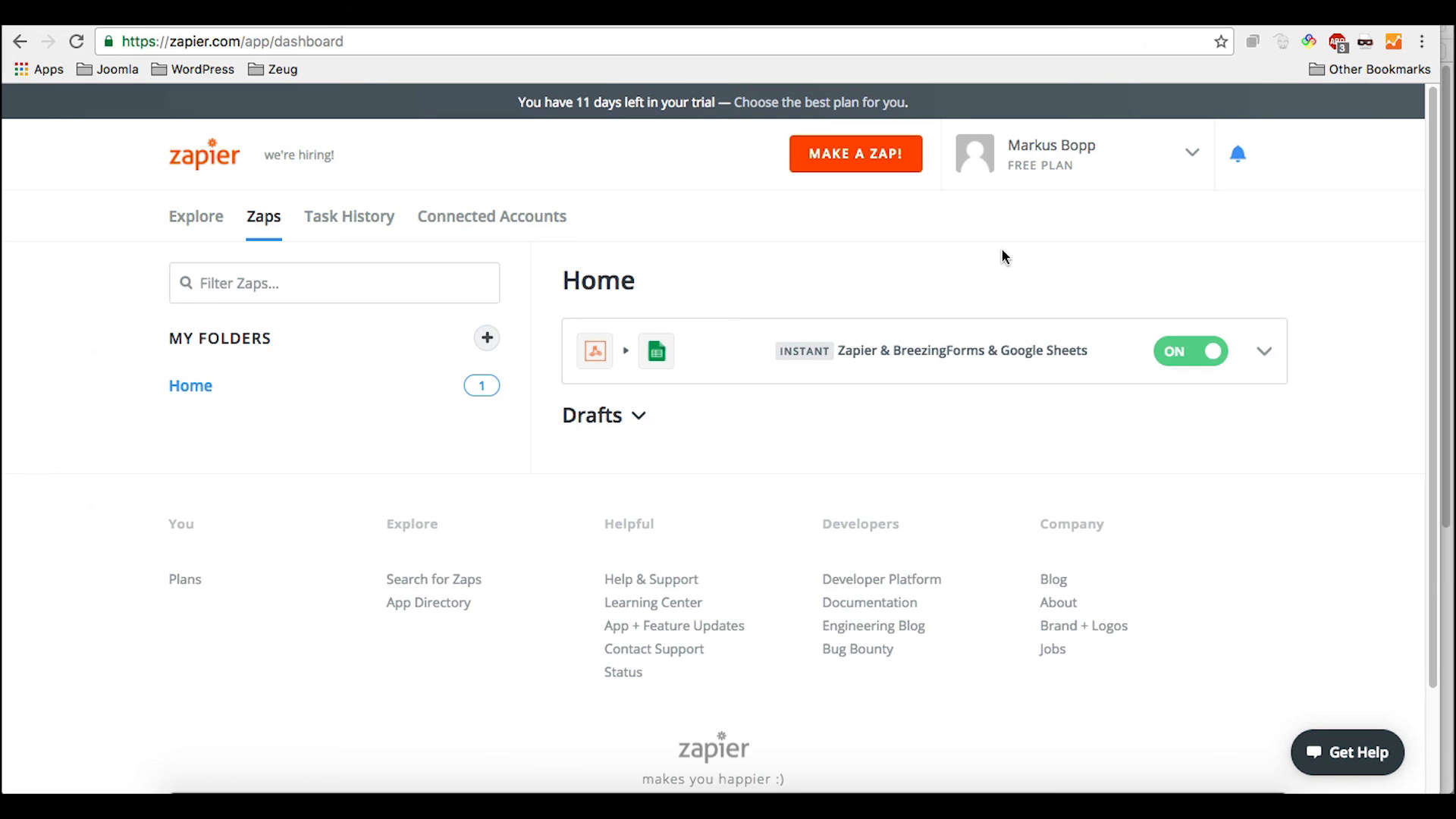